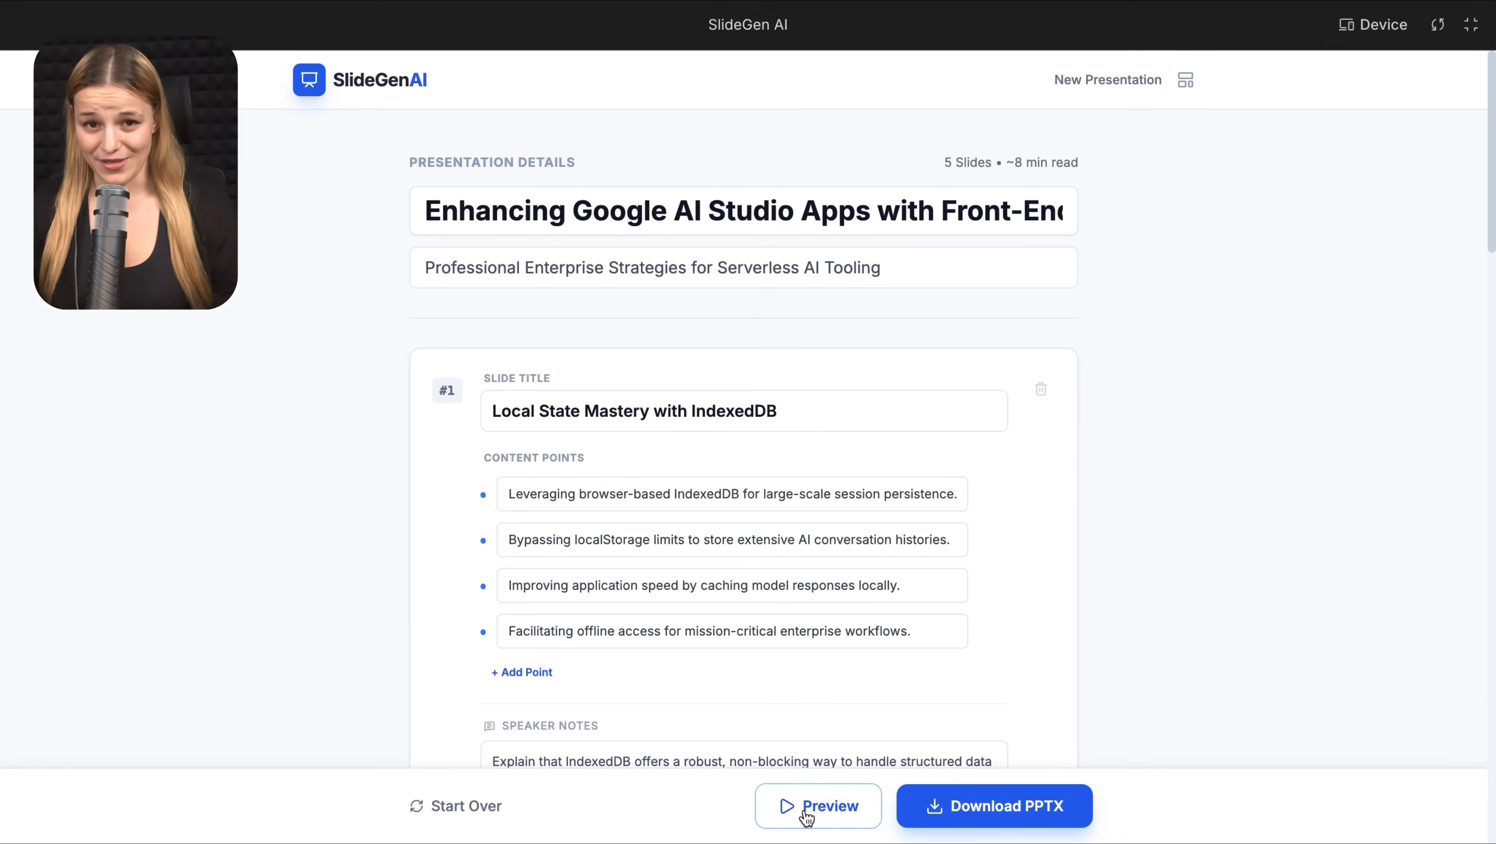
- Preview SlideGen slides, expand ZenBoard's stored meeting record, share the Script note, and search invoices for 'lck'
left_click(818, 805)
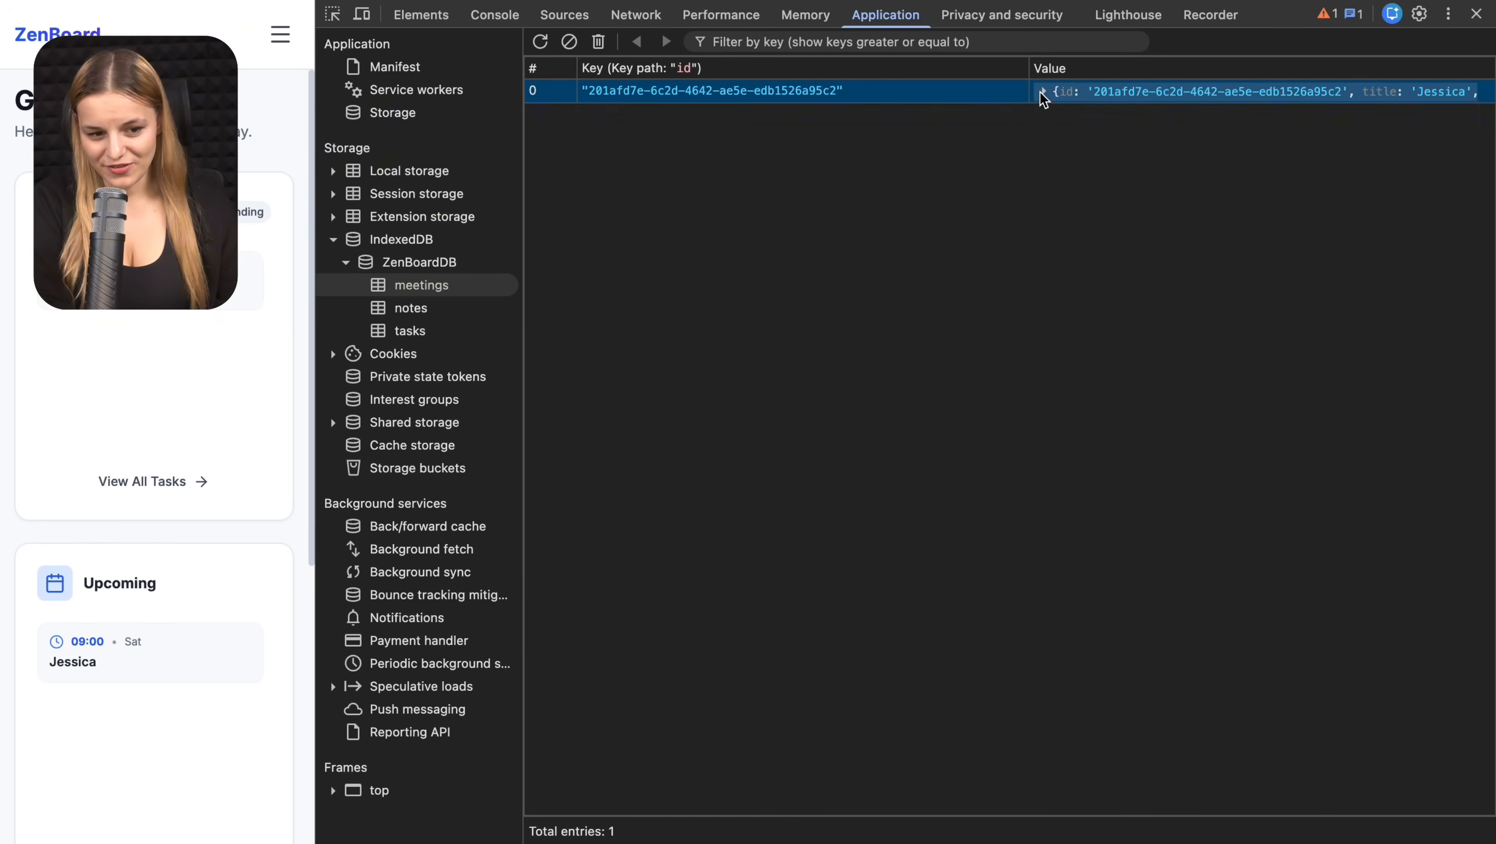
left_click(1045, 91)
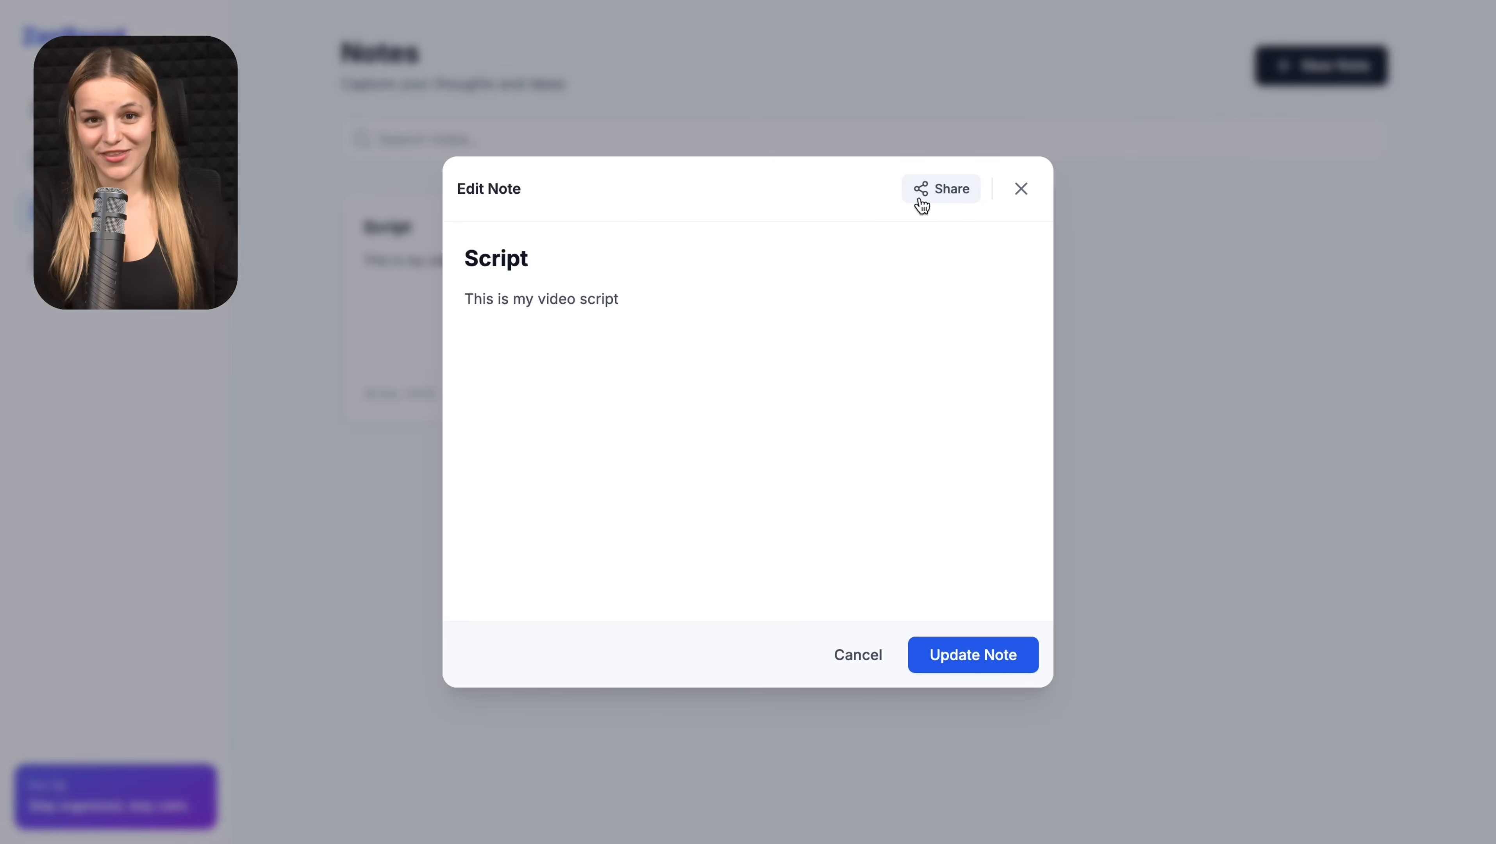
left_click(941, 189)
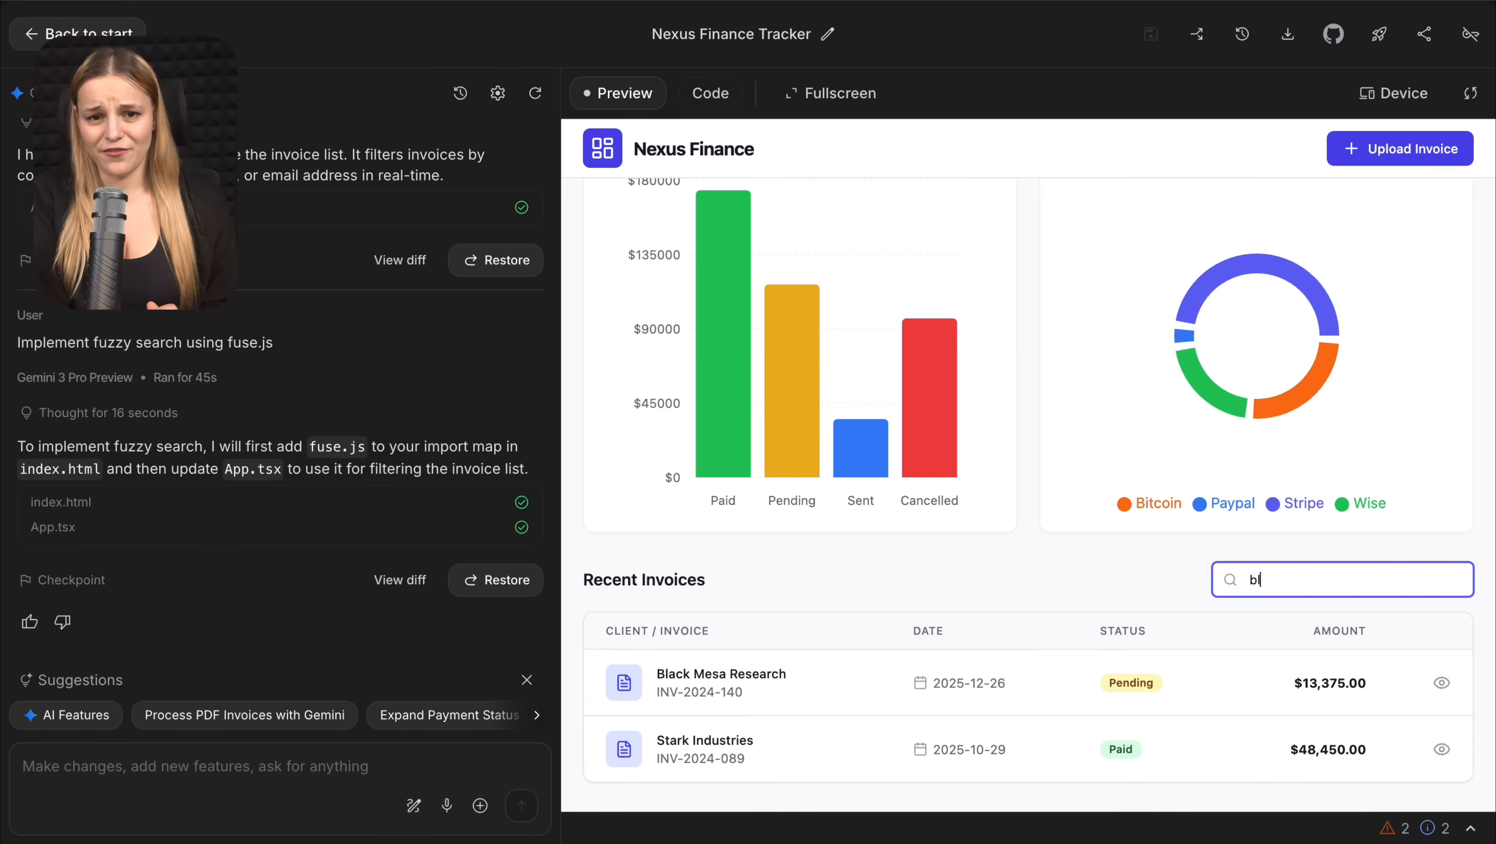
type("lck")
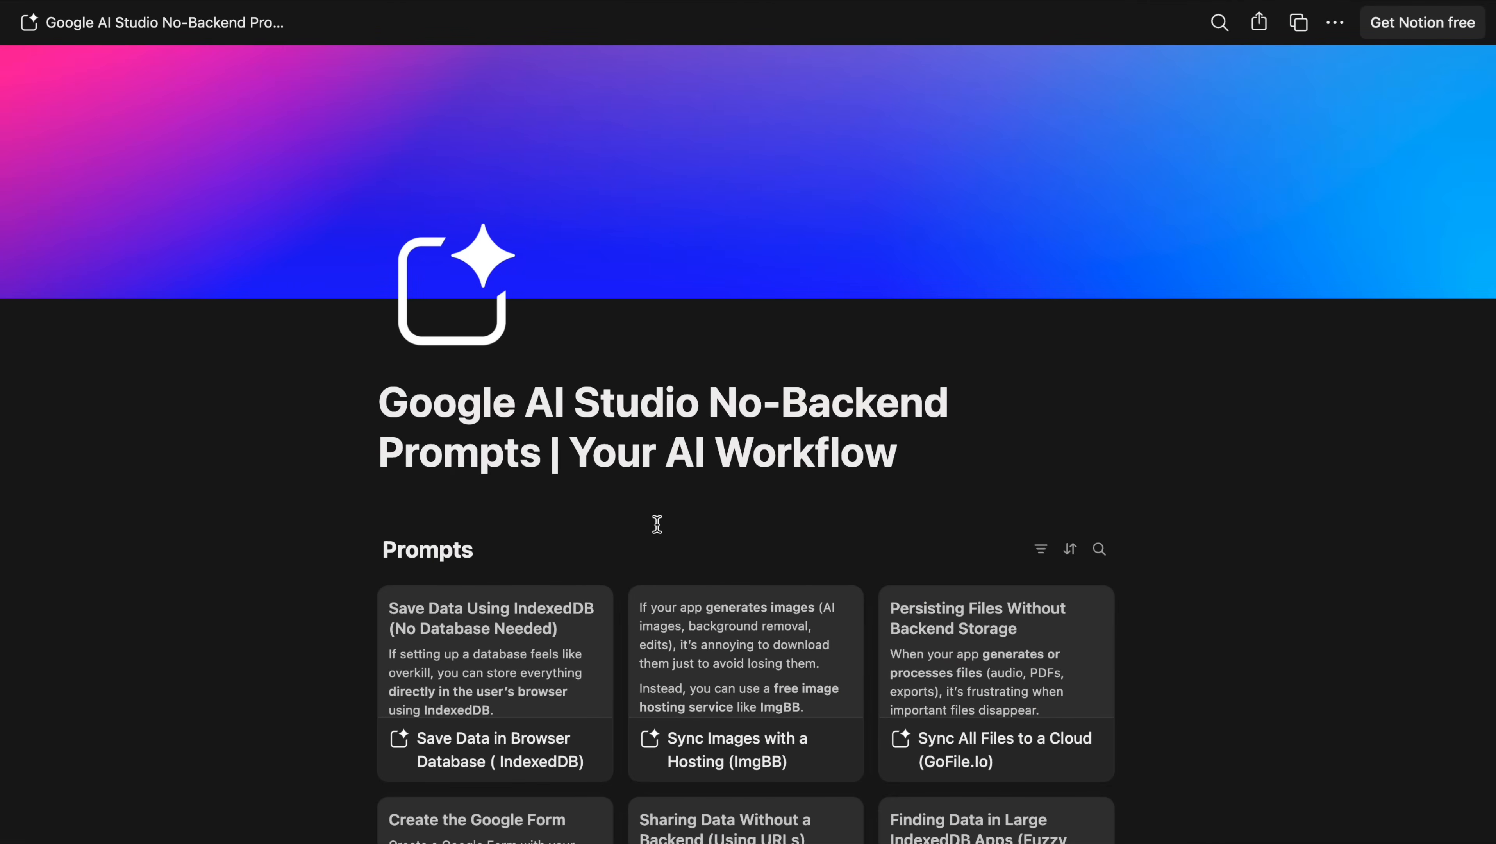
mouse_move(688, 642)
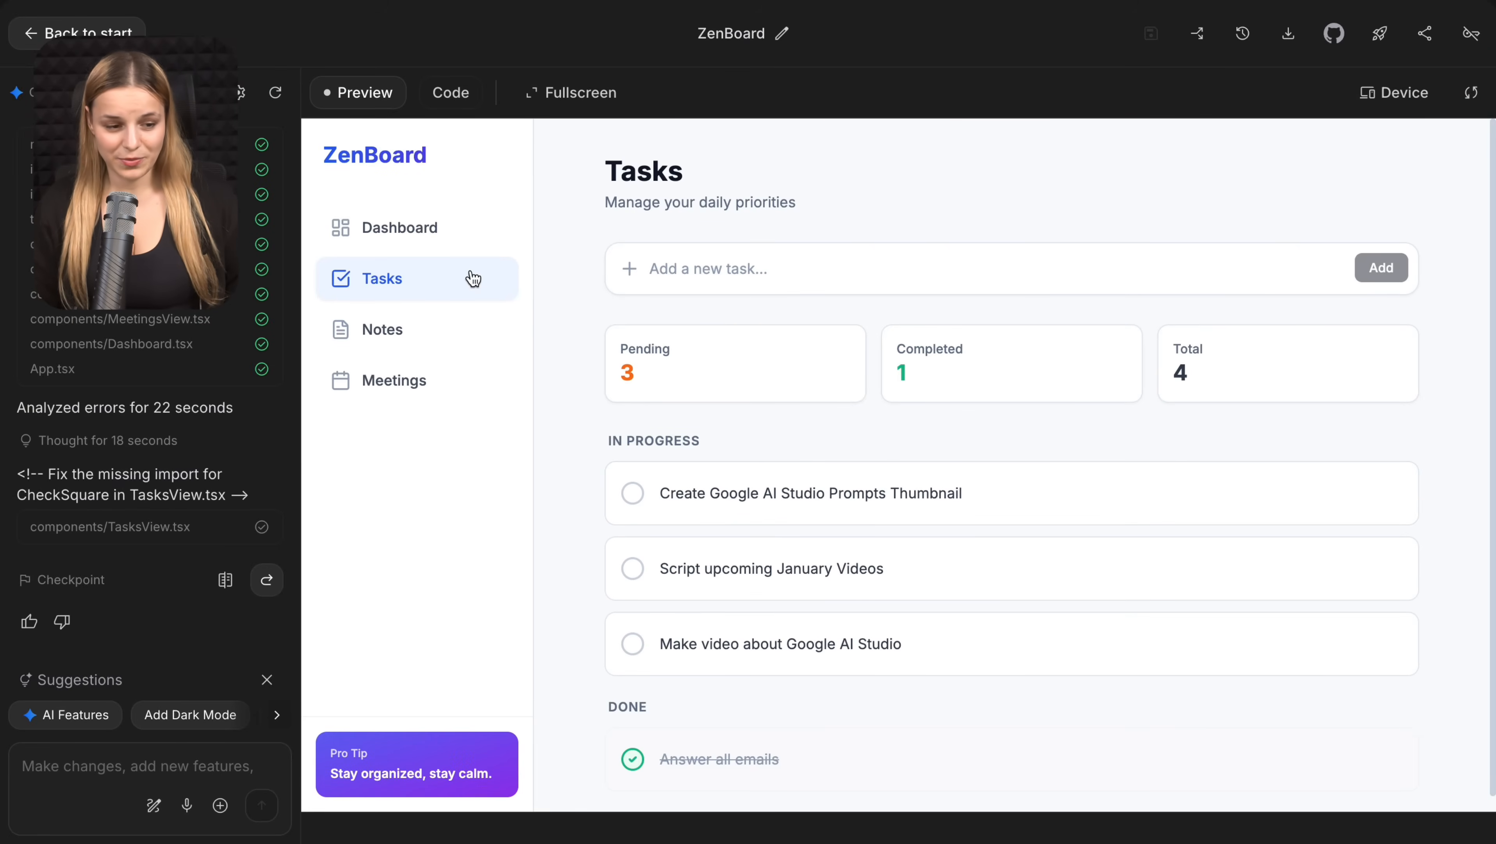
- Browse ZenBoard's Notes and Meetings pages, then return to the empty Dashboard
left_click(382, 330)
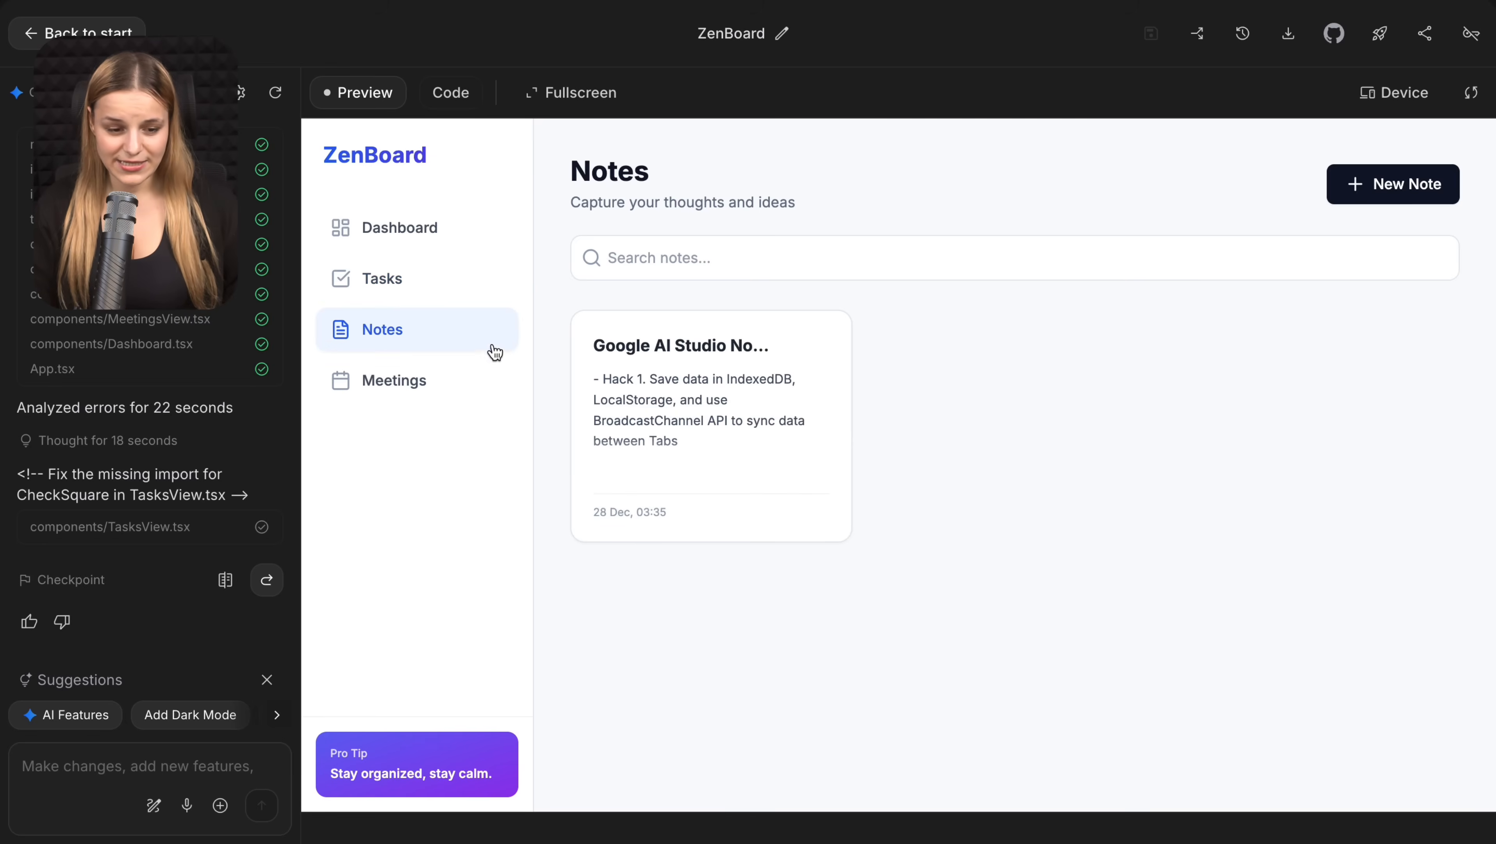
left_click(394, 380)
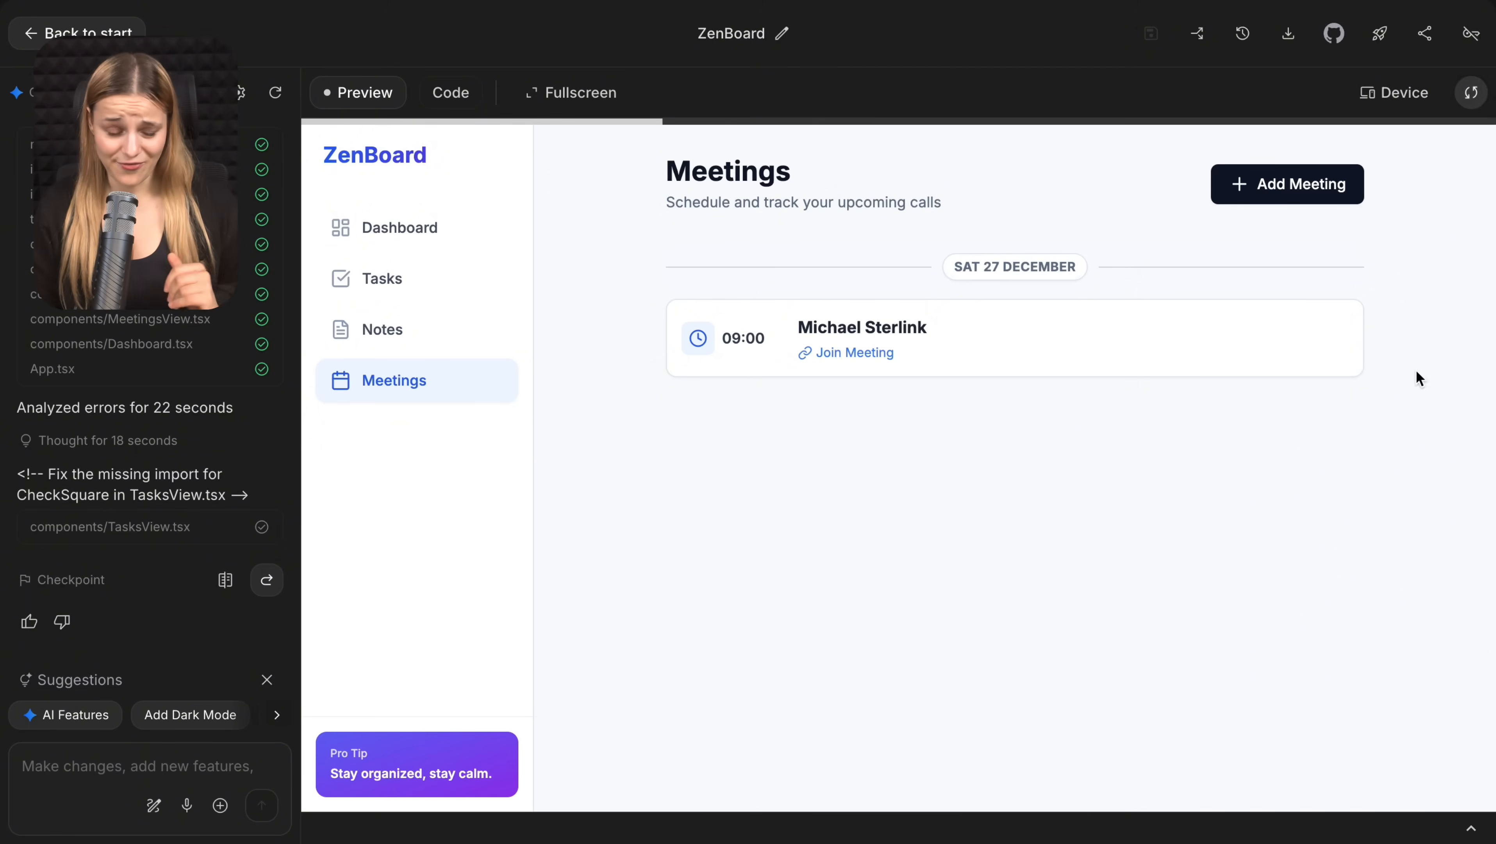
mouse_move(1417, 513)
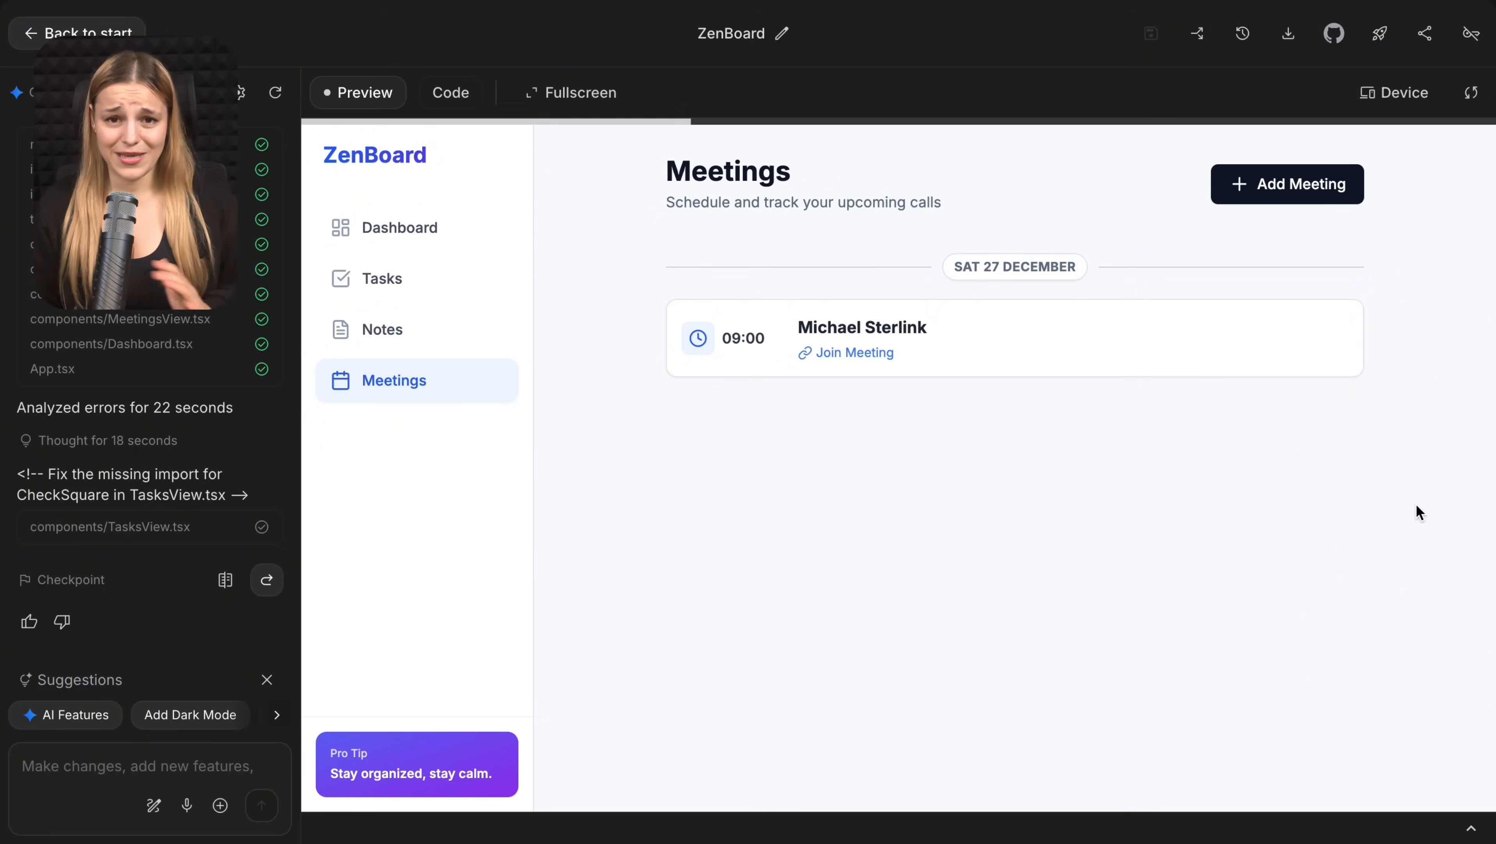
left_click(400, 228)
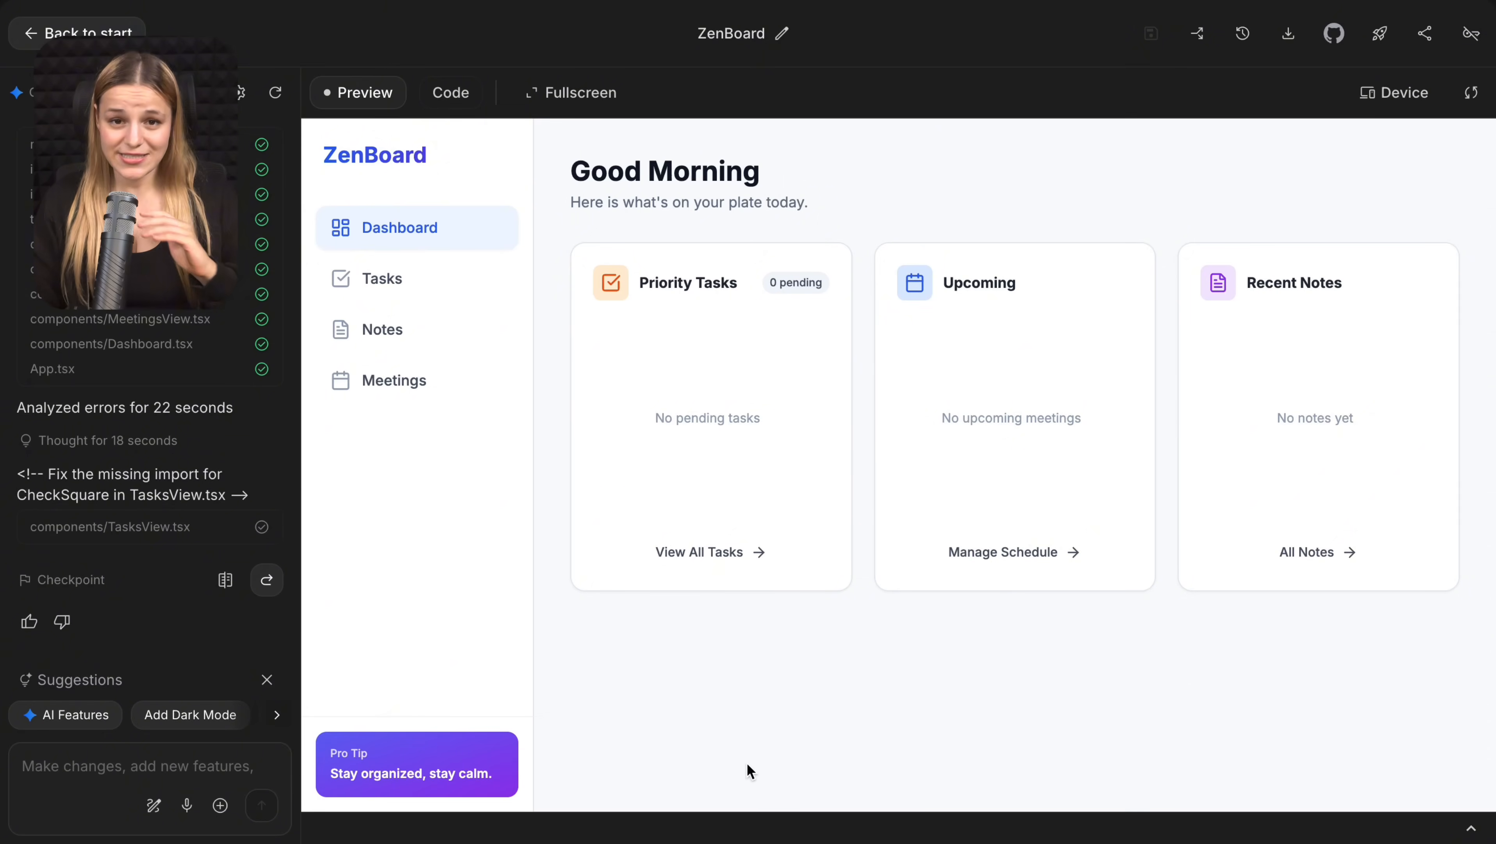
mouse_move(1417, 514)
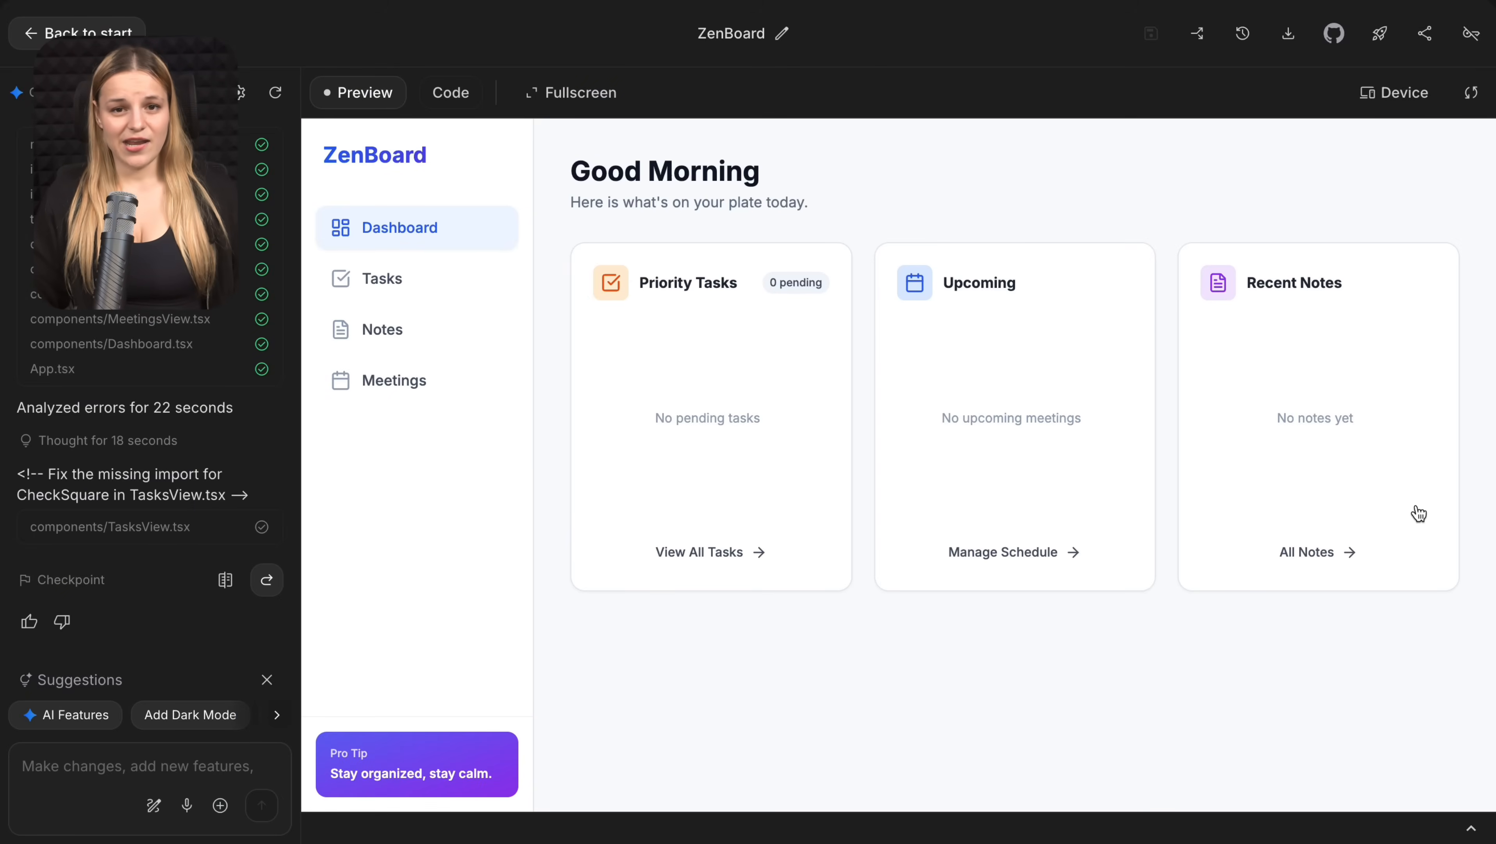
mouse_move(766, 831)
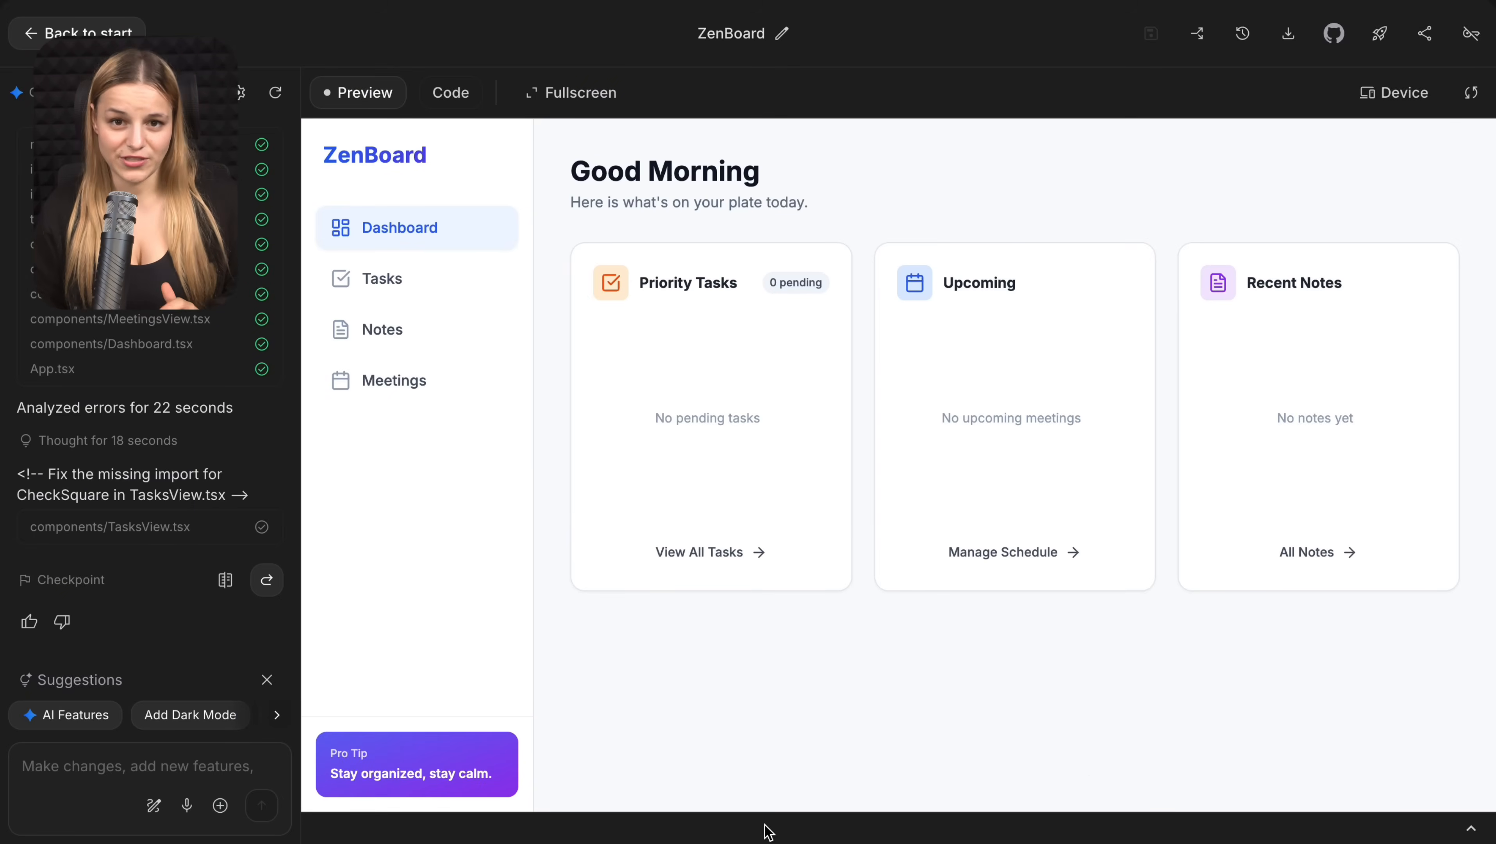
- Ask the assistant to save all tasks, notes and meetings in IndexedDB, then show ZenBoard fullscreen
type("Save all user input tasks, notes, meetings and data in them into the user's IndexedDB in the browser.")
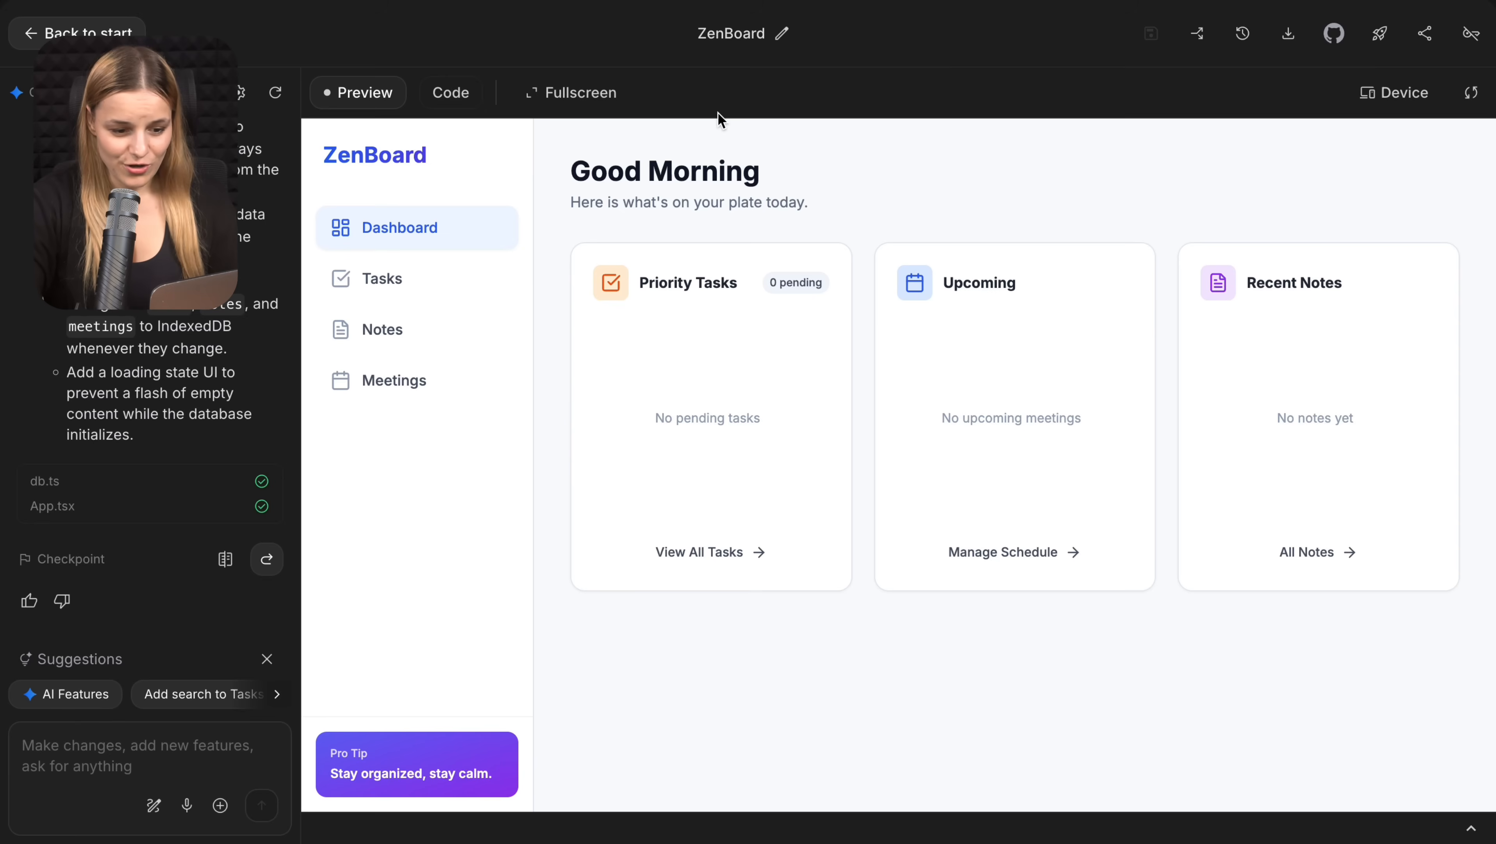
left_click(1378, 33)
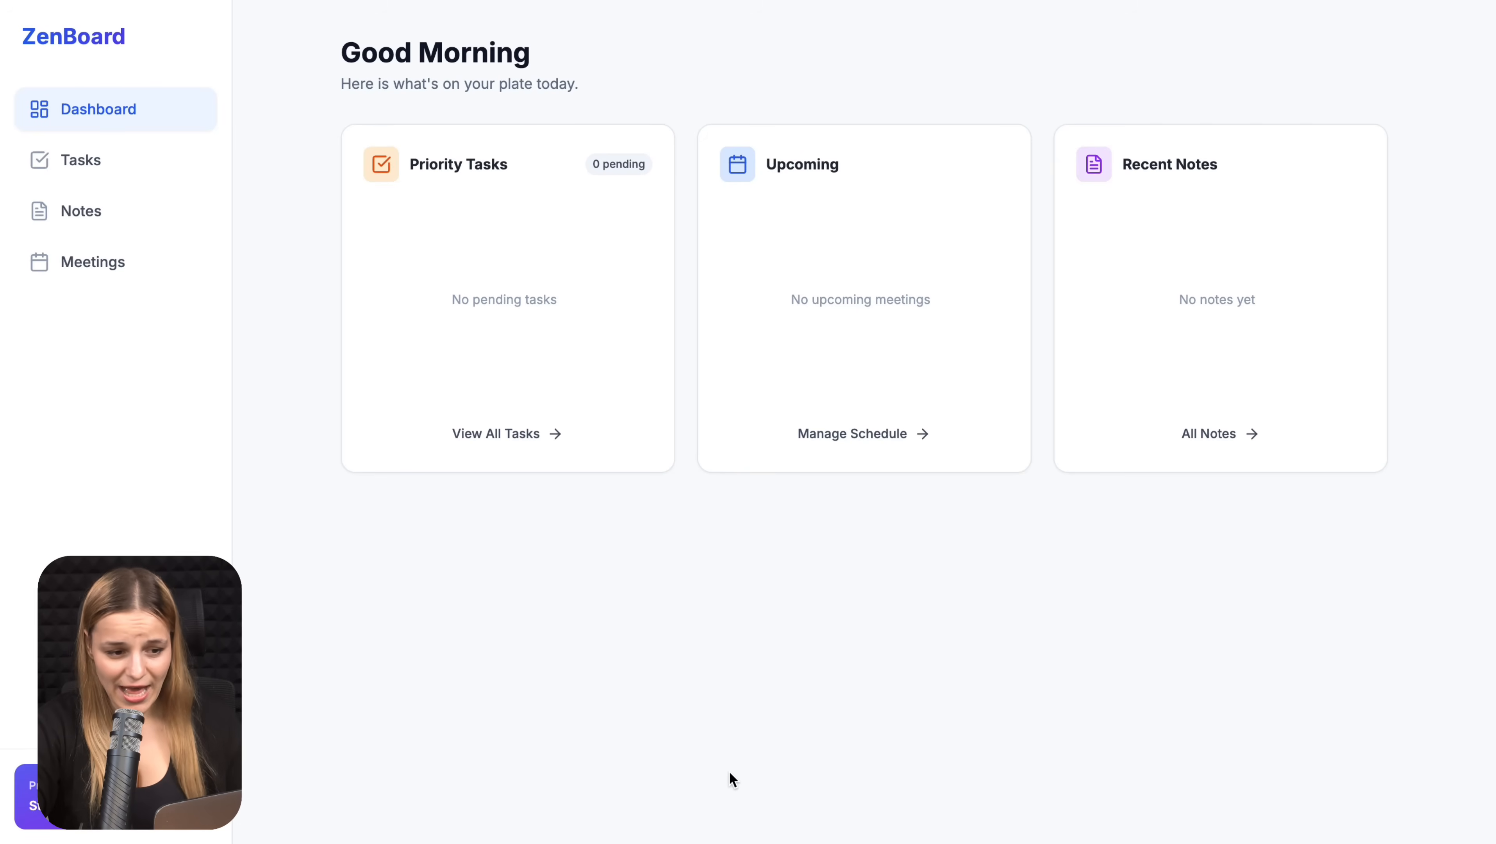
- Add the tasks 'Script Google AI Studio Video' and 'Create Video Thumbnail' on the Tasks page
left_click(81, 160)
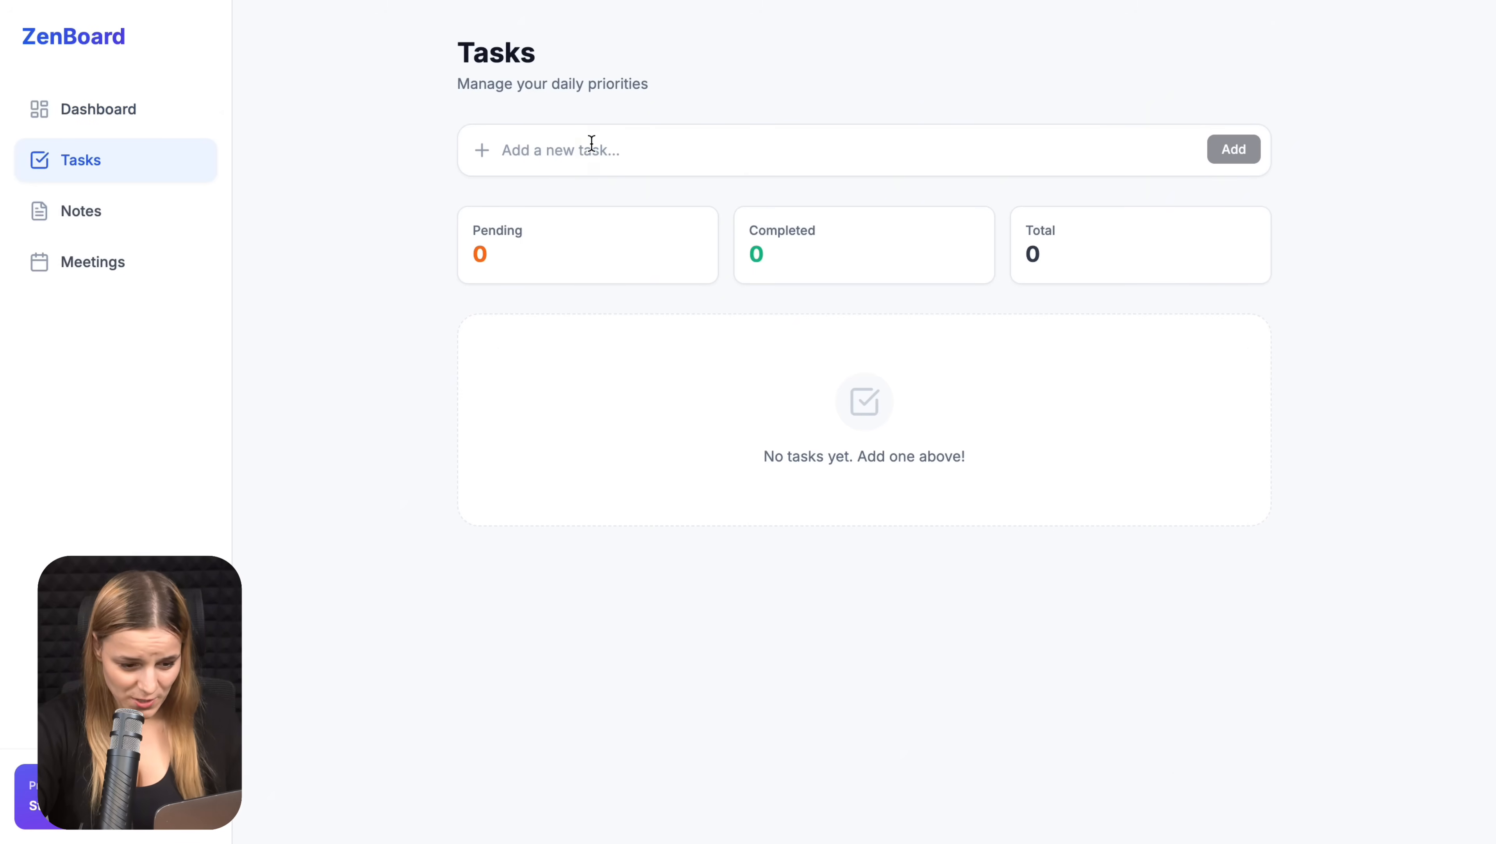
type("Script Google AI Studio Video")
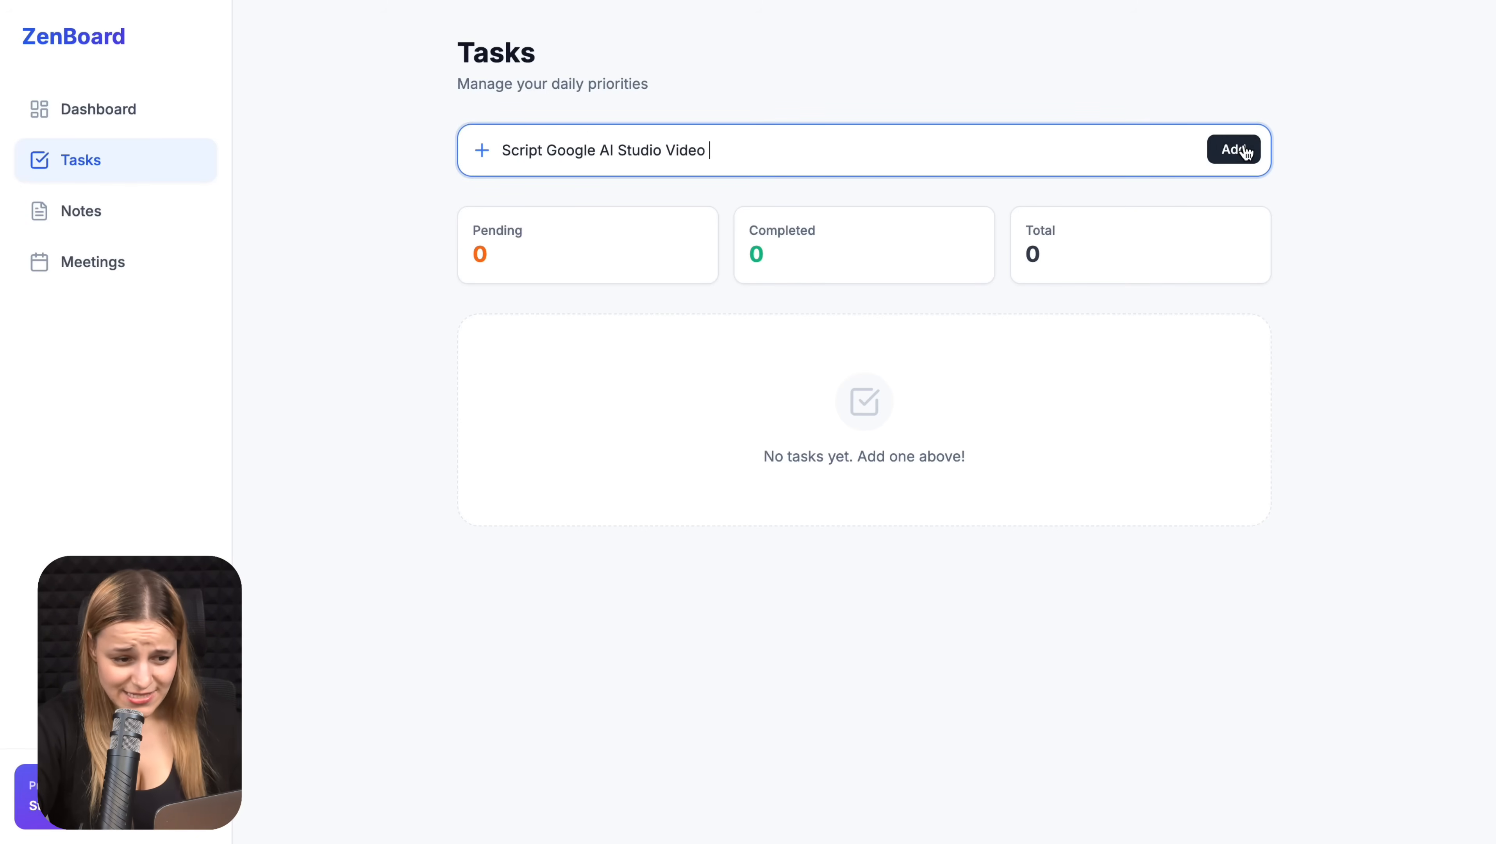
left_click(1234, 150)
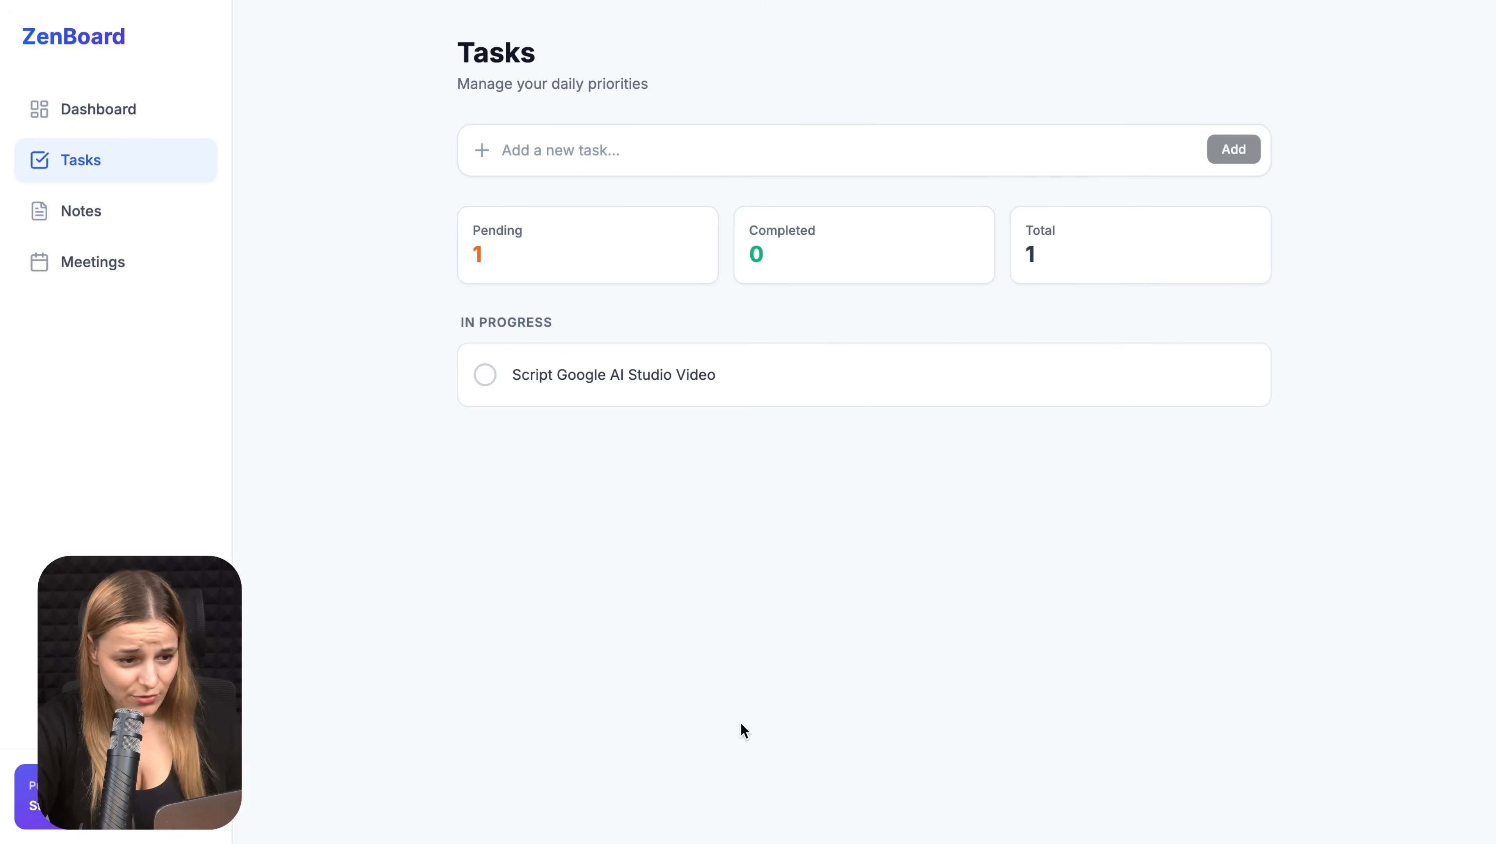
left_click(1235, 149)
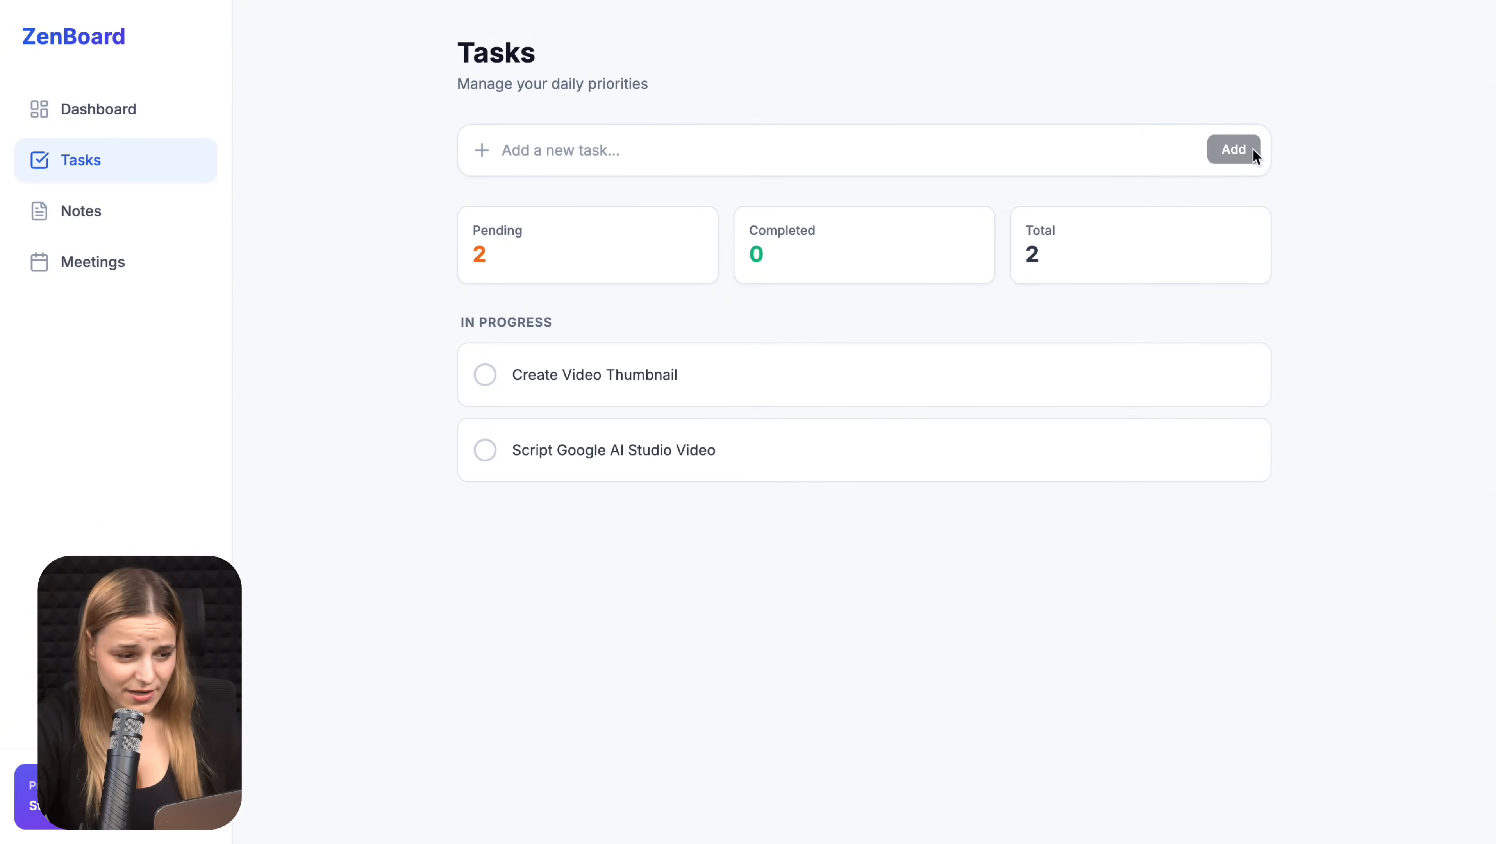
- Create a Script note reading 'This is my video script' and schedule a 09:00 meeting
left_click(485, 375)
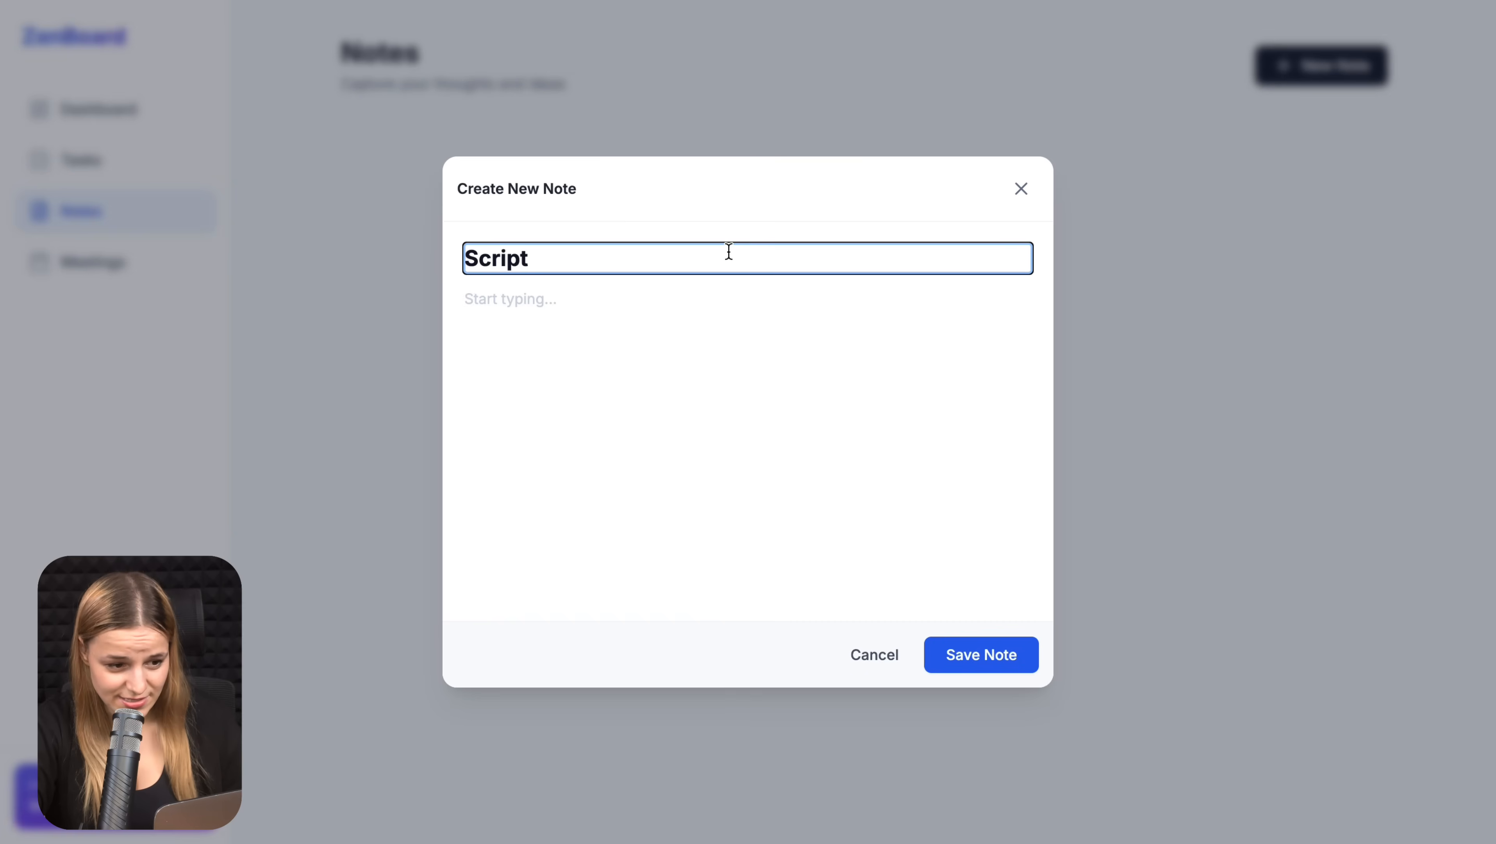
type("This is my video script")
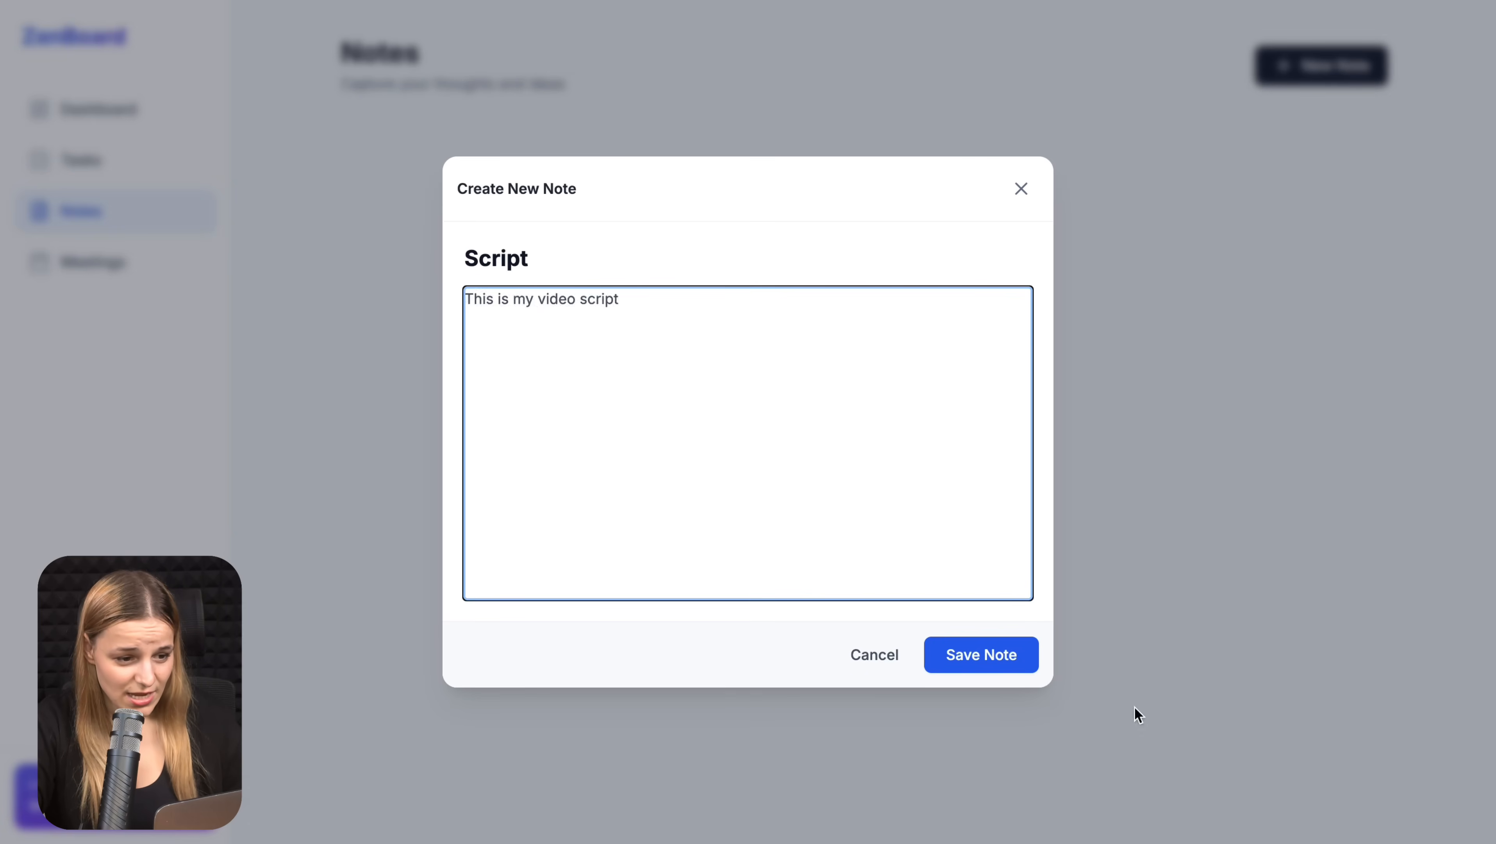
left_click(981, 655)
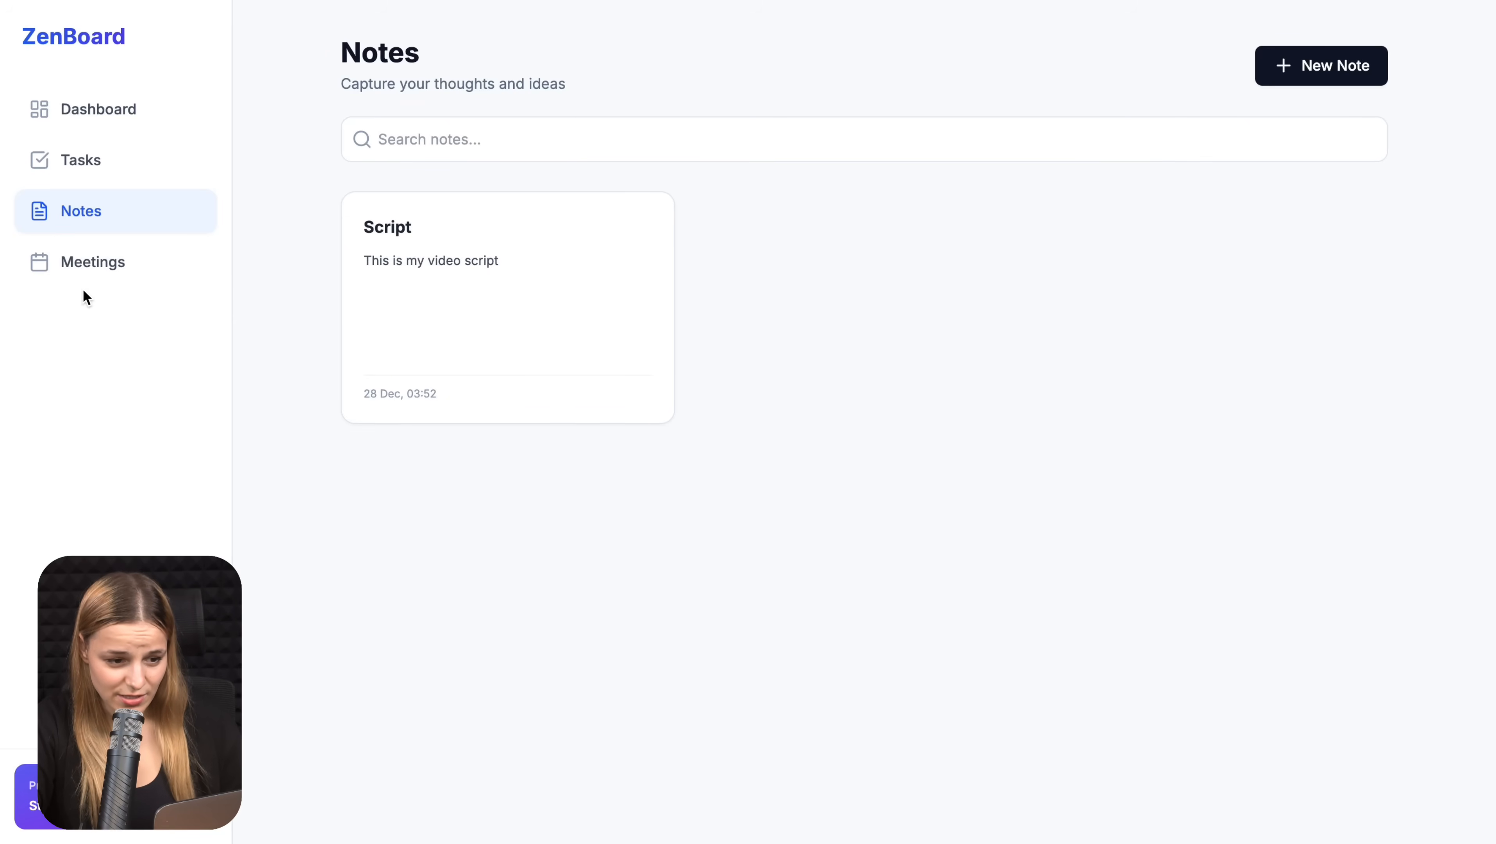
left_click(92, 262)
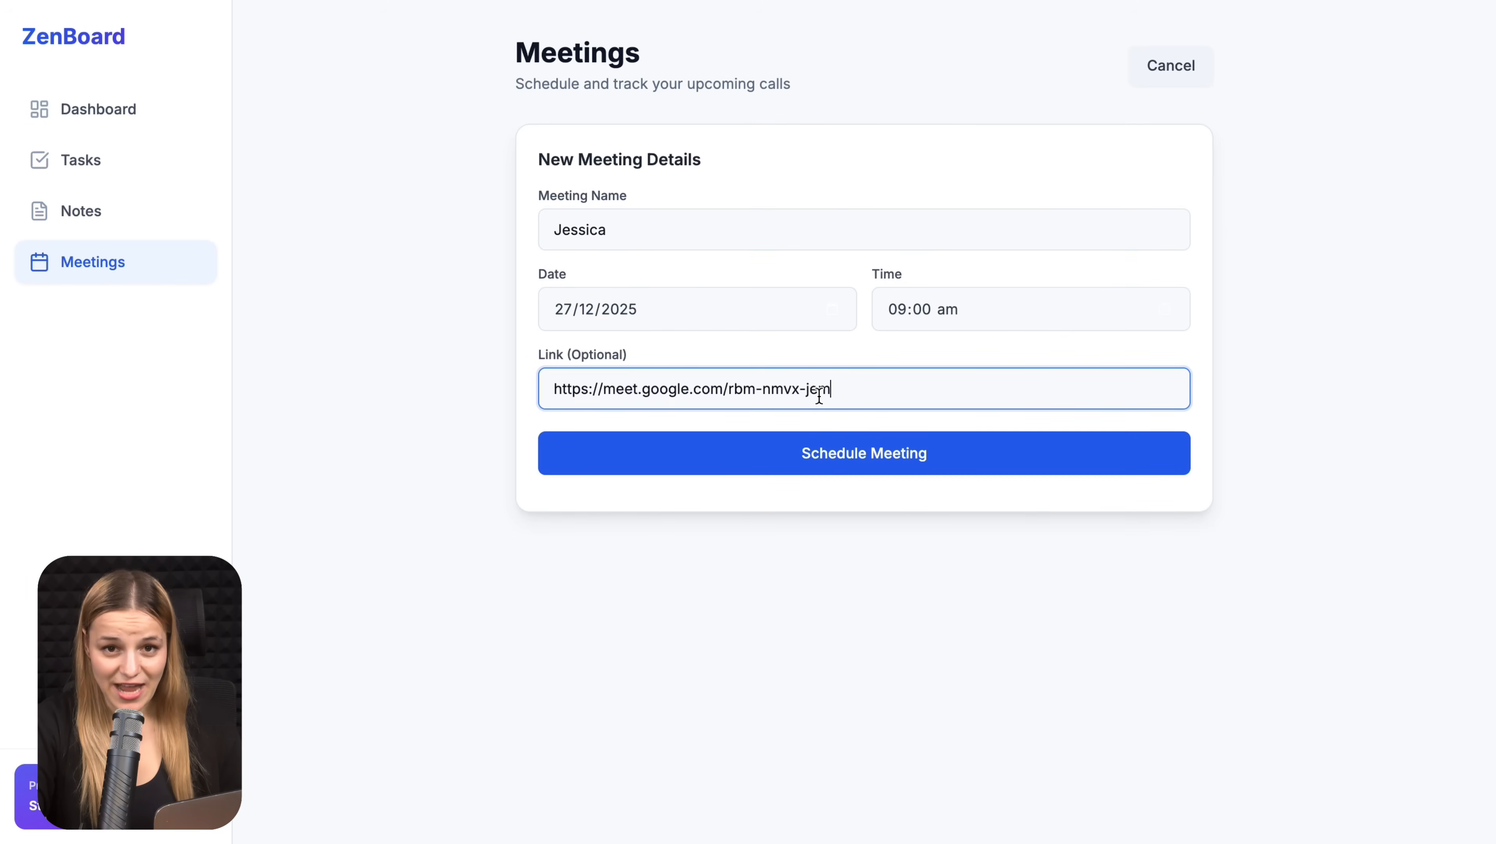
left_click(864, 453)
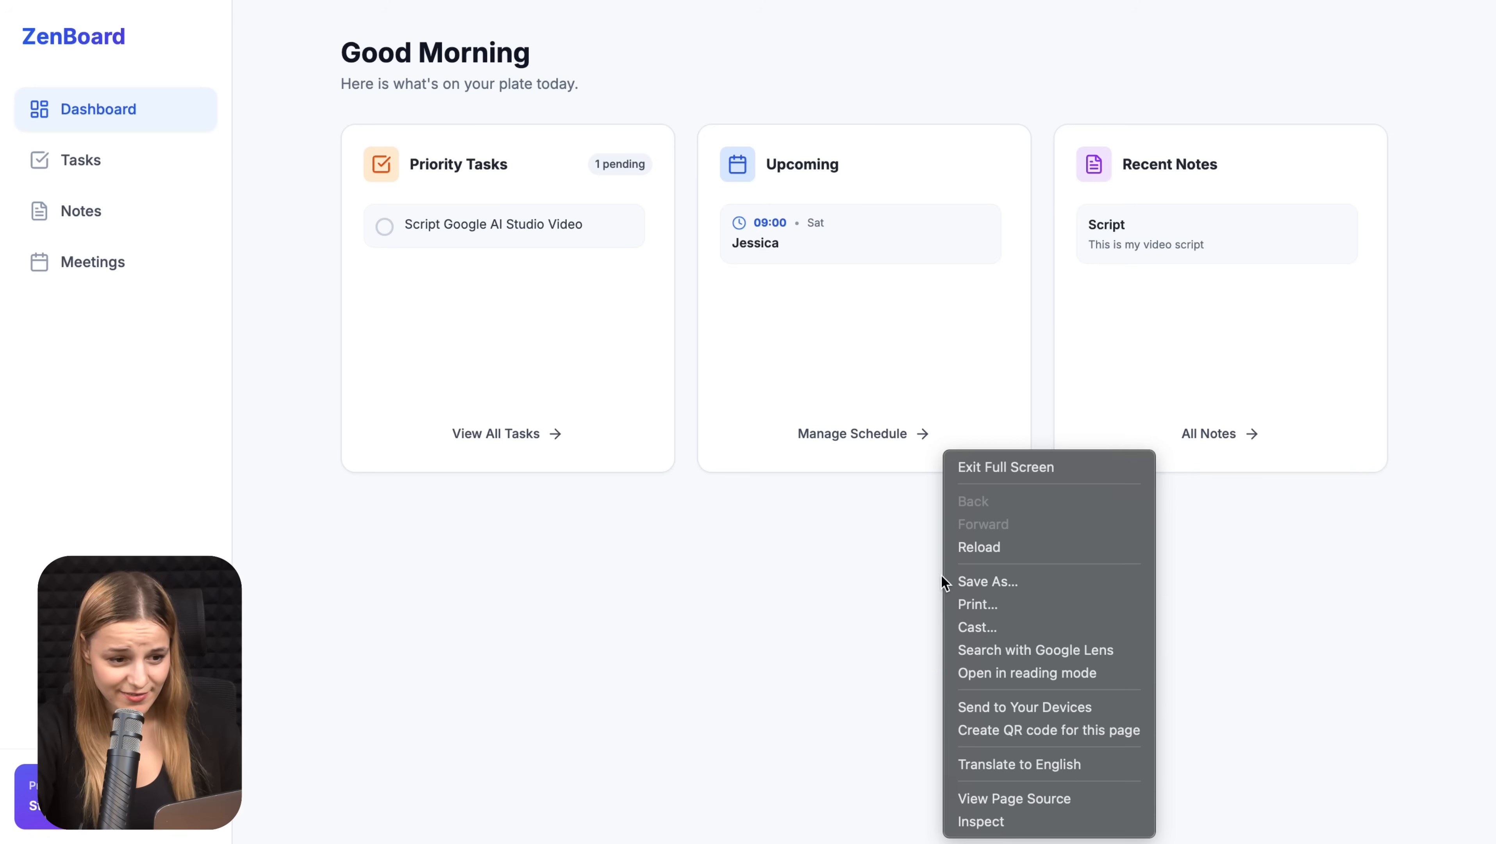
- Inspect ZenBoardDB's meetings store in DevTools Application and expand the saved Jessica meeting record
left_click(980, 822)
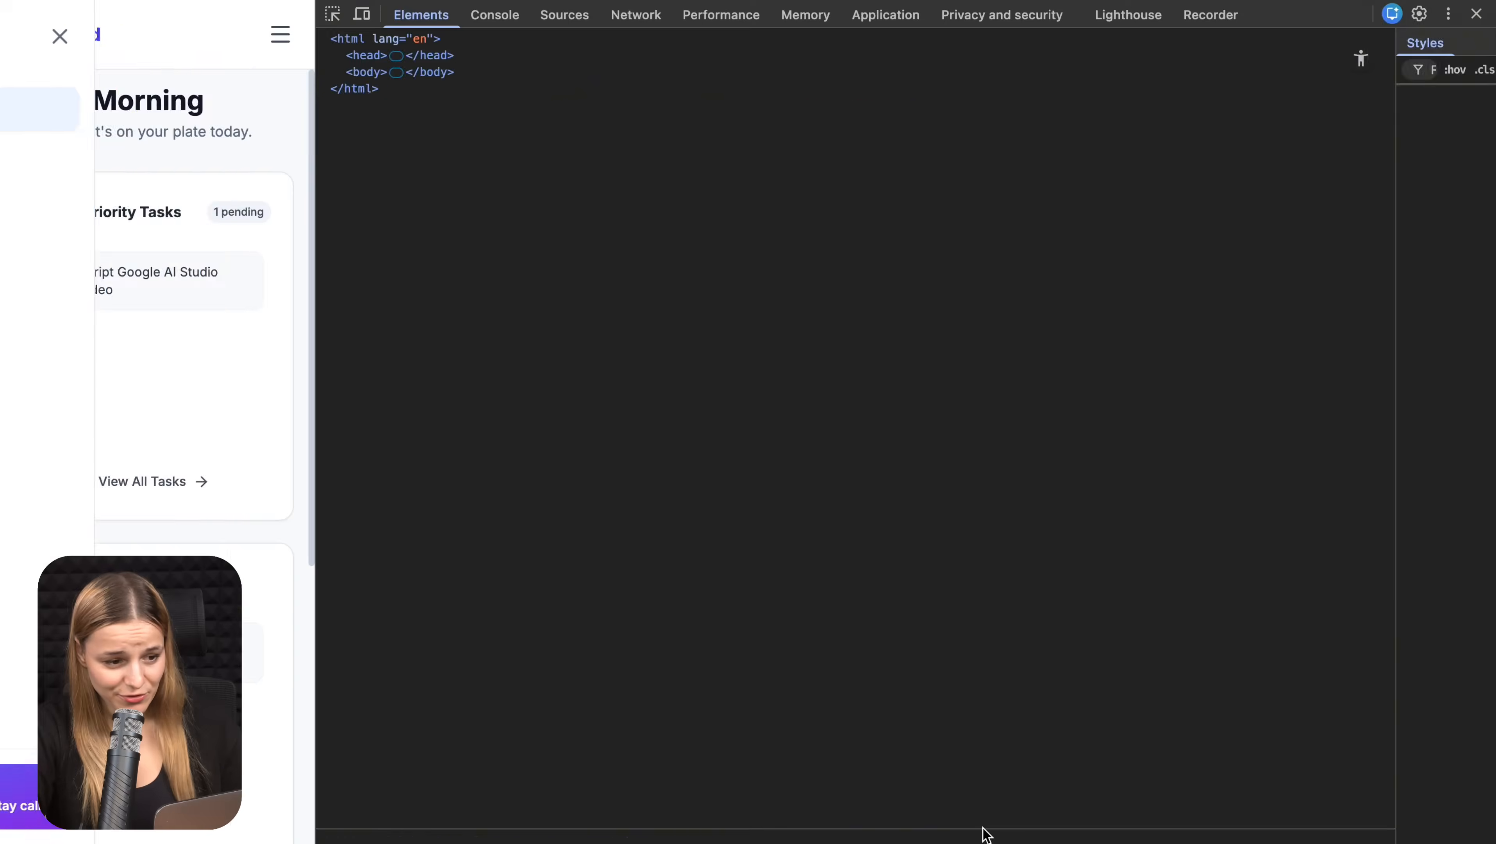
left_click(885, 15)
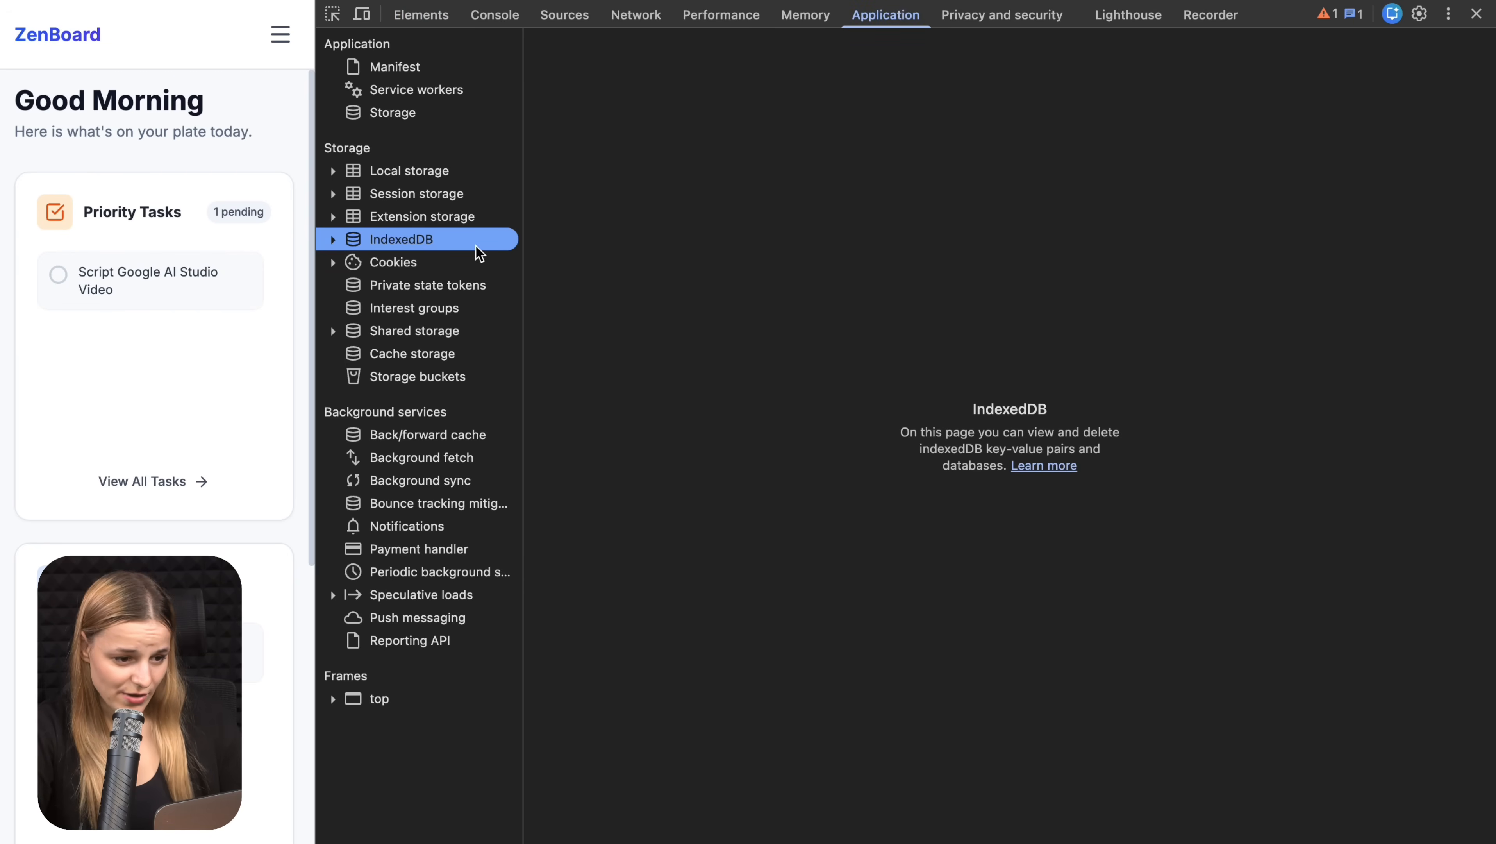
left_click(333, 239)
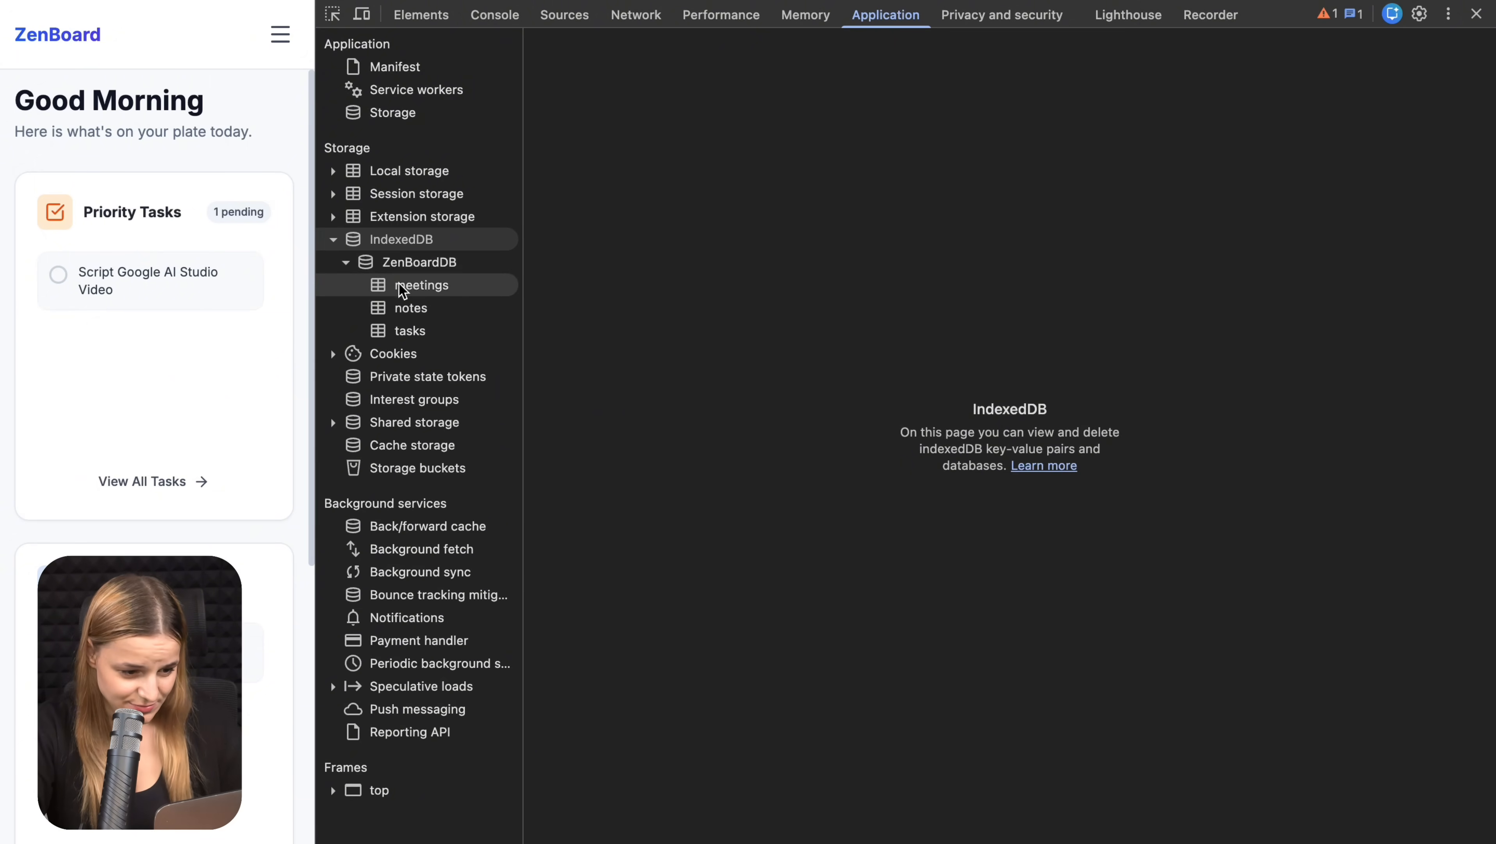
left_click(420, 285)
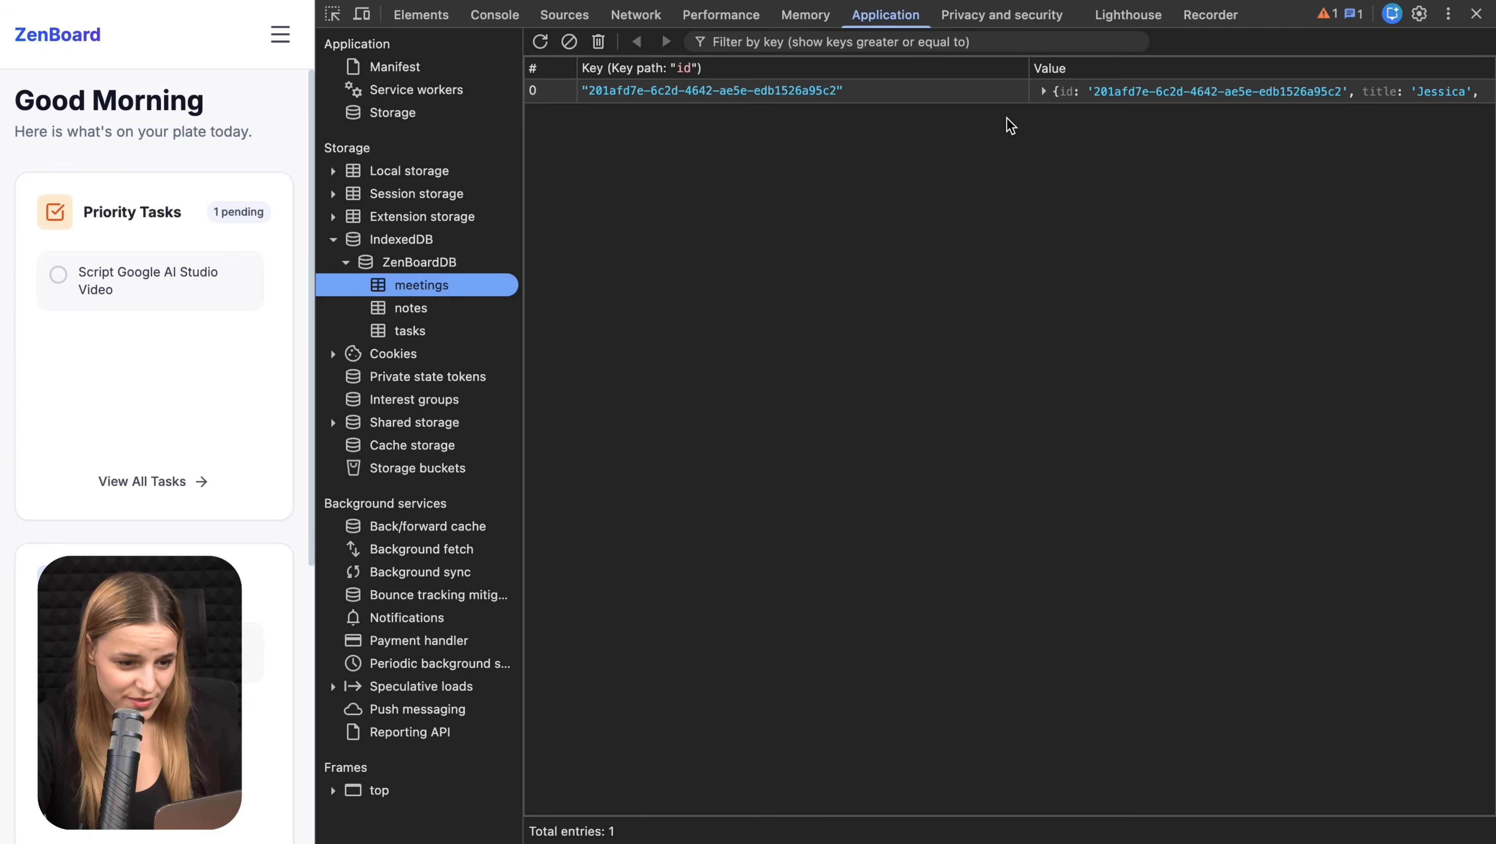
left_click(1043, 91)
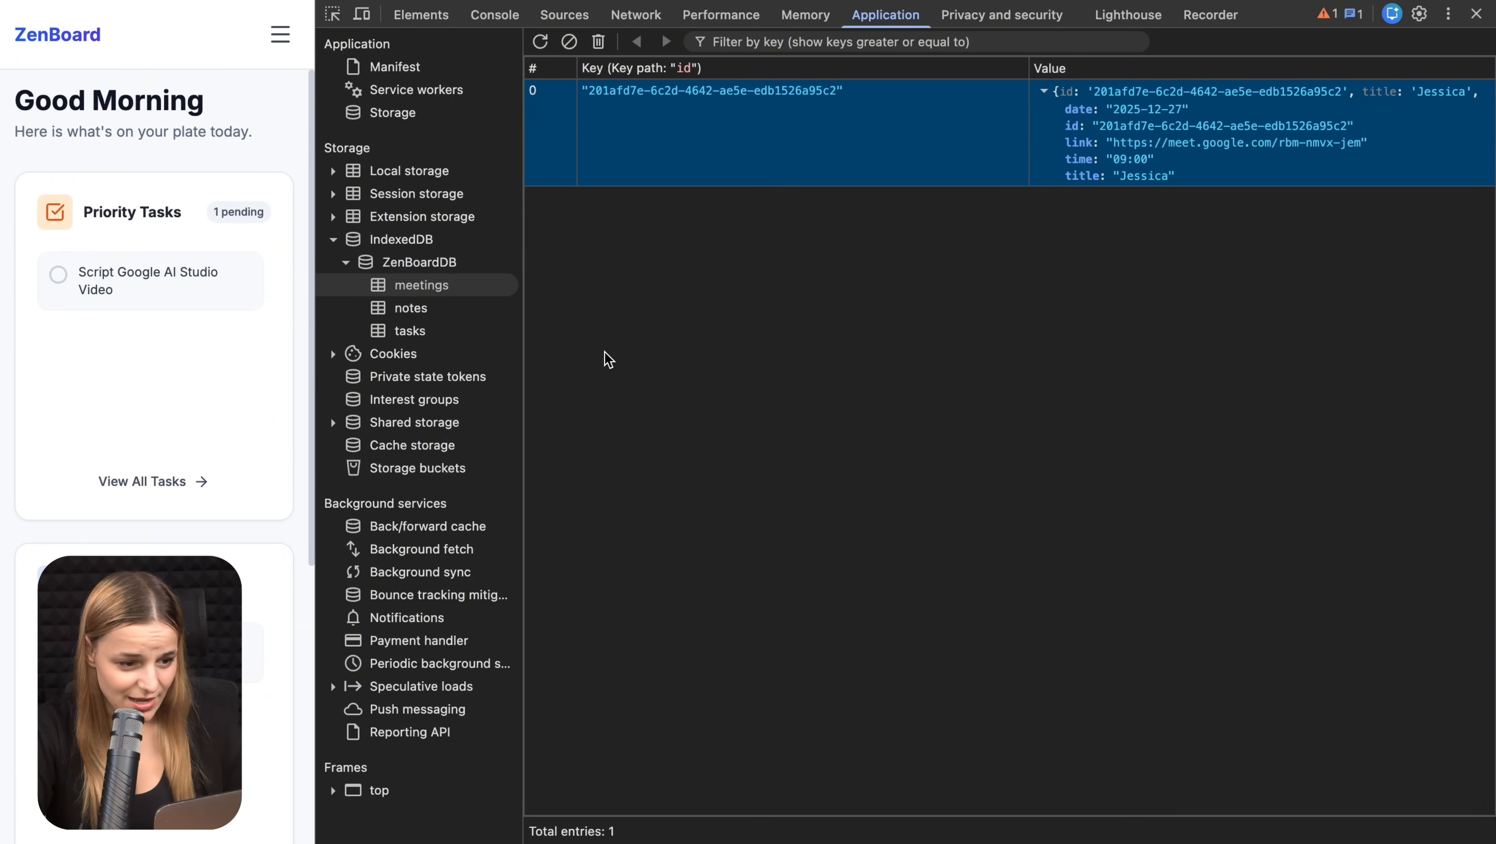
- View the notes store and expand the saved Script note record, then check the next store
left_click(410, 308)
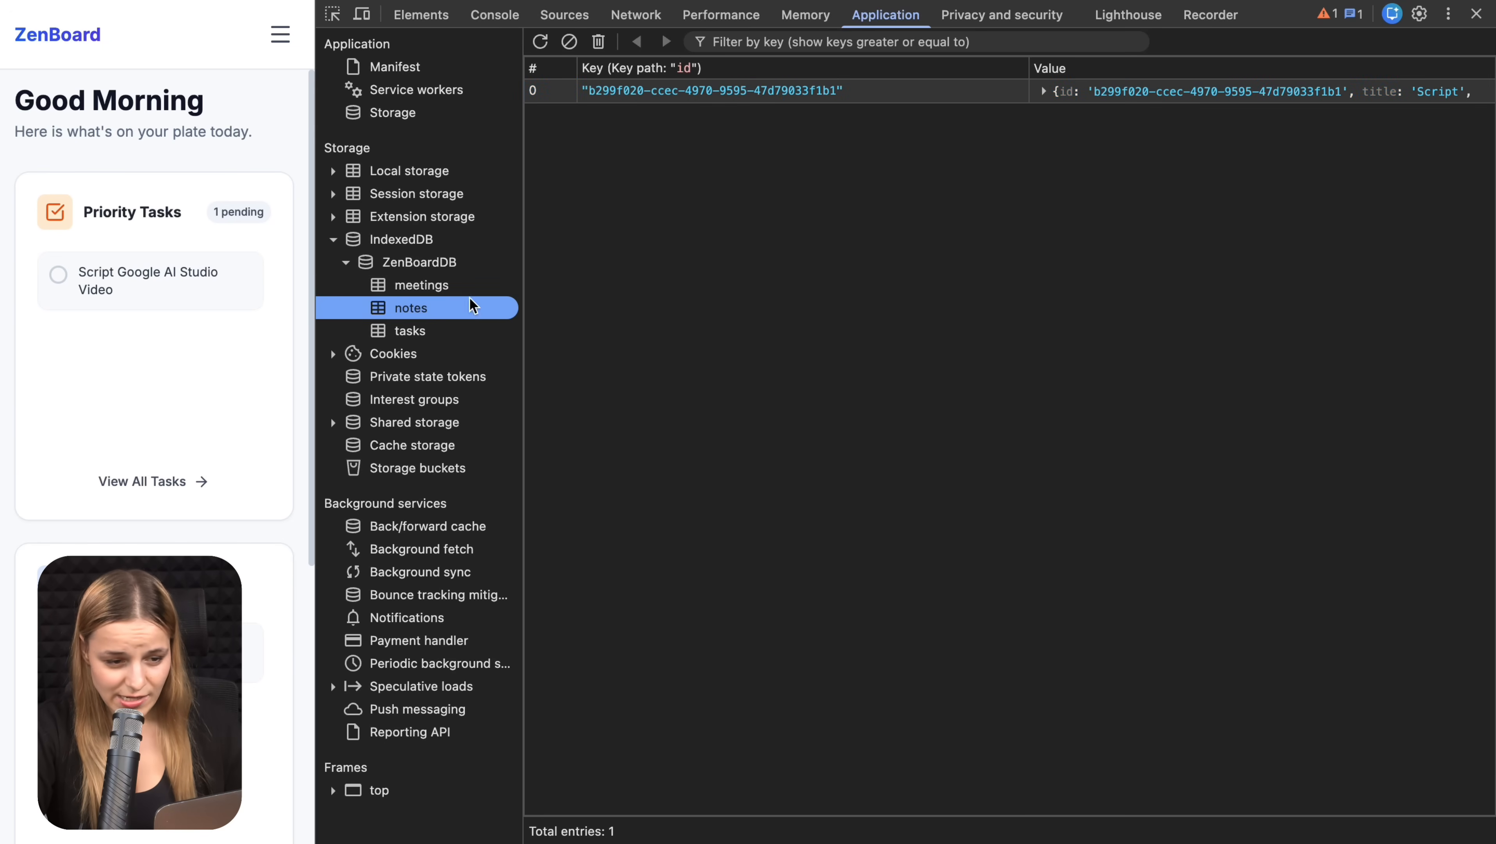
left_click(1044, 92)
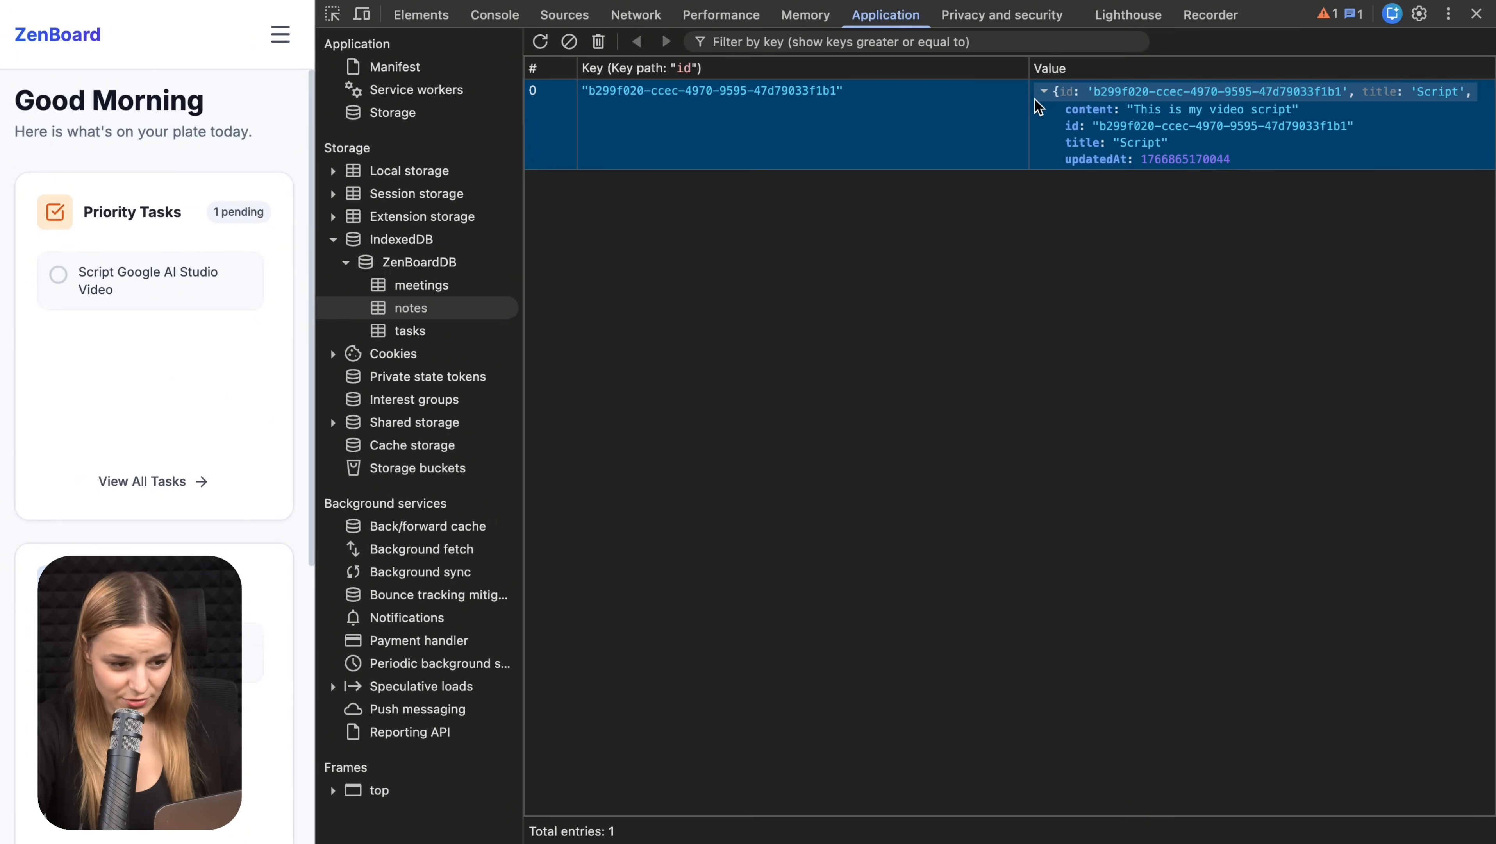
left_click(410, 331)
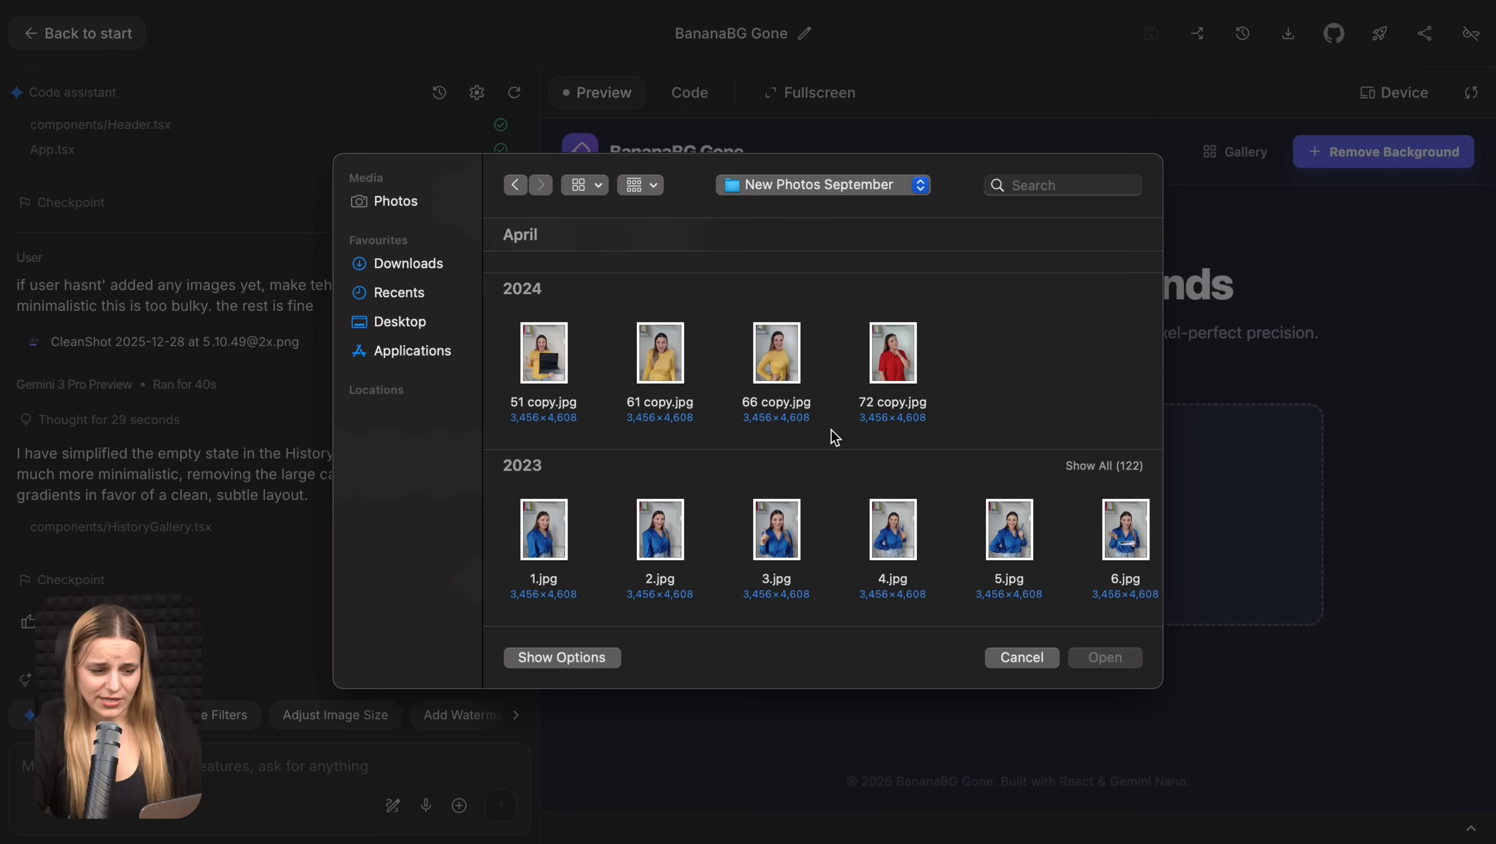
- Upload the portrait photo '51 copy.jpg' to BananaBG Gone for background removal
left_click(543, 353)
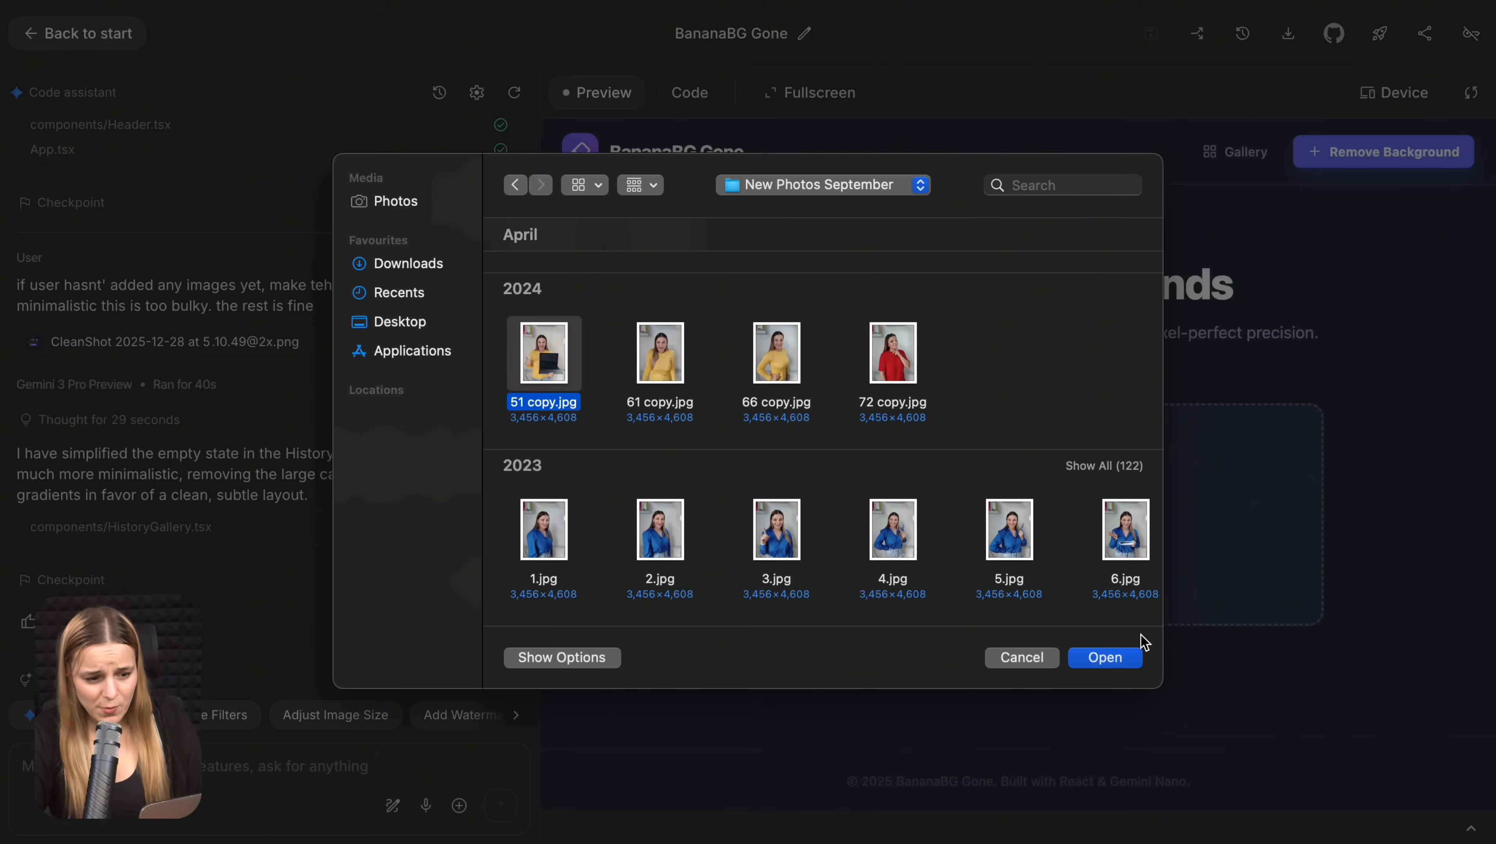
left_click(1104, 658)
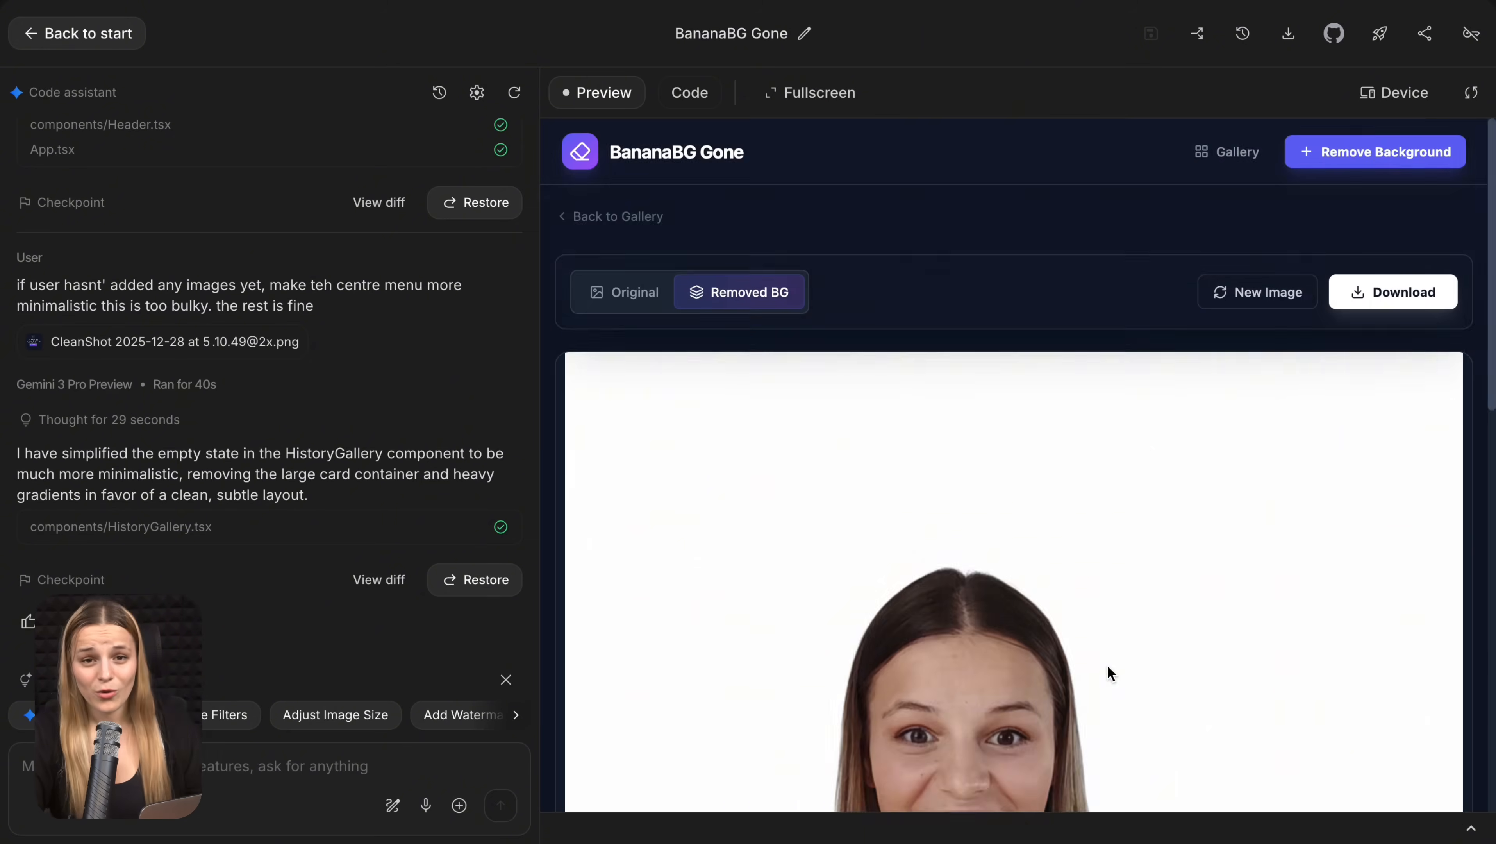
- Expand the BananaBG_DB history record holding the ImgBB URL, images and timestamp
left_click(618, 216)
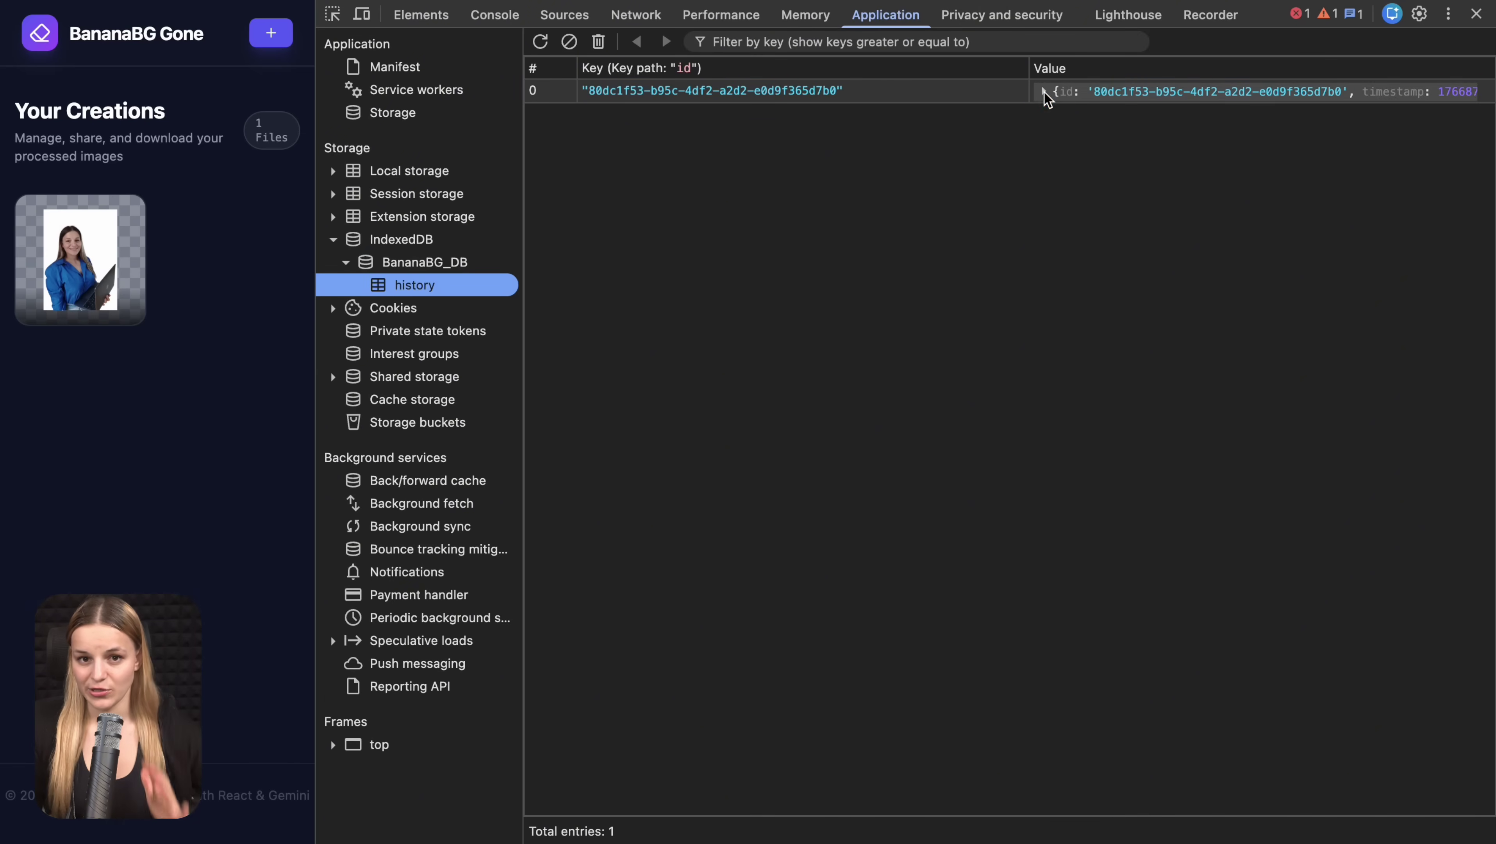
left_click(1045, 91)
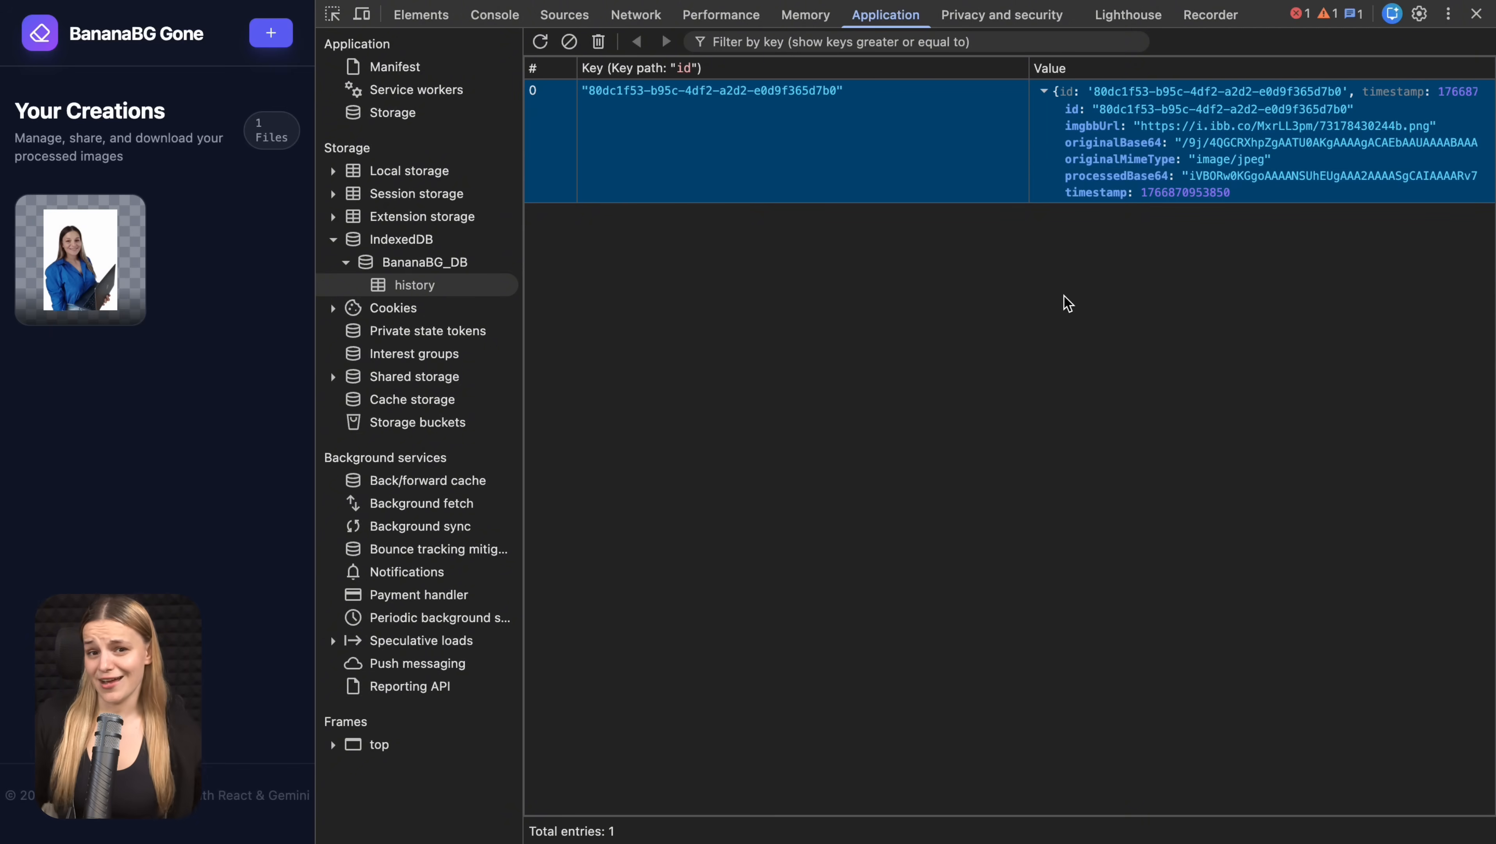
mouse_move(1060, 266)
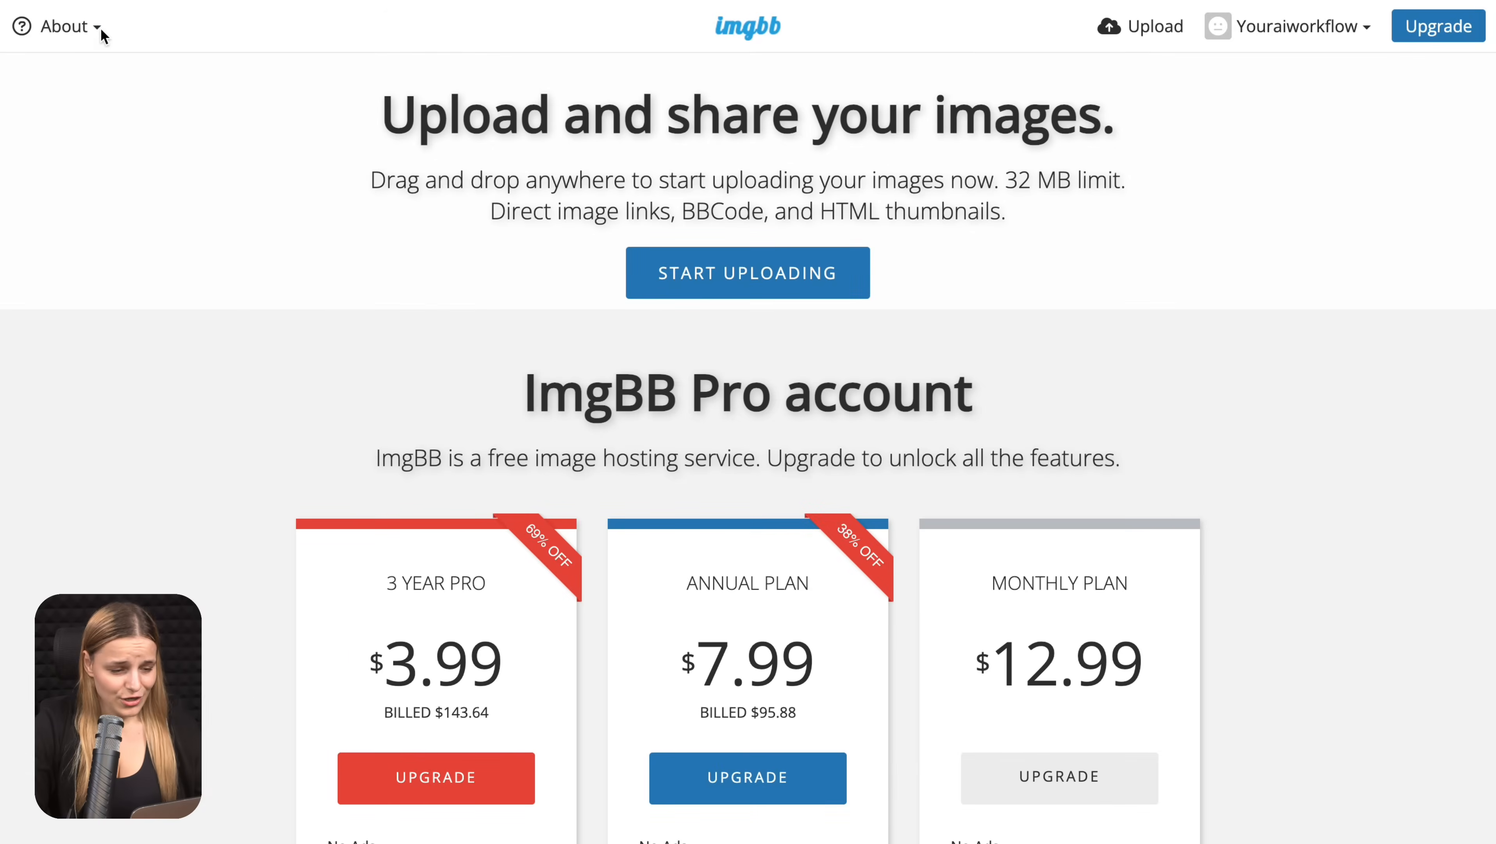
- Go to ImgBB's developer API page from the About menu
left_click(70, 26)
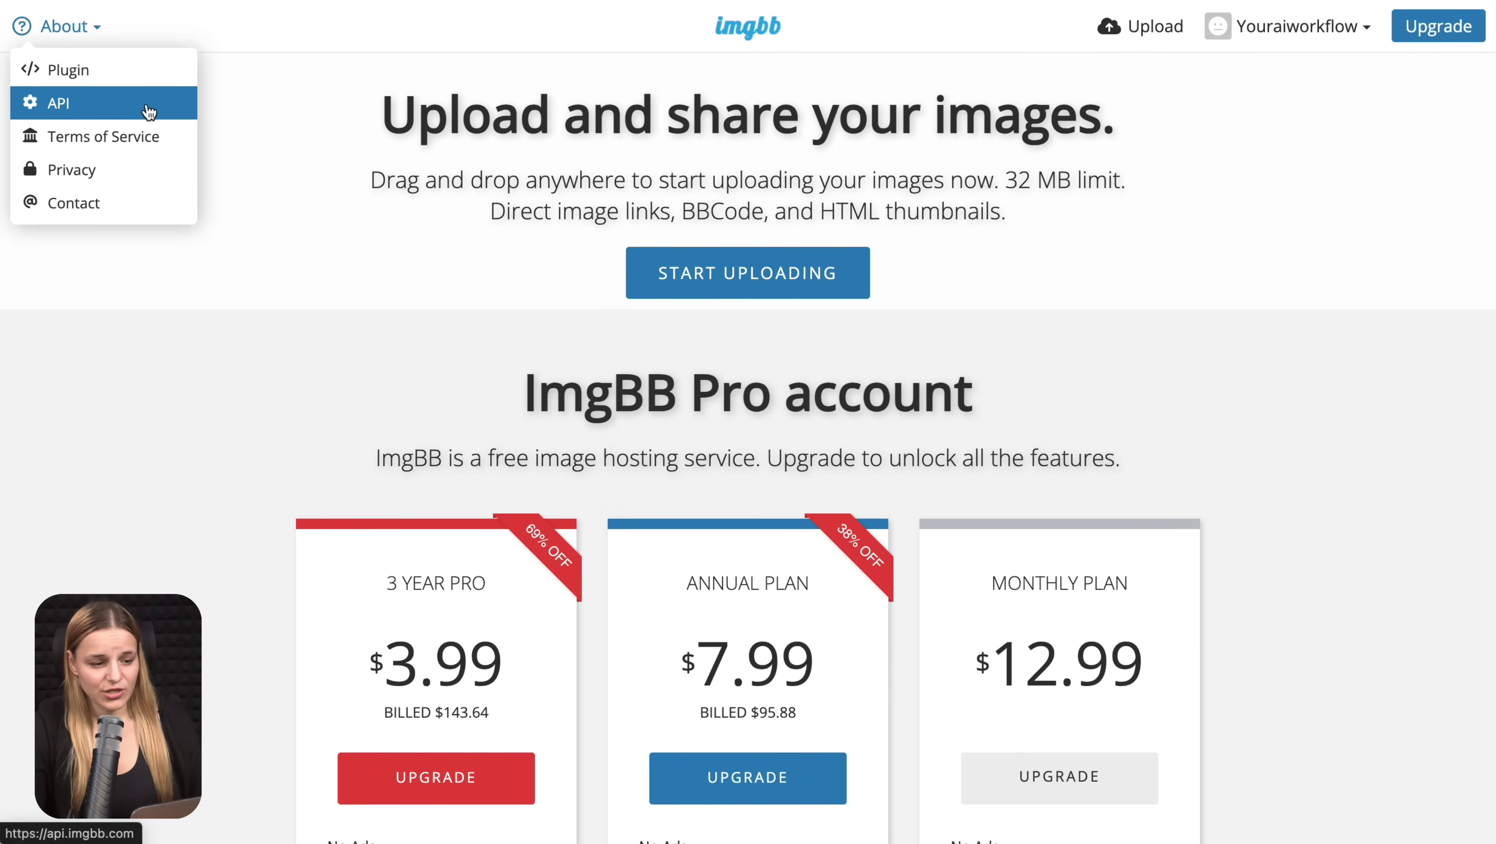
left_click(58, 104)
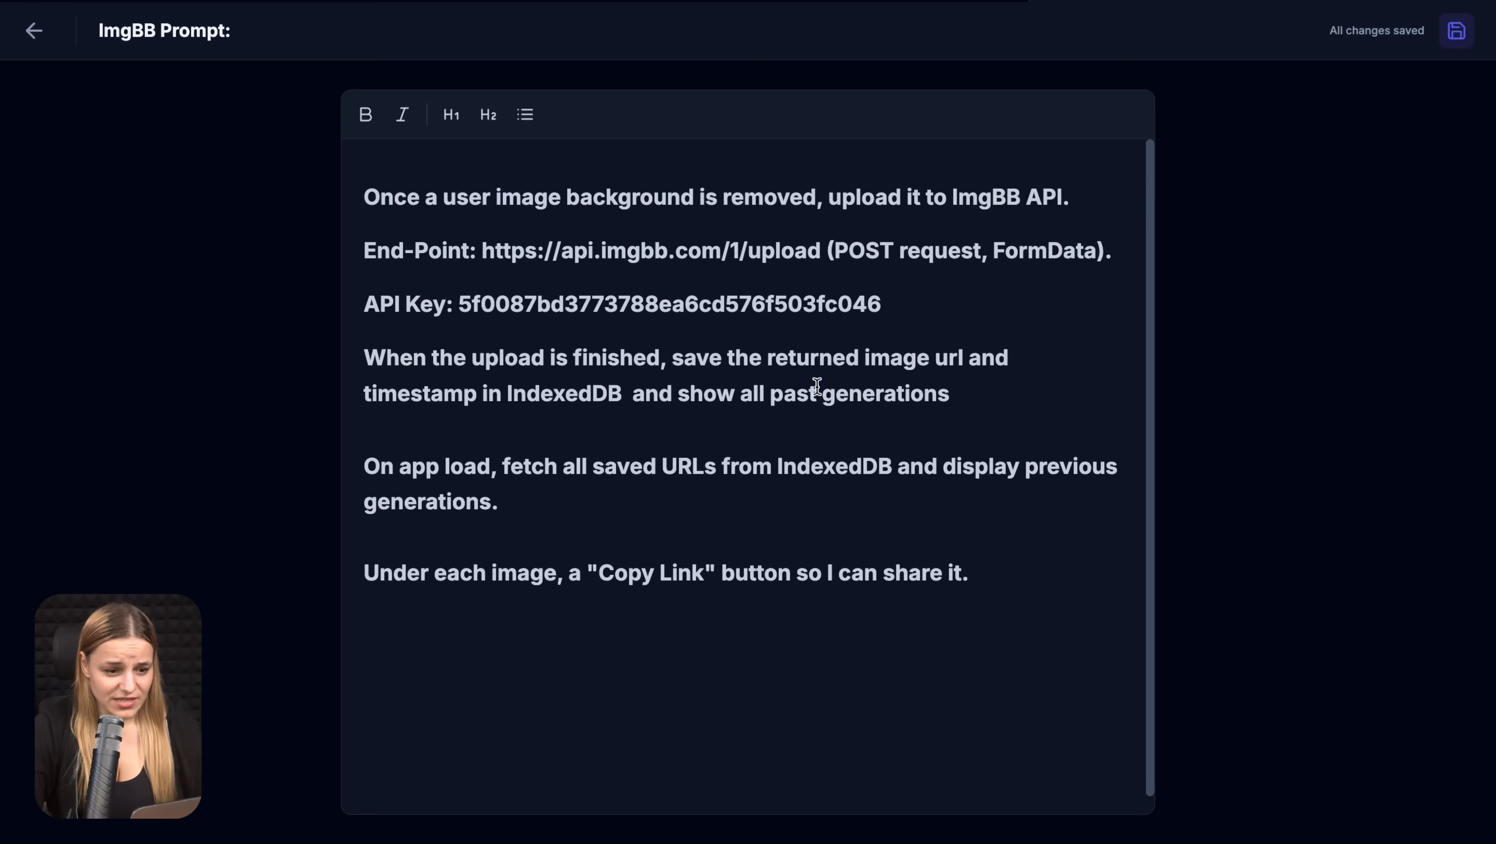
- Select and copy the prompt describing ImgBB uploads, IndexedDB history and share links
left_click_drag(363, 357, 947, 393)
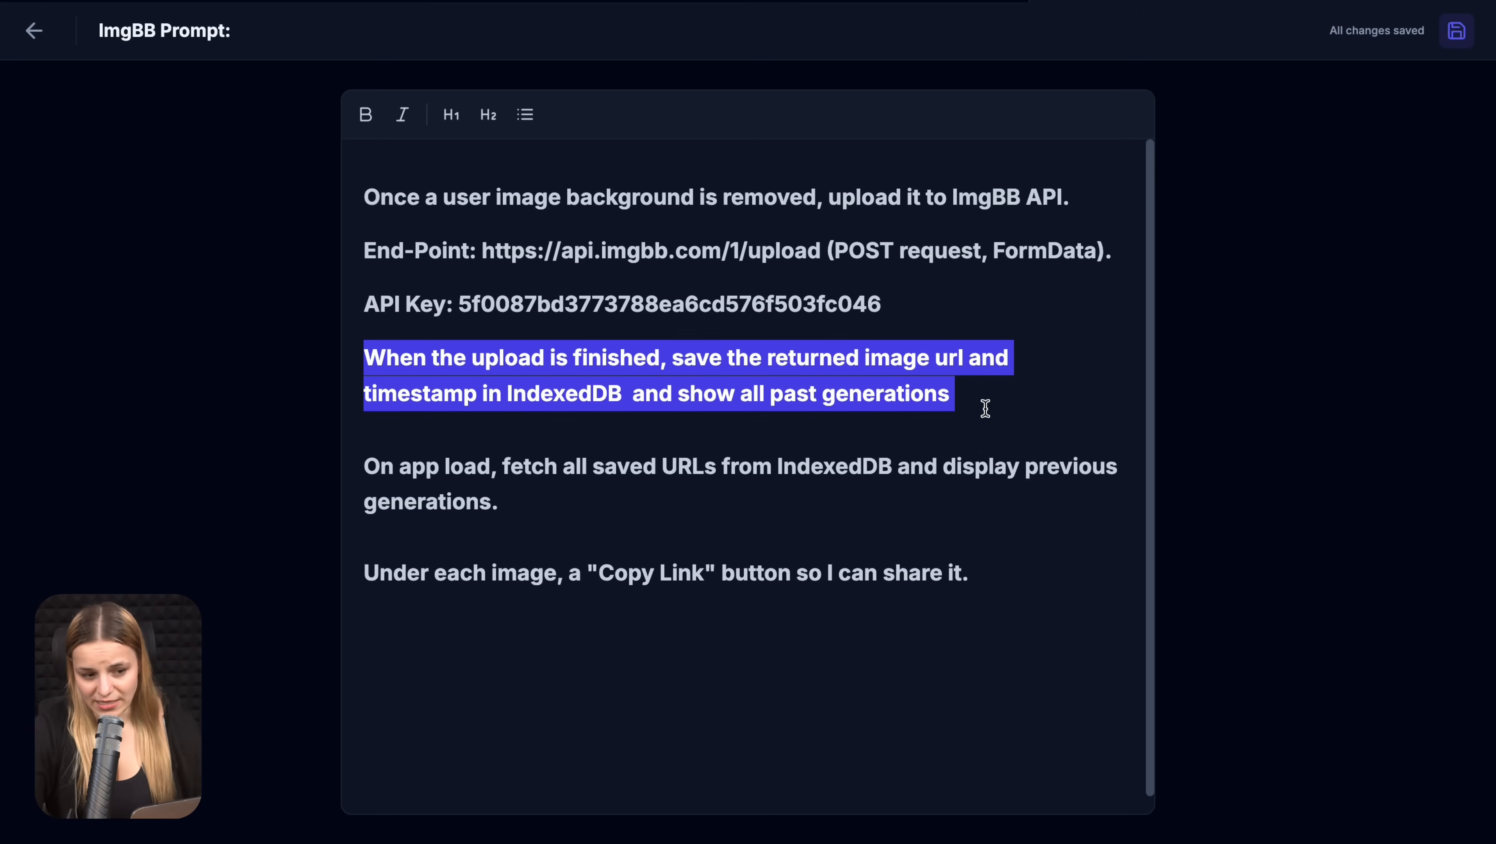
mouse_move(912, 466)
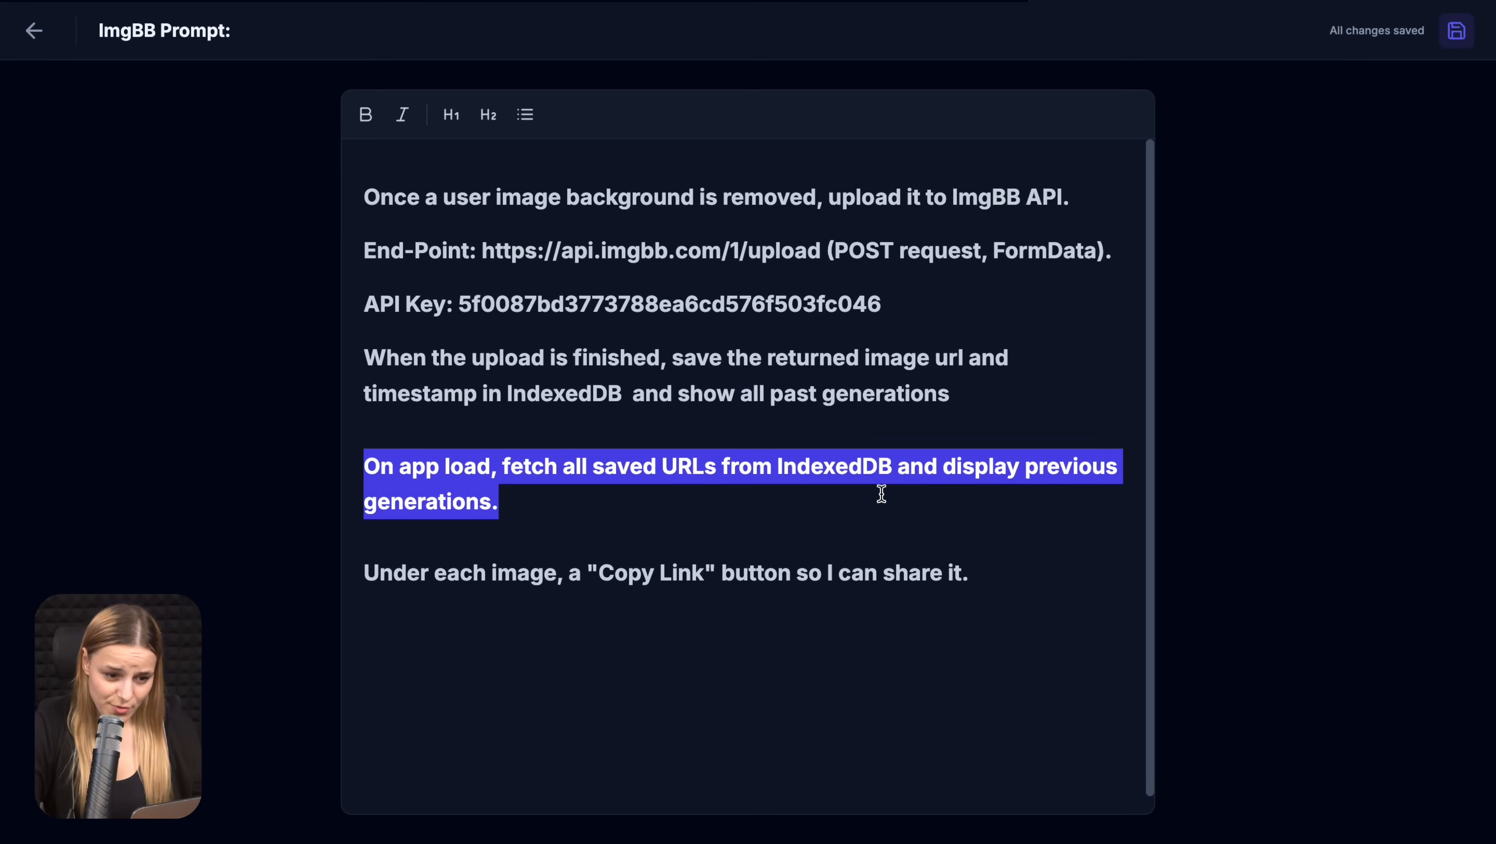
mouse_move(872, 552)
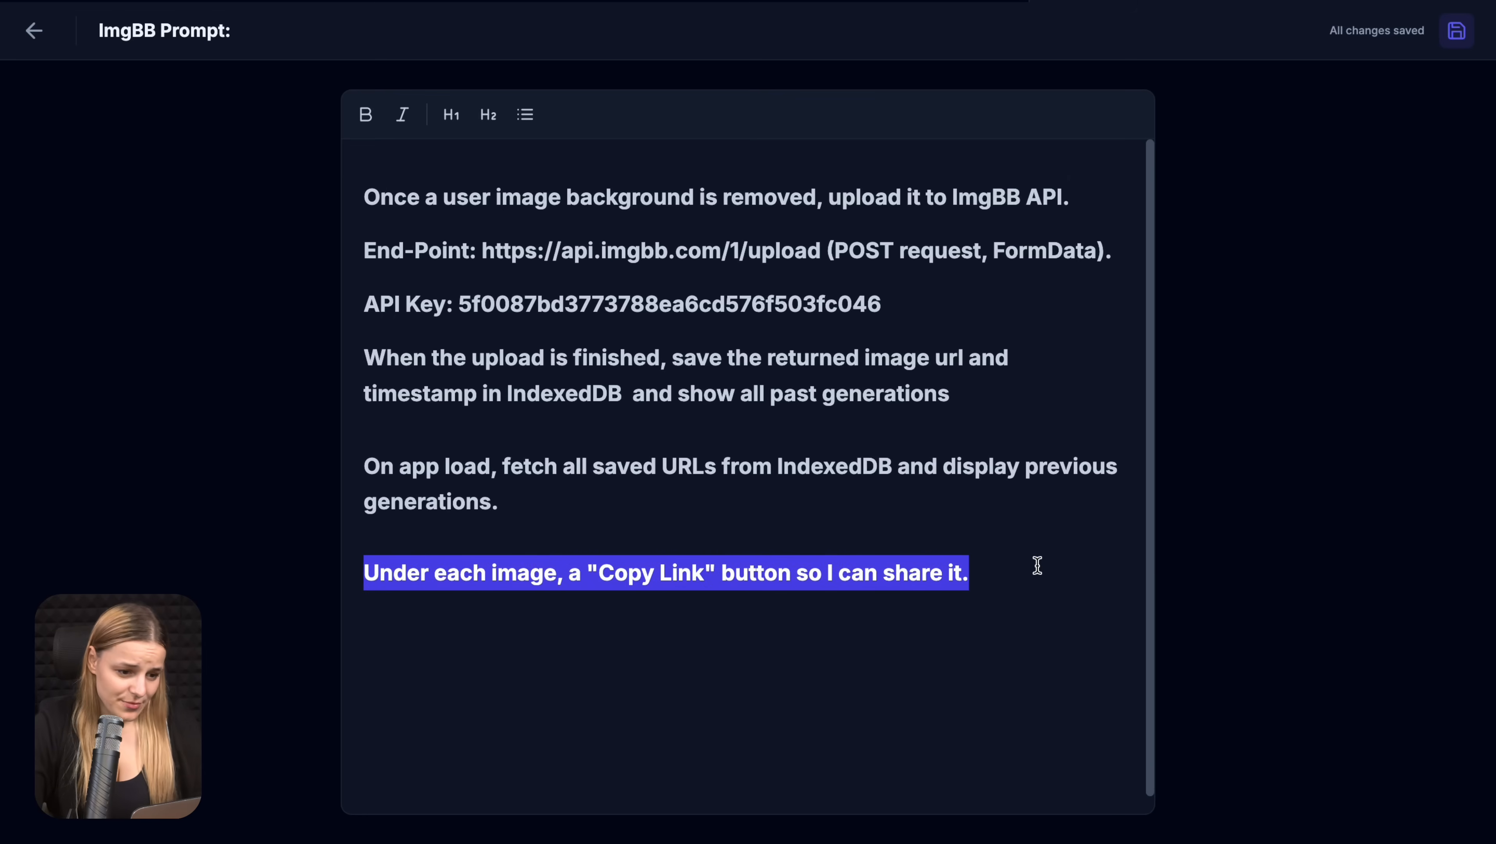
mouse_move(1073, 558)
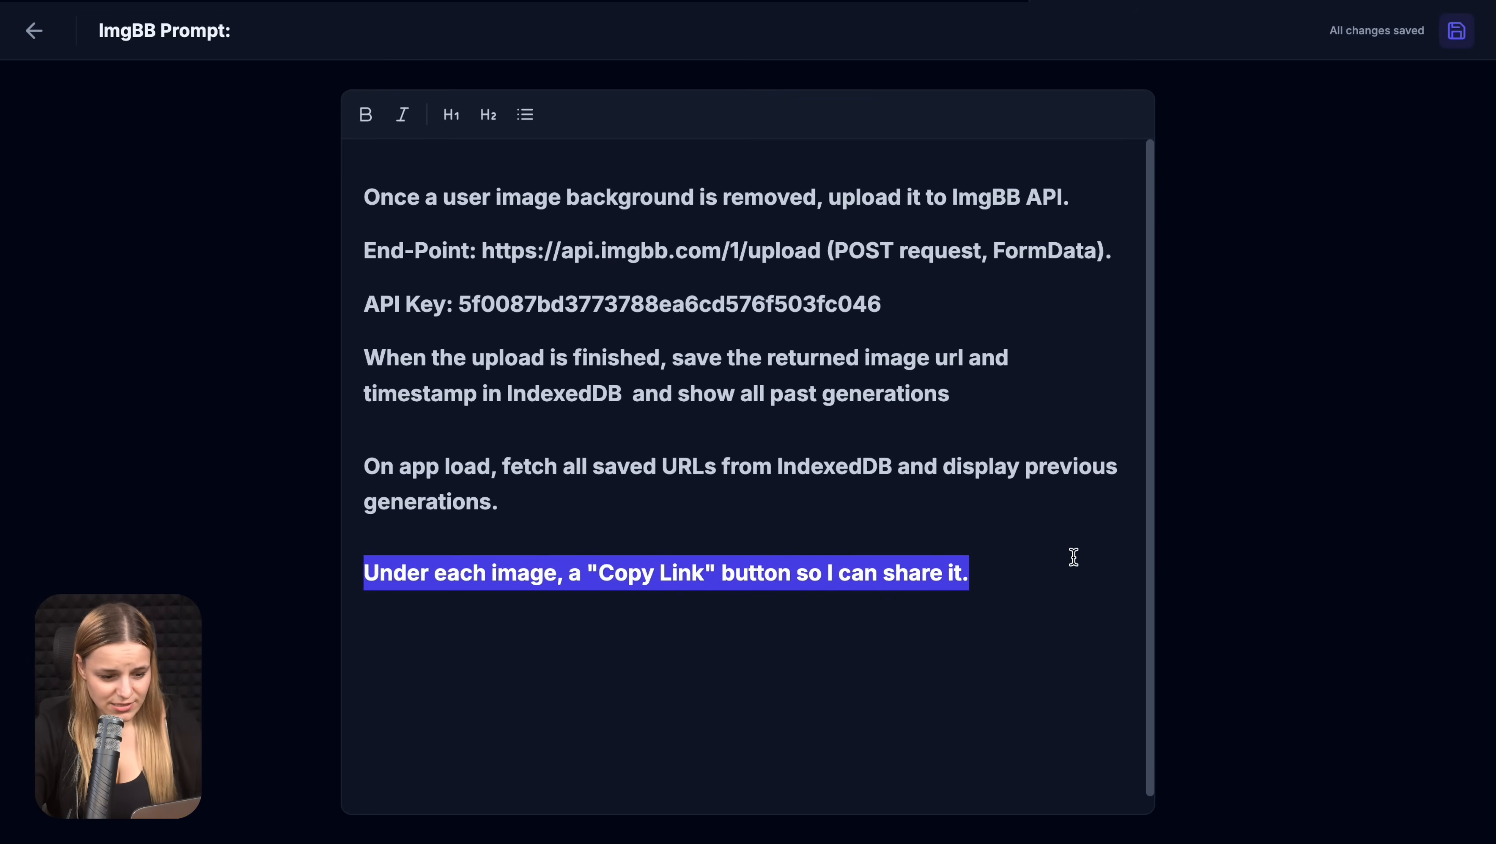
key("ctrl+a")
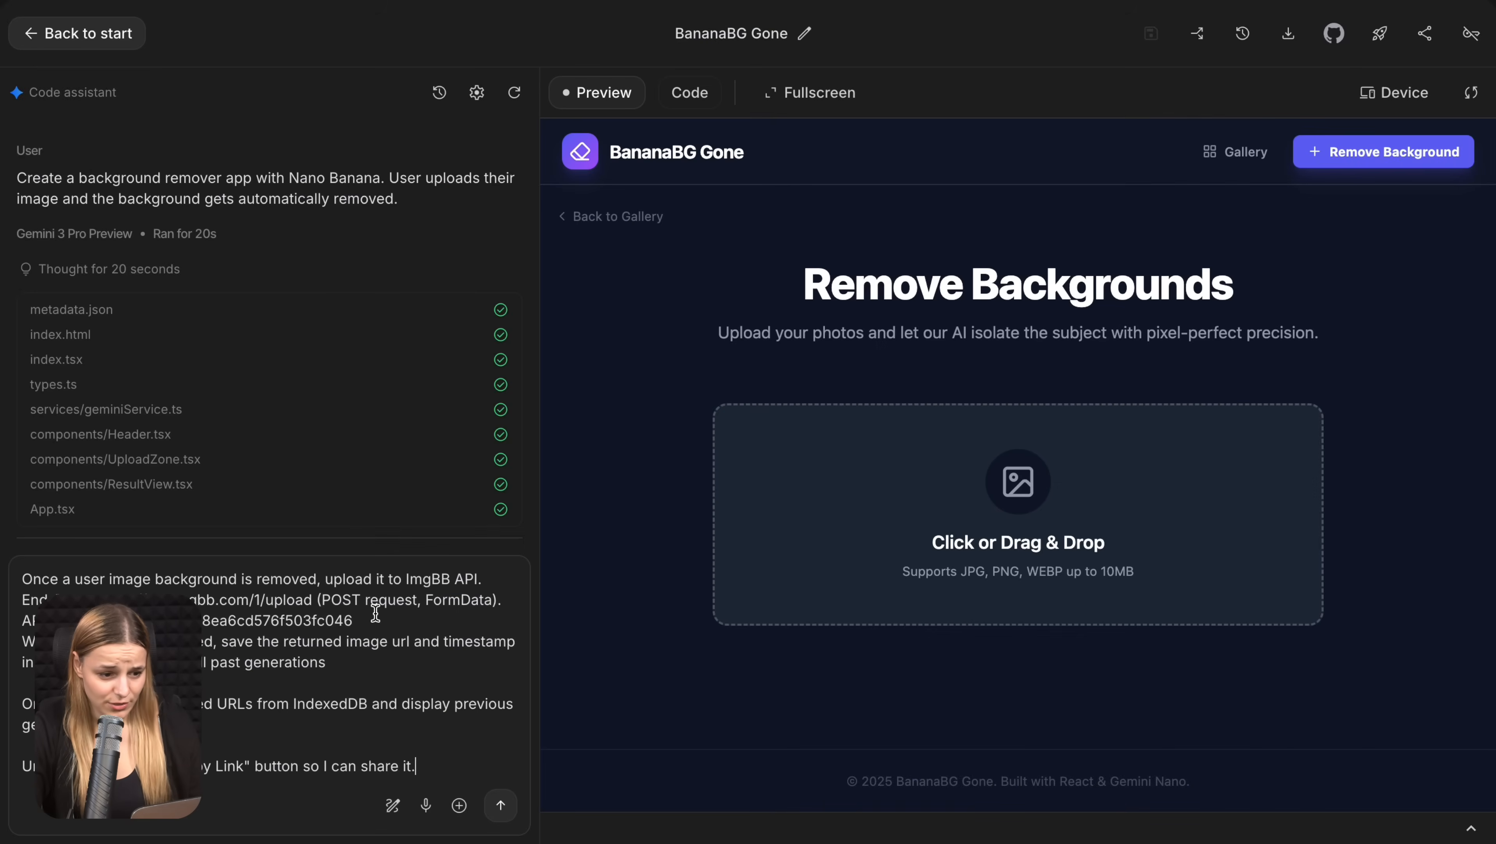
- Send the ImgBB upload prompt to the assistant and view the Your Creations gallery
left_click(504, 805)
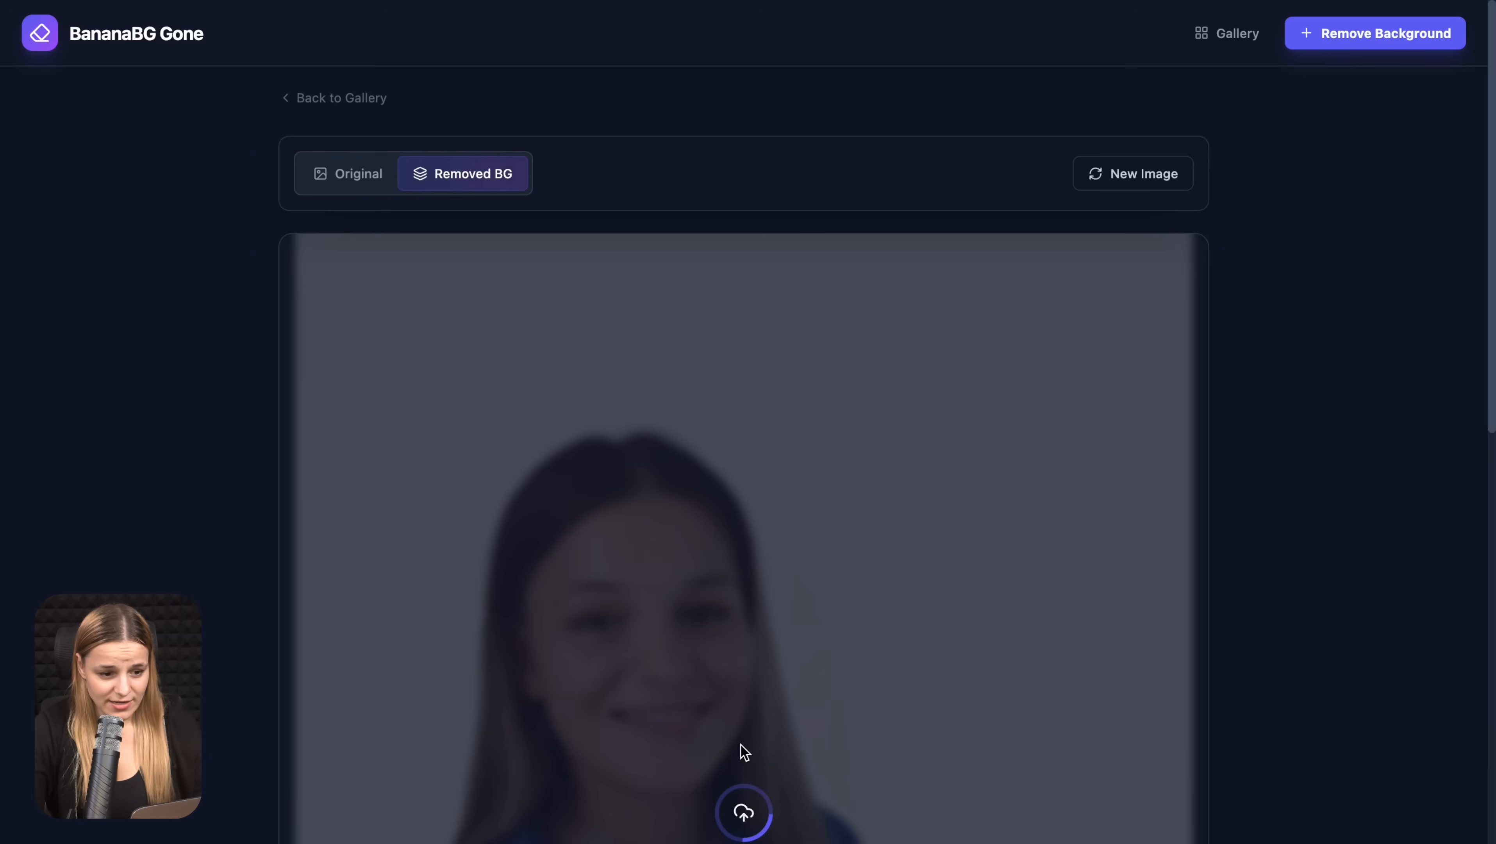
mouse_move(1324, 661)
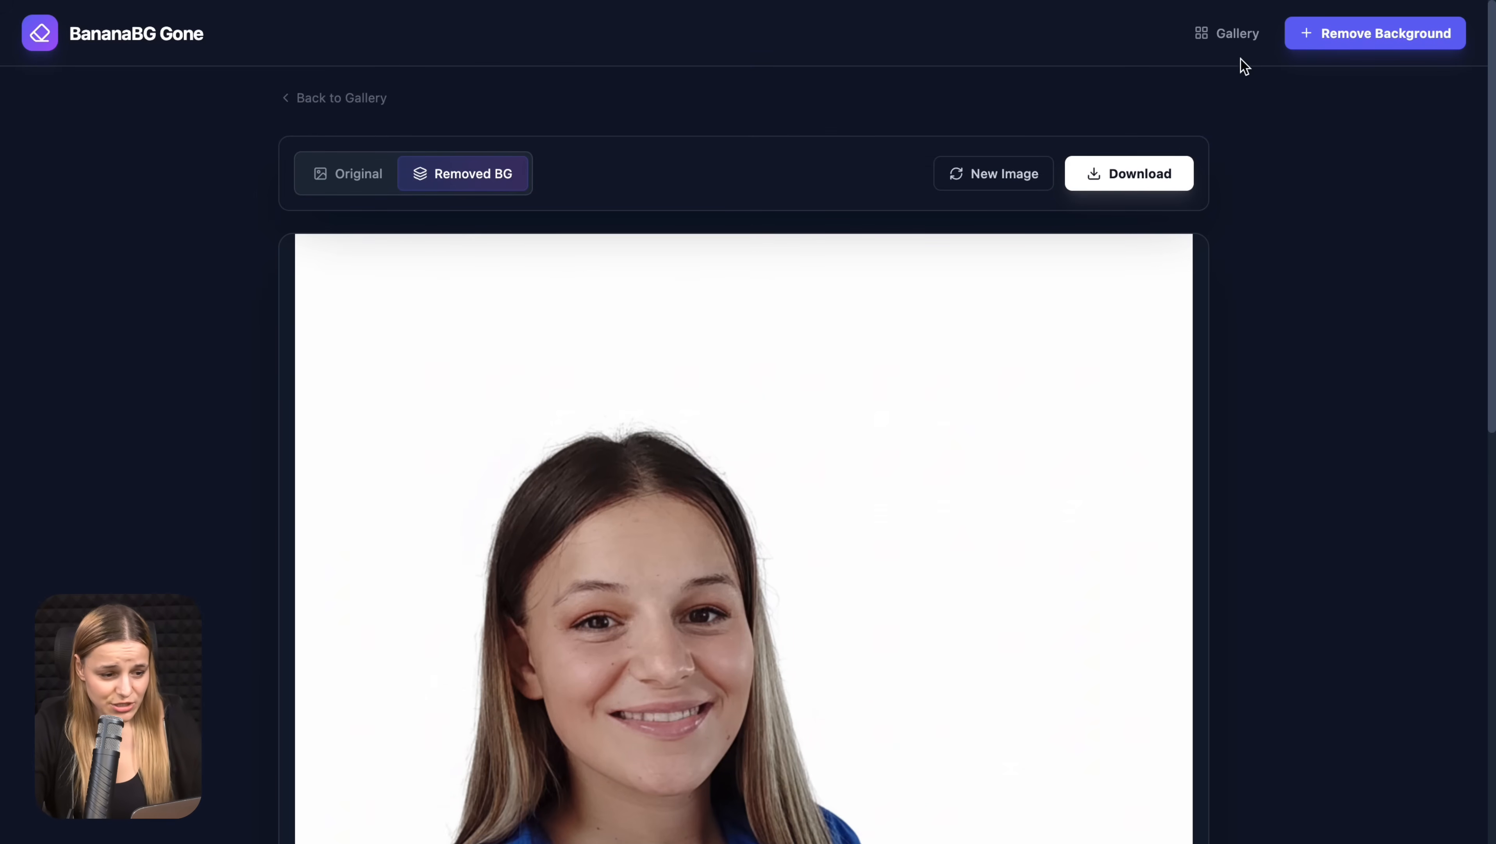
left_click(1237, 34)
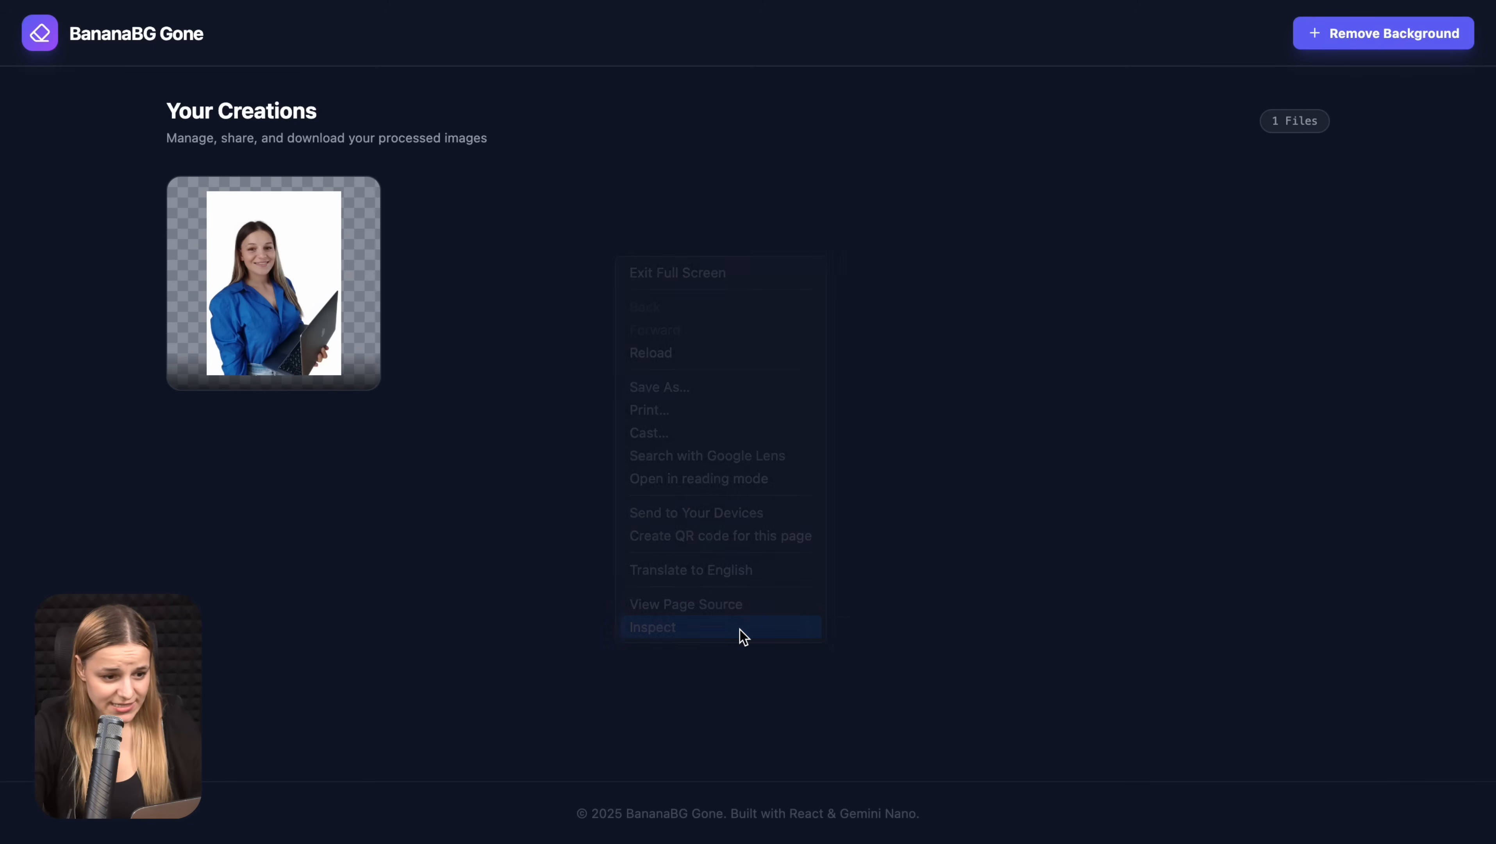
- Inspect the page's storage and expand the BananaBG_DB history record in IndexedDB
left_click(663, 627)
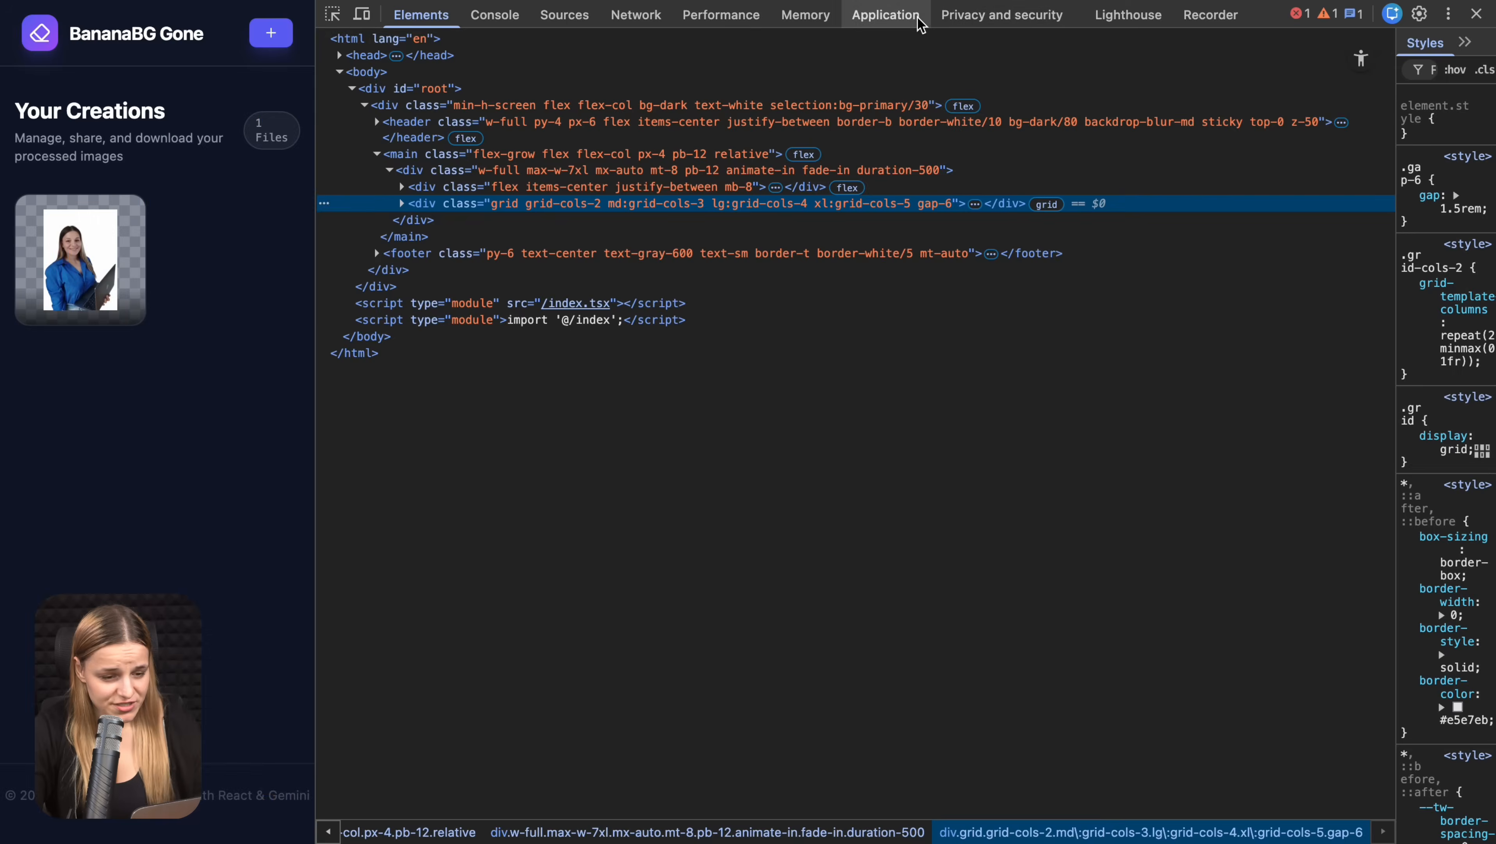
left_click(886, 14)
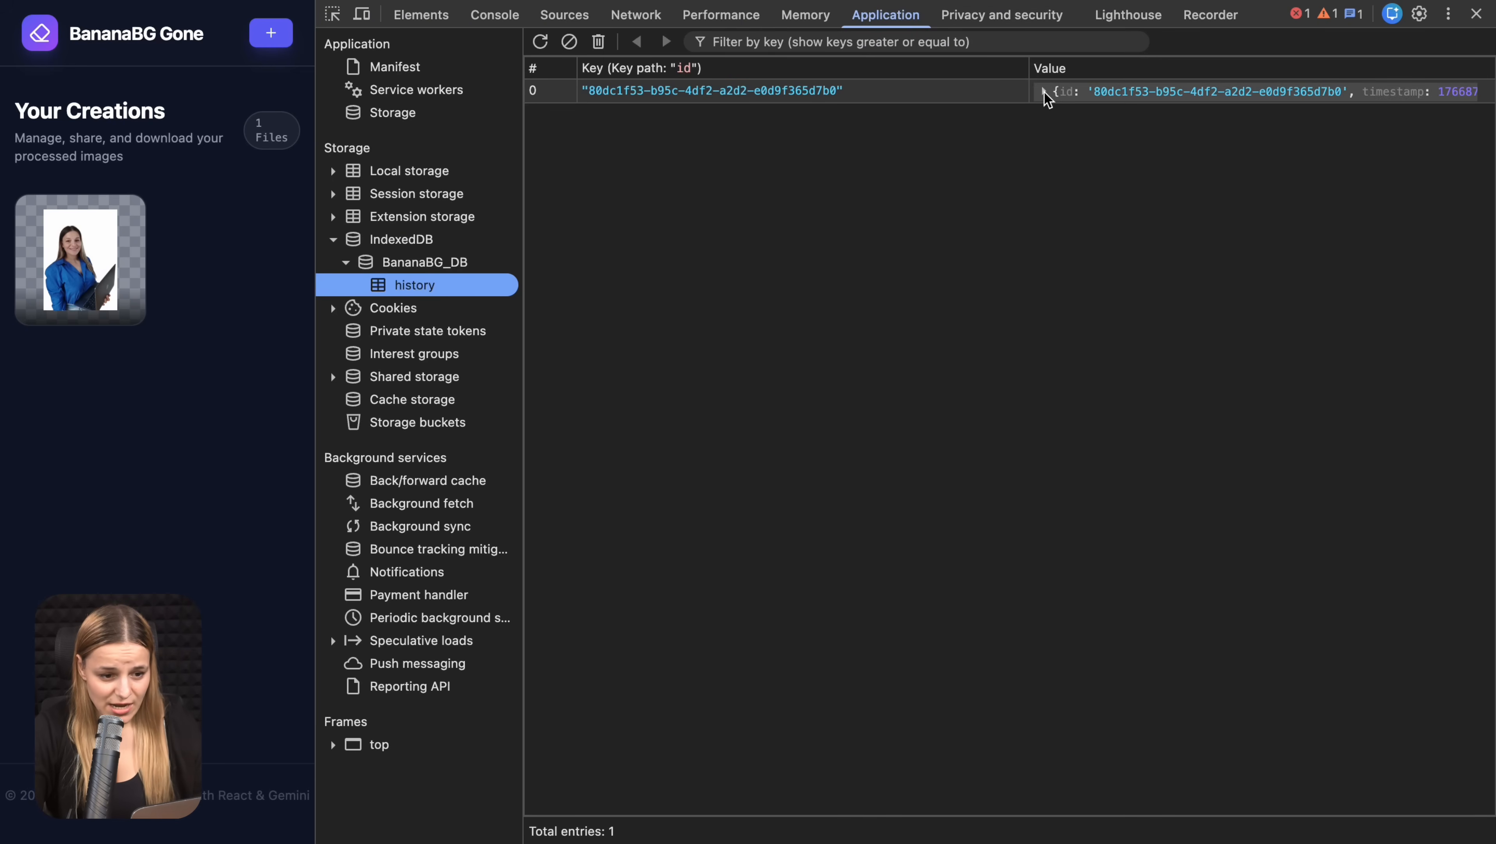
left_click(1046, 92)
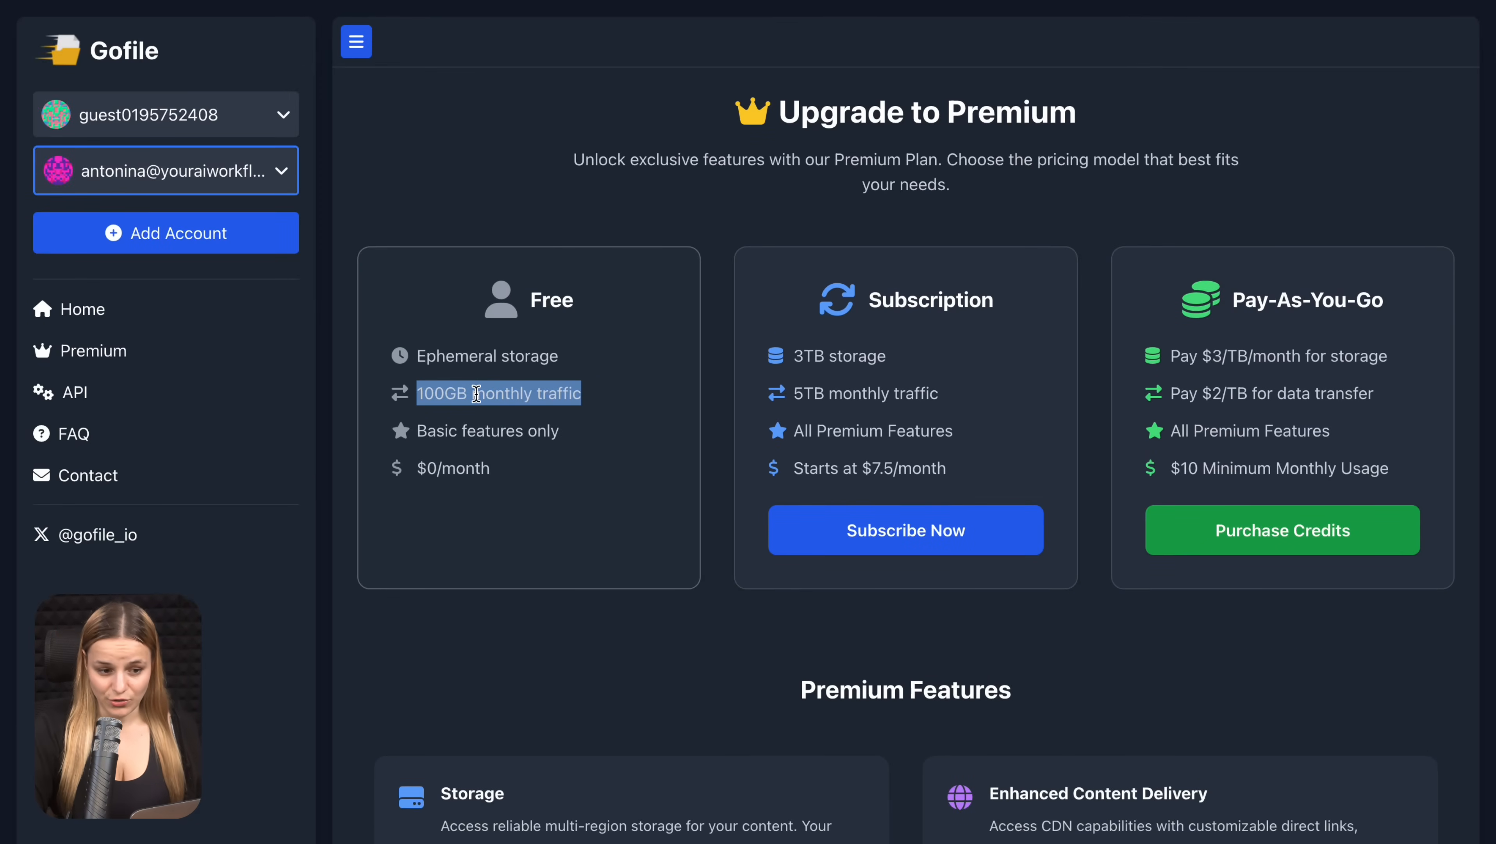
mouse_move(350, 185)
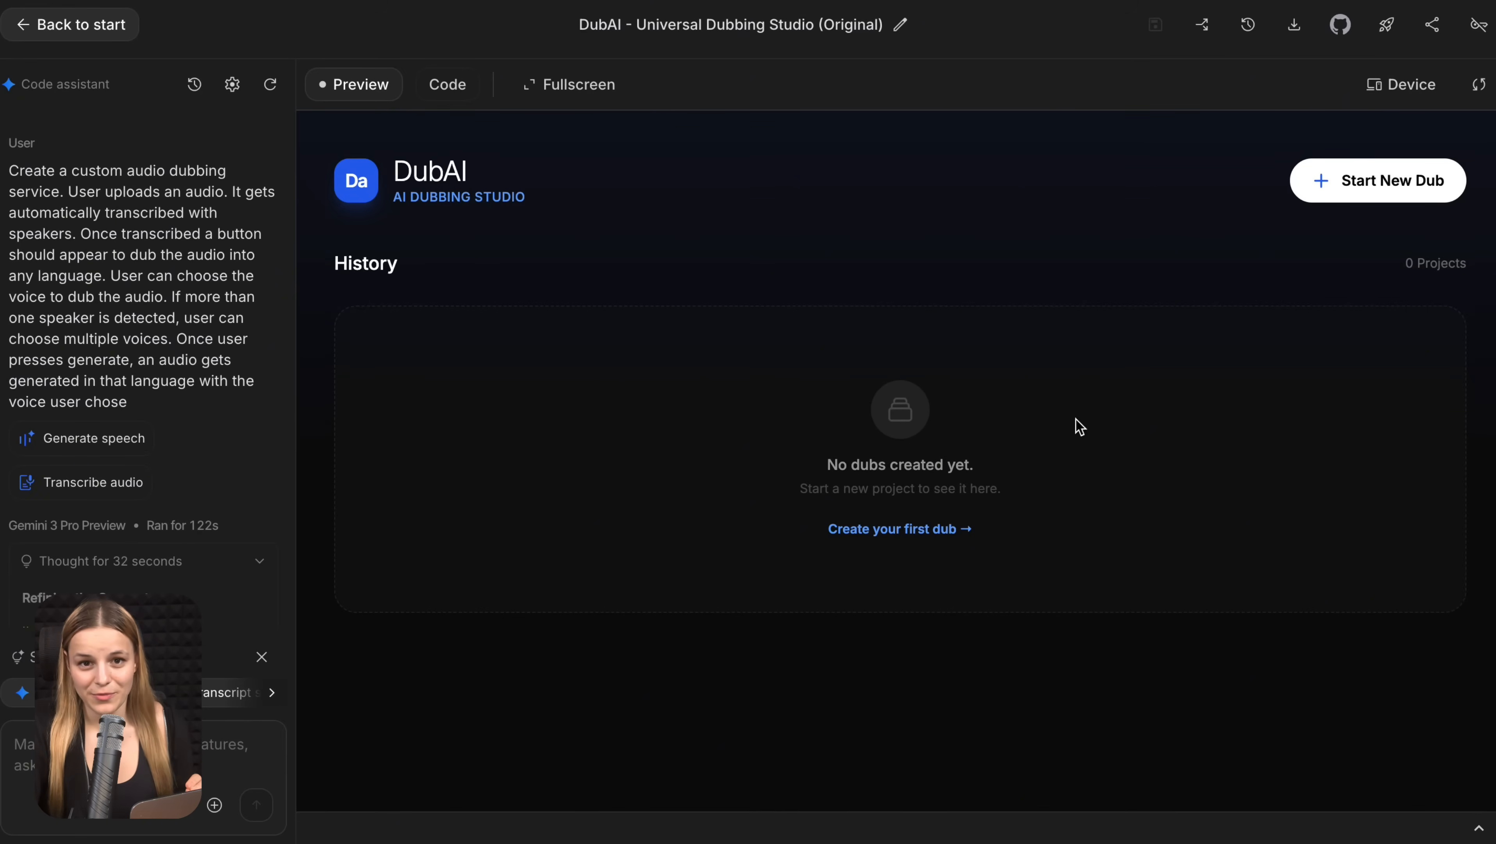
- Start a new DubAI session and upload an audio file to transcribe
left_click(1378, 181)
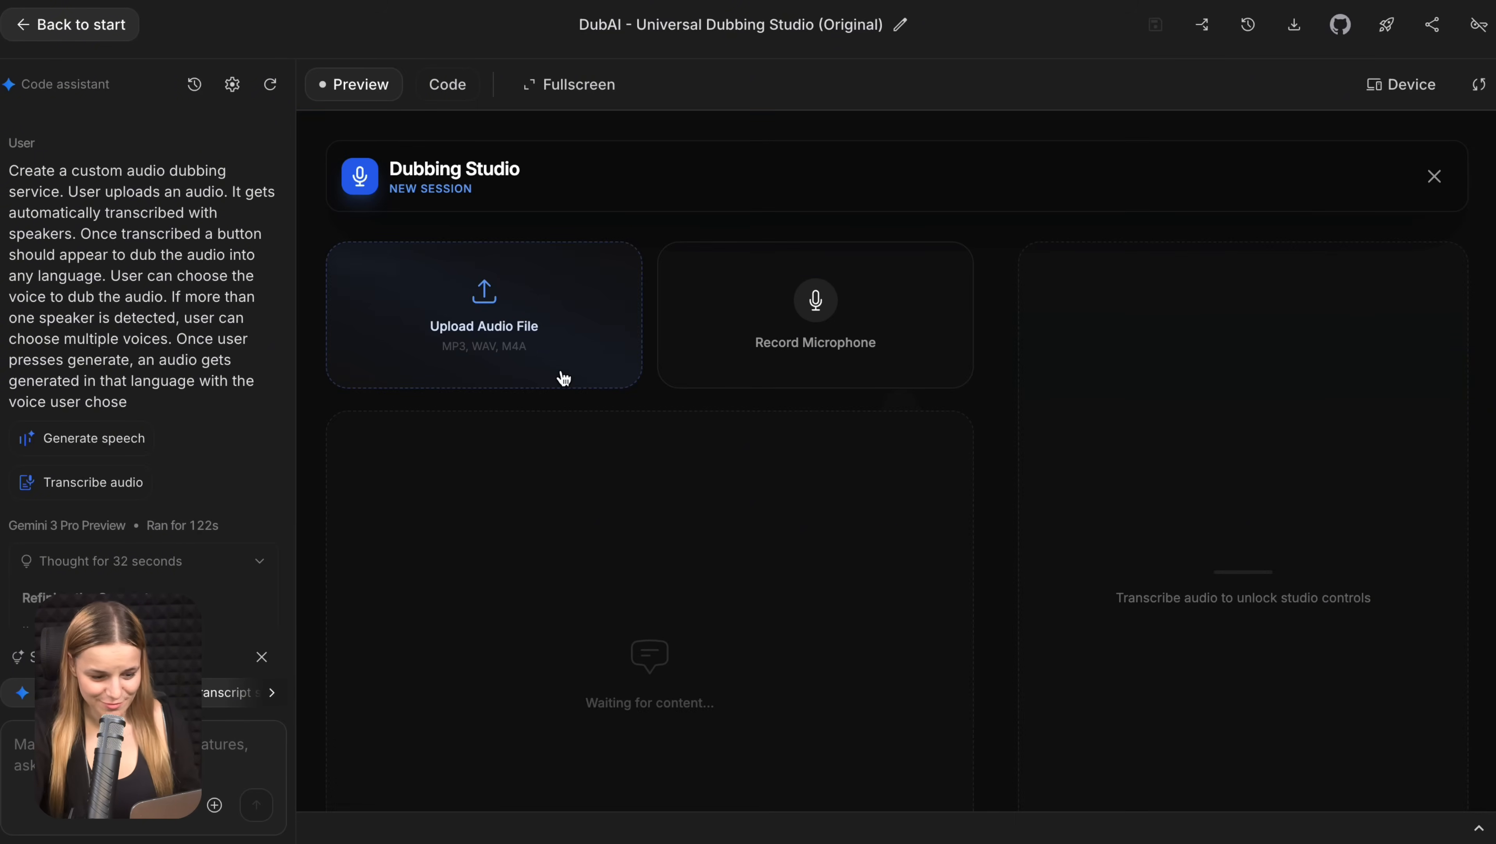
left_click(484, 295)
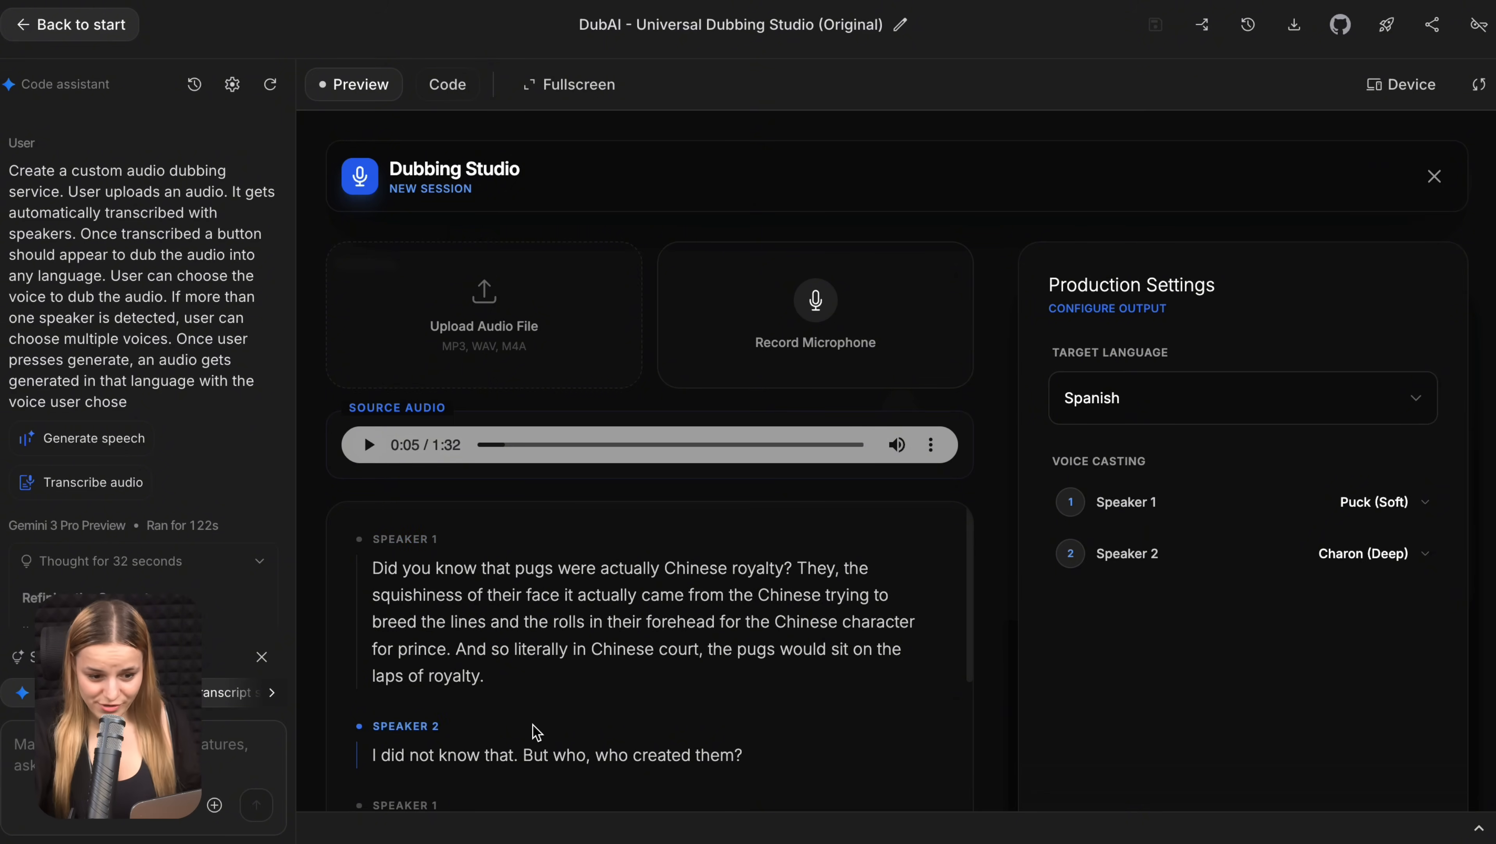
scroll("down", 3)
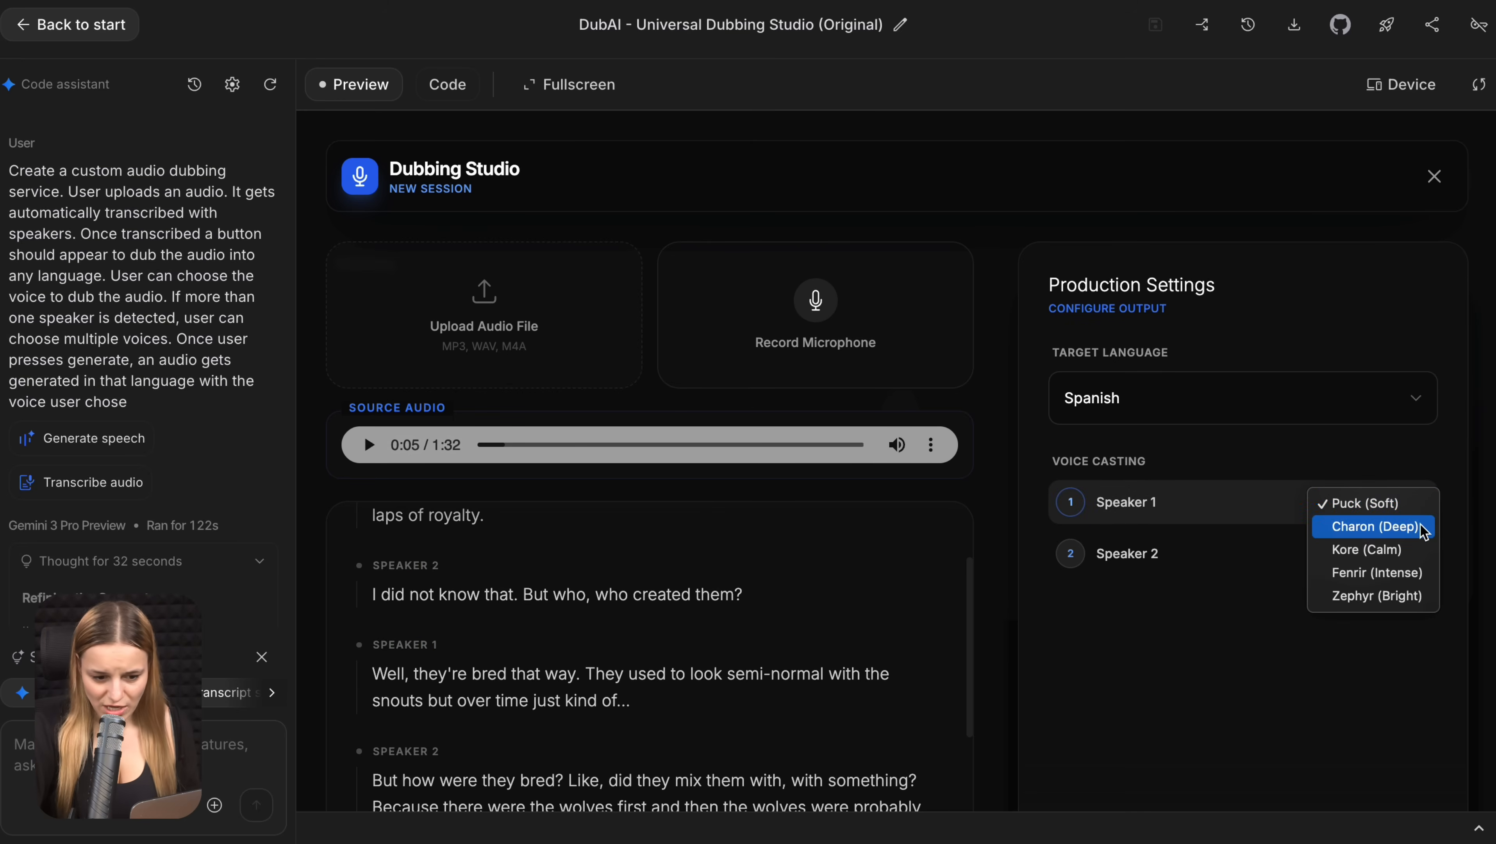
- Assign Charon (Deep) to Speaker 1, a voice to Speaker 2, and generate the dubbed audio
left_click(1373, 526)
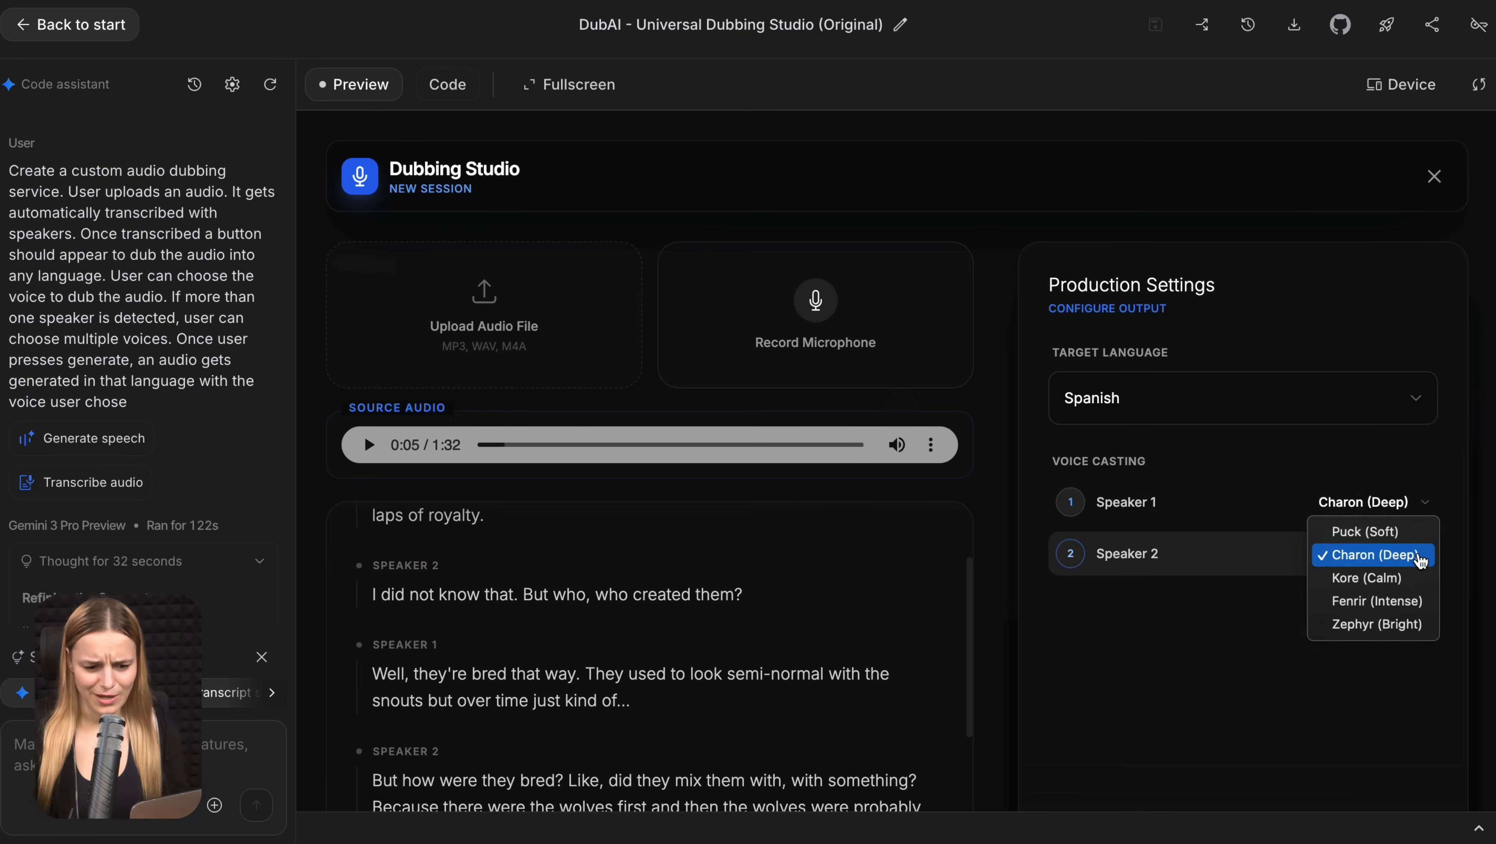
left_click(1376, 624)
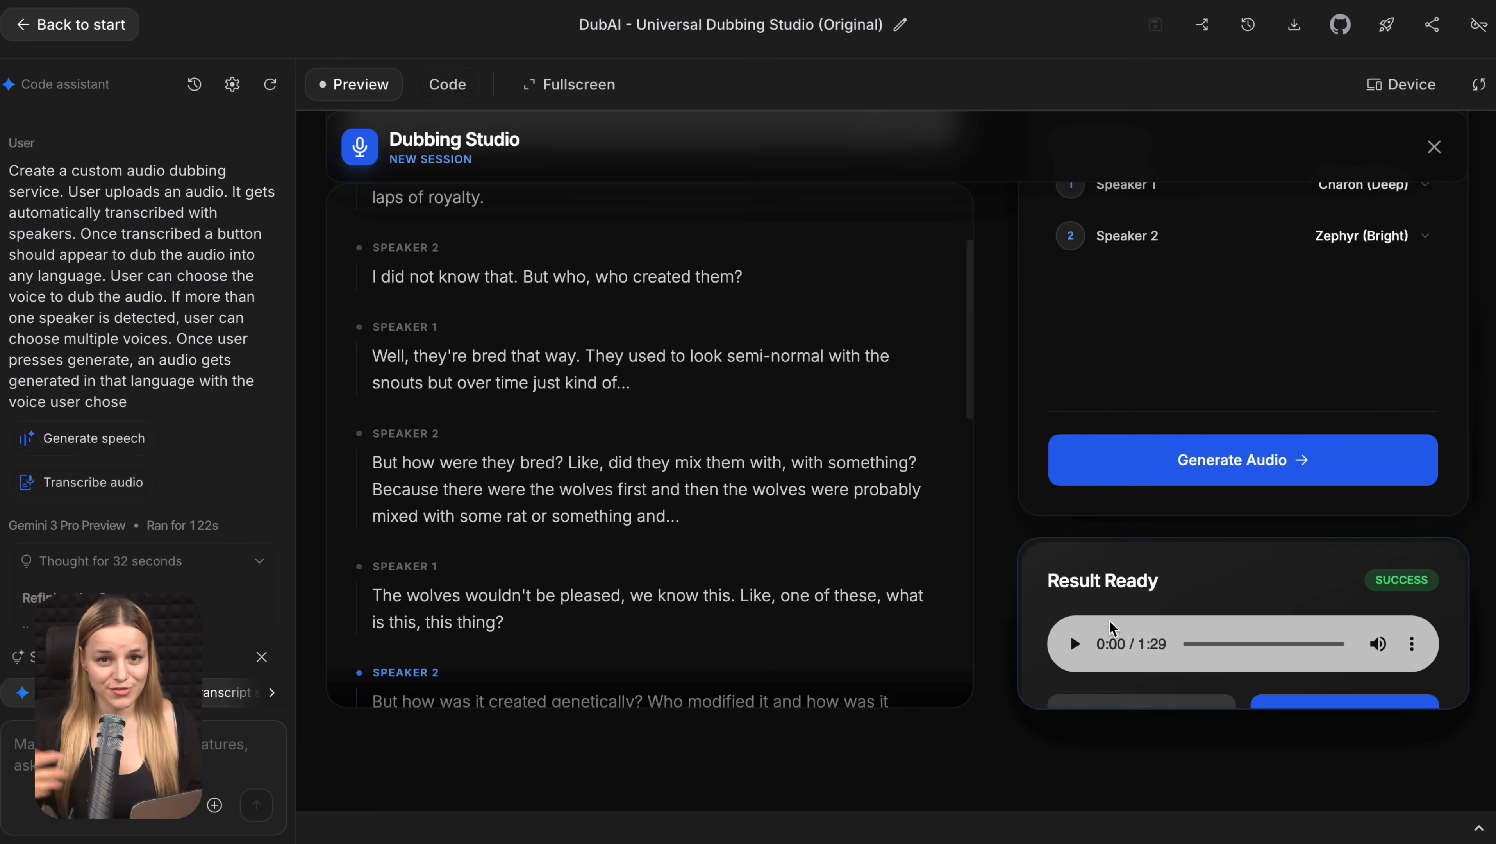
left_click(1076, 644)
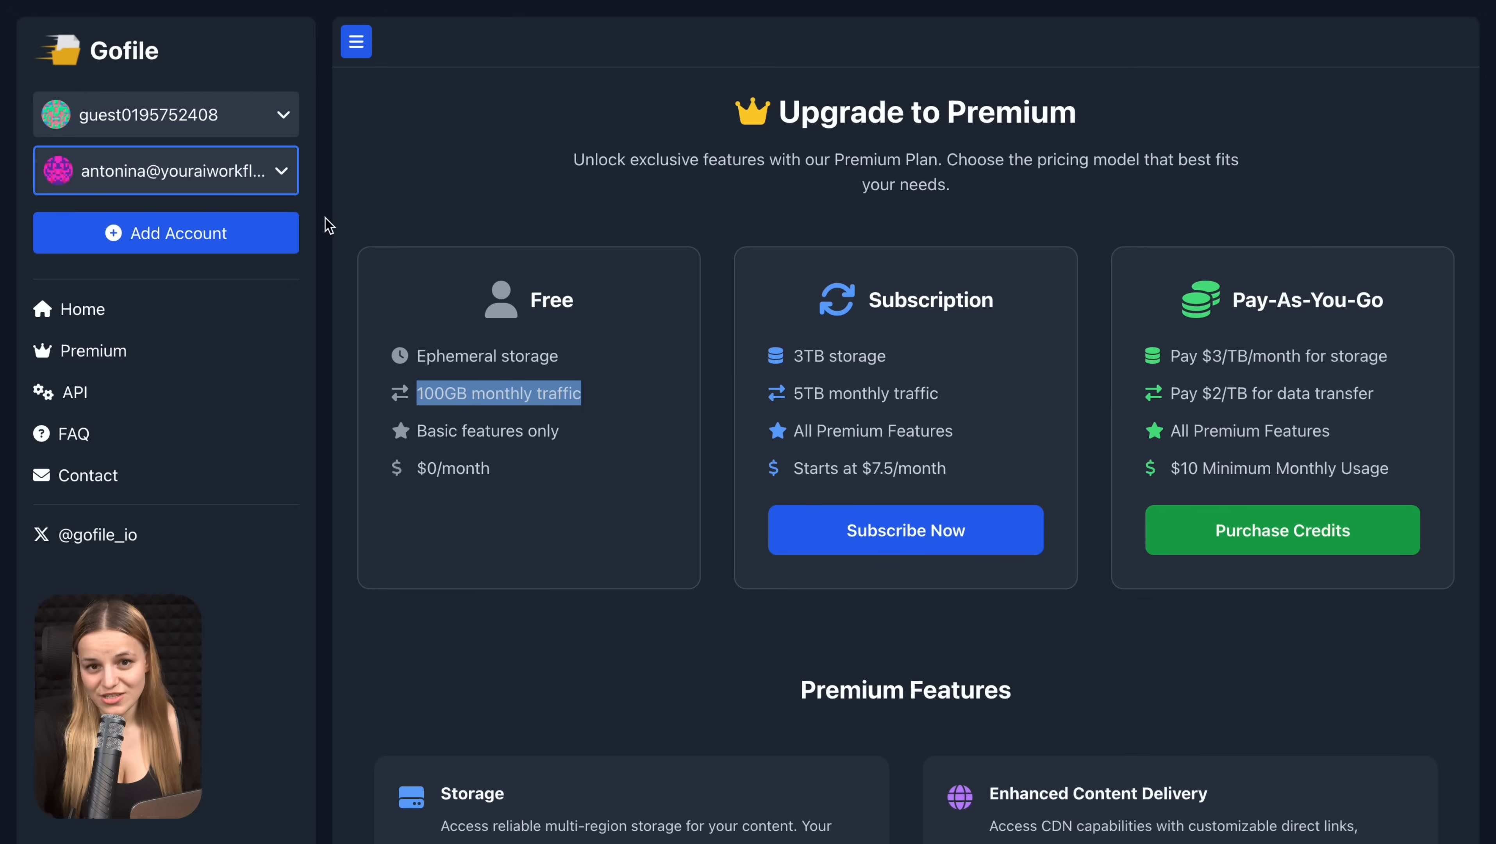
mouse_move(293, 341)
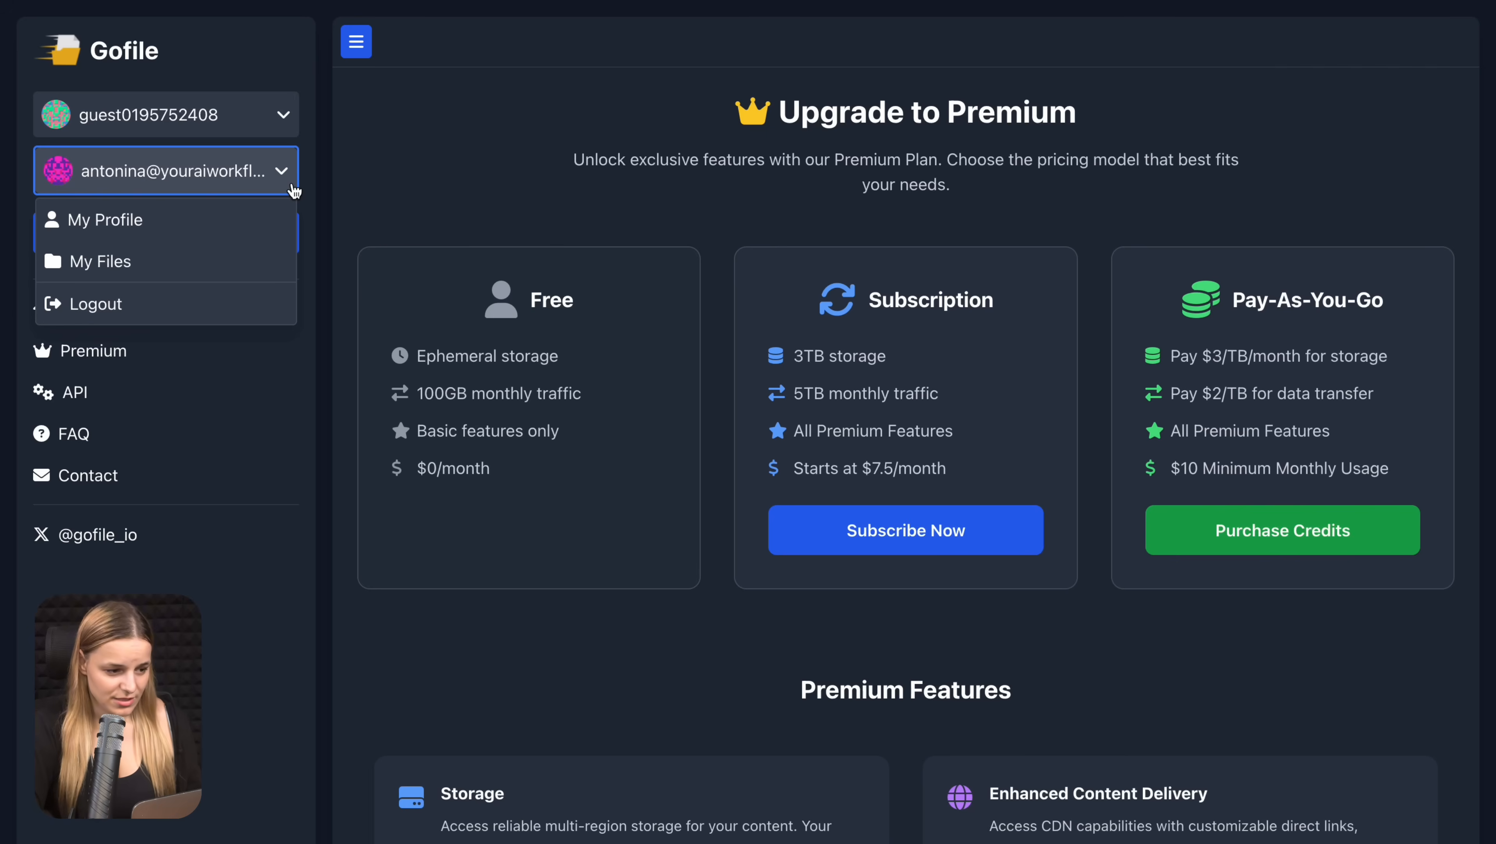
- View My Profile and copy the account token from Developer Information
left_click(104, 219)
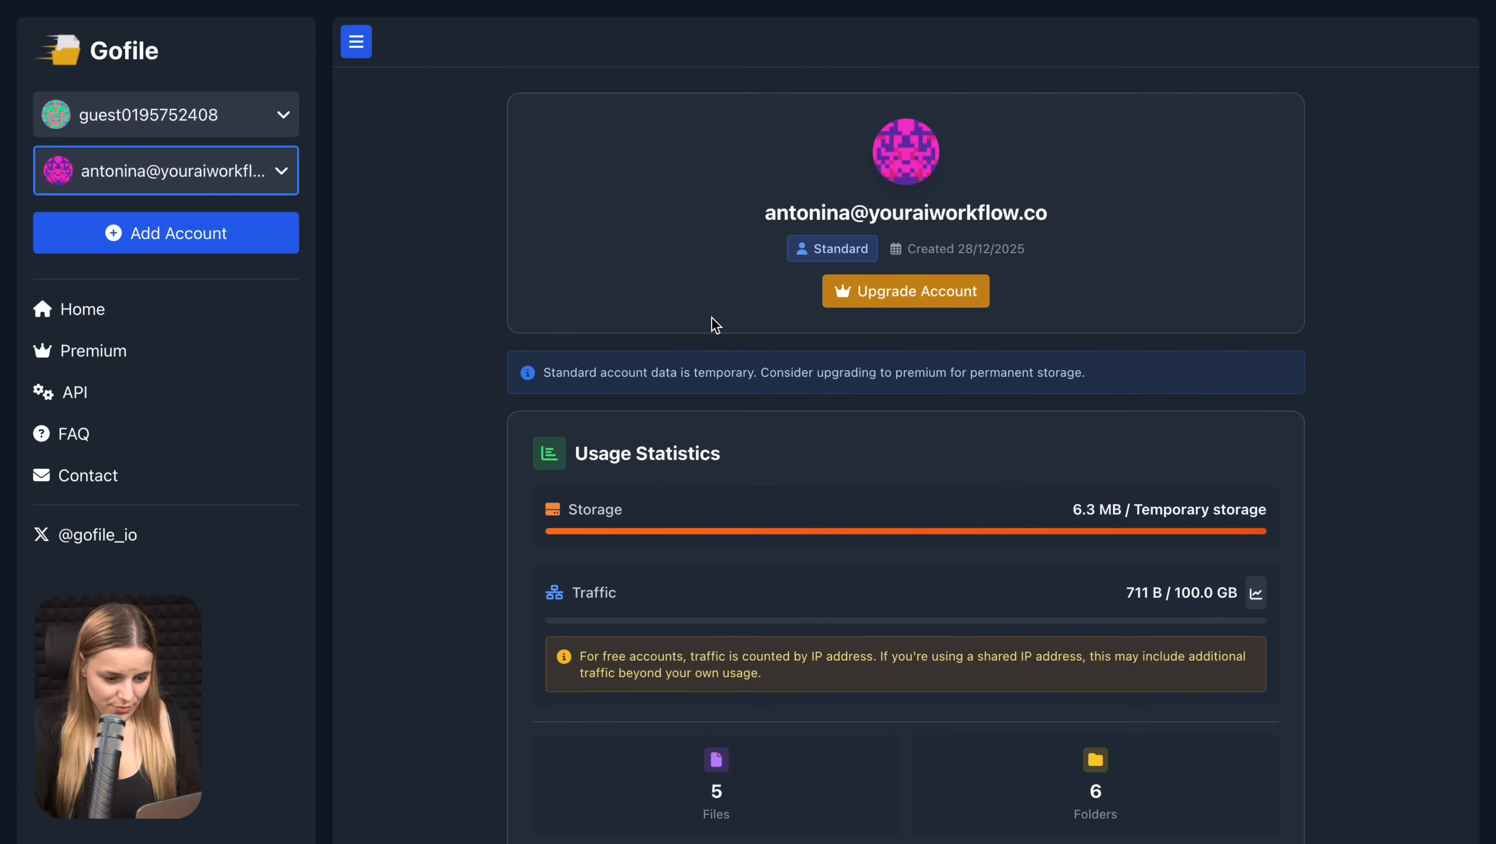
scroll("down", 3)
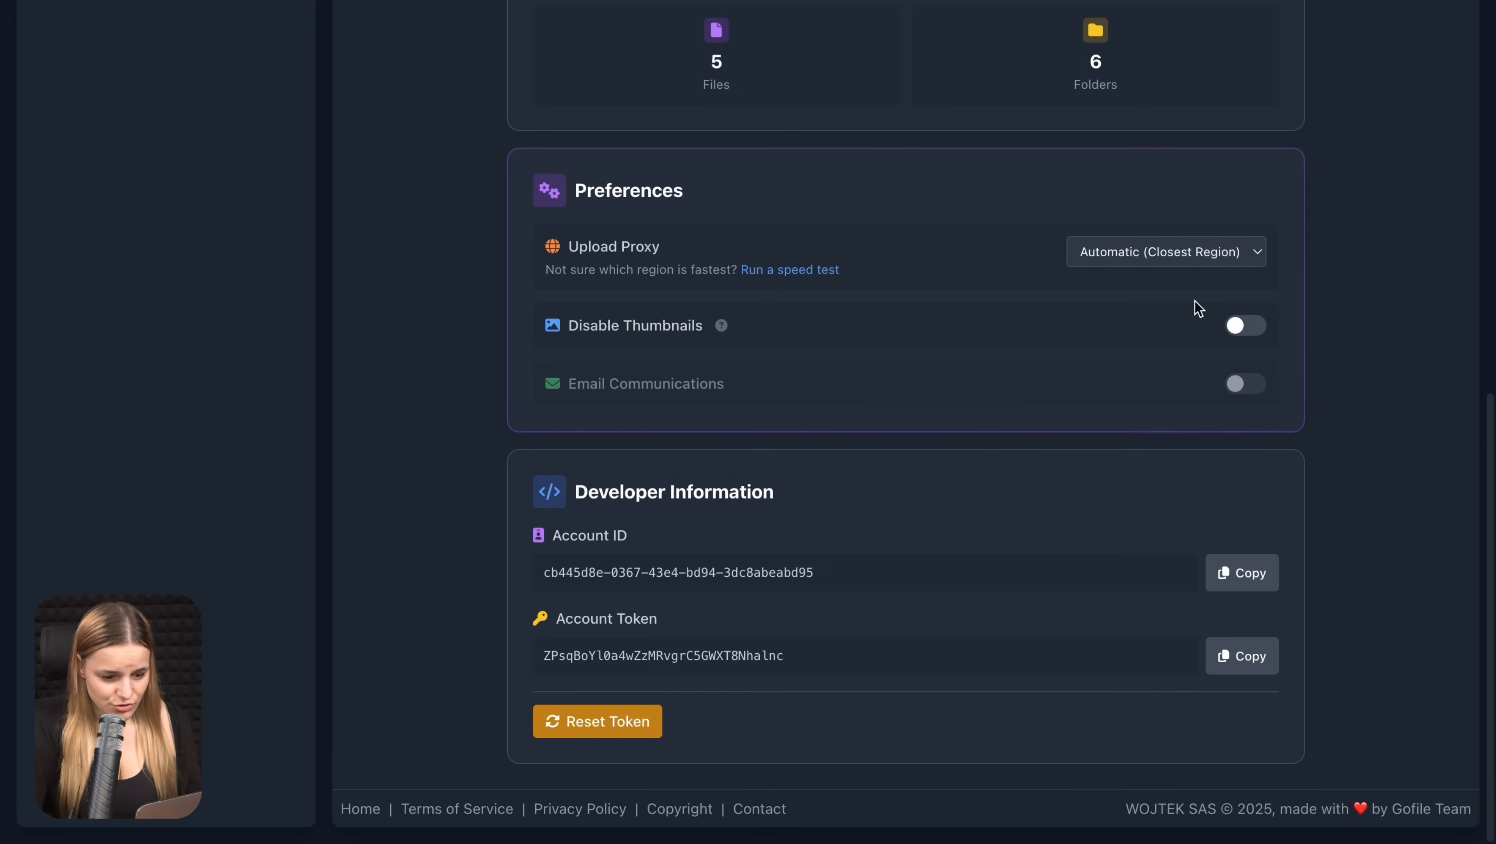
mouse_move(1260, 655)
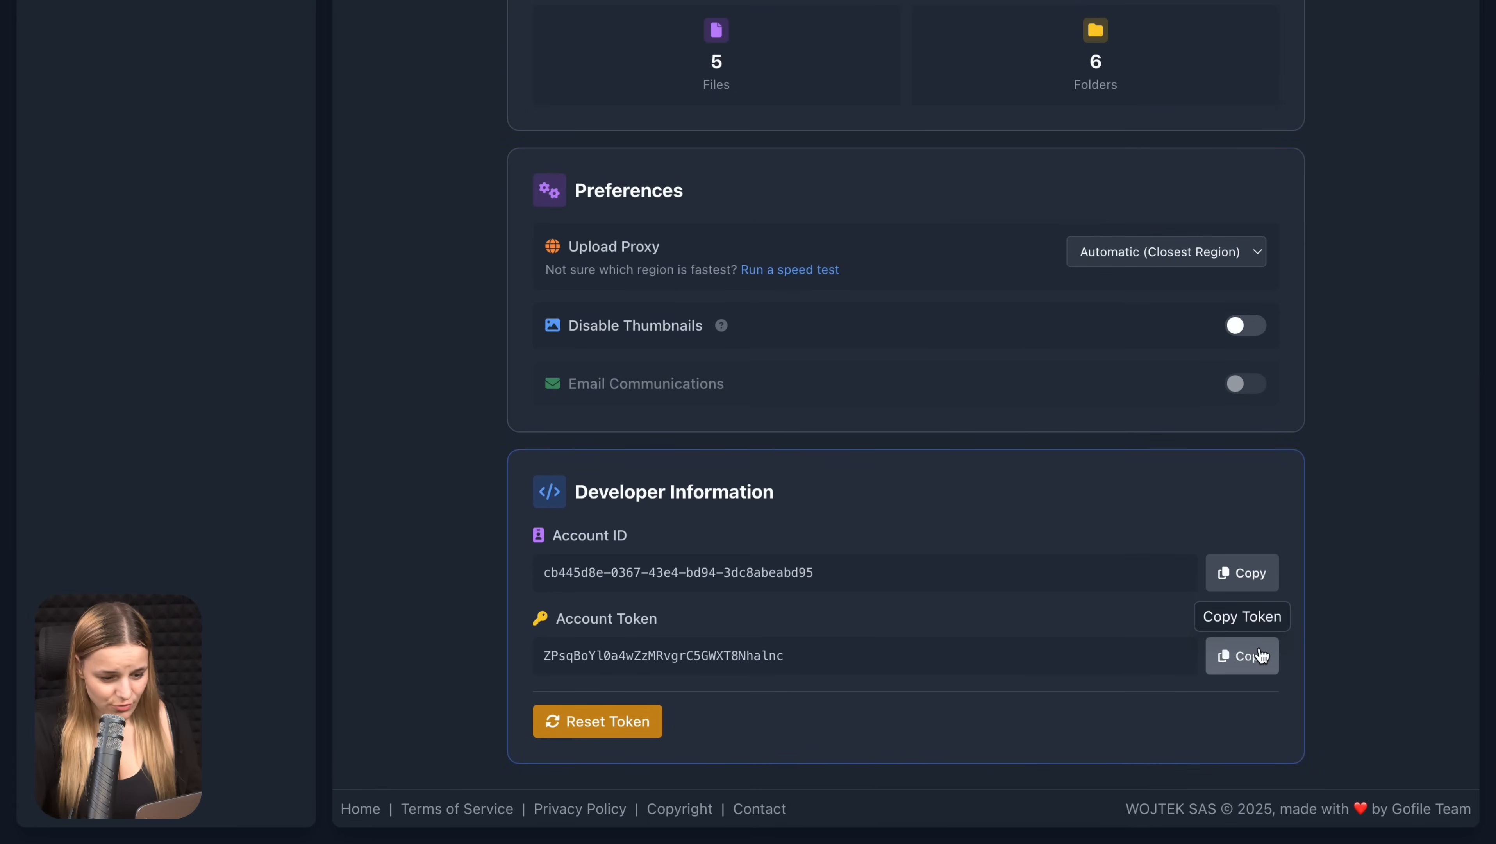
left_click(1242, 656)
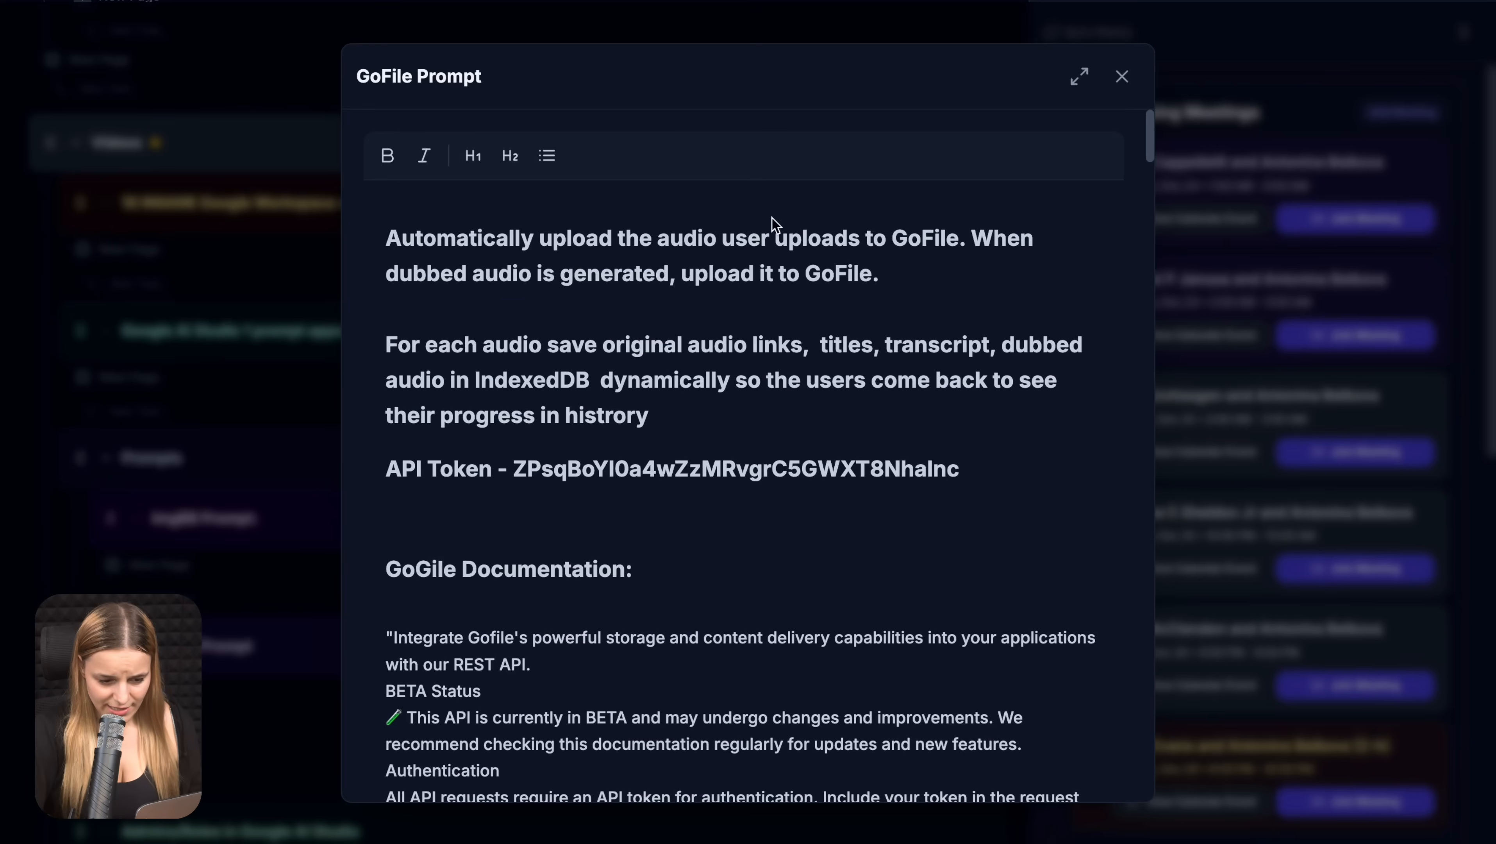
- Review the GoFile prompt's upload instructions and scroll through its pasted Gofile API documentation
left_click_drag(385, 237, 878, 272)
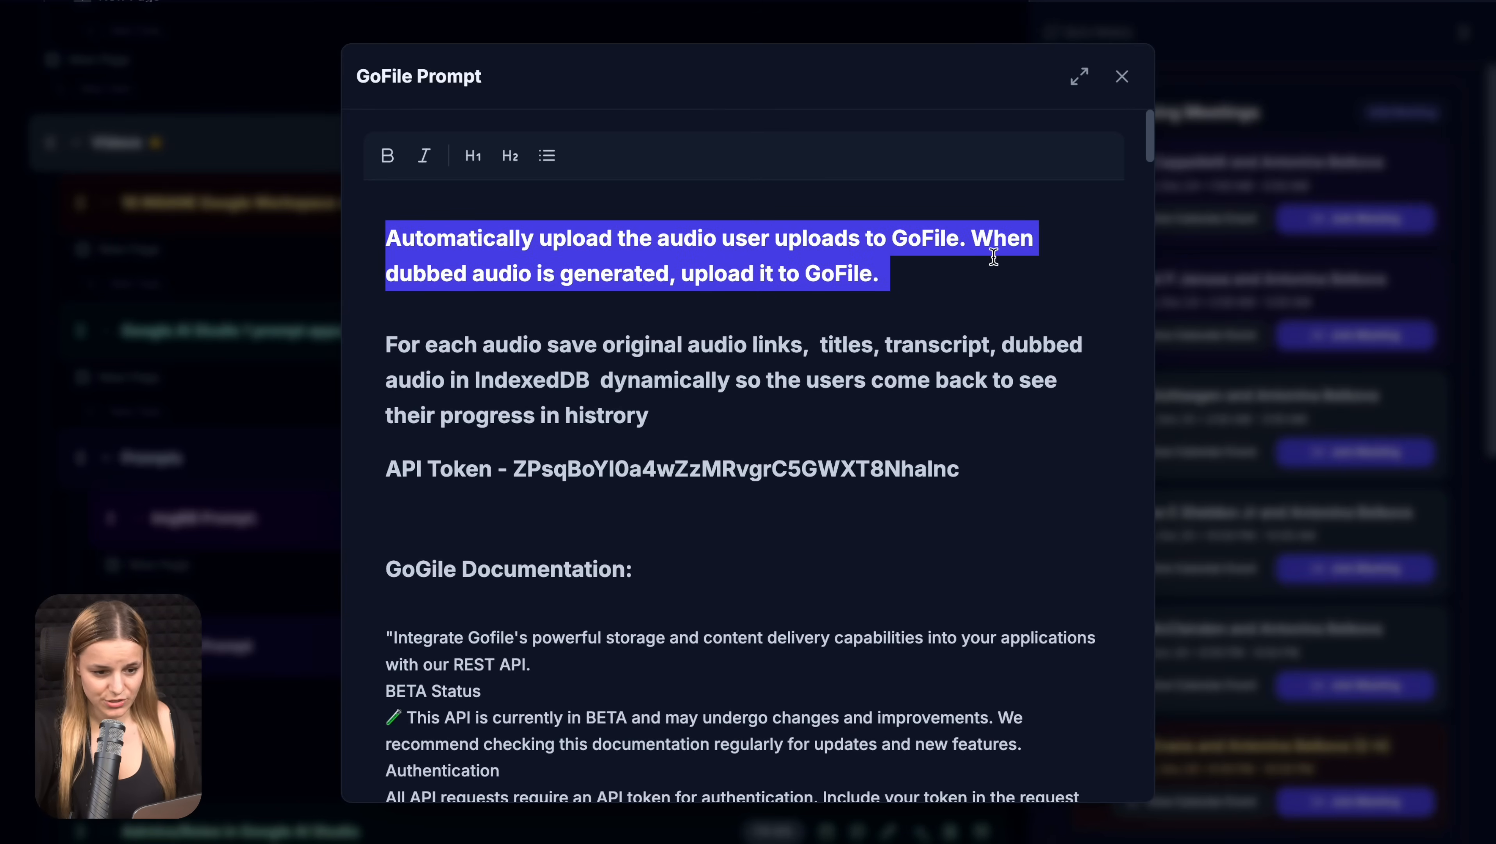
mouse_move(624, 299)
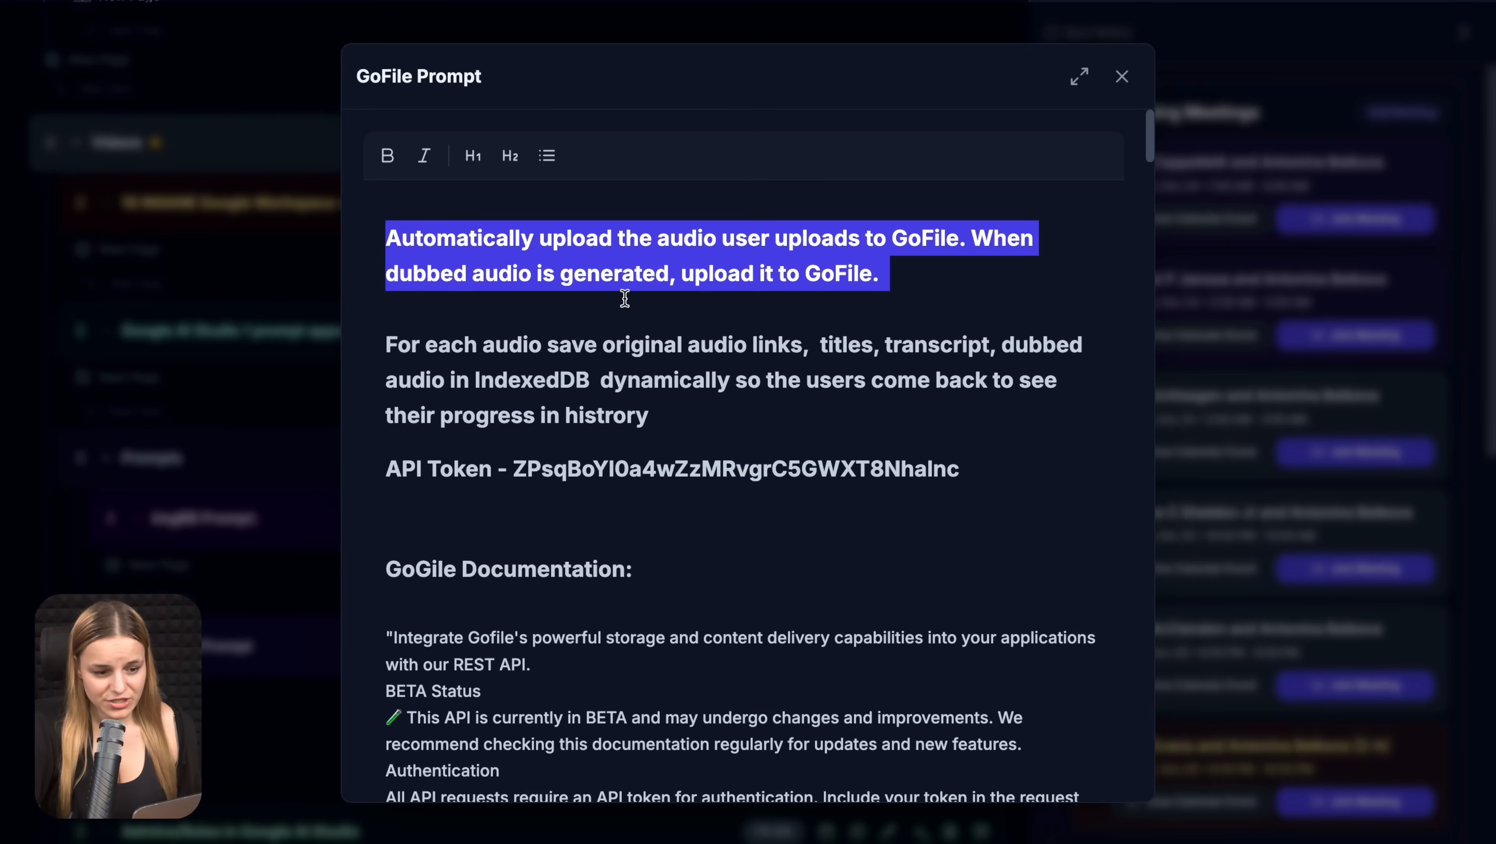
mouse_move(506, 396)
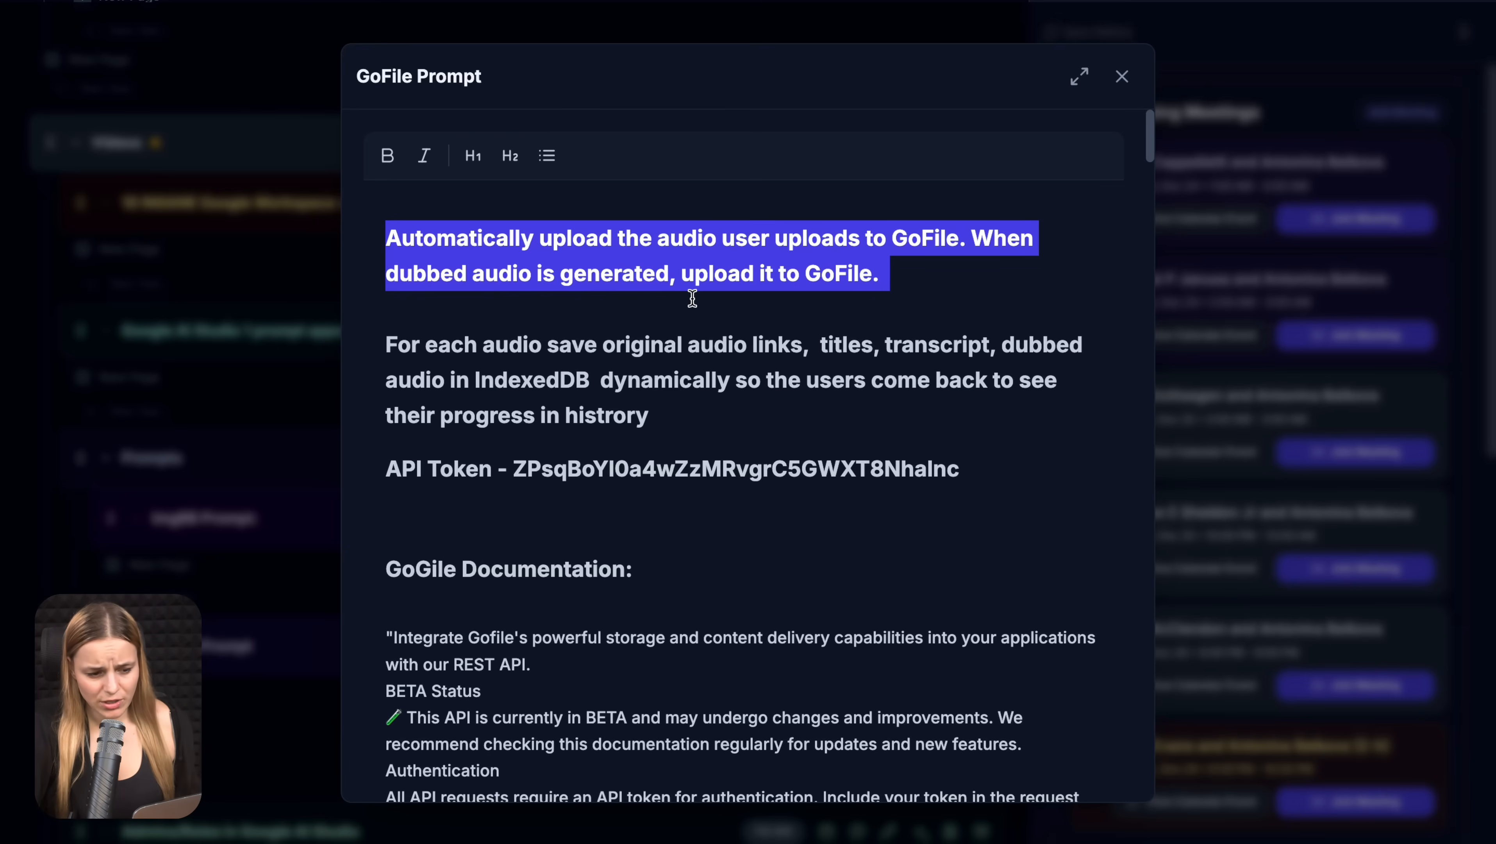
mouse_move(594, 375)
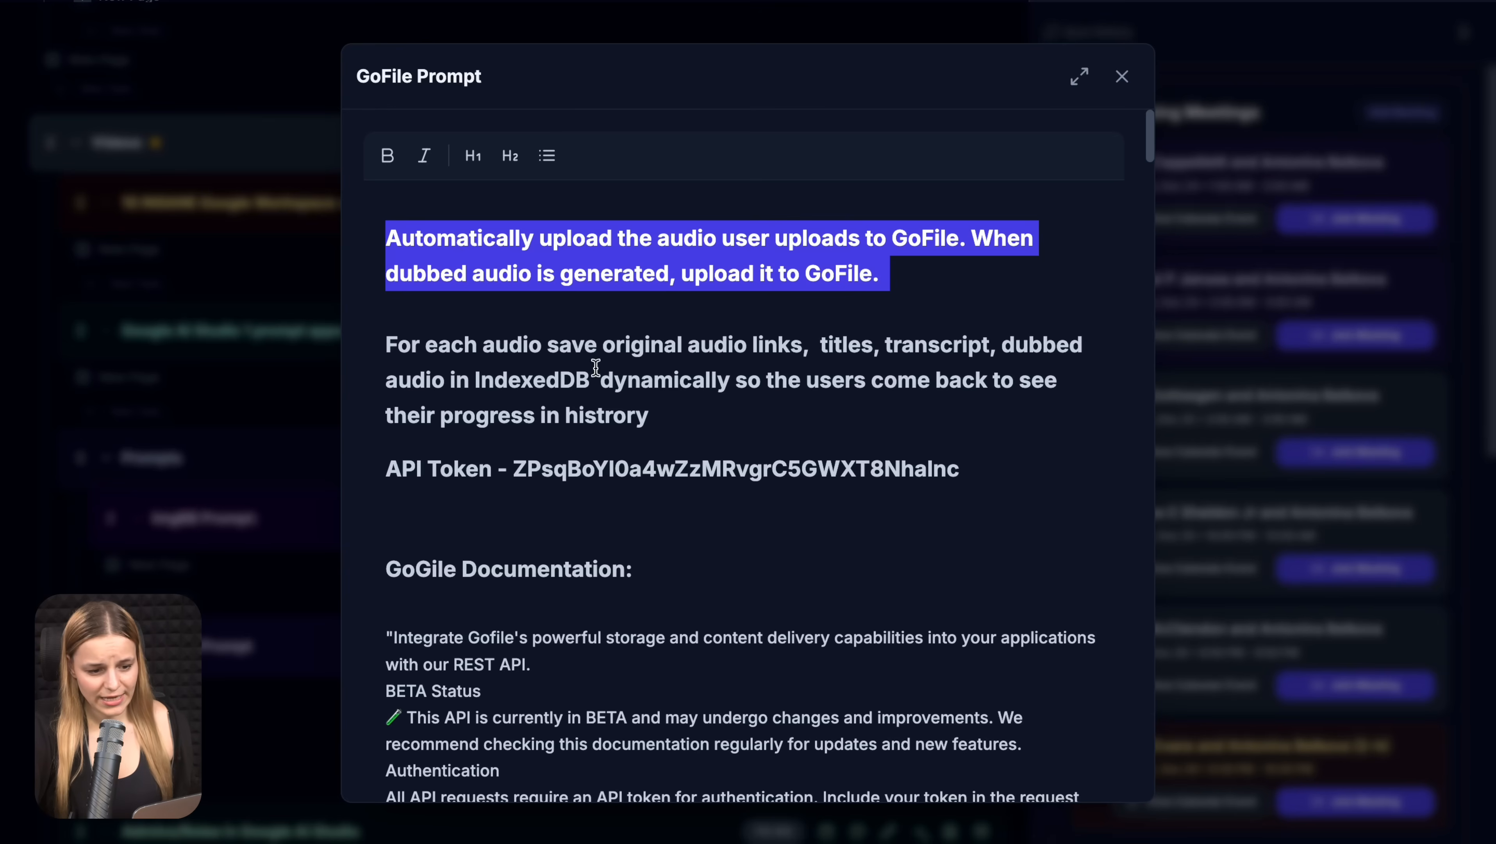
mouse_move(774, 376)
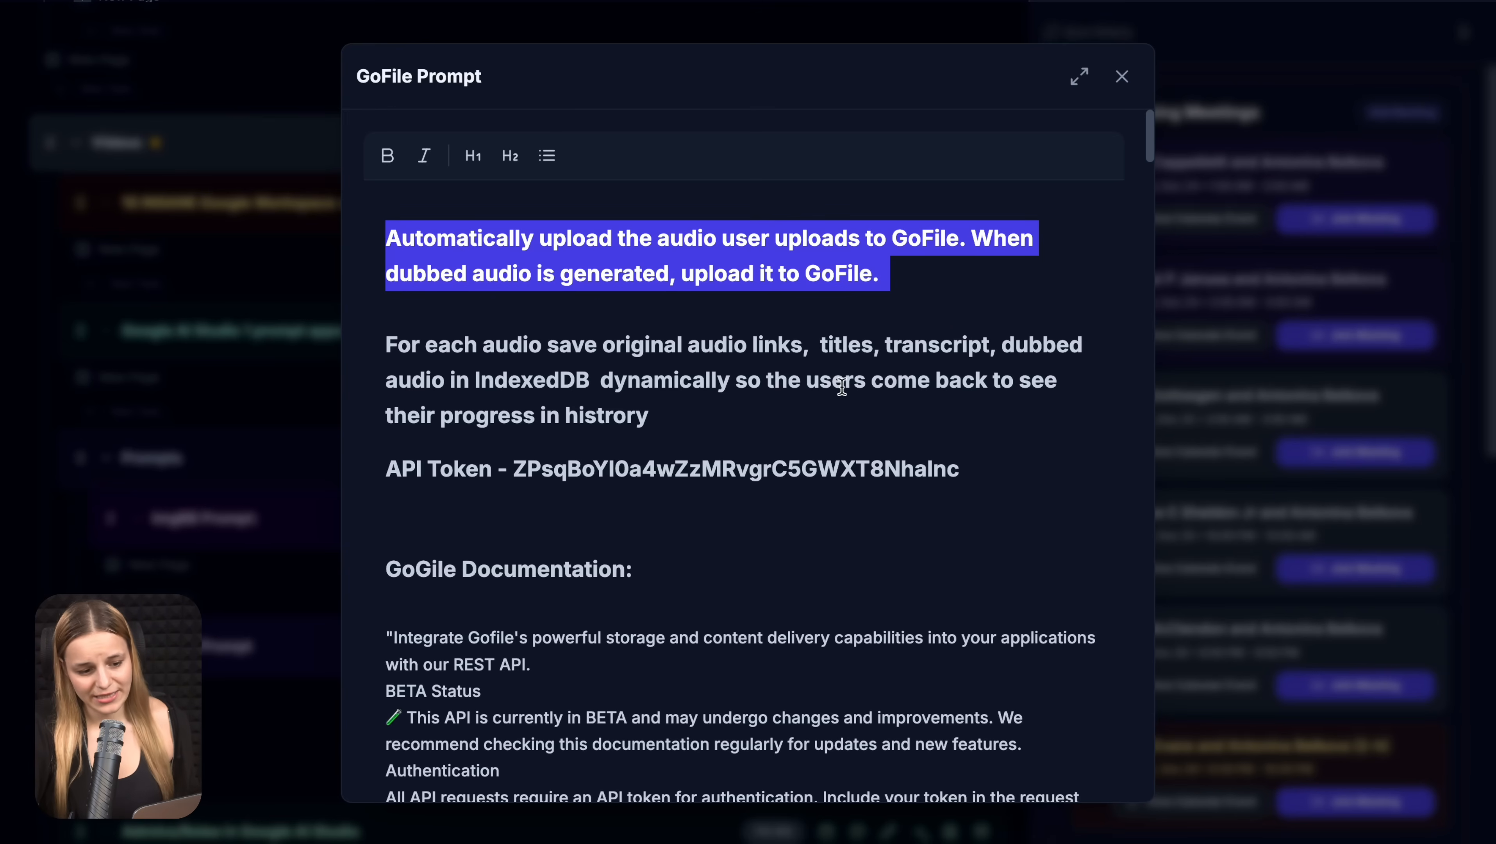
left_click(868, 476)
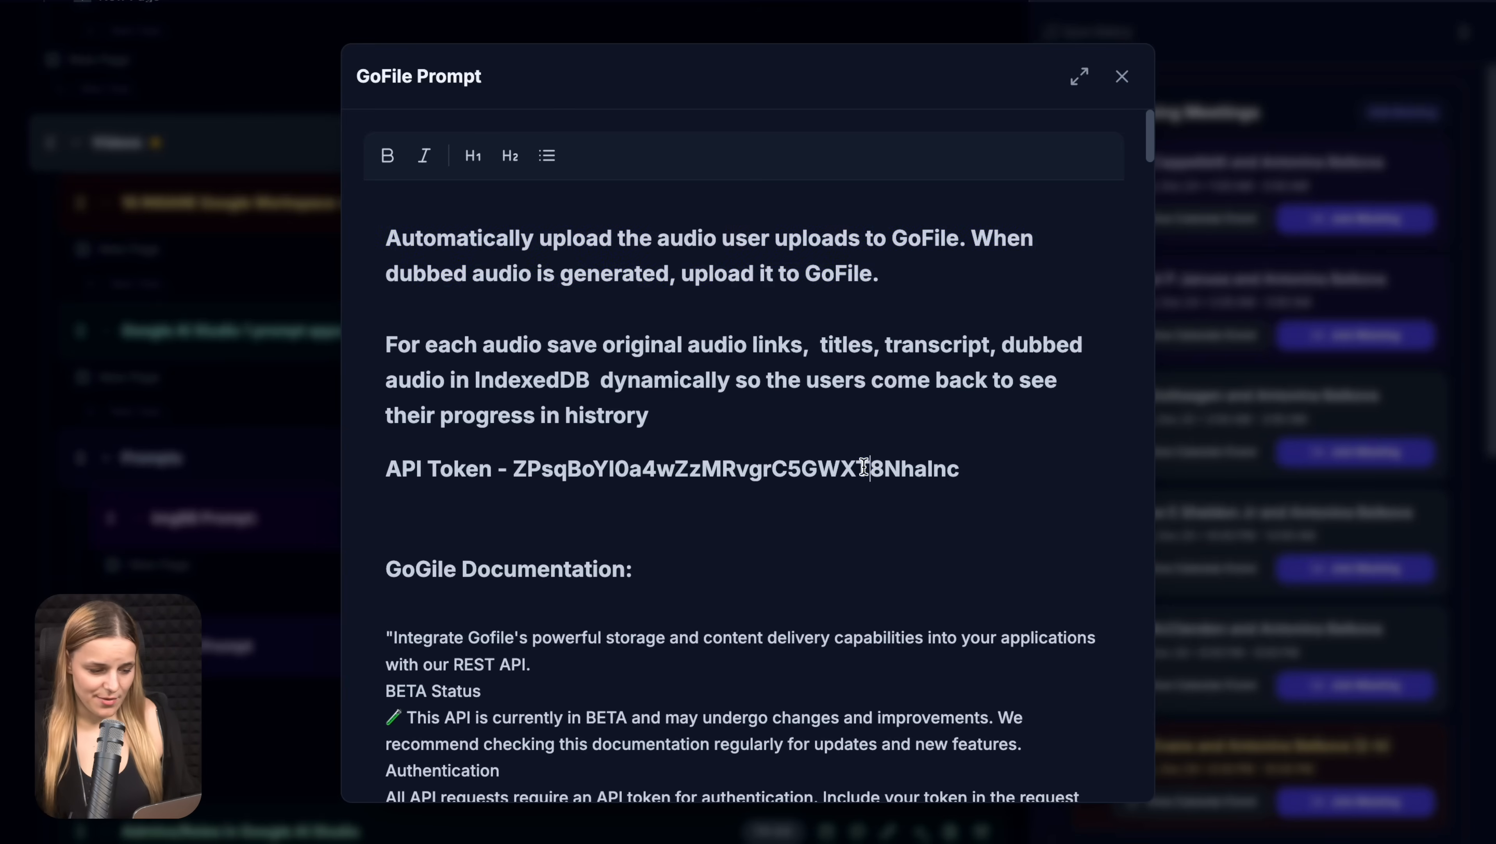
triple_click(670, 473)
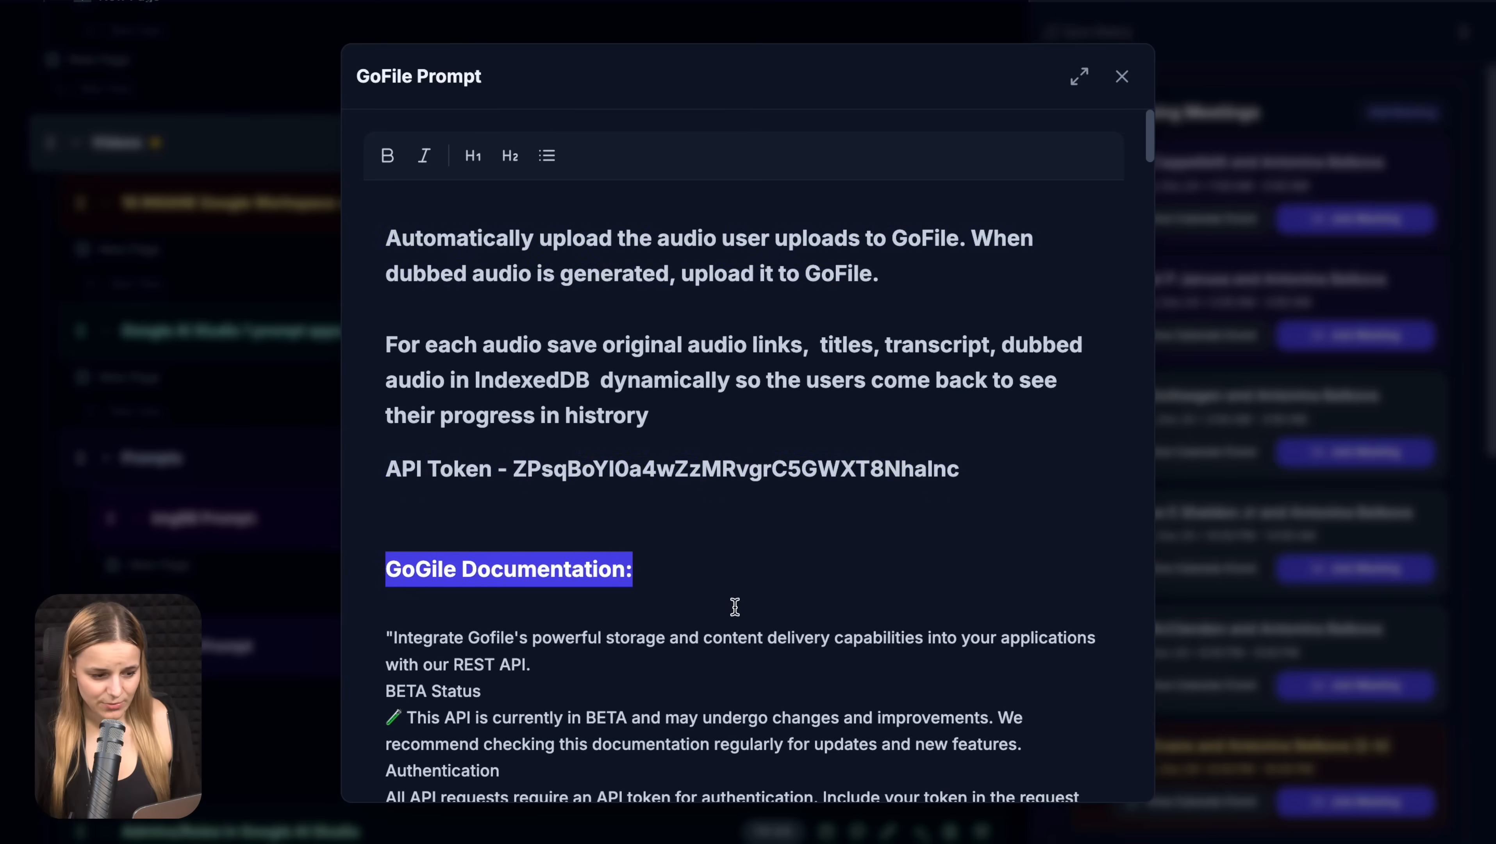
scroll("down", 3)
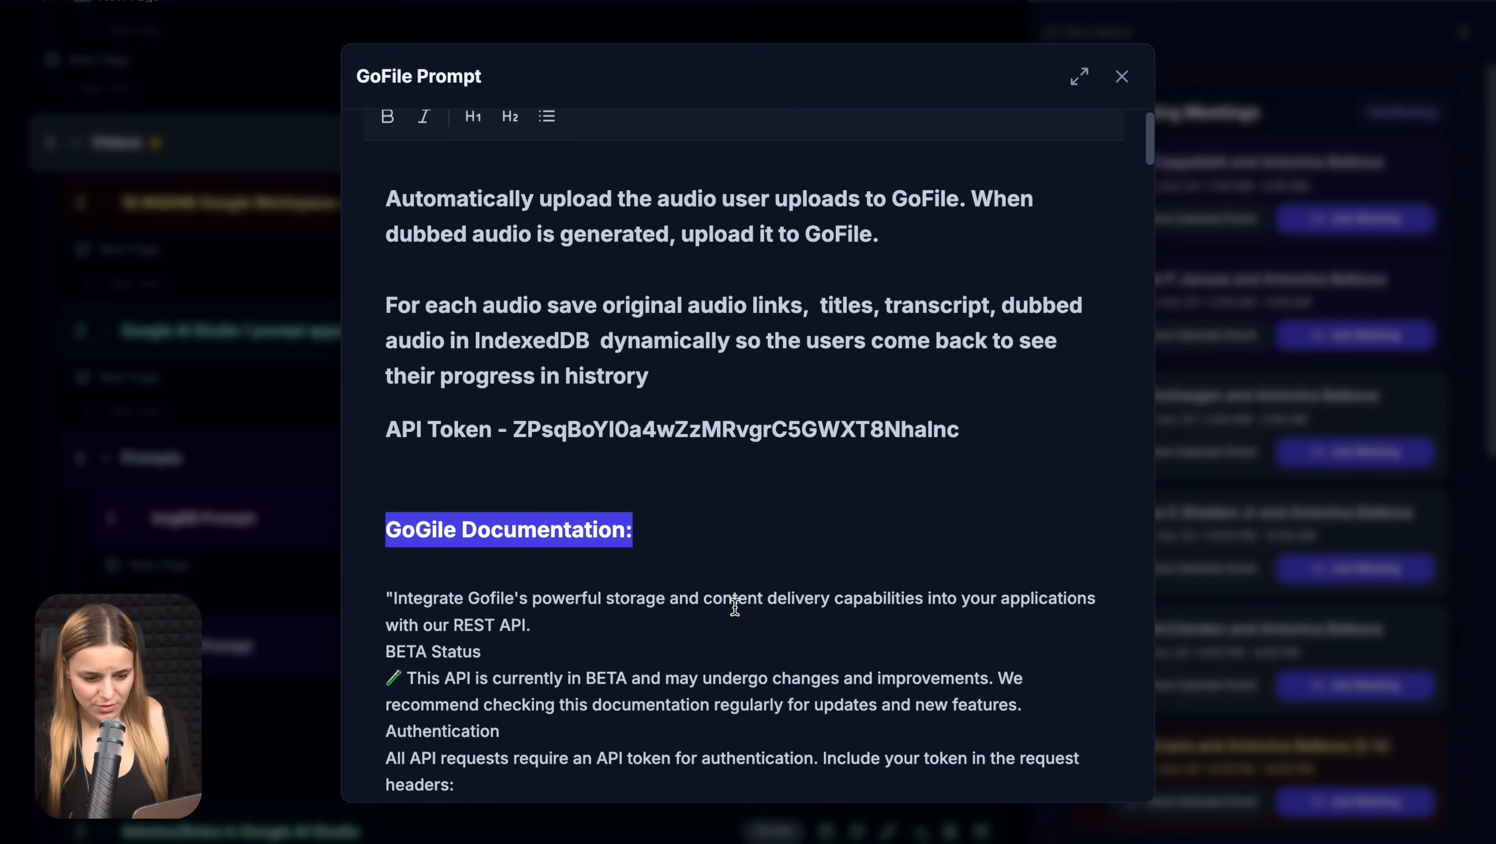
scroll("down", 3)
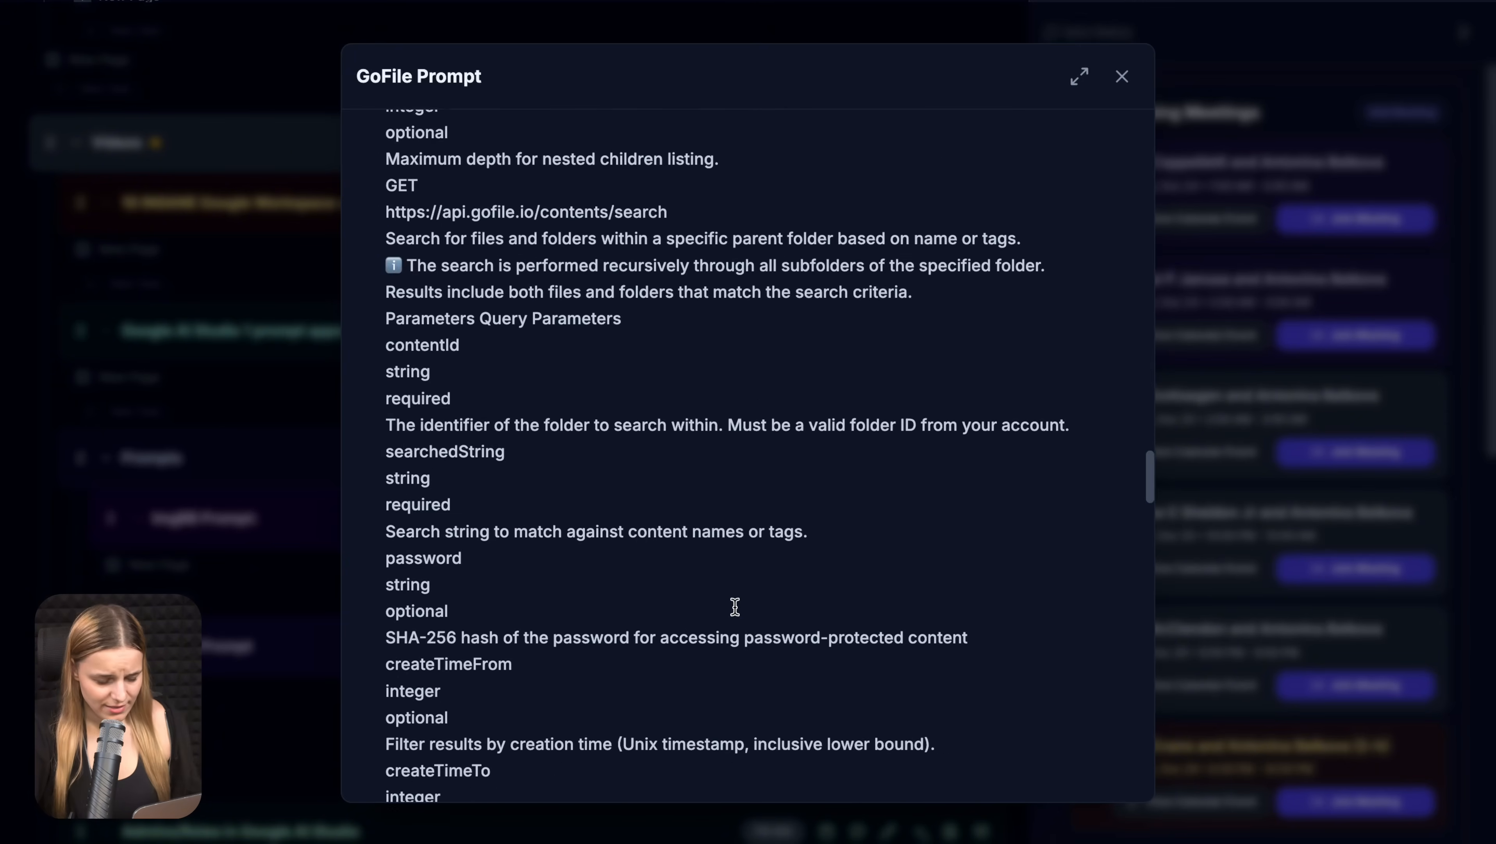
- Send the GoFile upload-and-history prompt to the Code assistant
left_click(1122, 76)
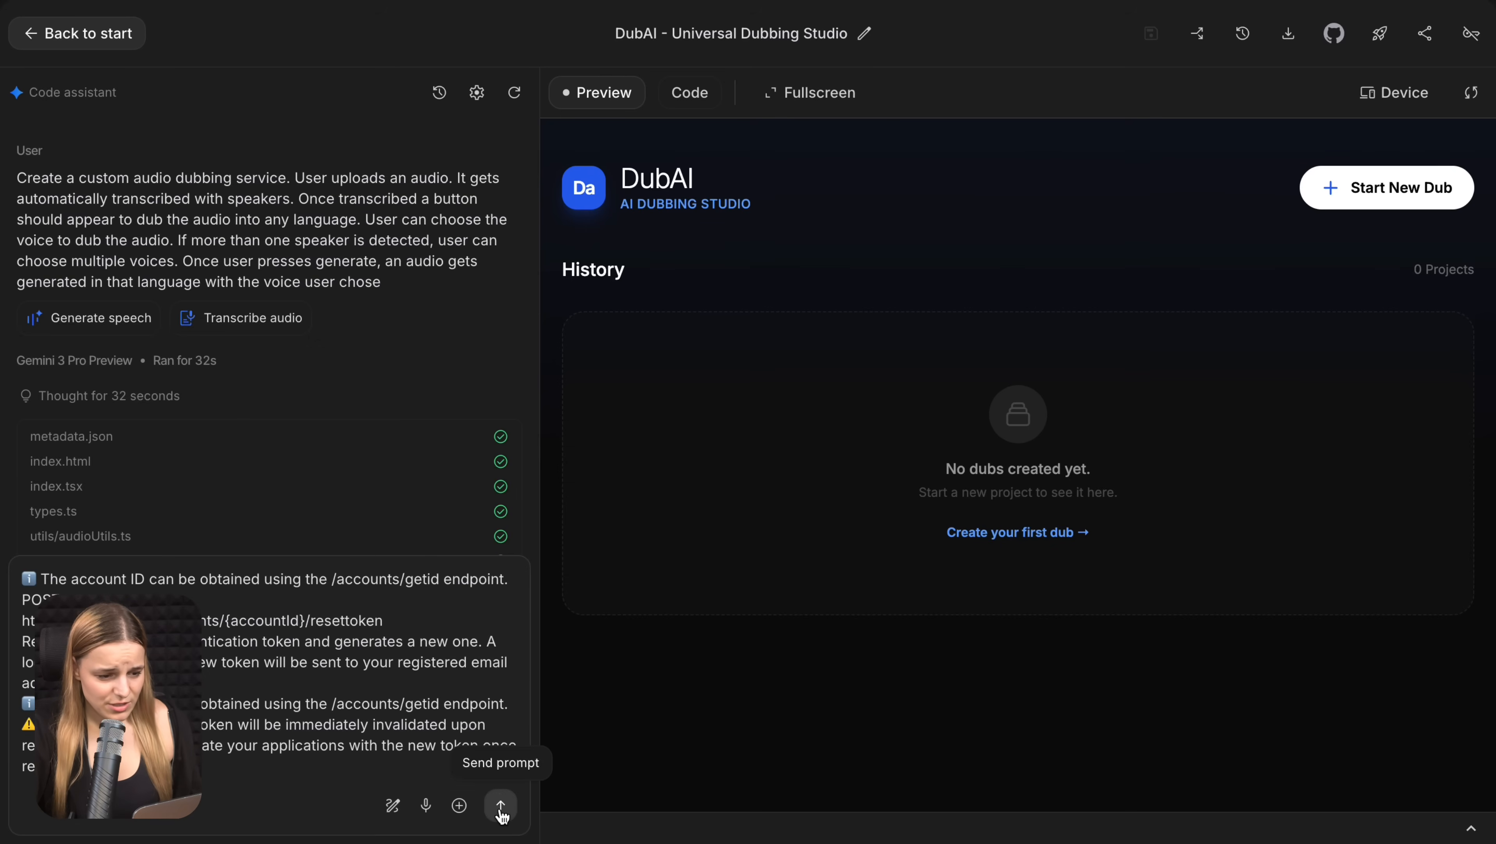
left_click(501, 805)
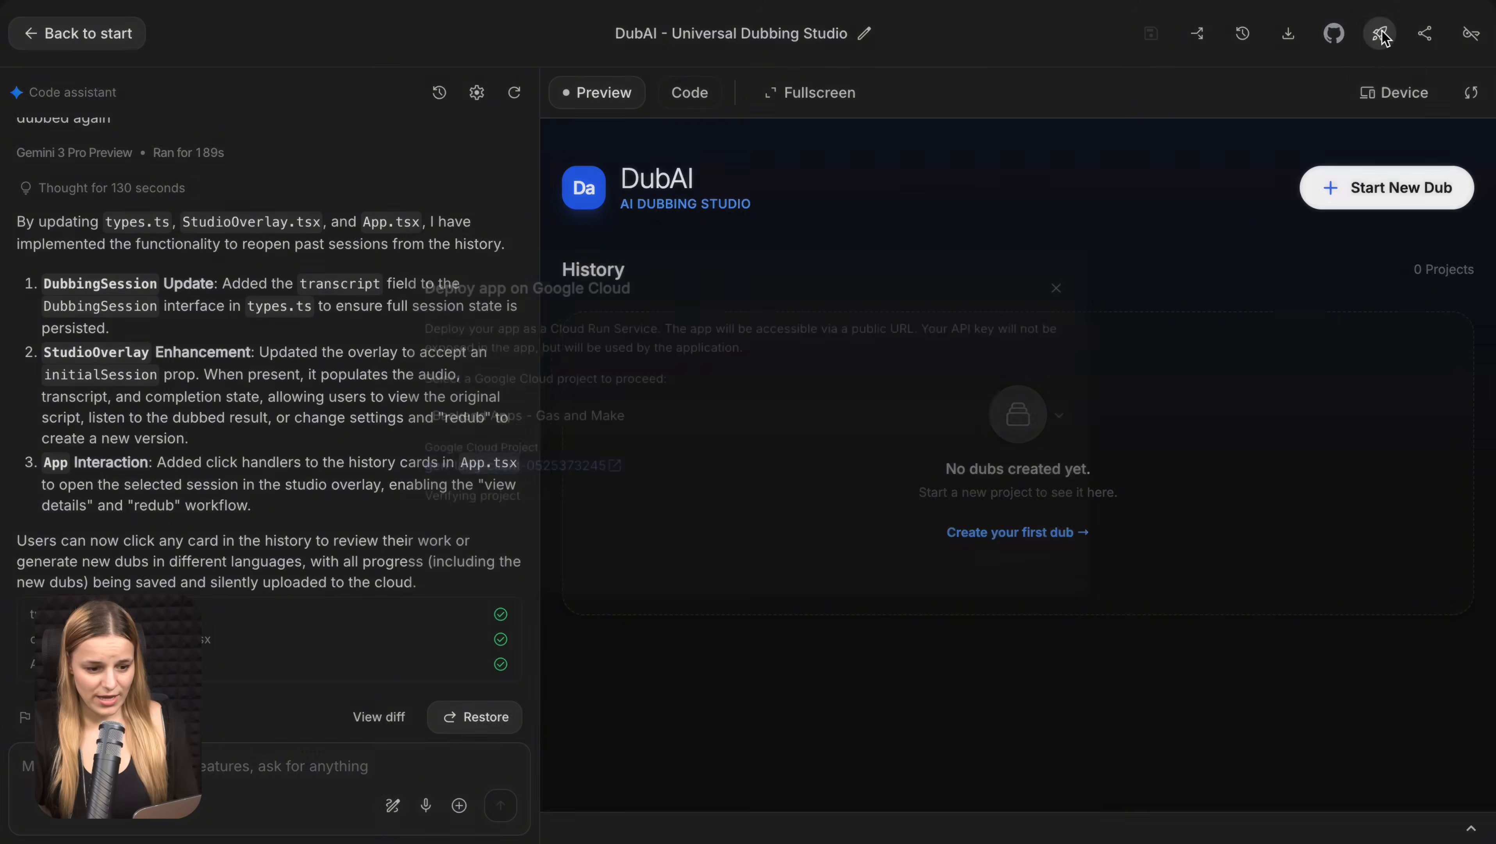
left_click(1376, 34)
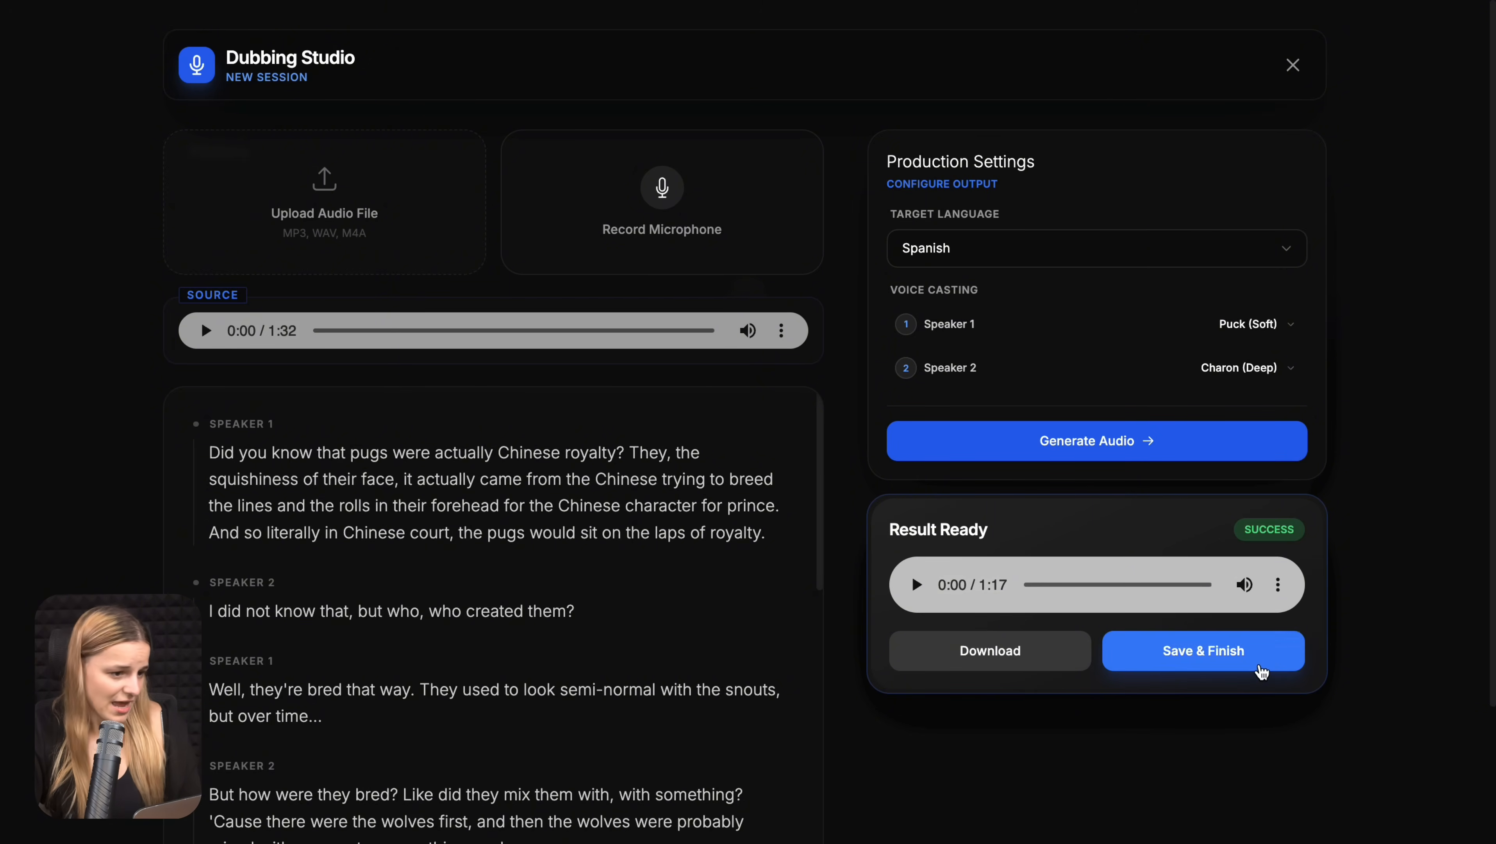
- Save the finished Spanish dub and confirm the session record in DubAI_DB via IndexedDB
left_click(1202, 650)
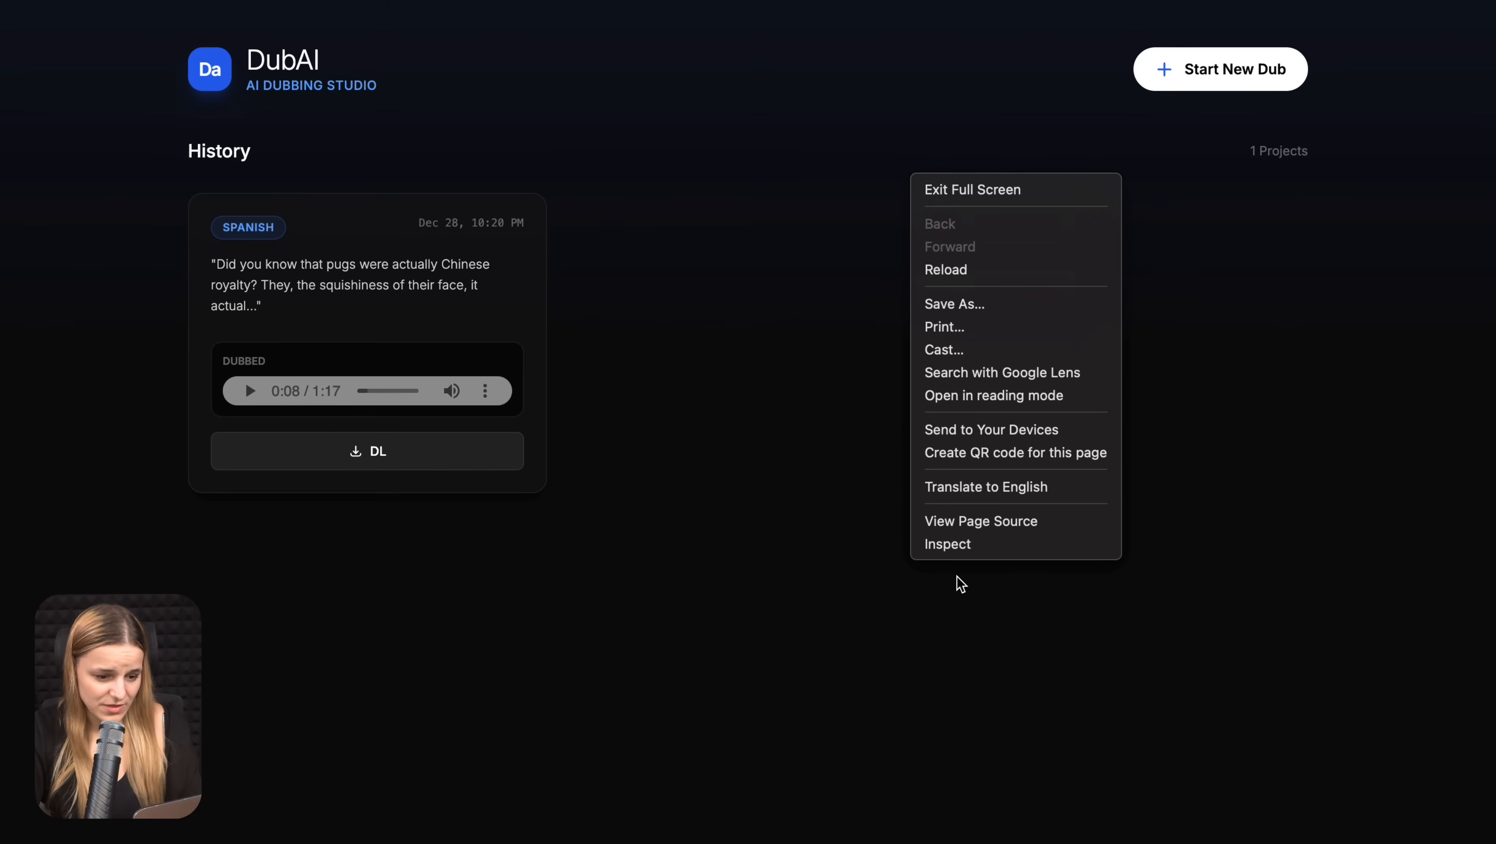
left_click(948, 545)
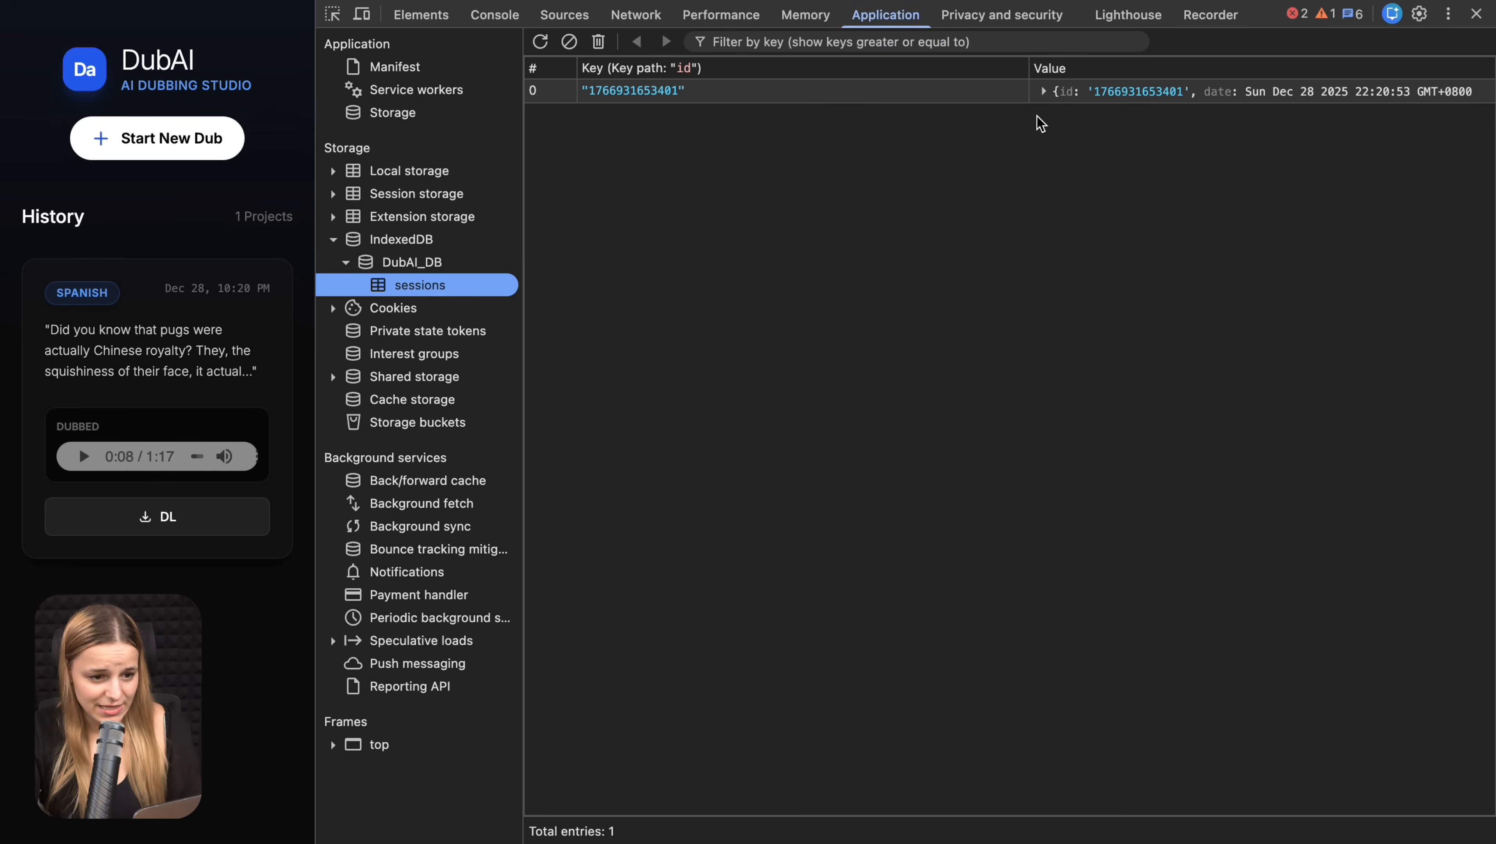
left_click(1044, 92)
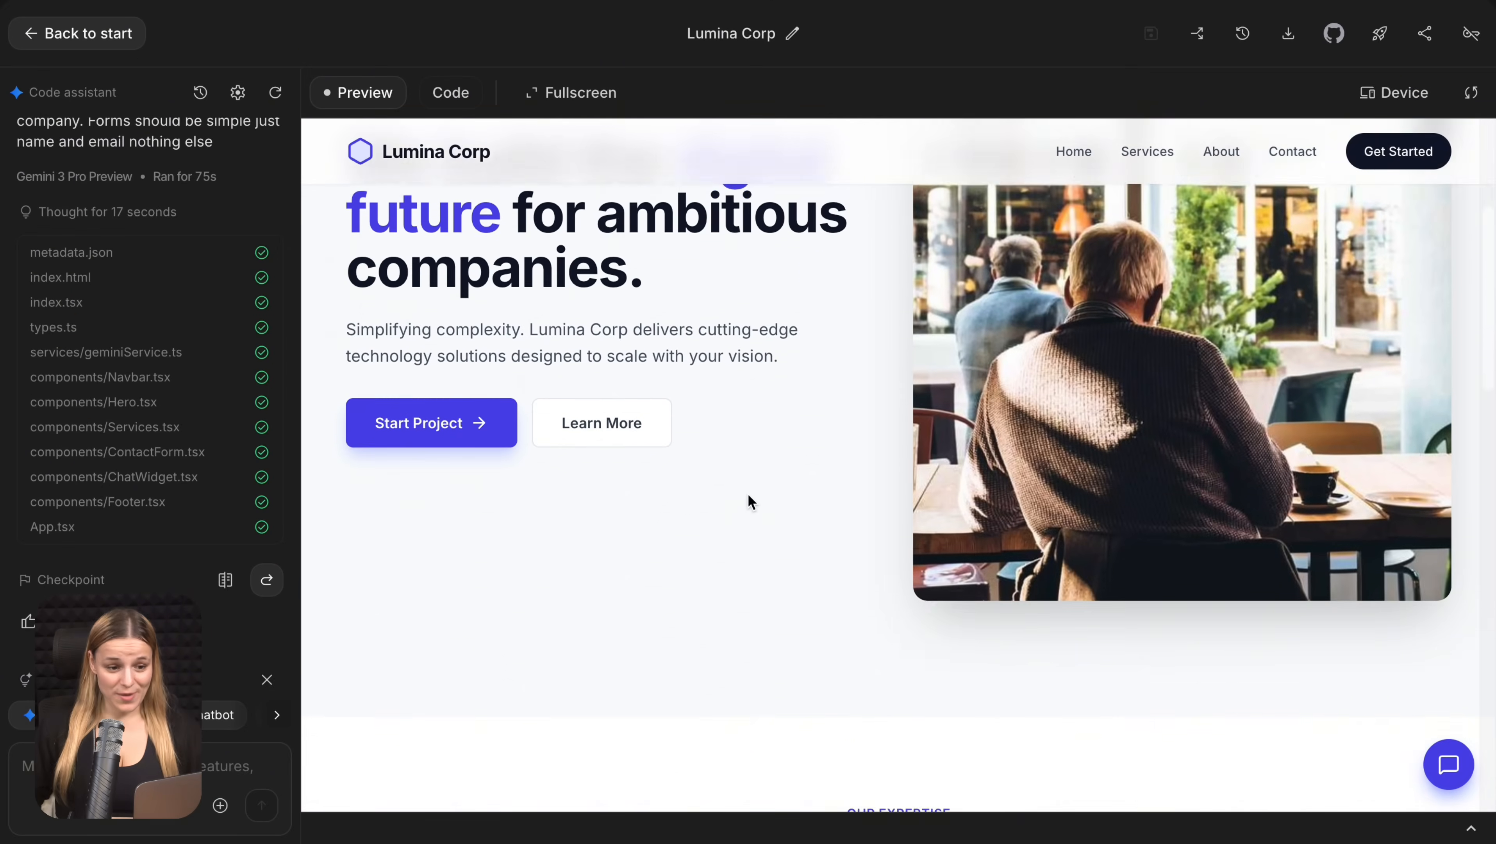
- Scroll to the Lumina Corp contact form and submit a test name and email entry
scroll("down", 3)
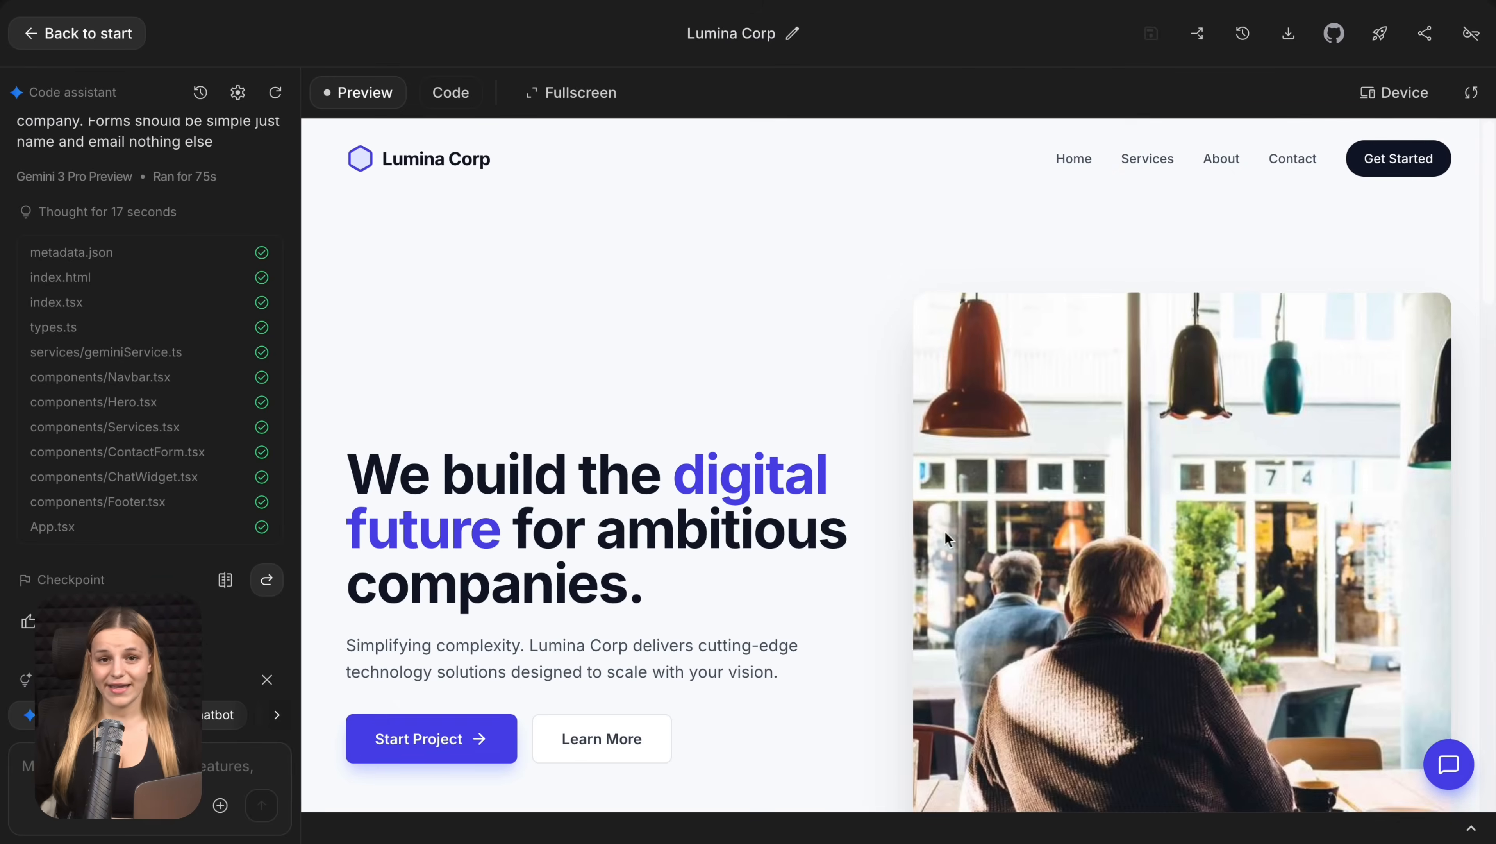
scroll("down", 3)
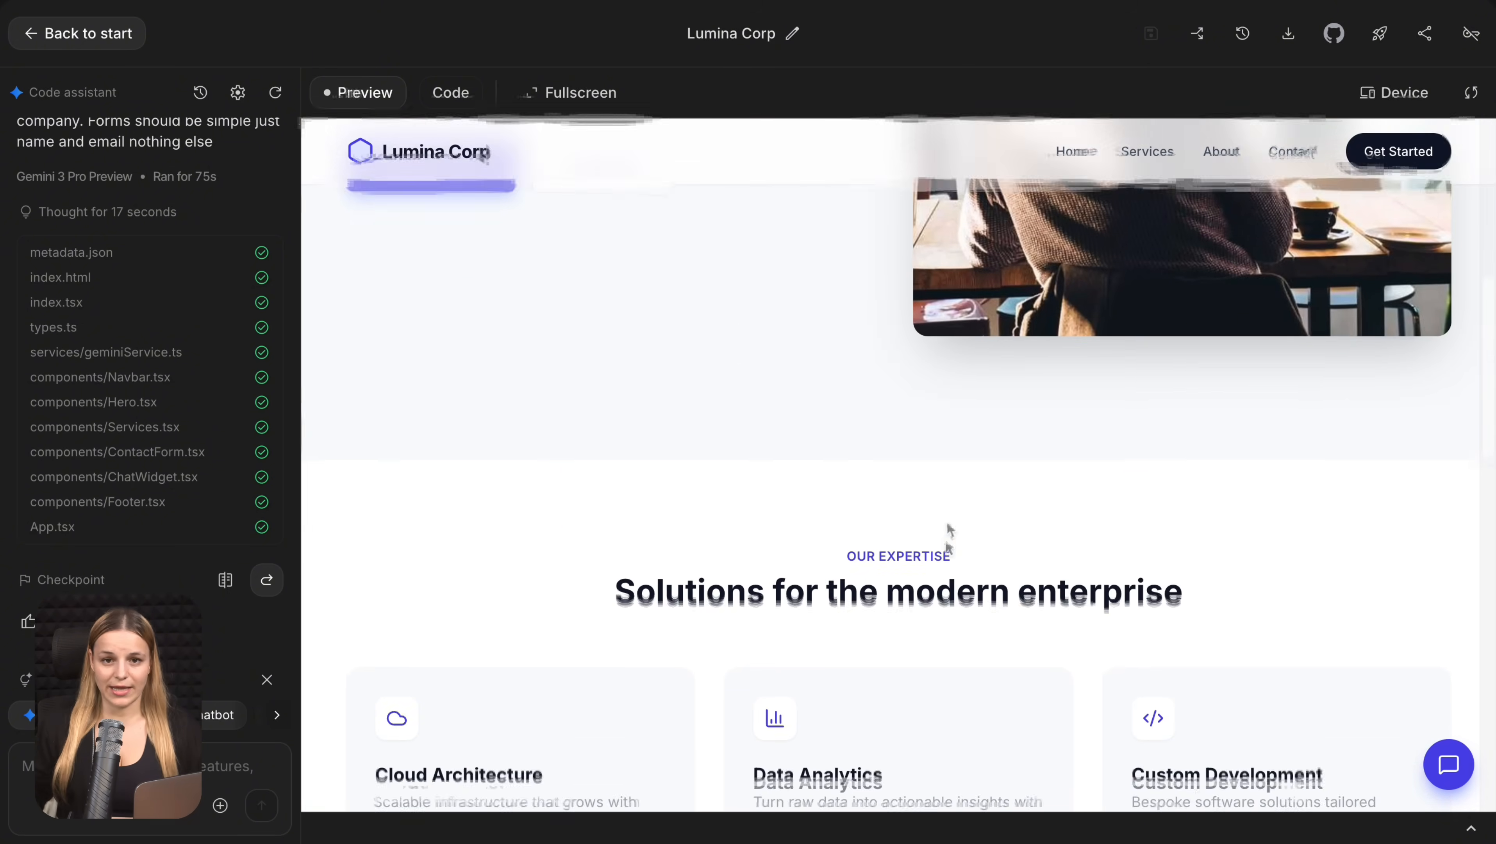
scroll("down", 3)
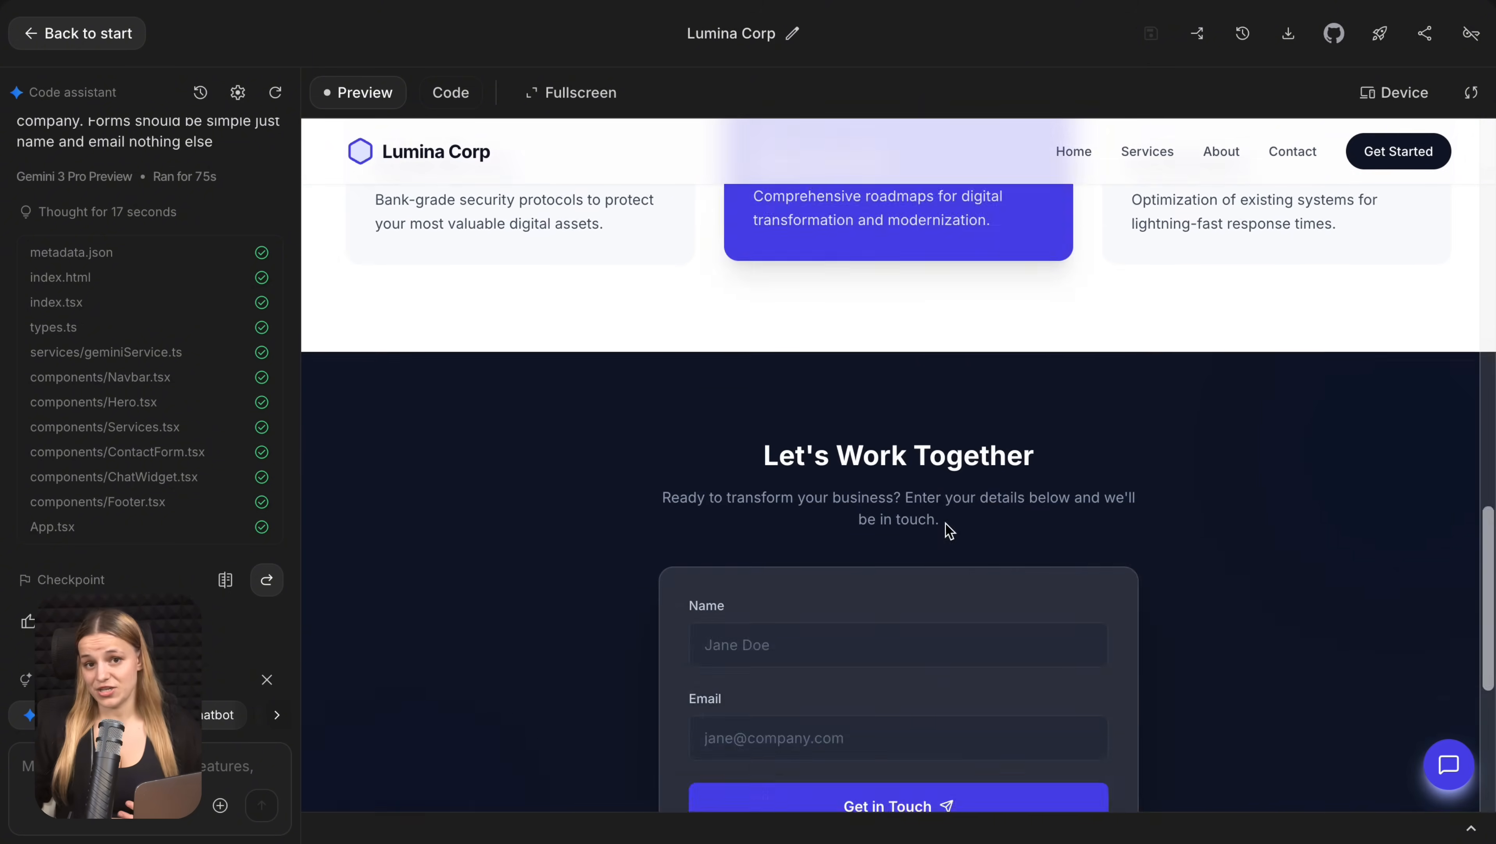
scroll("down", 3)
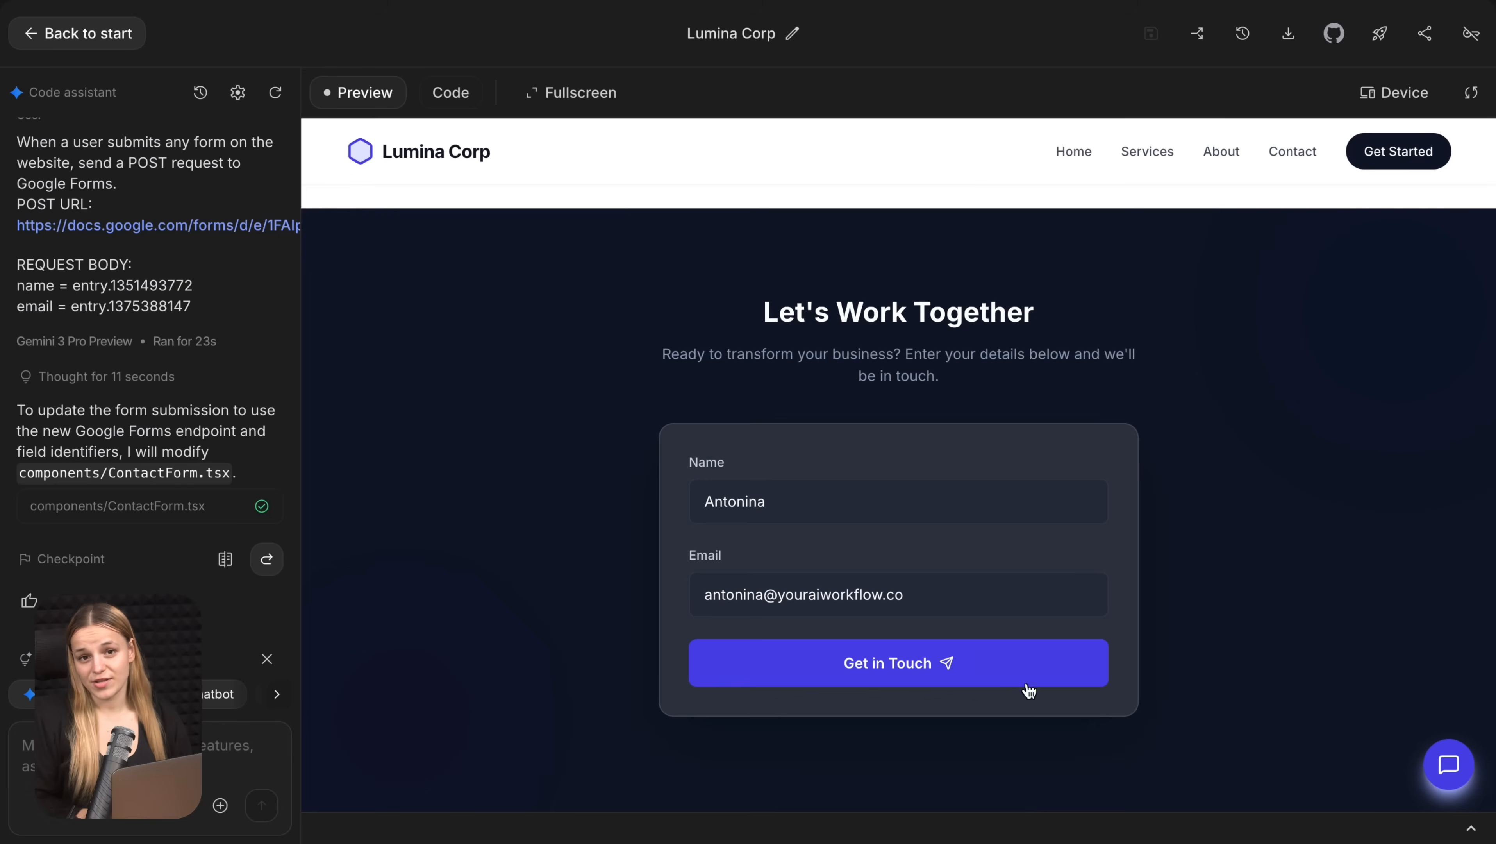
left_click(897, 663)
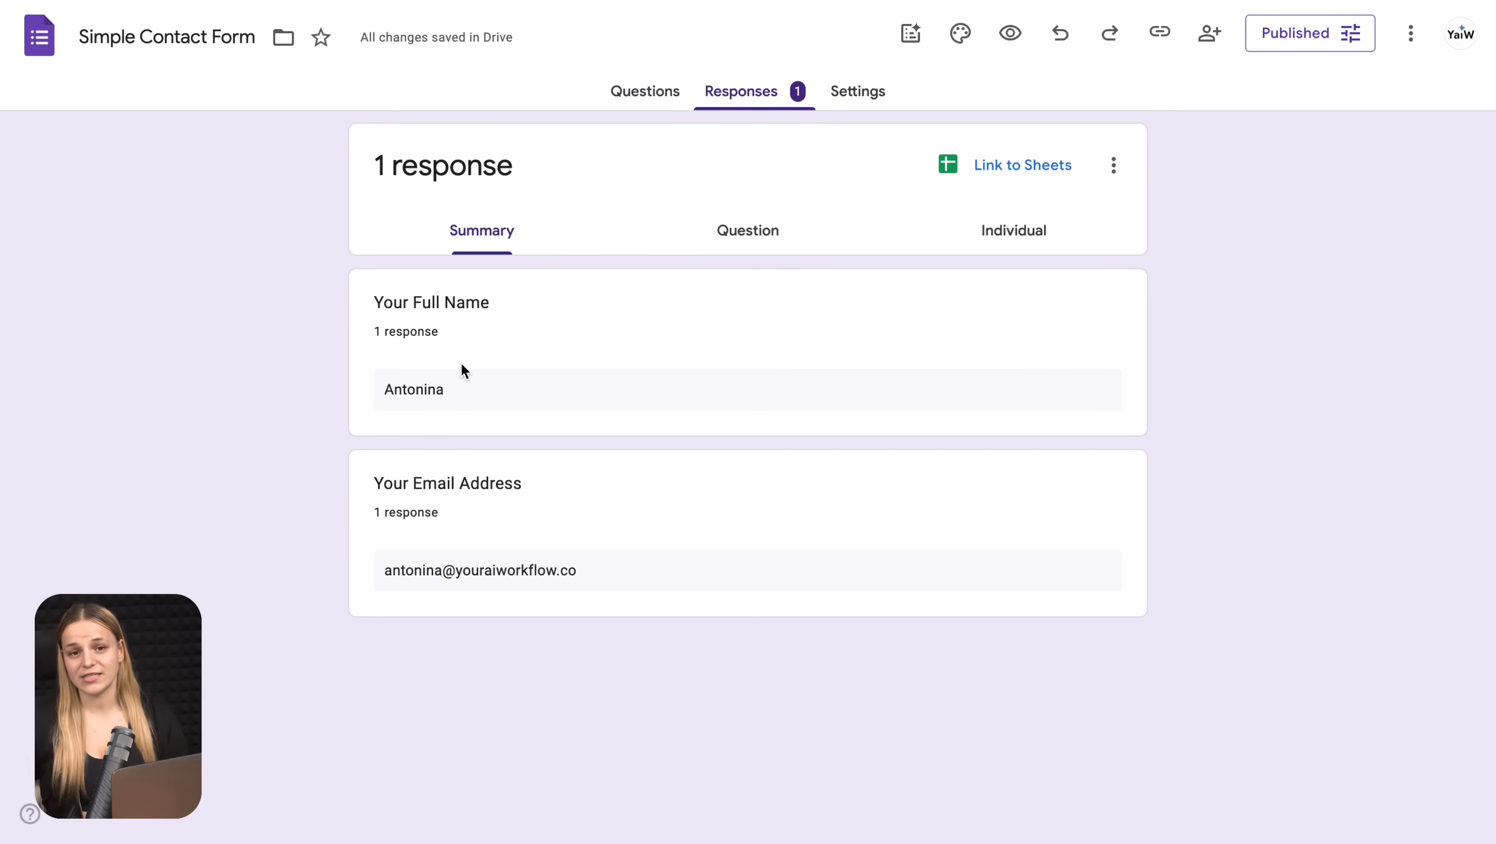
- Have Gemini build a blank form from 'Simple Contact Form - name and email' and accept it
double_click(414, 390)
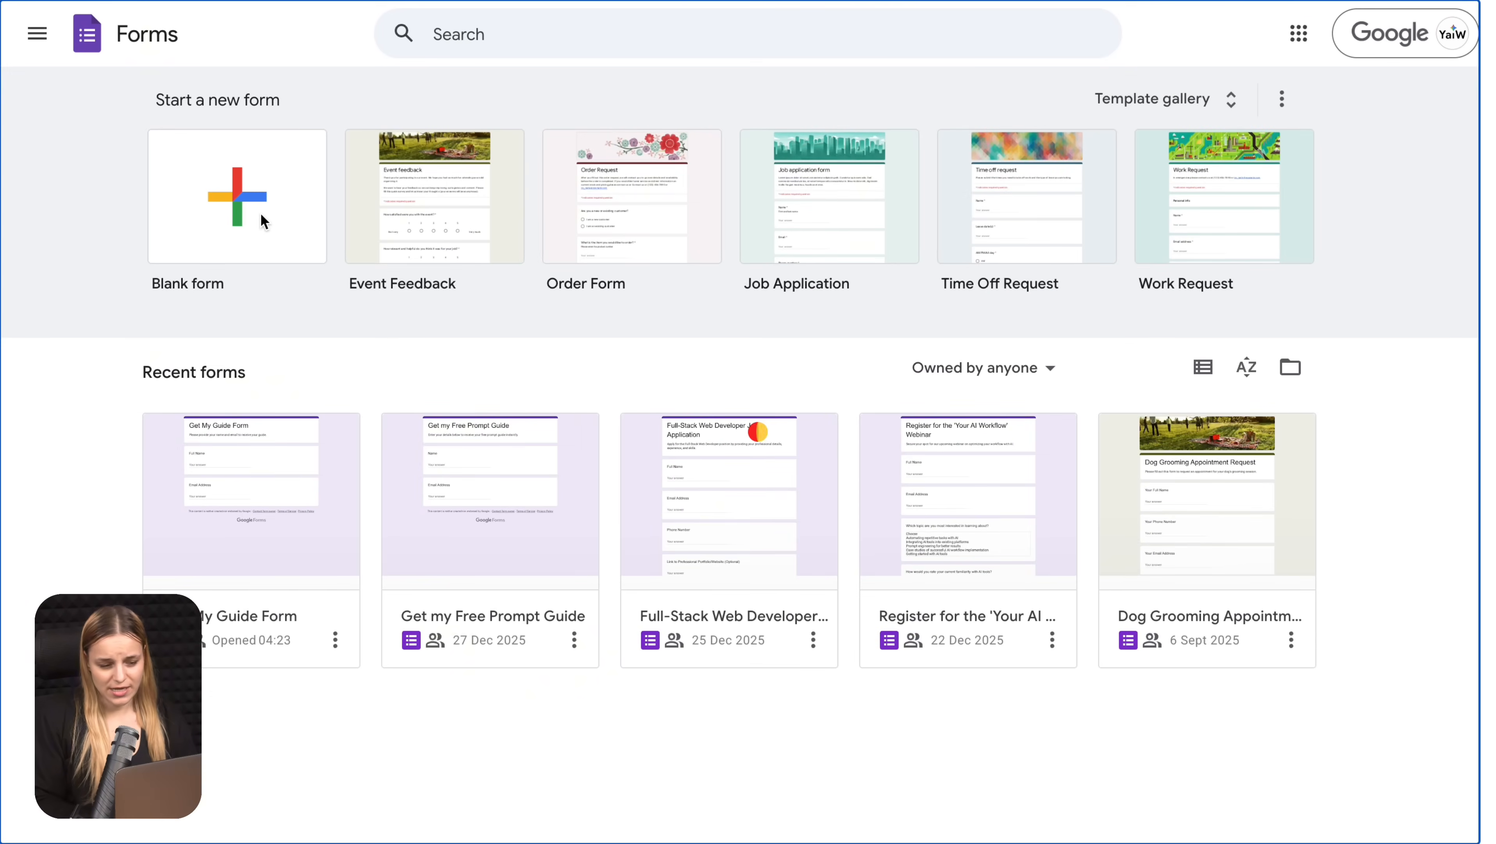
left_click(237, 197)
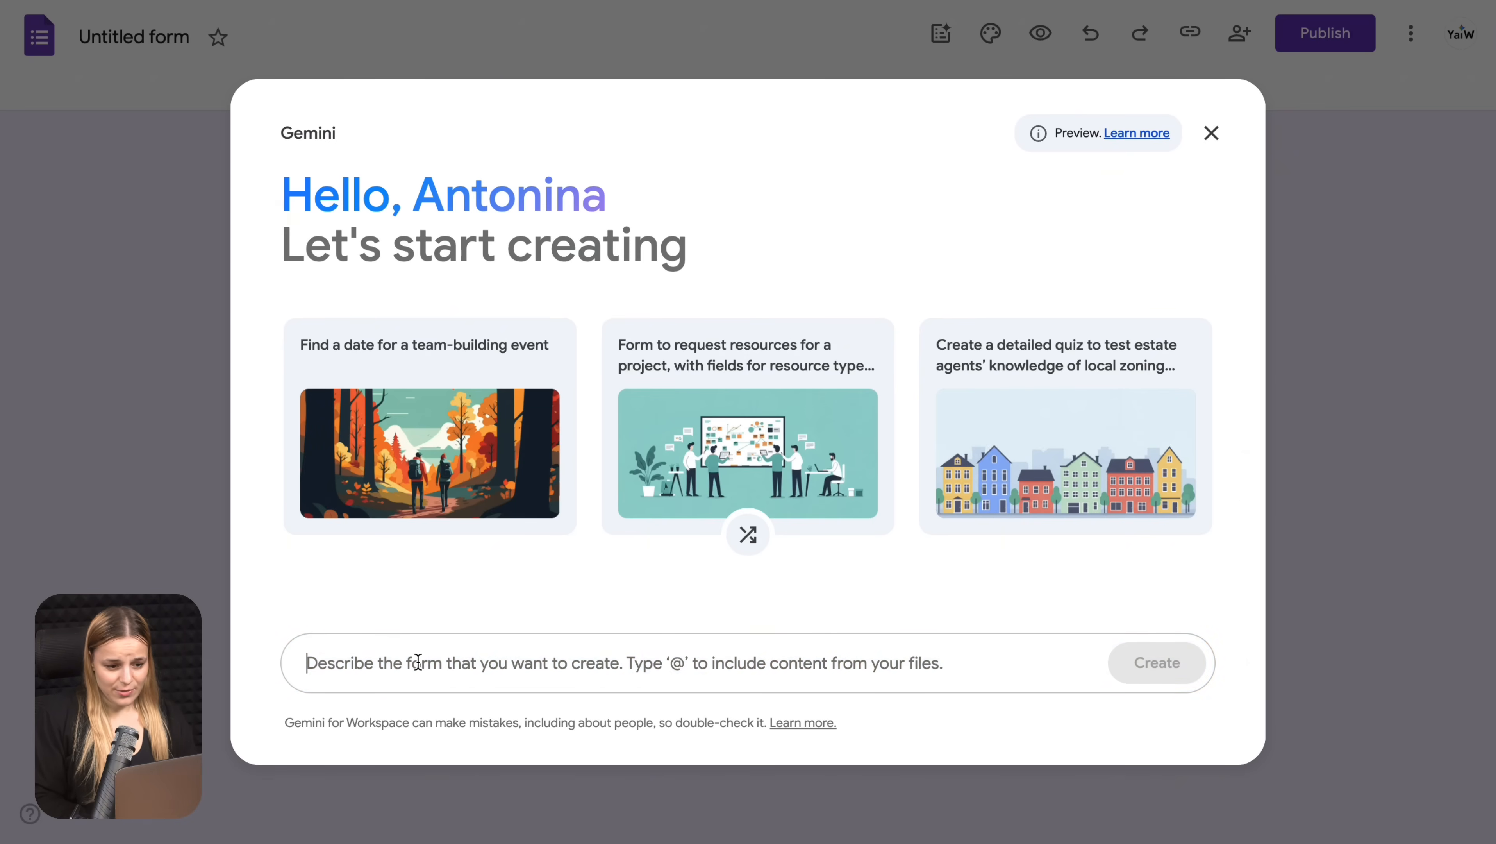
type("Simple Contact For")
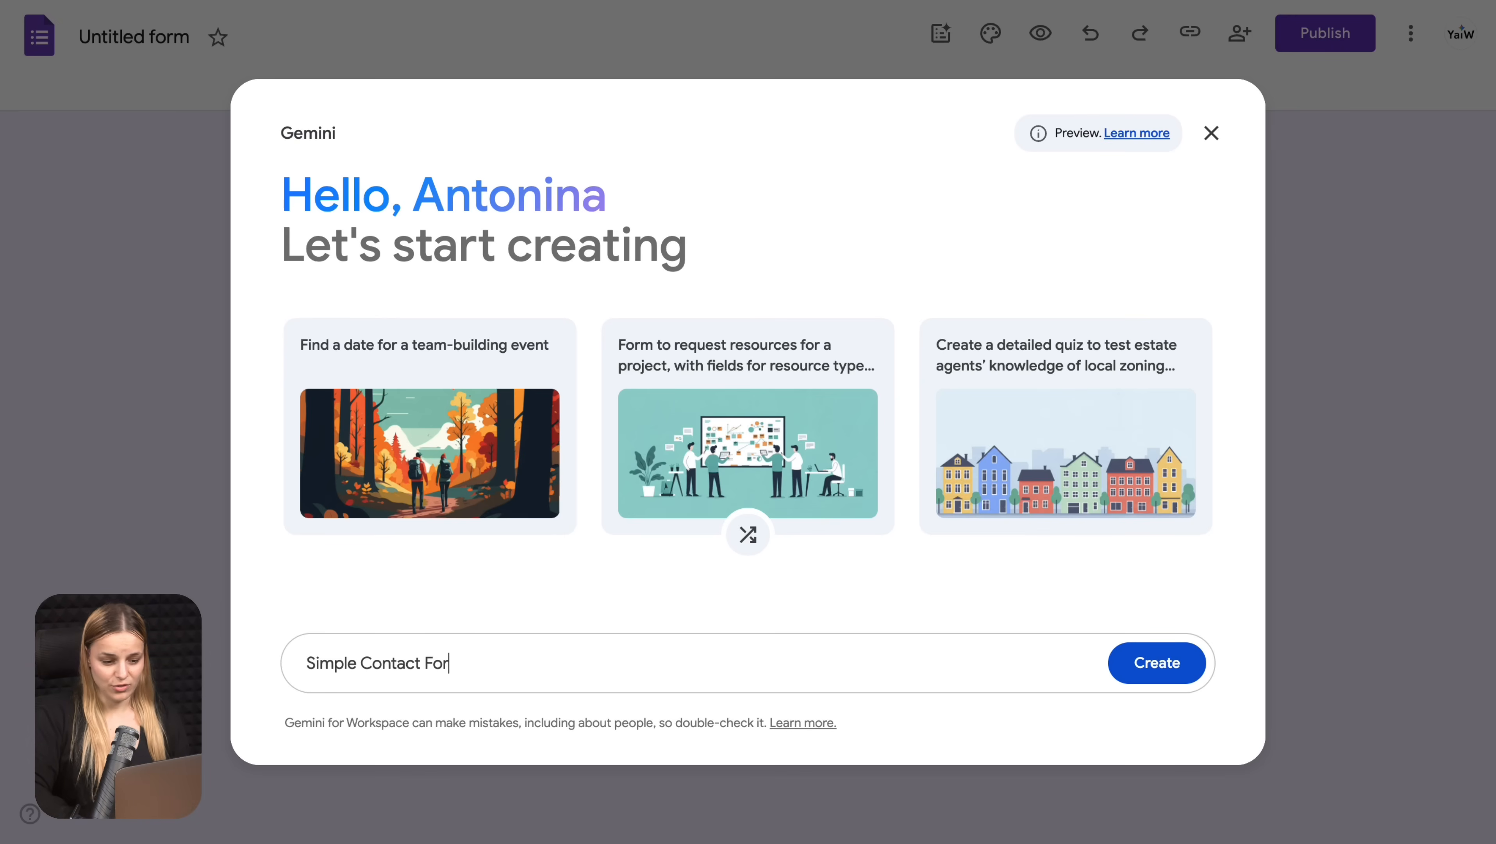
type("m")
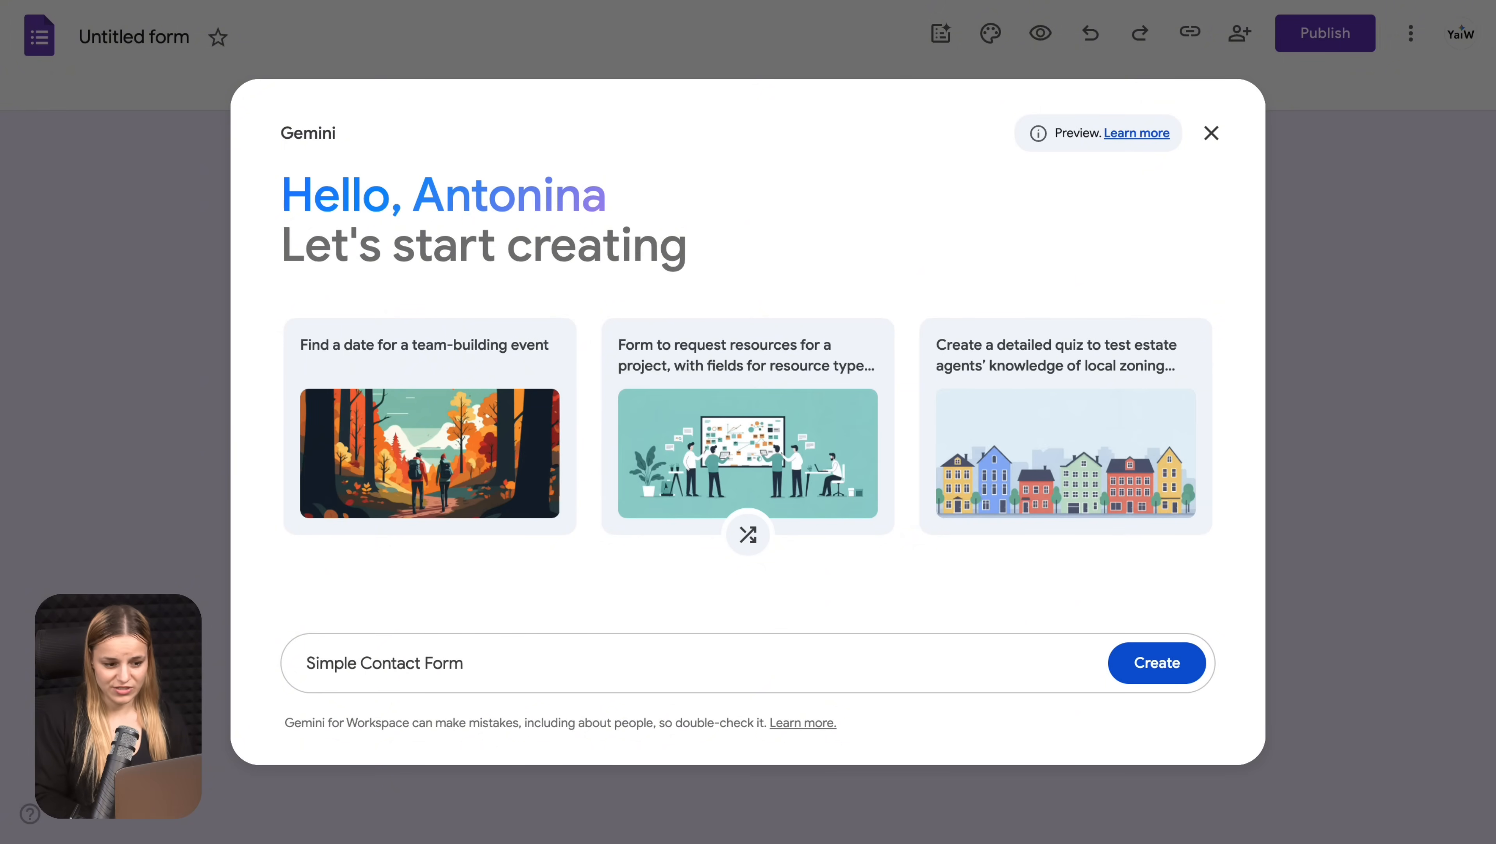
type("- name and email")
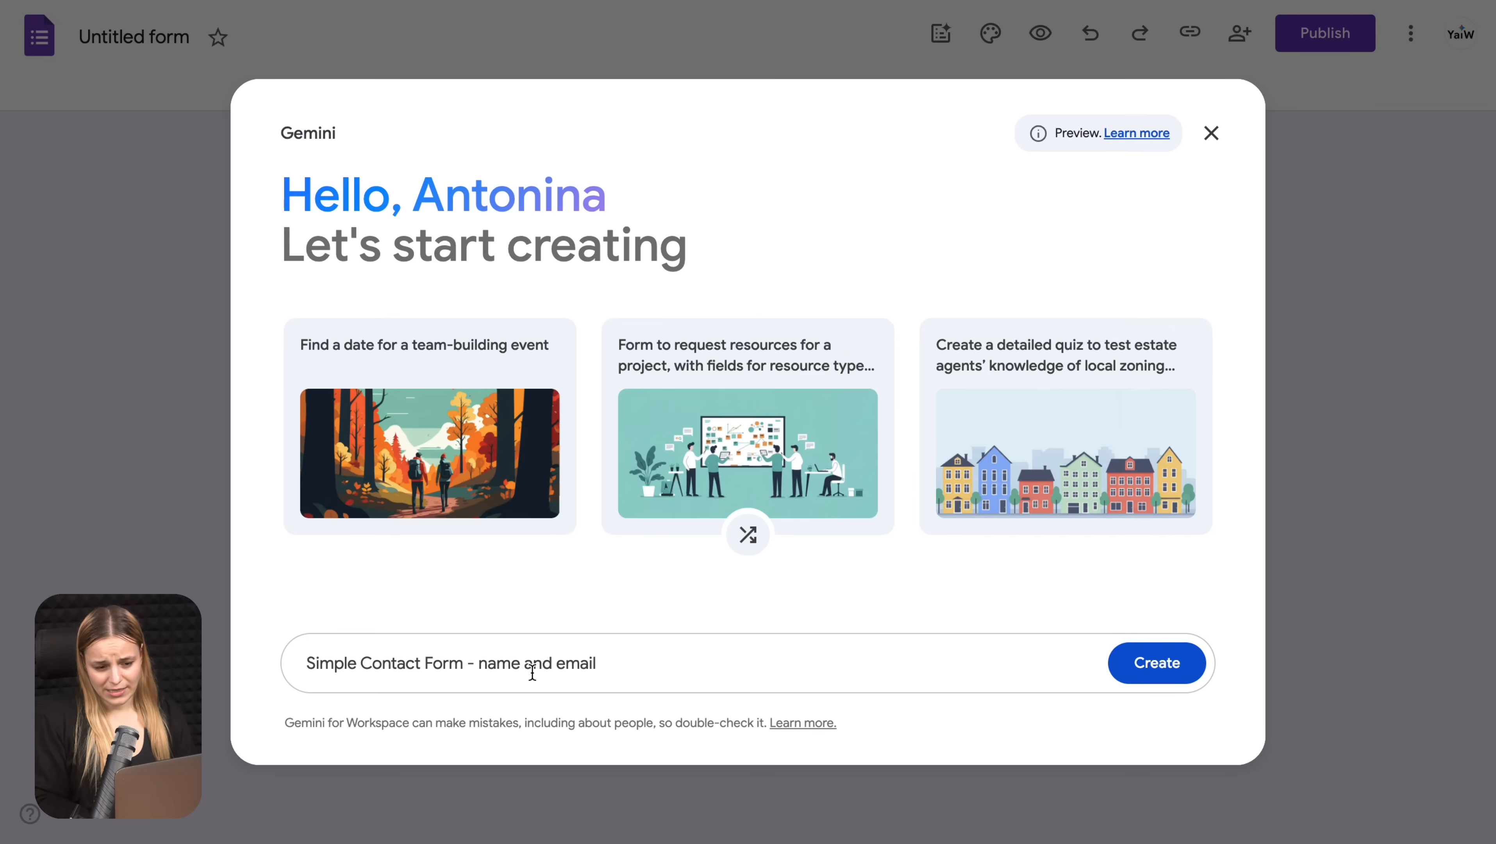
left_click(1157, 663)
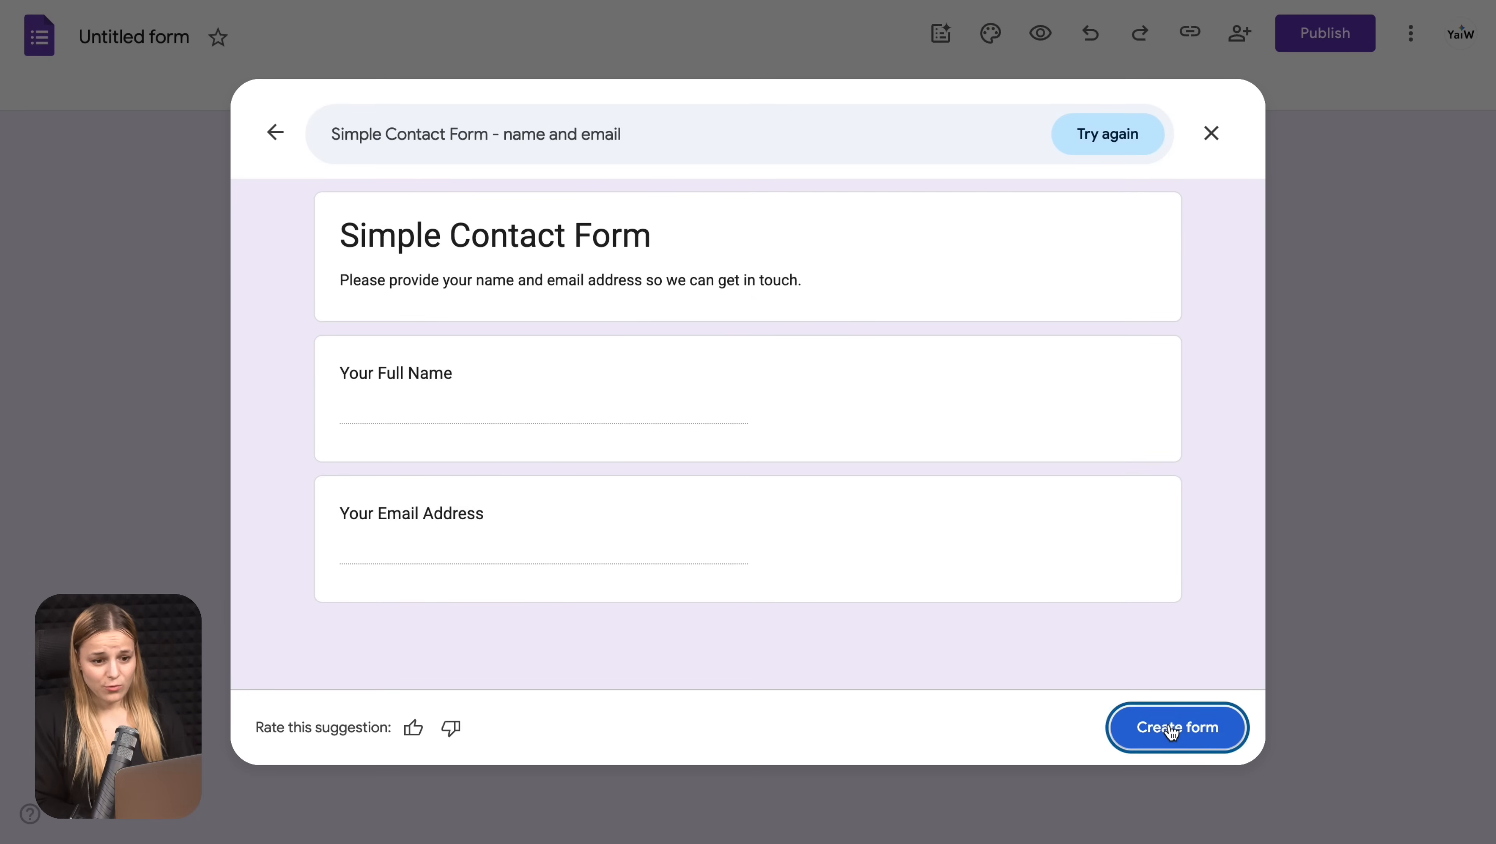
left_click(1177, 727)
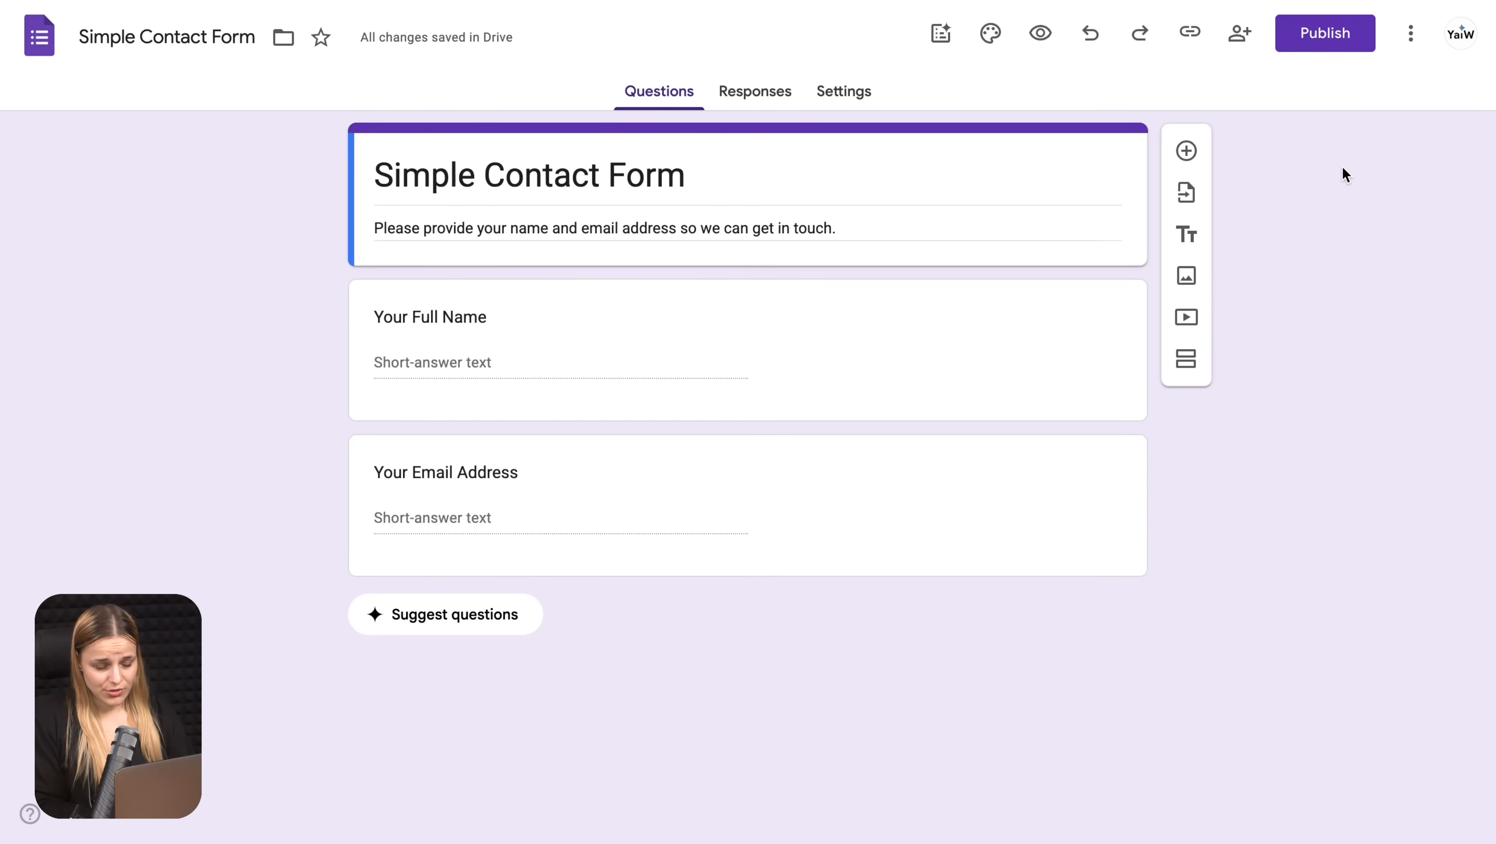
- Publish the form with responders set to anyone with the link
left_click(1325, 33)
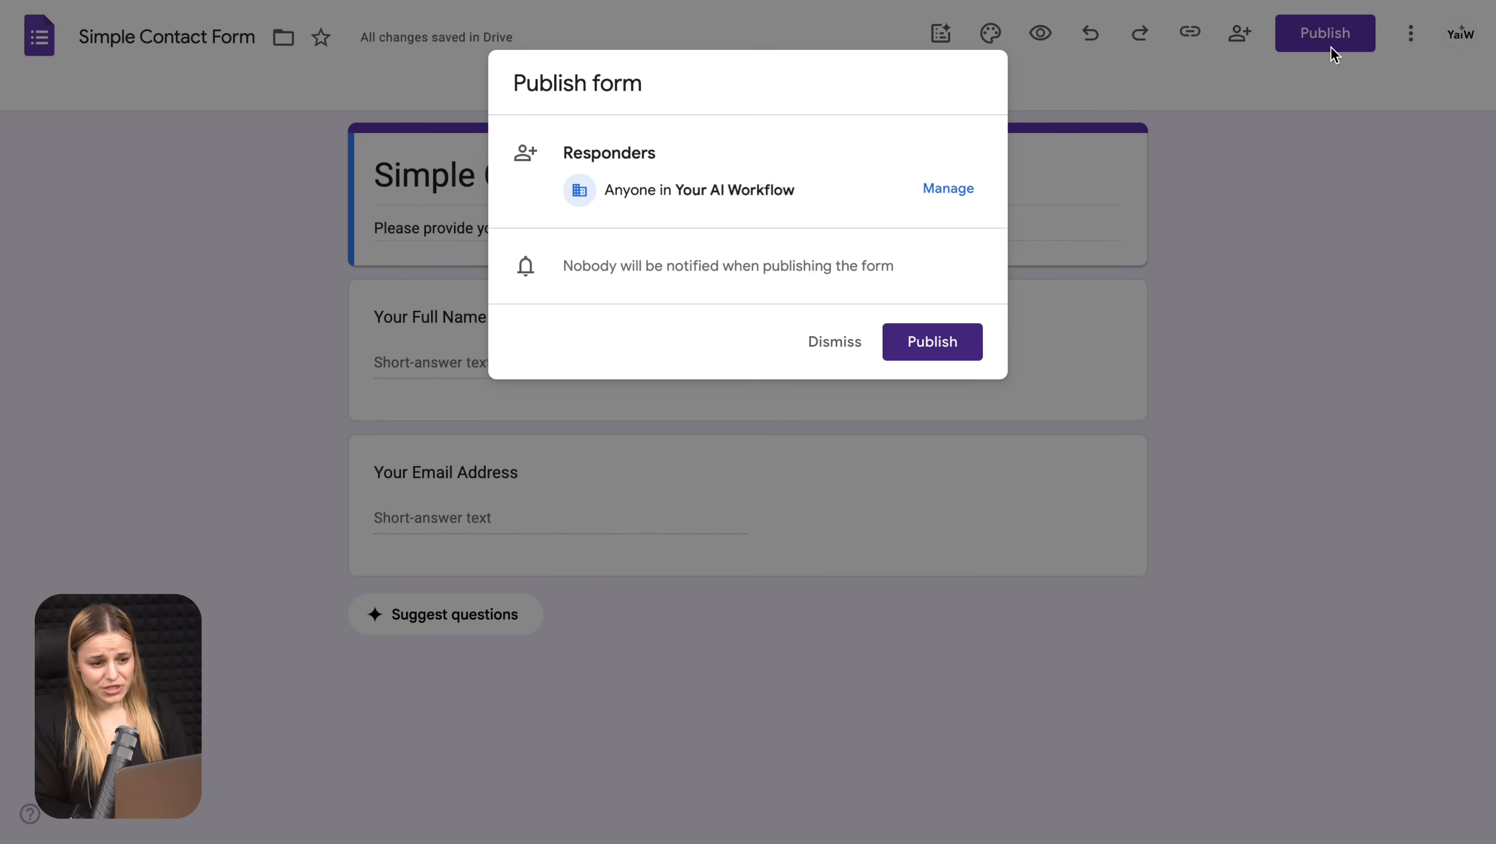
left_click(949, 188)
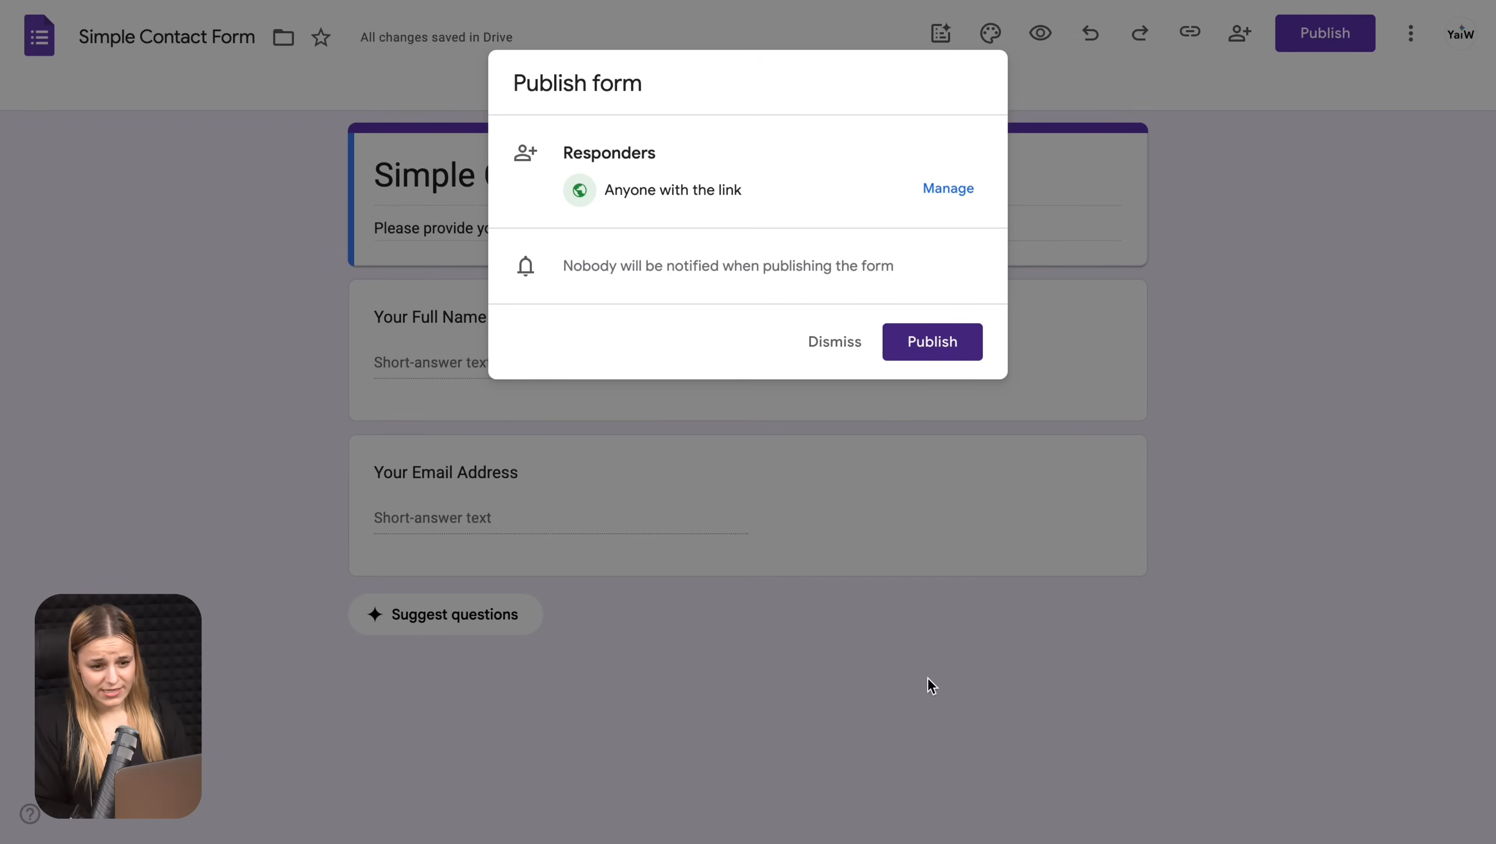
left_click(933, 342)
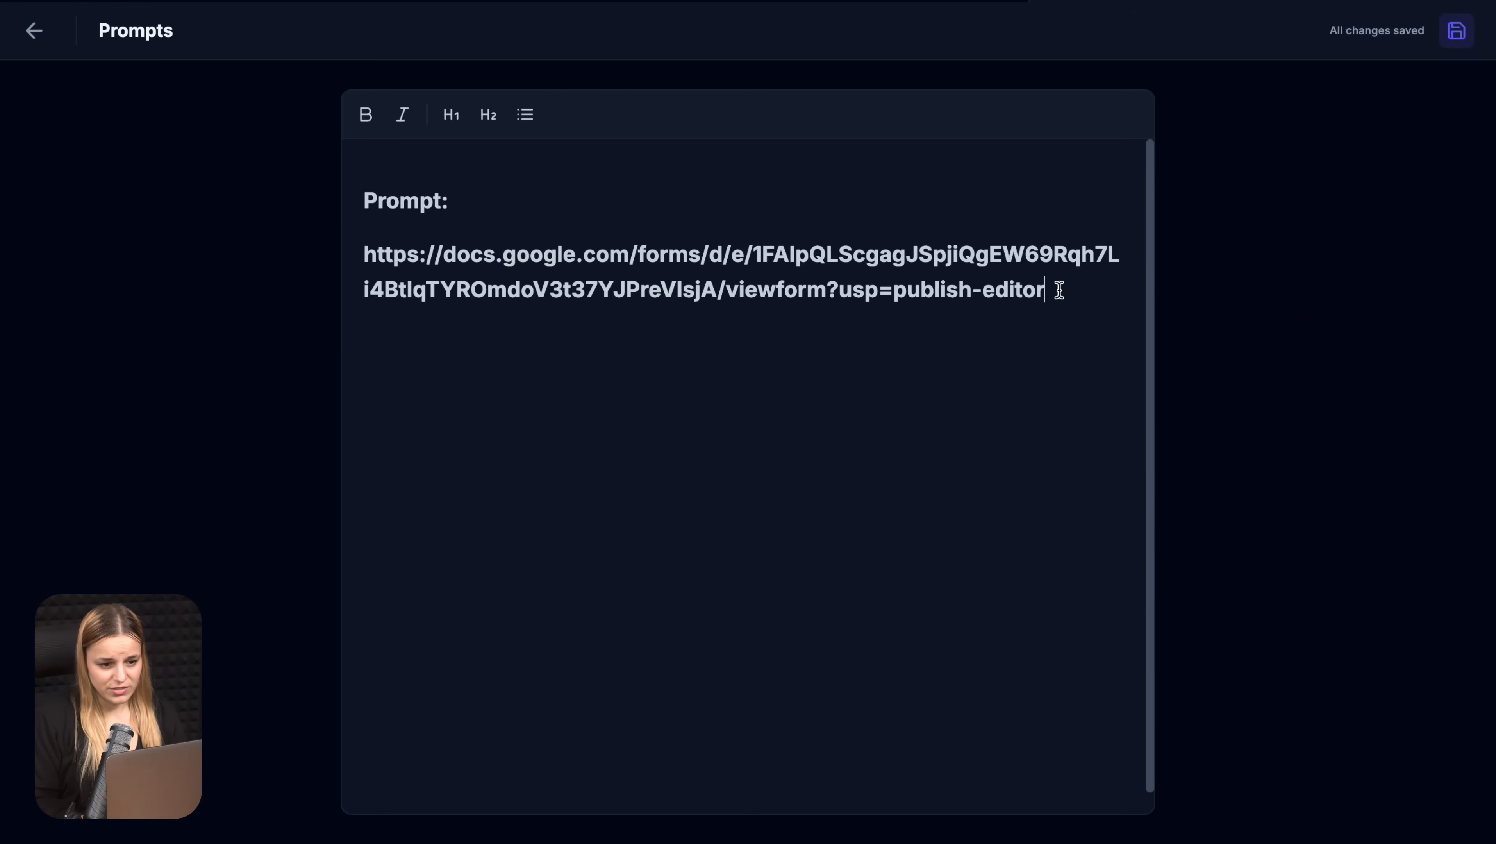
- Replace the link's 'viewform?usp=publish-editor' ending with formResponse
left_click_drag(728, 289, 1043, 289)
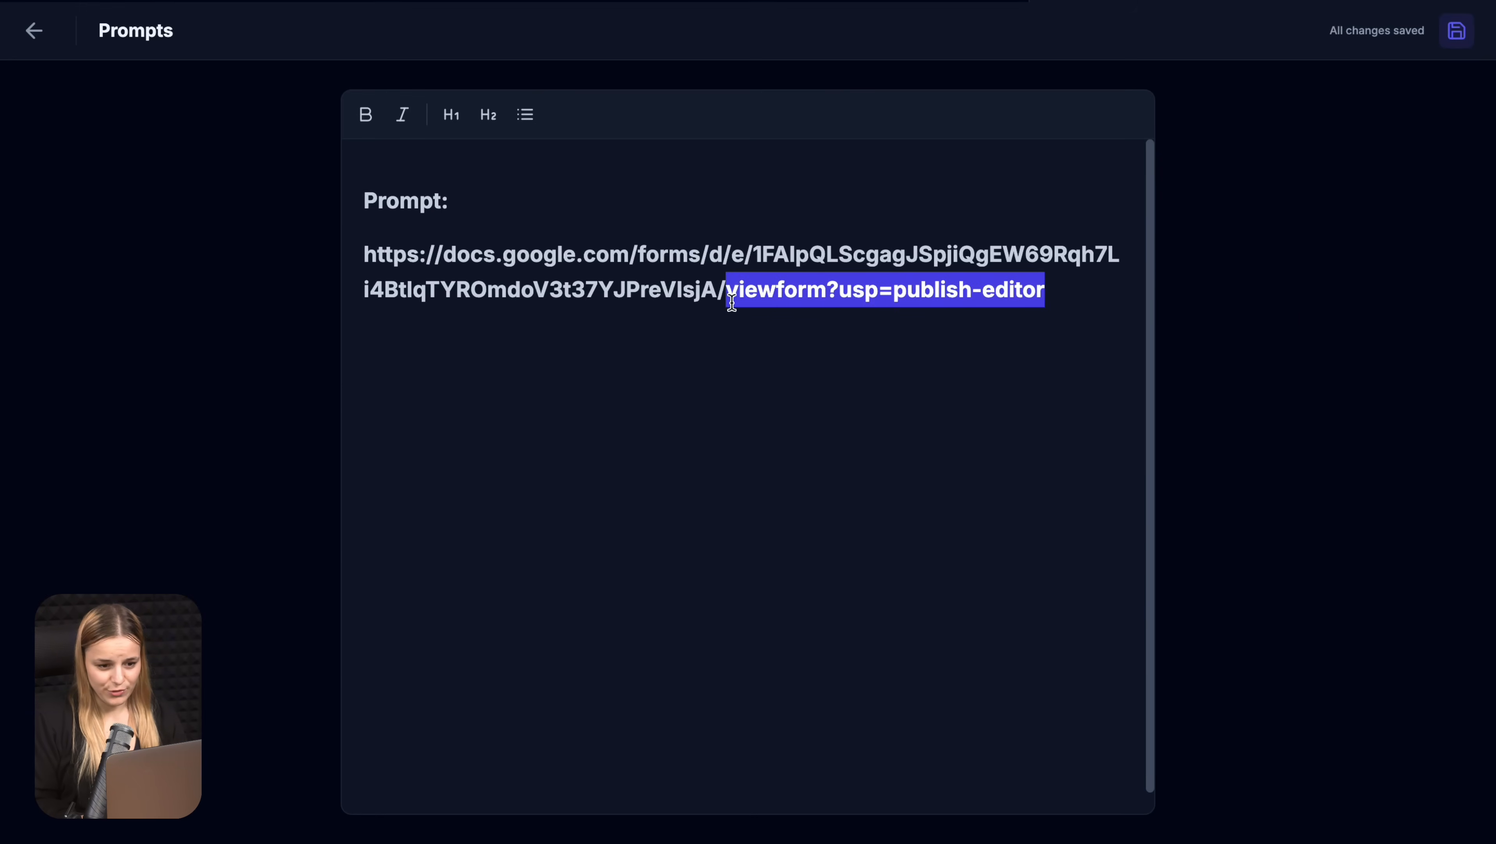
key("Delete")
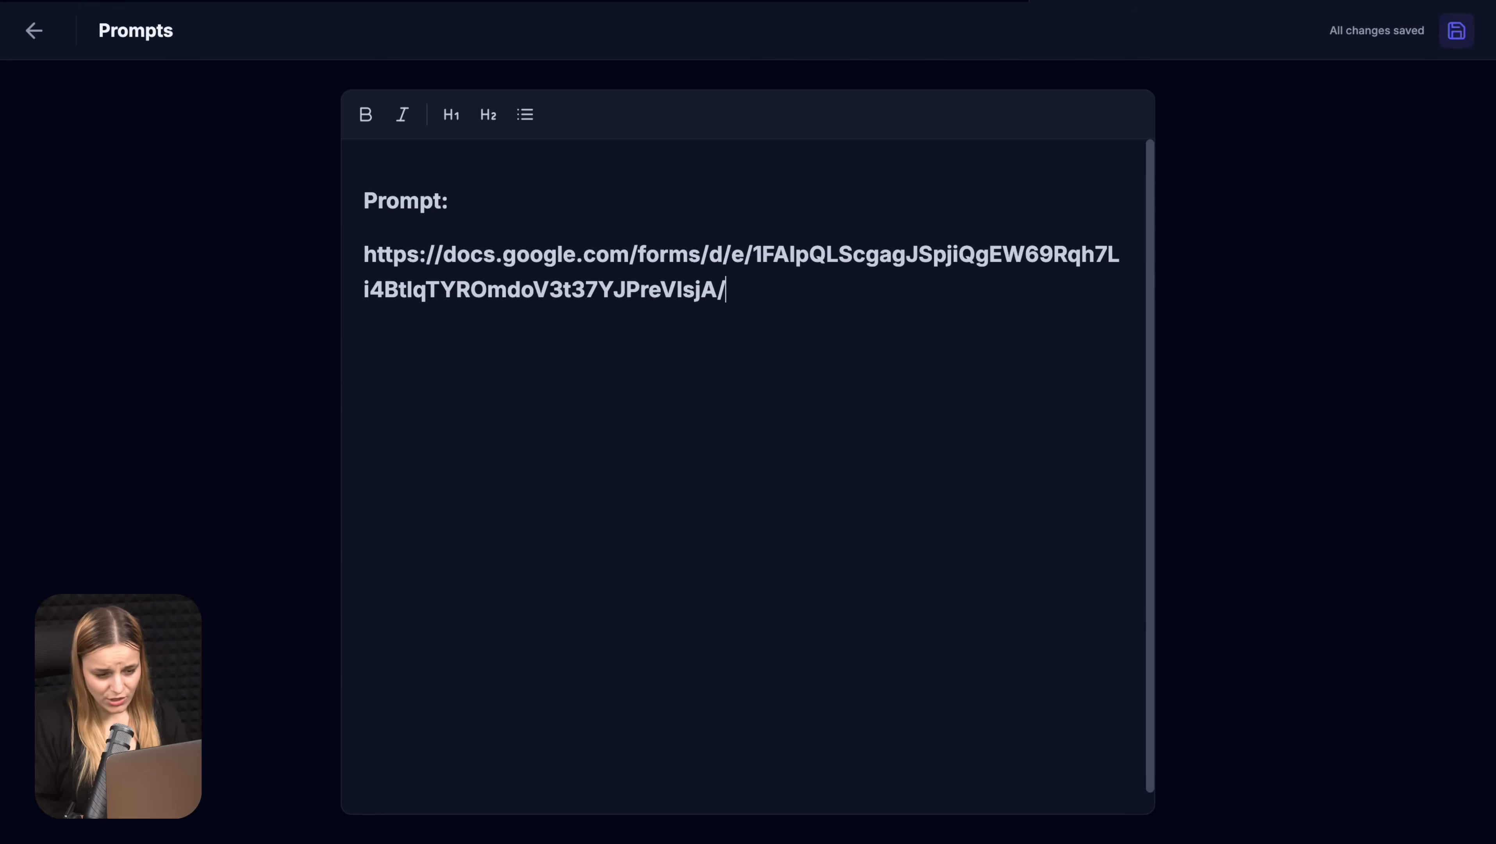
type("formResponse")
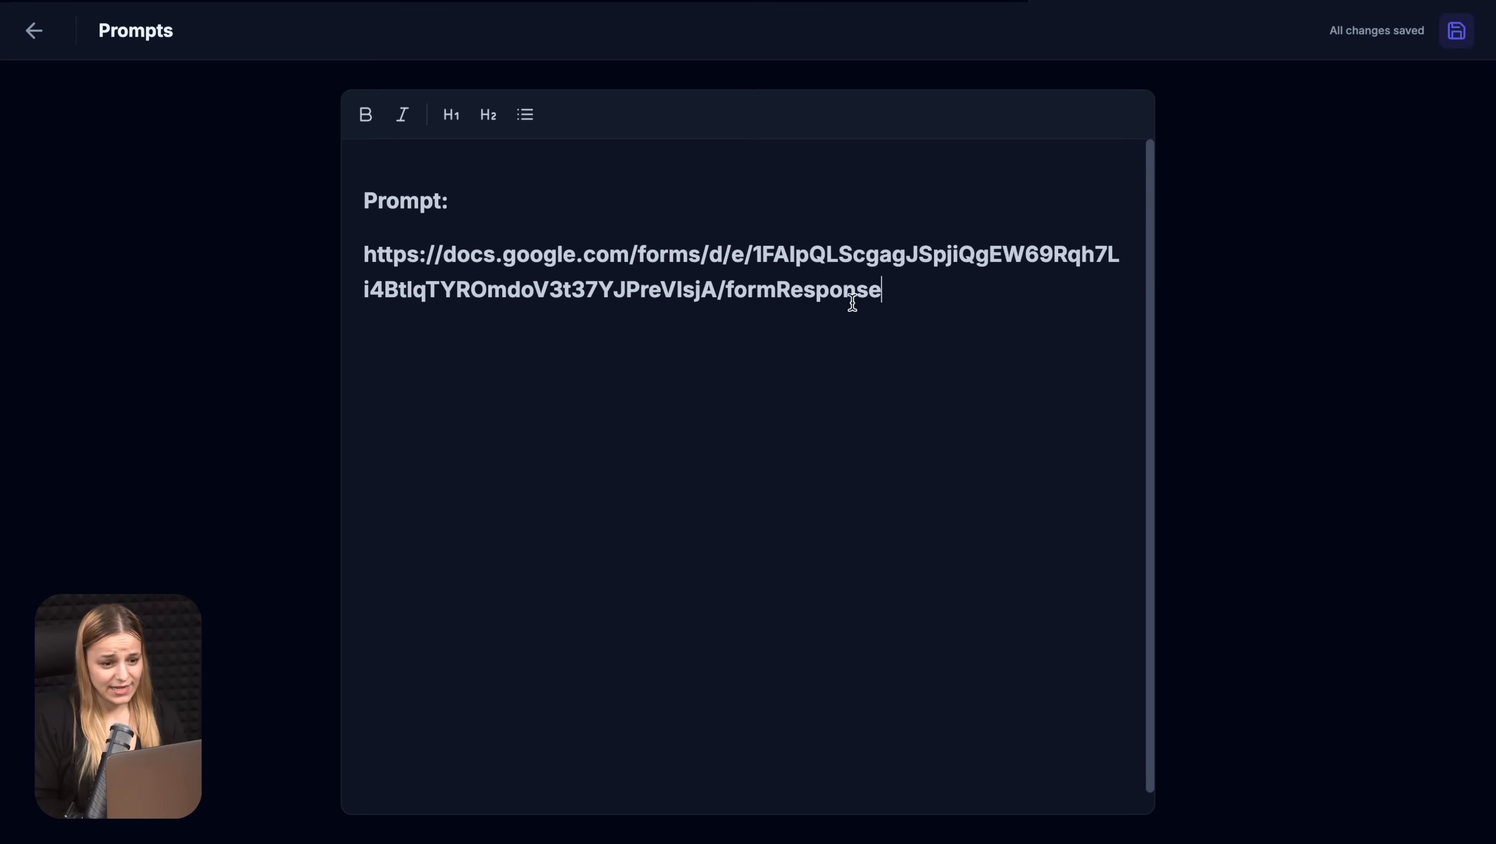
left_click_drag(703, 289, 881, 289)
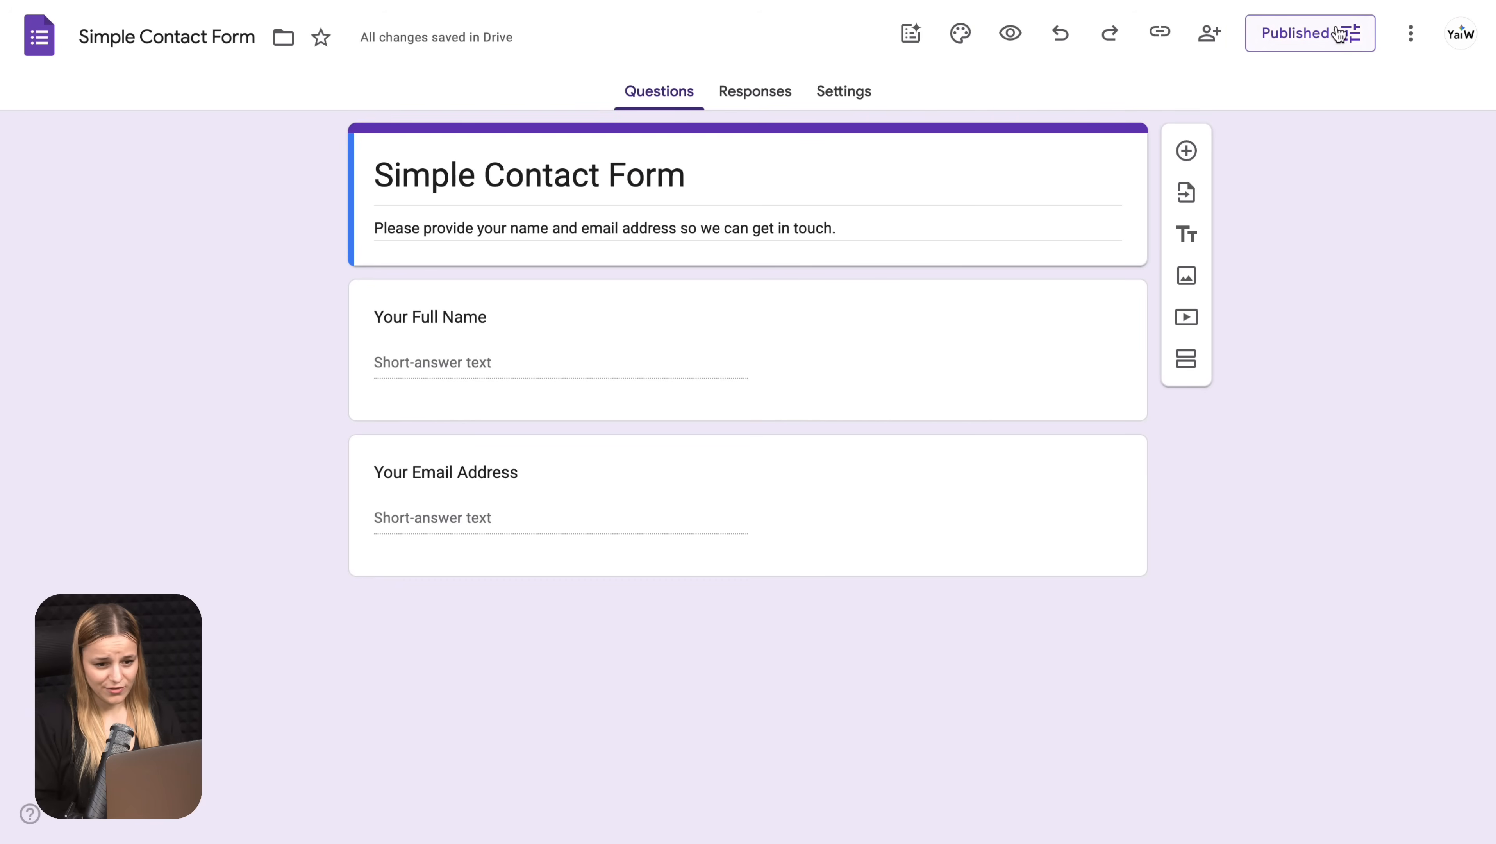
- Generate and copy a pre-filled form link with sample name and email answers
left_click(1409, 32)
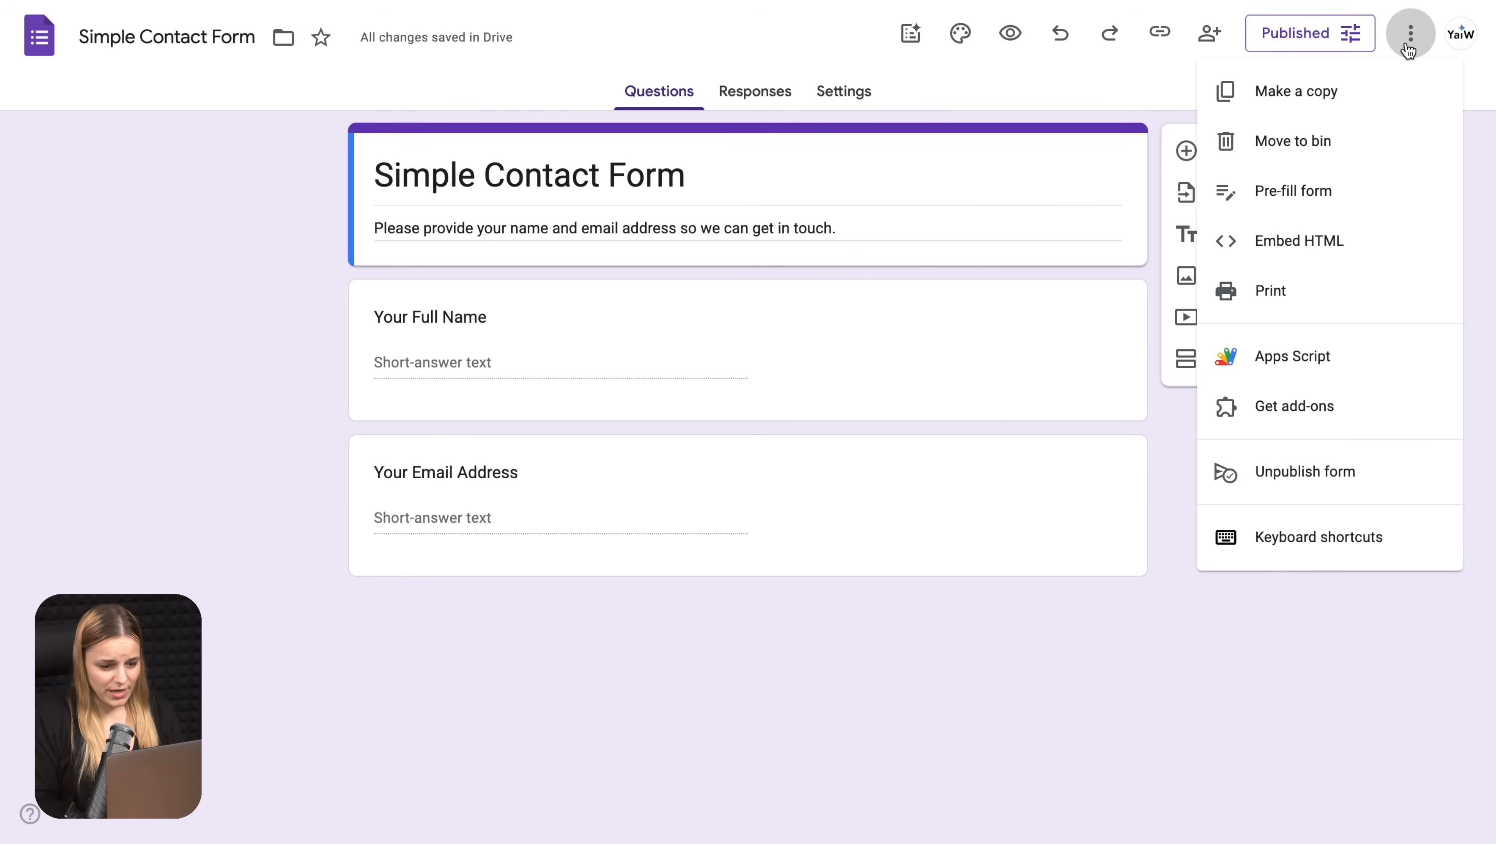
mouse_move(1428, 208)
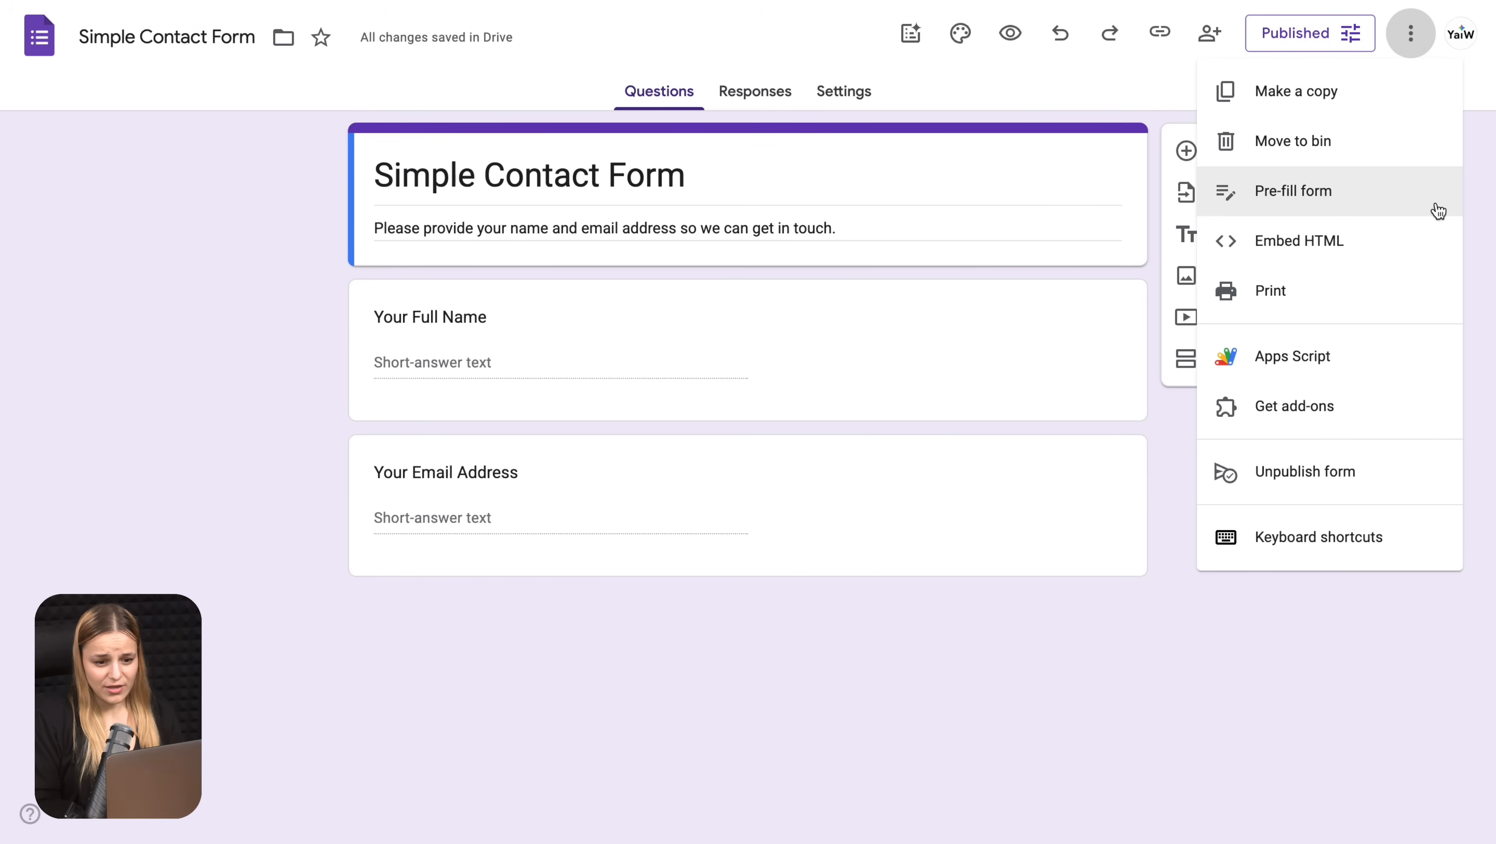
left_click(1293, 190)
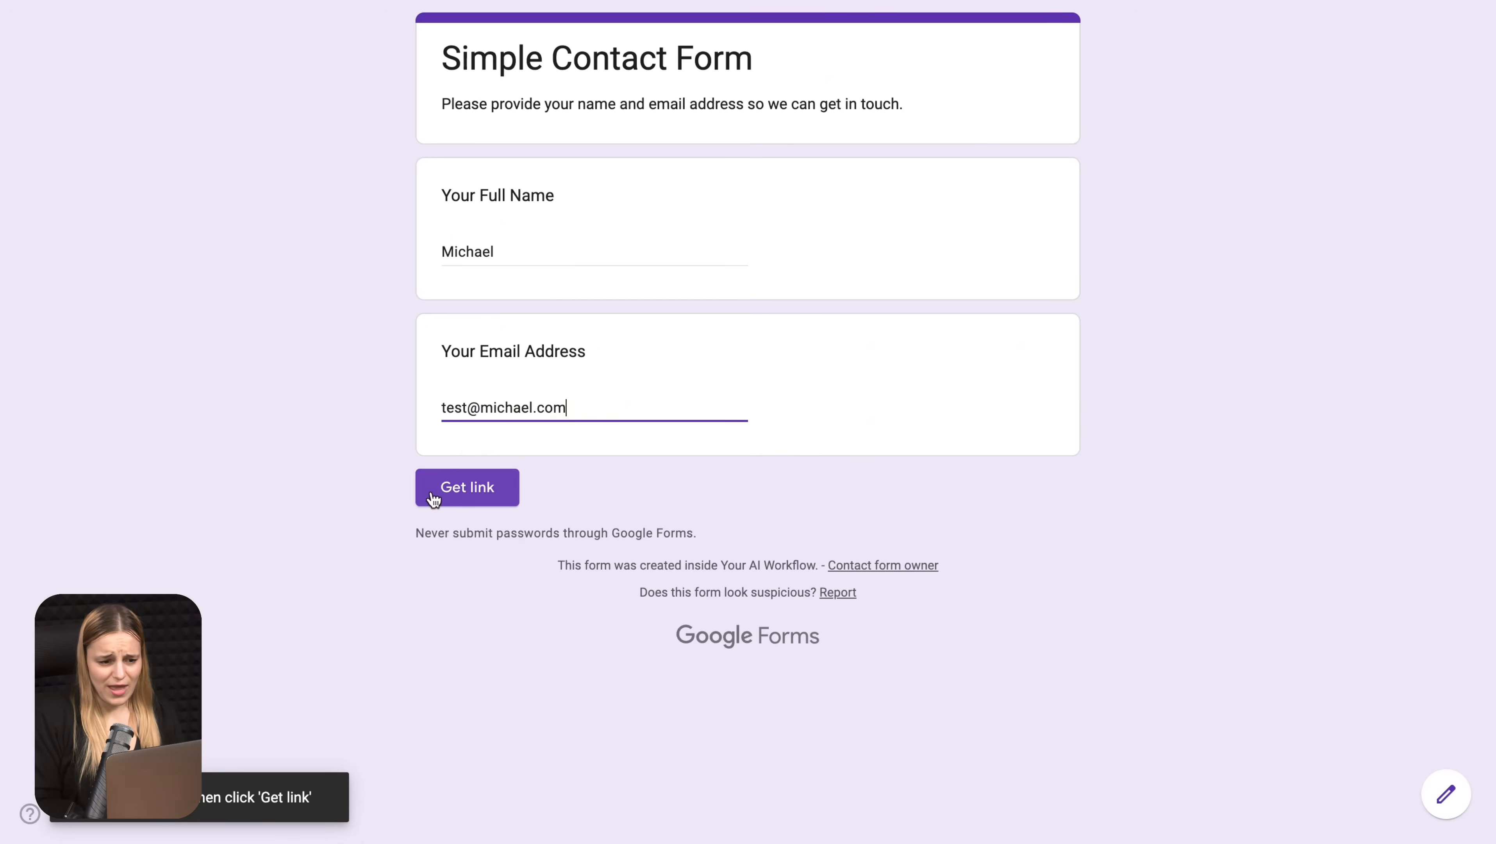
left_click(467, 488)
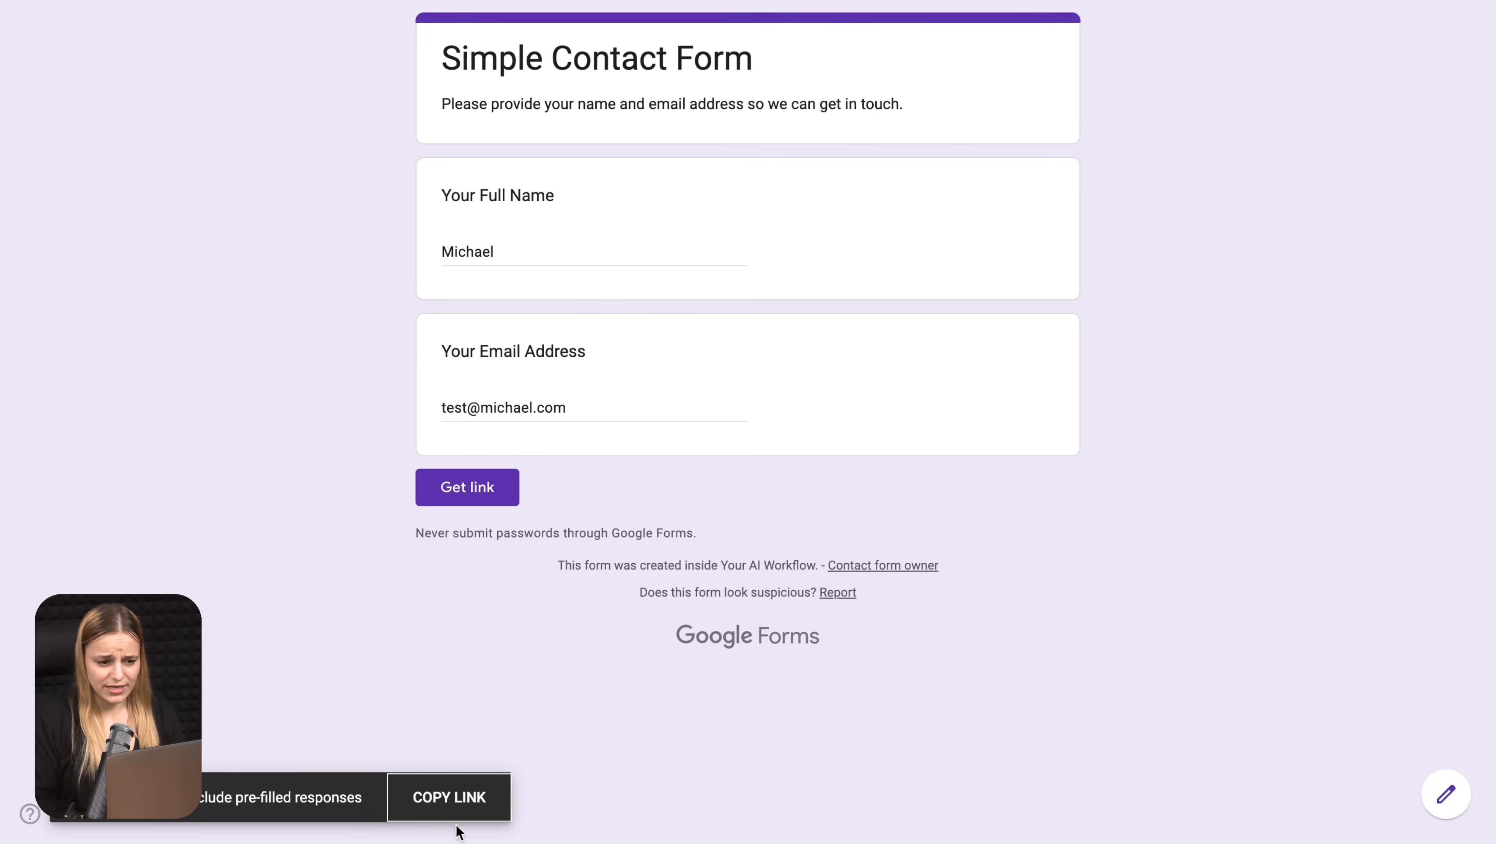
left_click(449, 797)
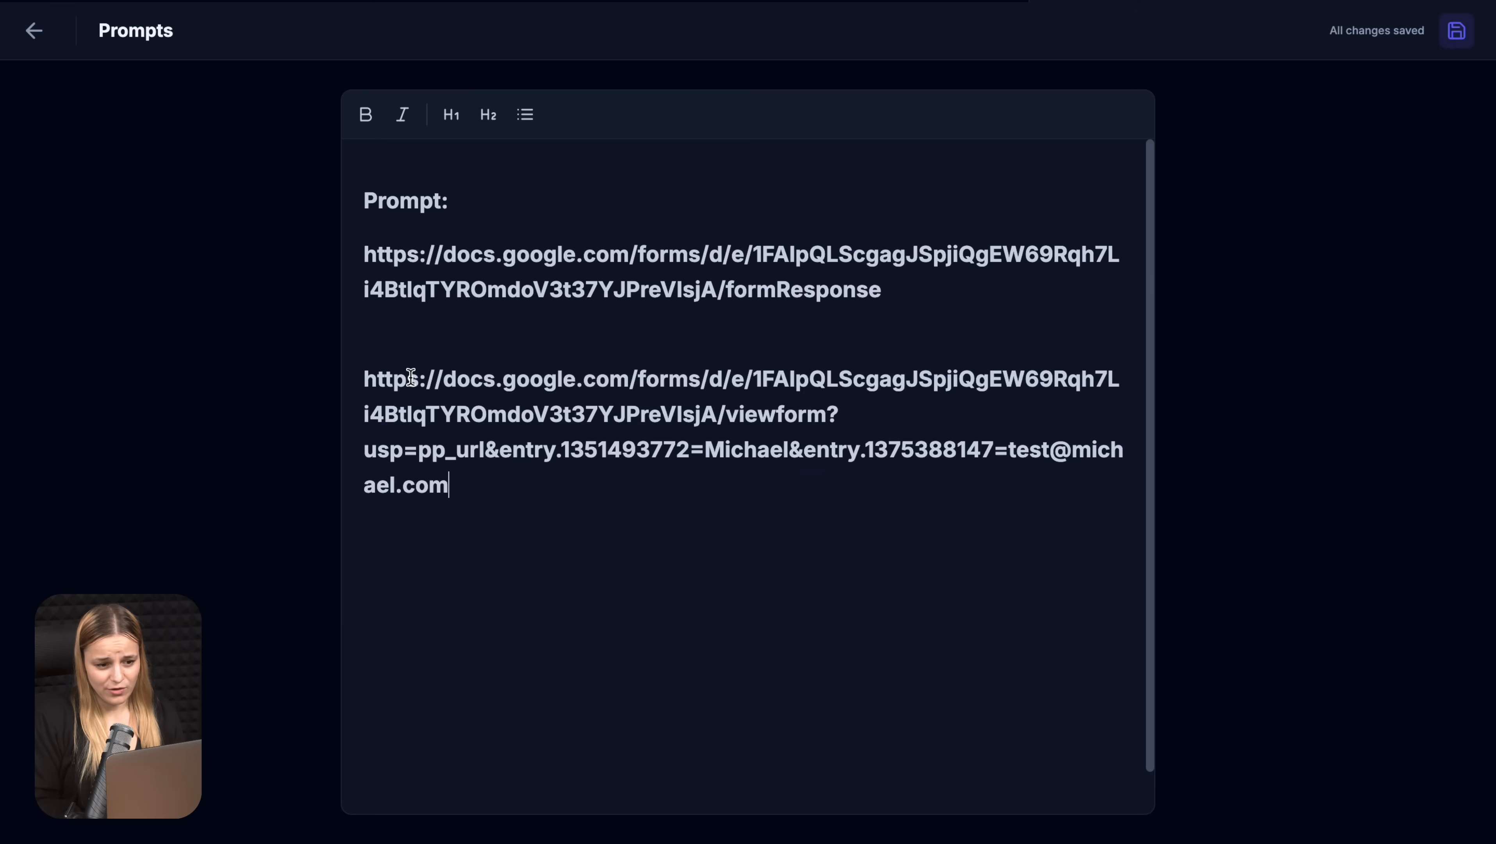
mouse_move(561, 452)
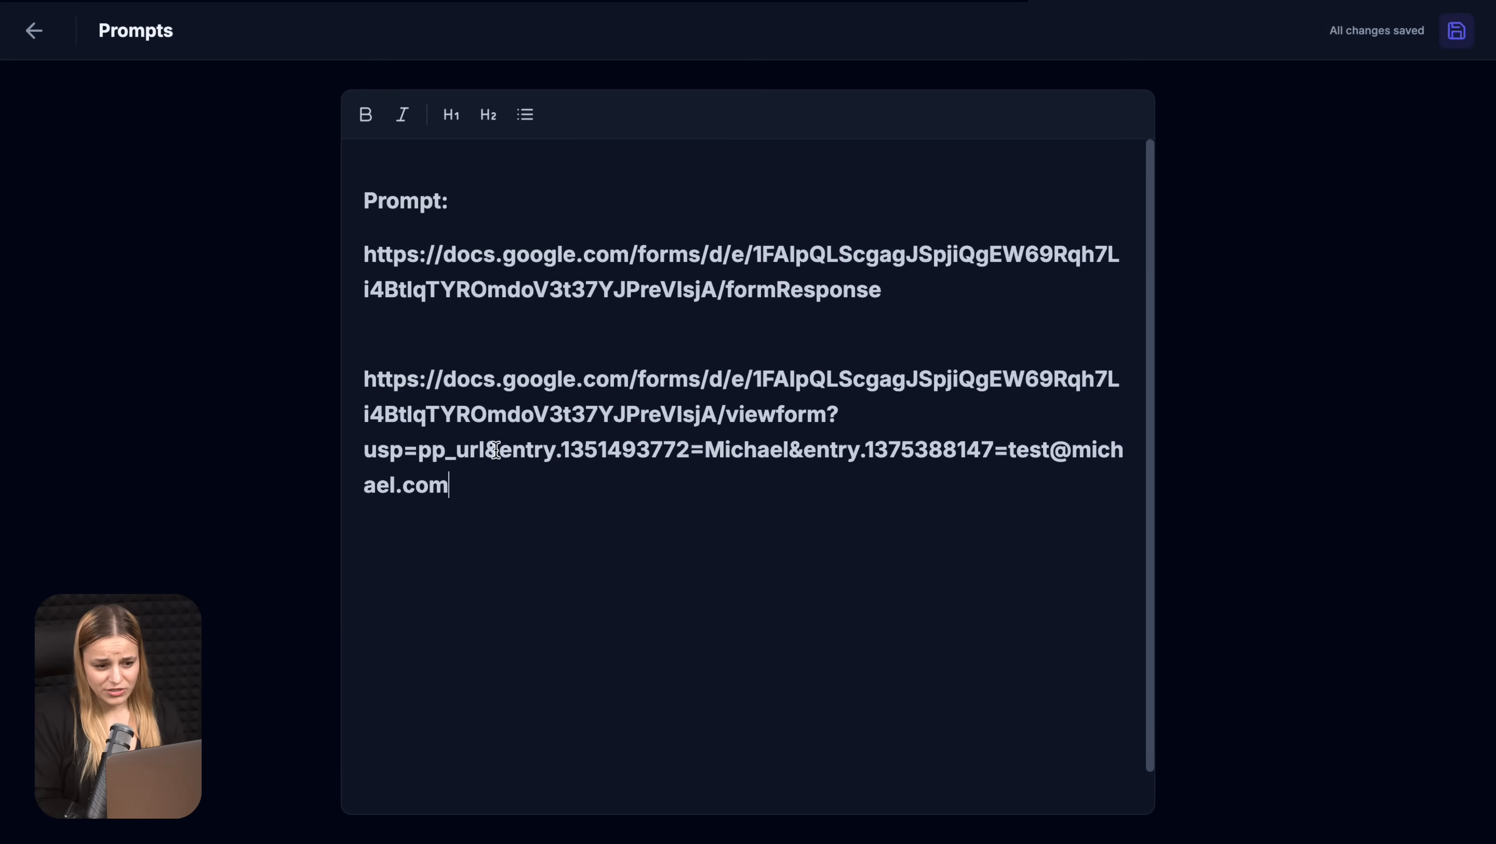
- Note name = entry.1351493772 and email = with its entry ID from the pre-filled link
left_click_drag(503, 450, 686, 449)
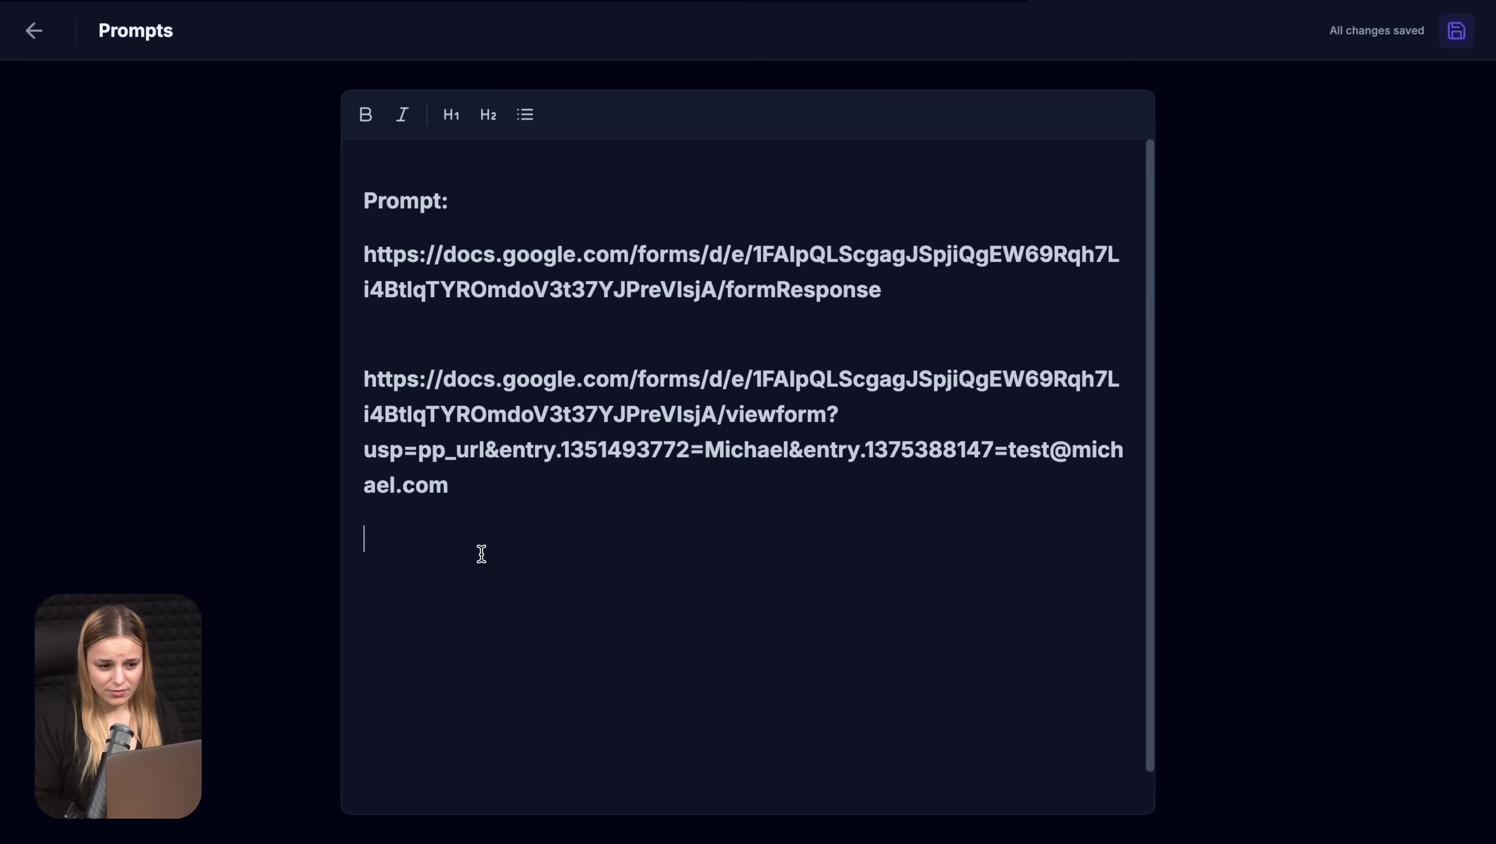
type("name =")
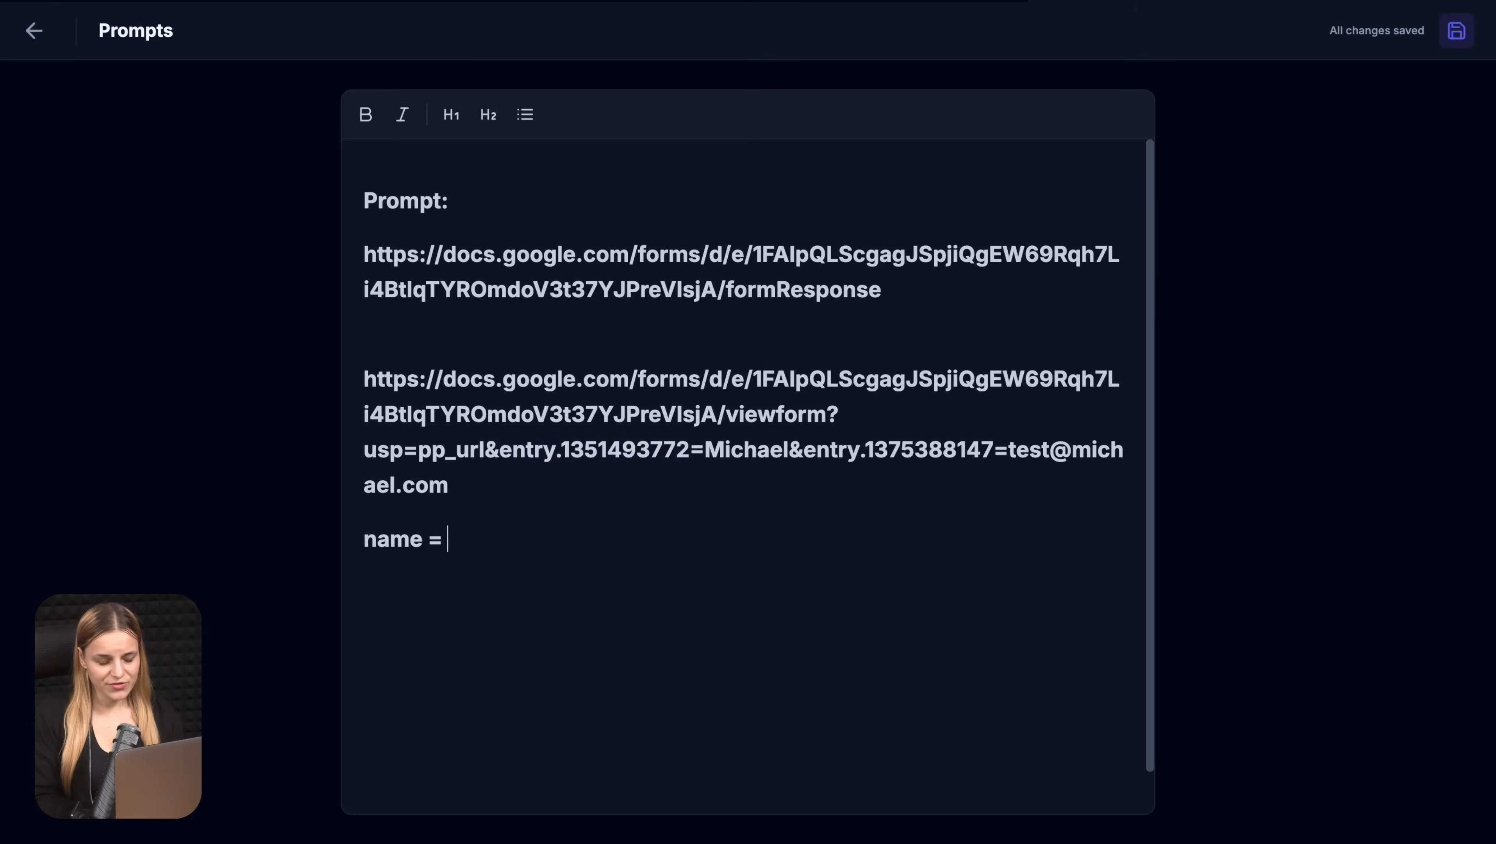
type("entry.1351493772")
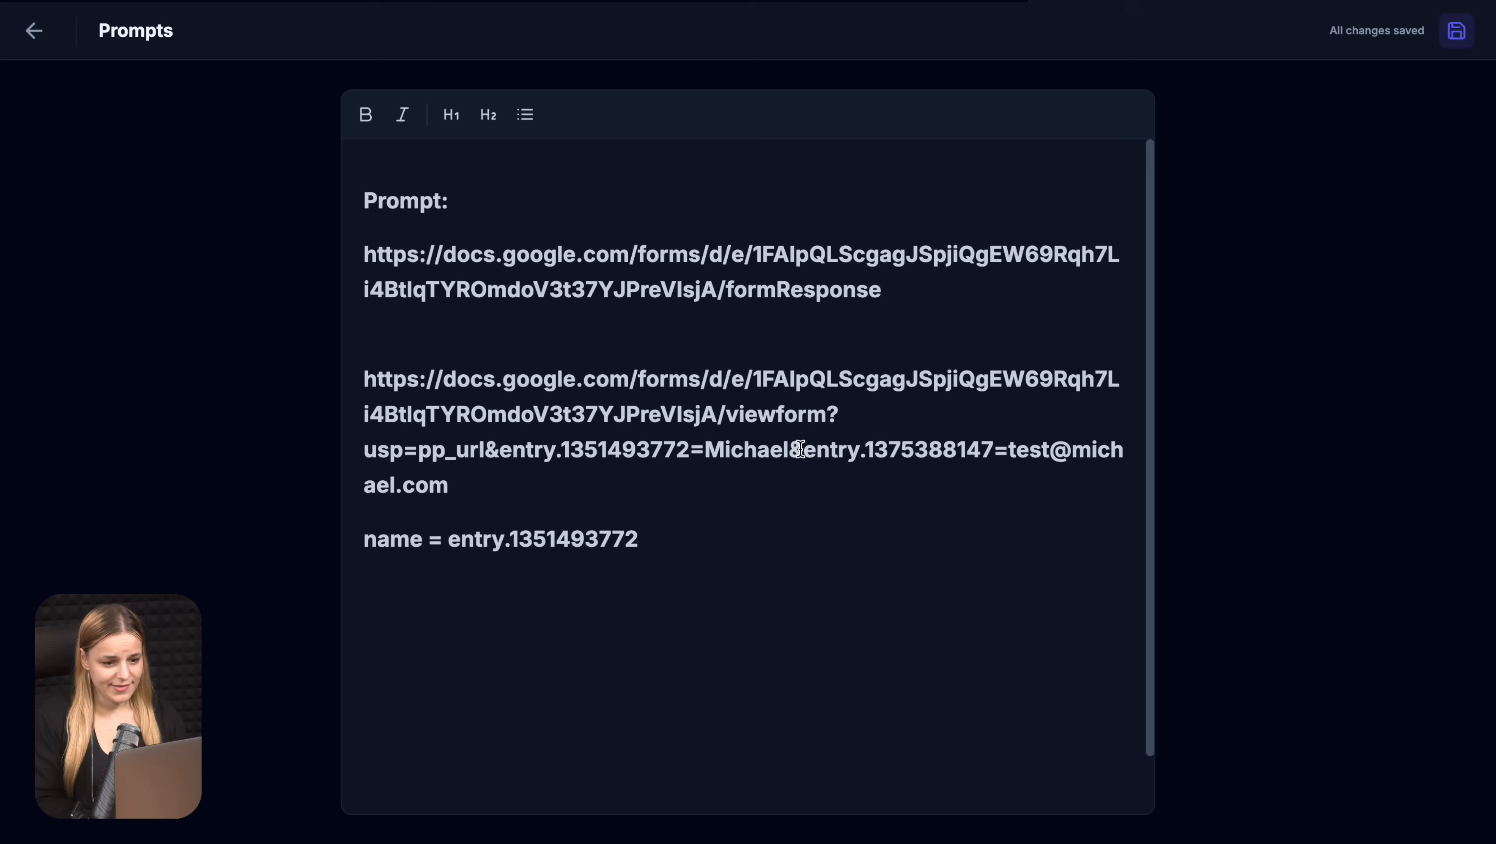
left_click_drag(805, 449, 992, 449)
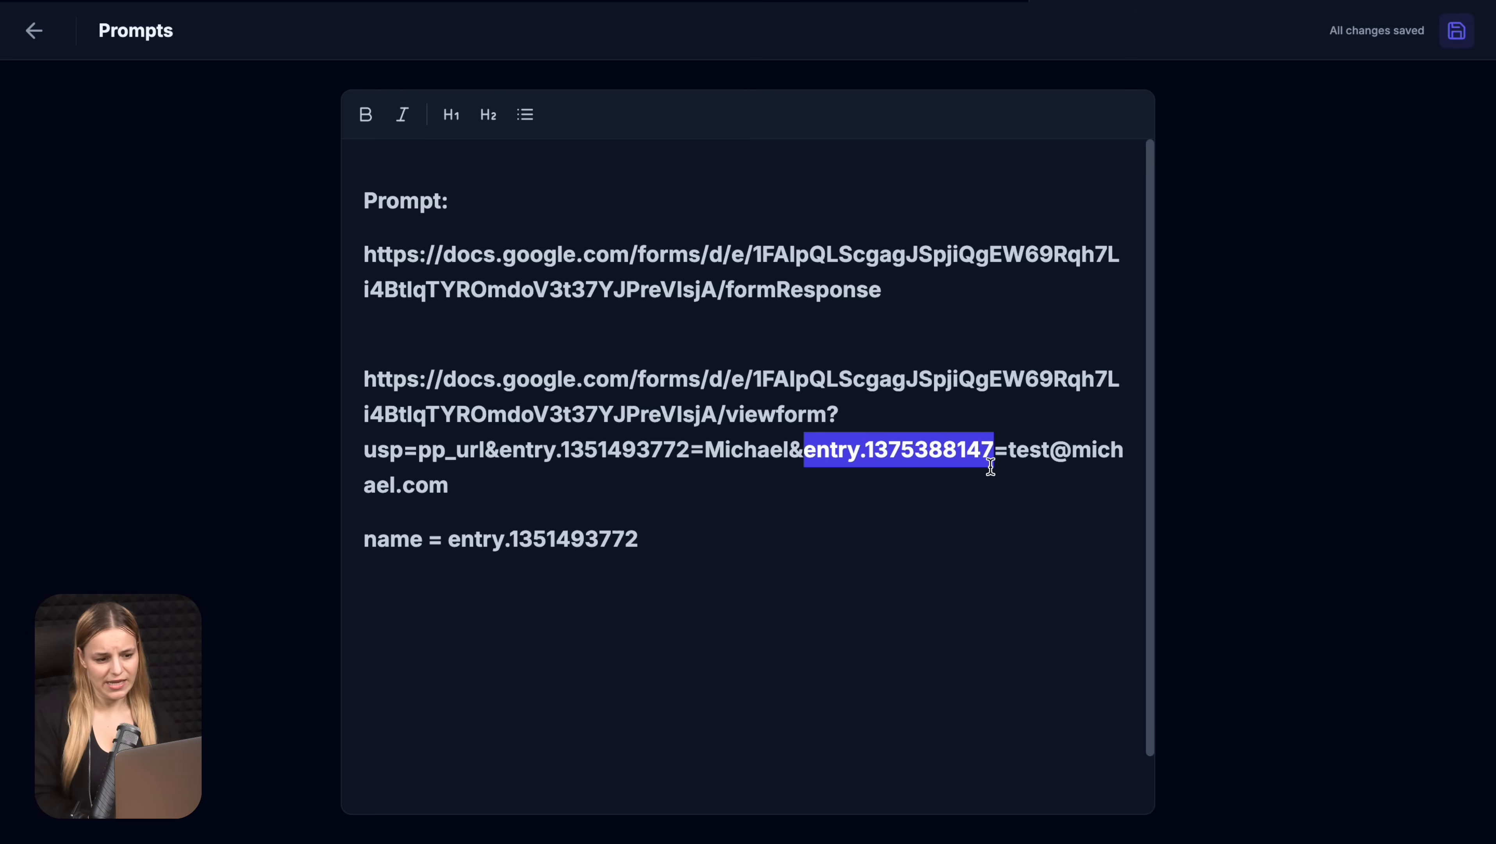
type("e")
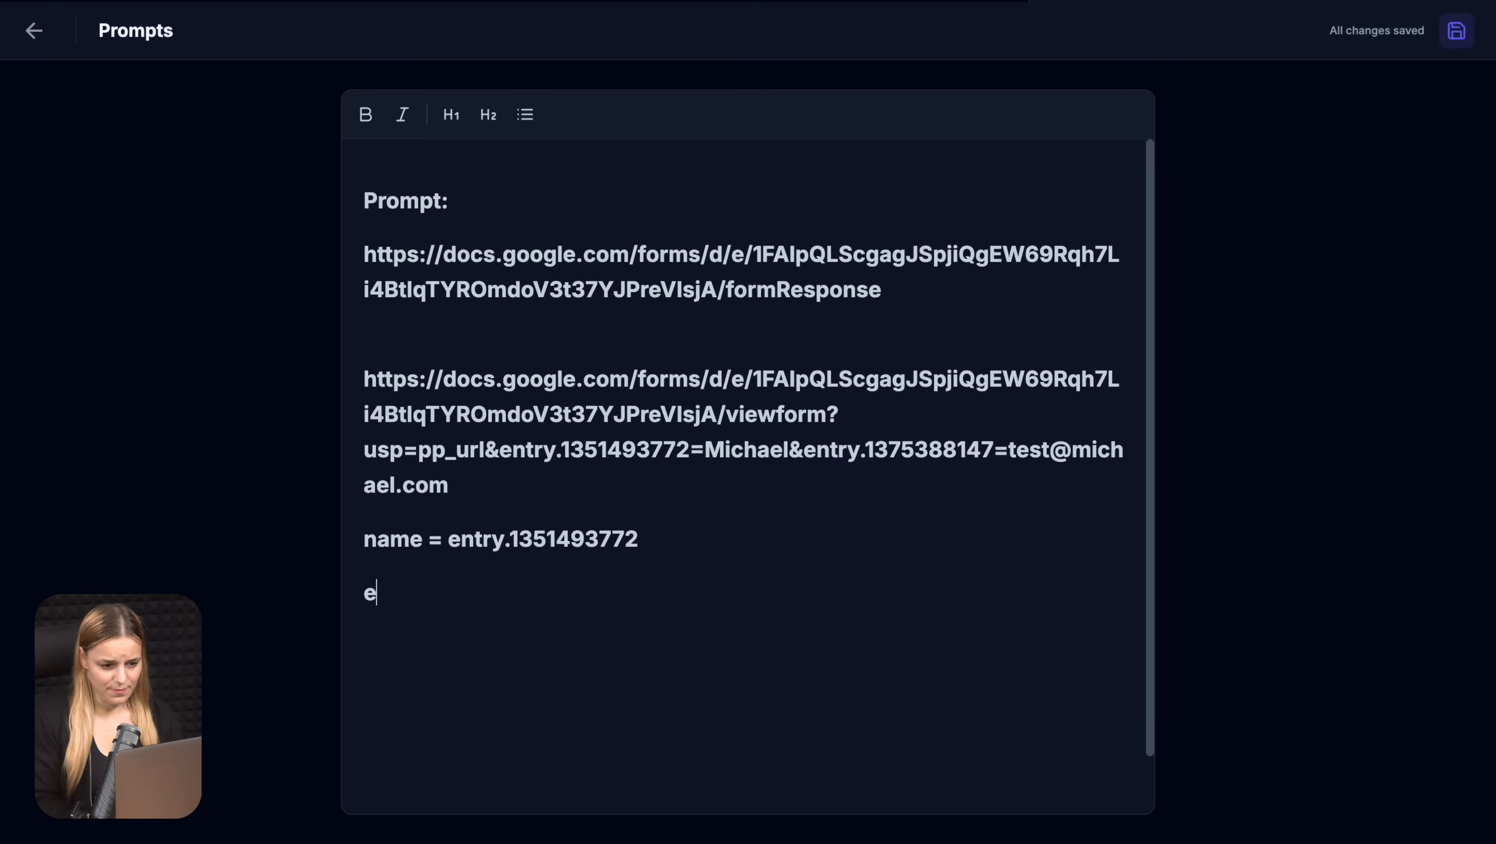
type("mail = entry.1375388147")
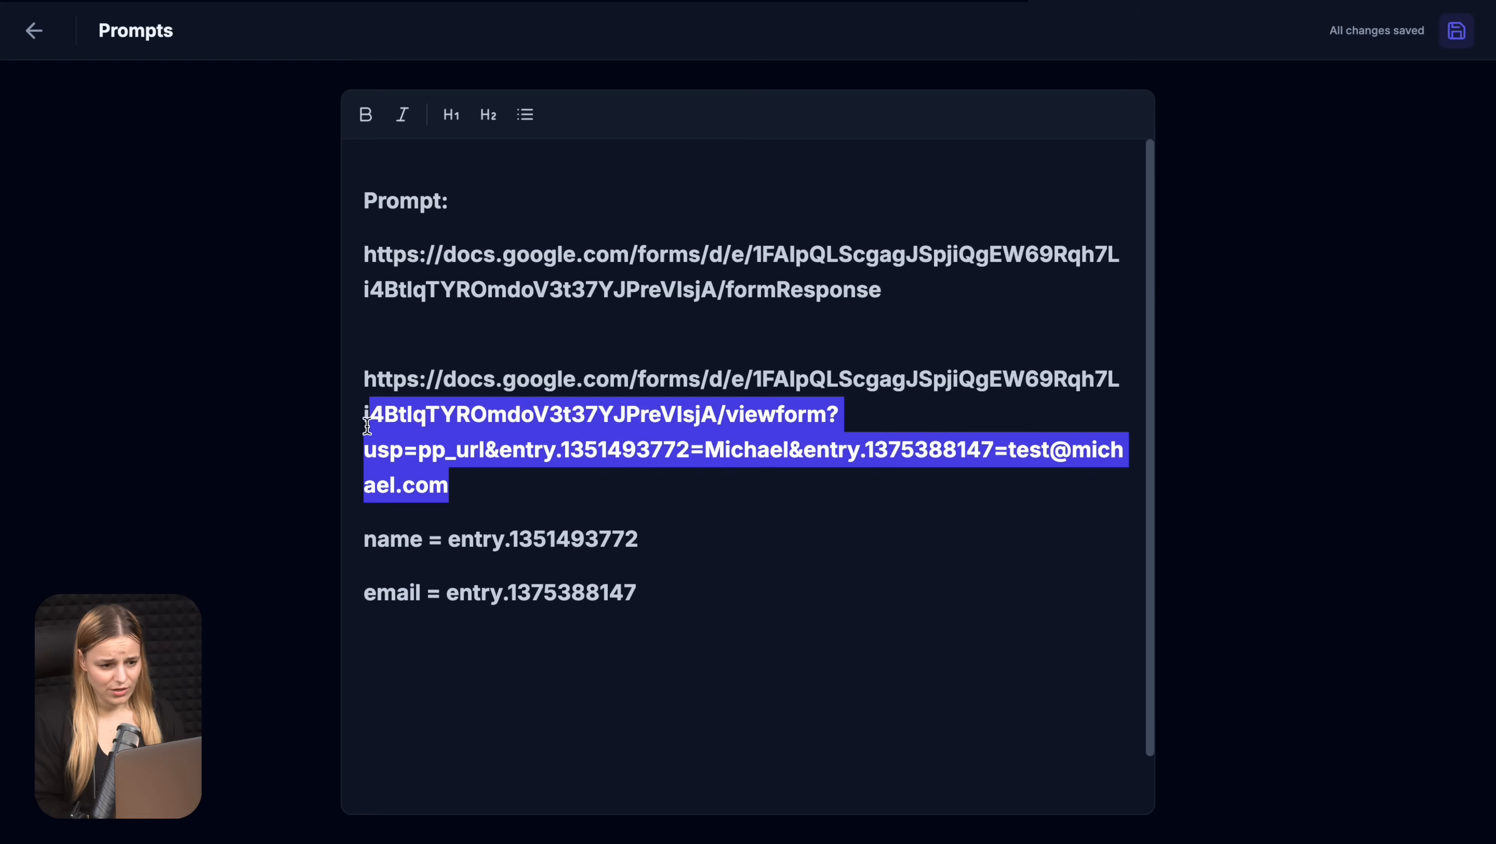
- Remove the sample link and begin the POST request instructions with REQUEST BODY:
key("Delete")
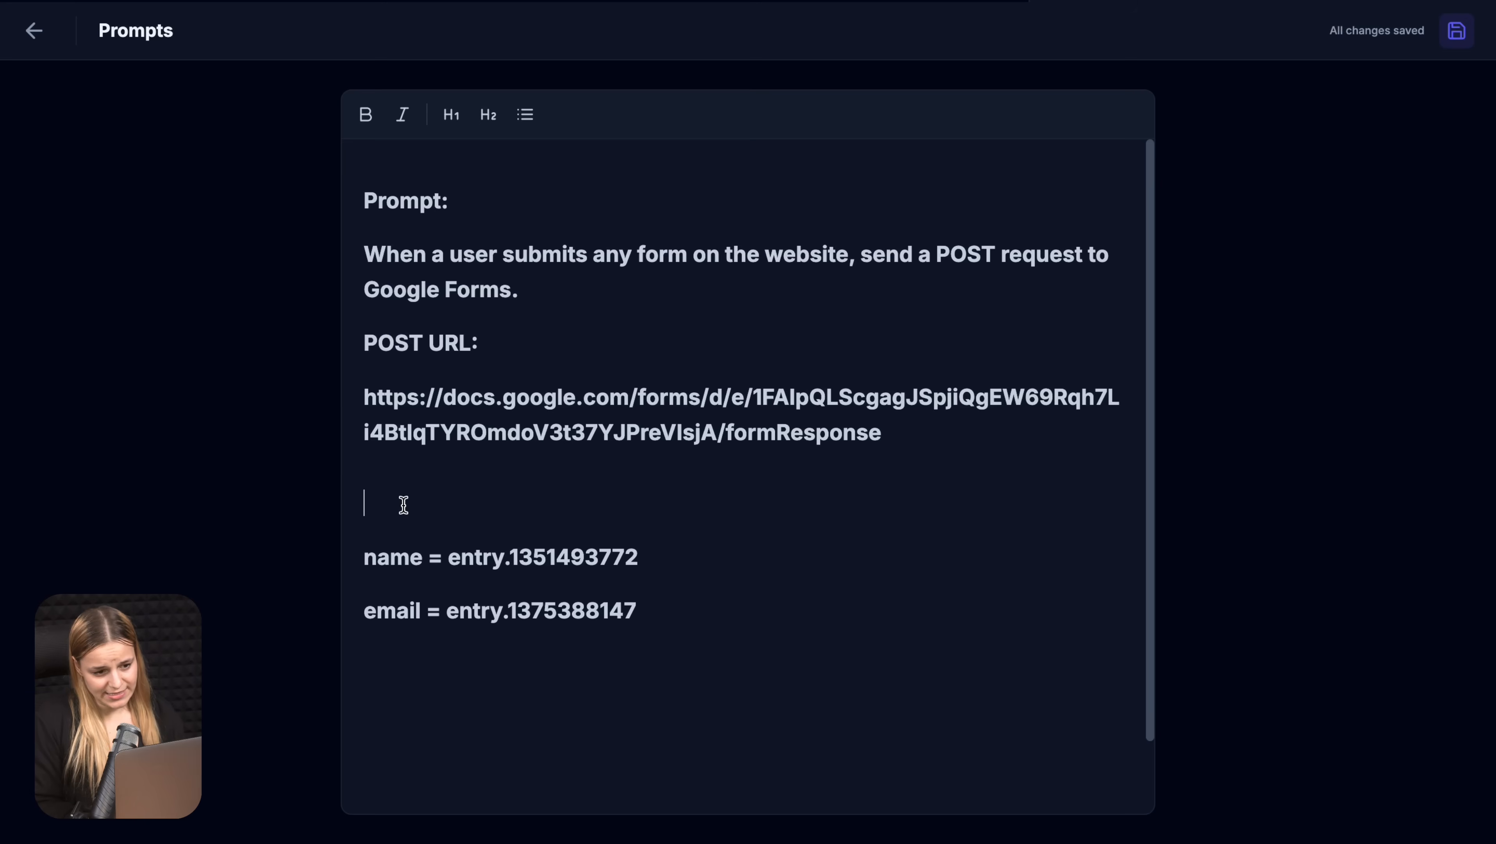
type("REQUEST BODY:")
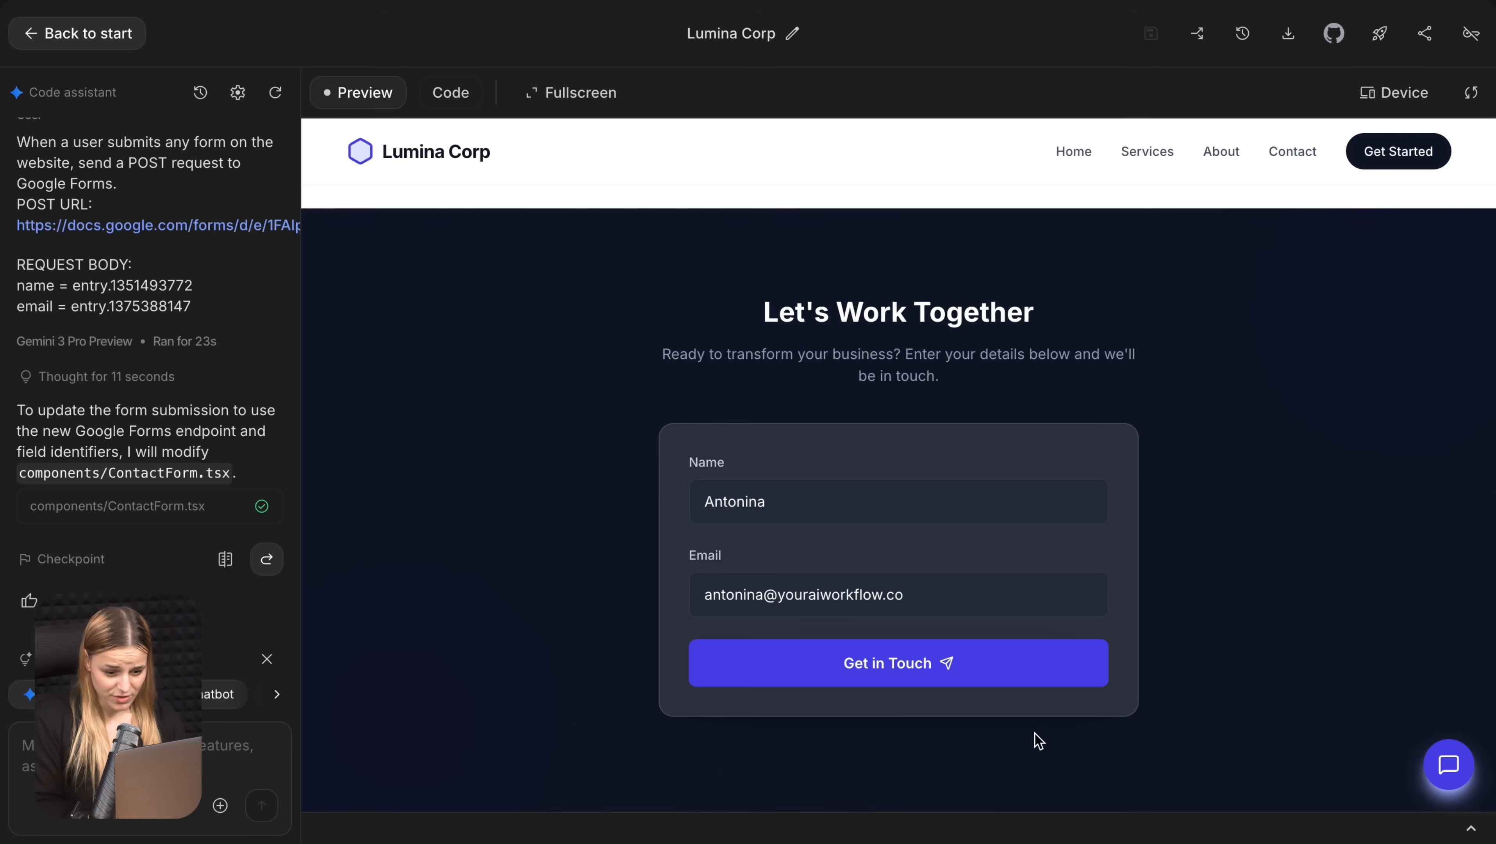
- Submit the Lumina Corp contact form via Get in Touch so it posts to Google Forms
left_click(897, 663)
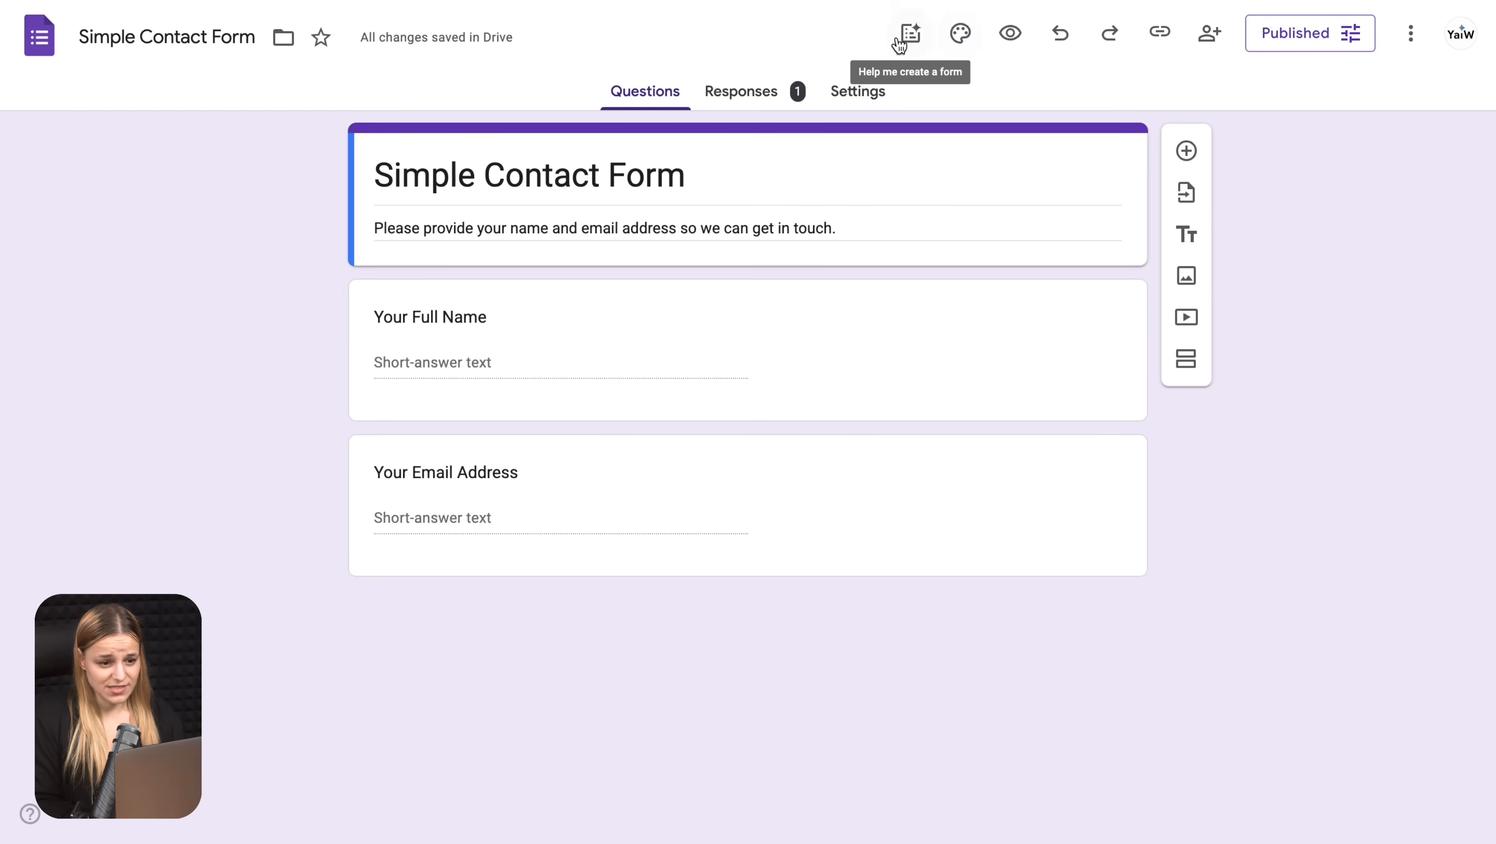
- View the Simple Contact Form's Responses, confirming Antonina's name and email submission arrived
left_click(741, 91)
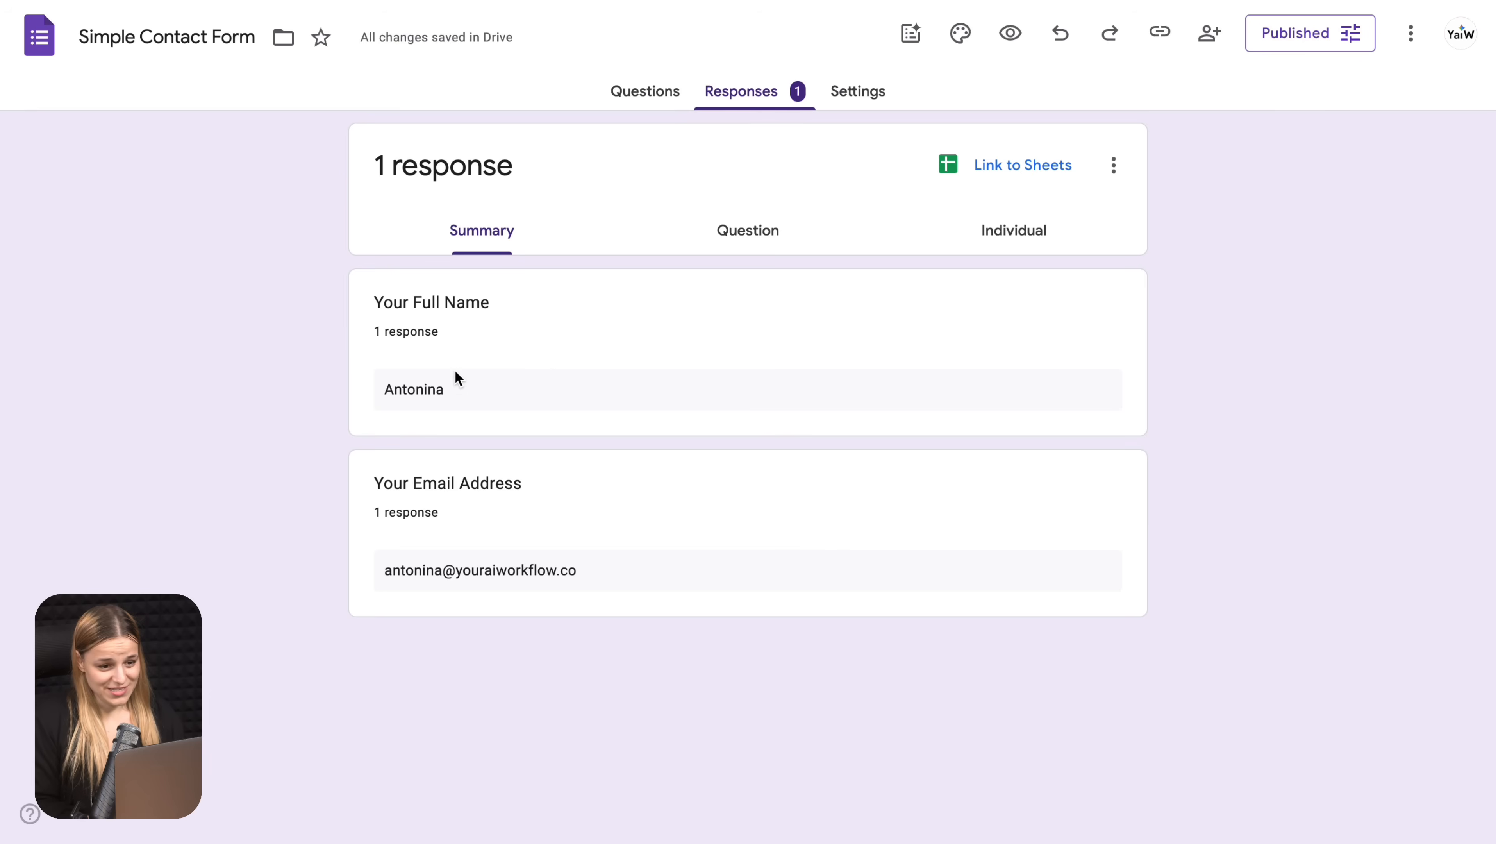
double_click(414, 389)
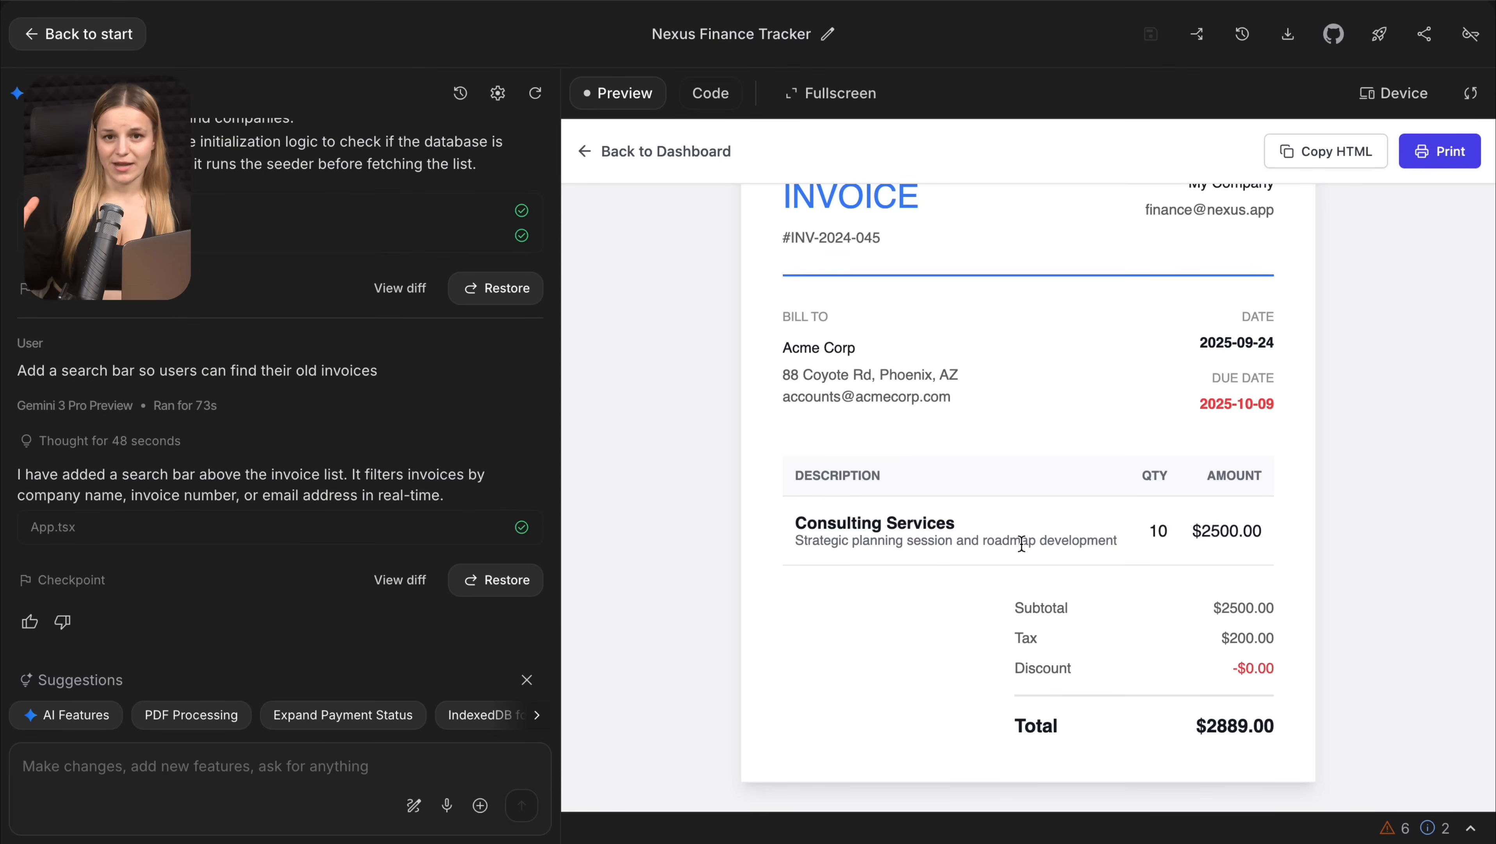
- Return to the invoice dashboard, view an invoice's details, and search 'cons' in Recent Invoices
left_click(585, 151)
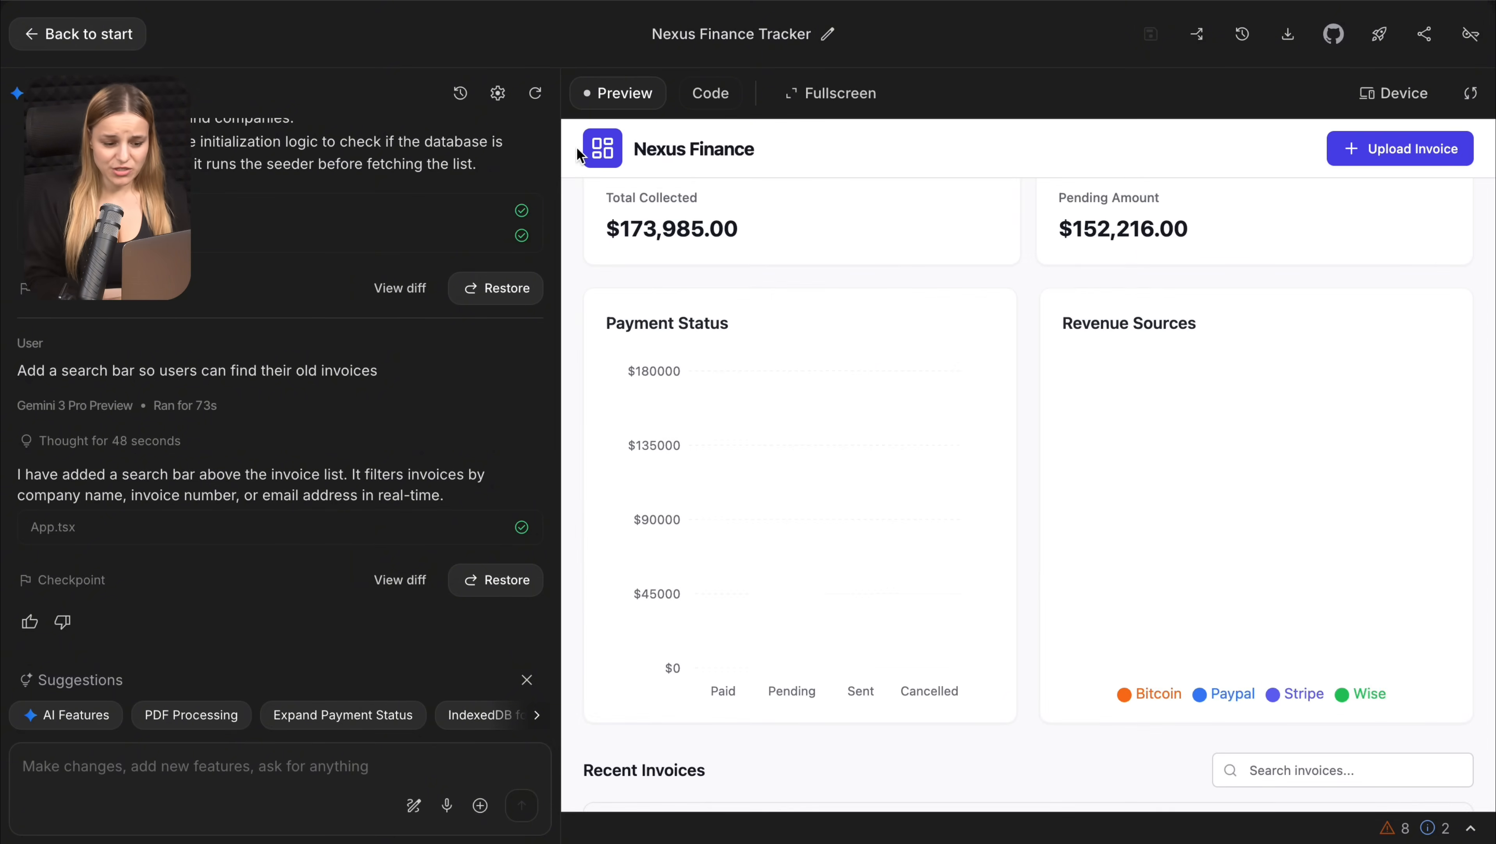
scroll("down", 3)
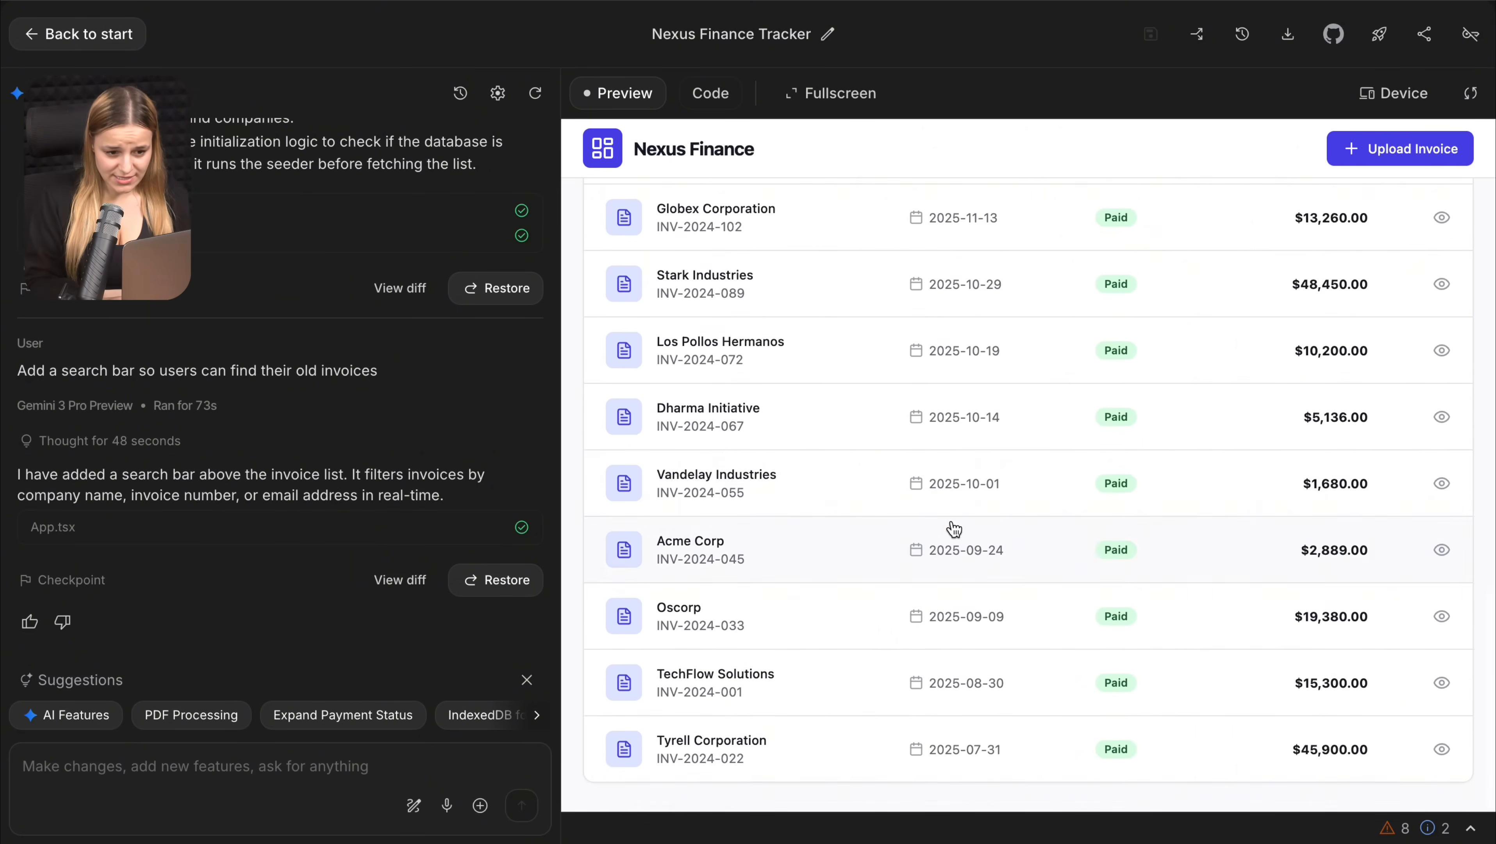
mouse_move(1394, 439)
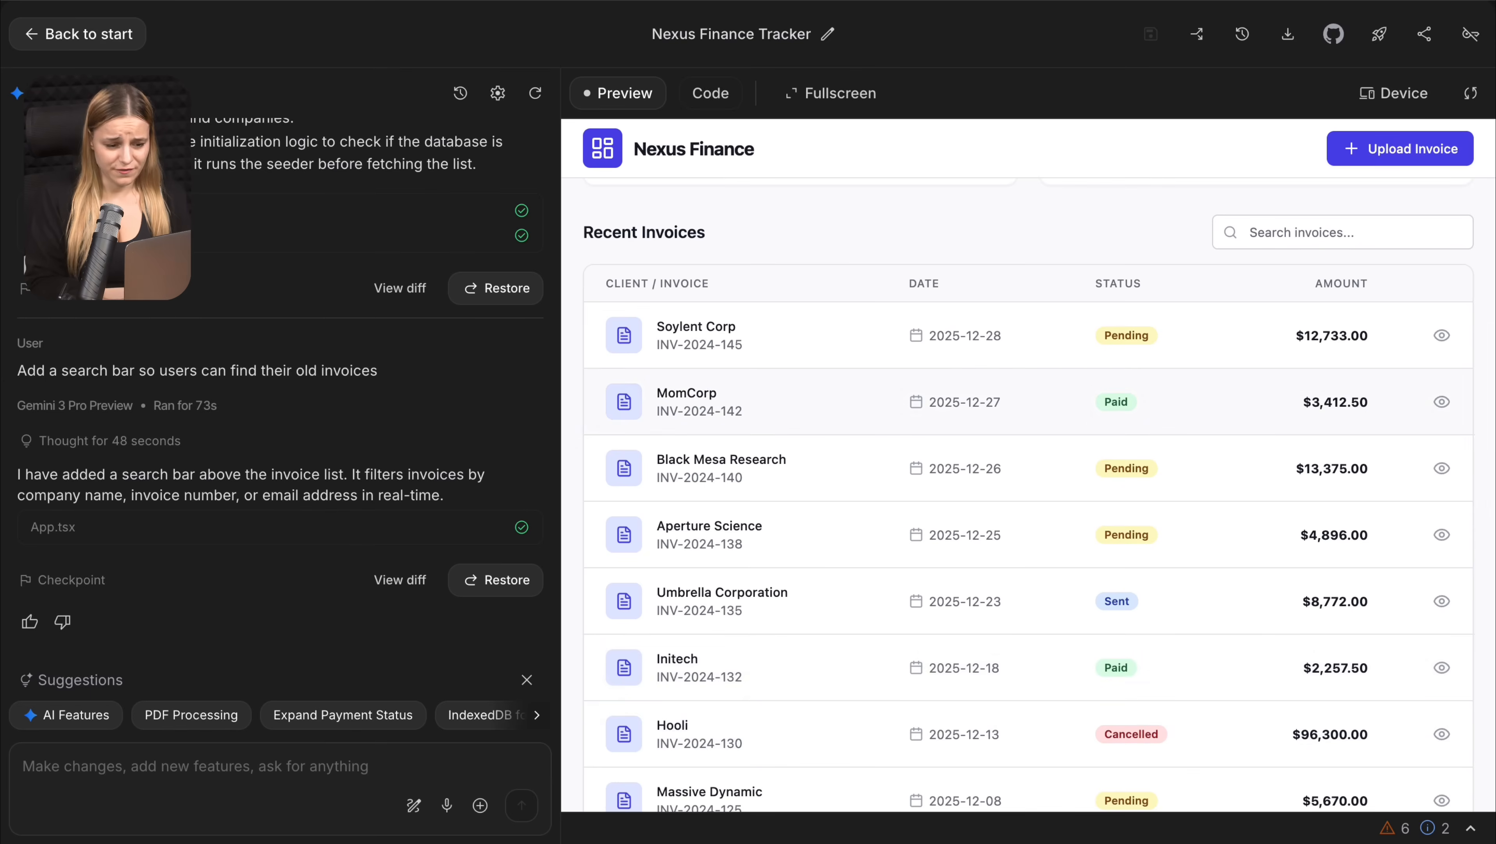
left_click(1442, 335)
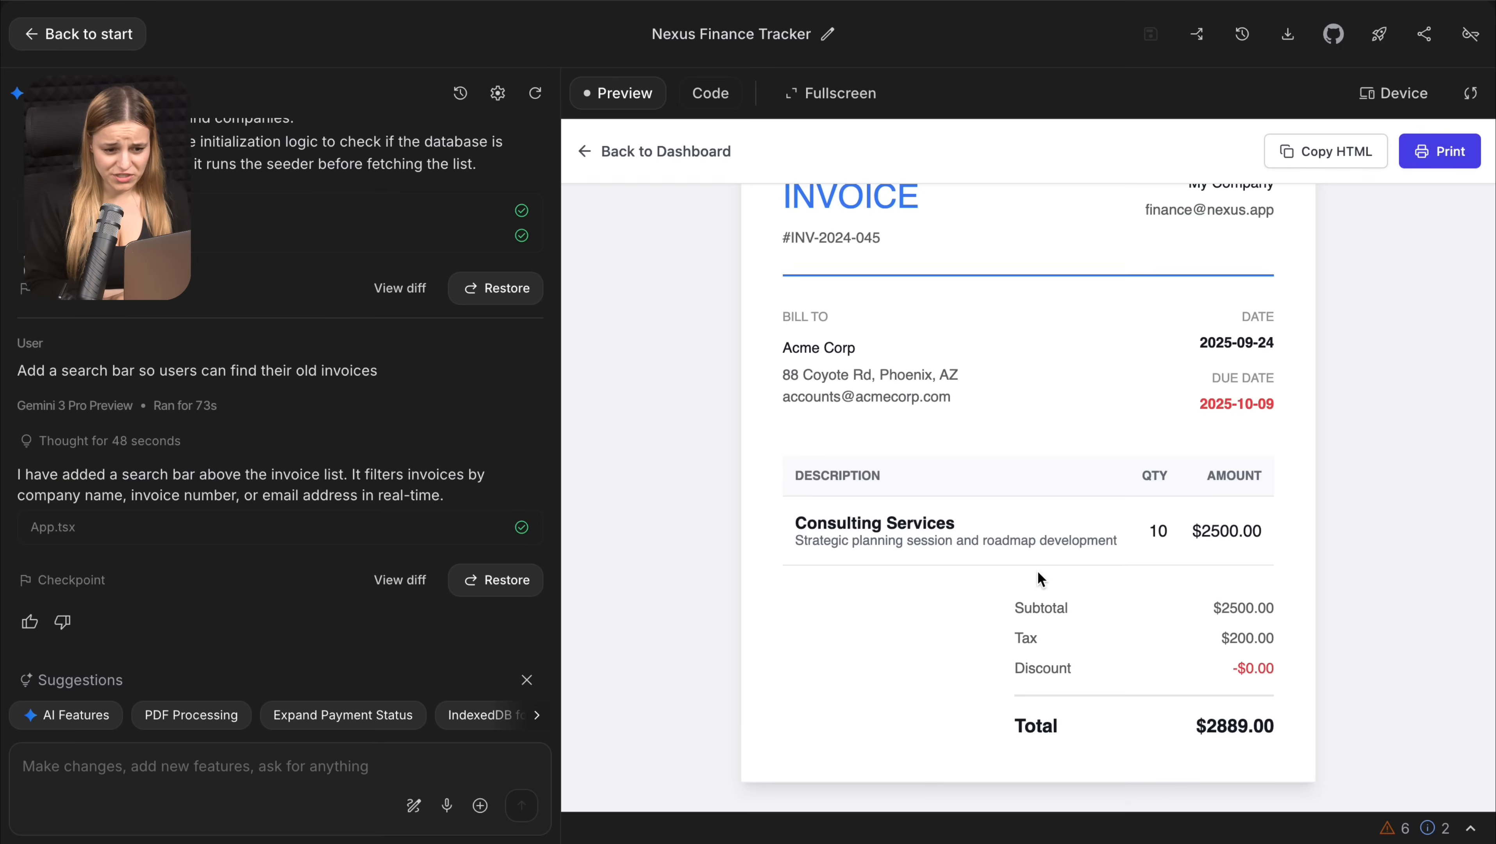
mouse_move(808, 517)
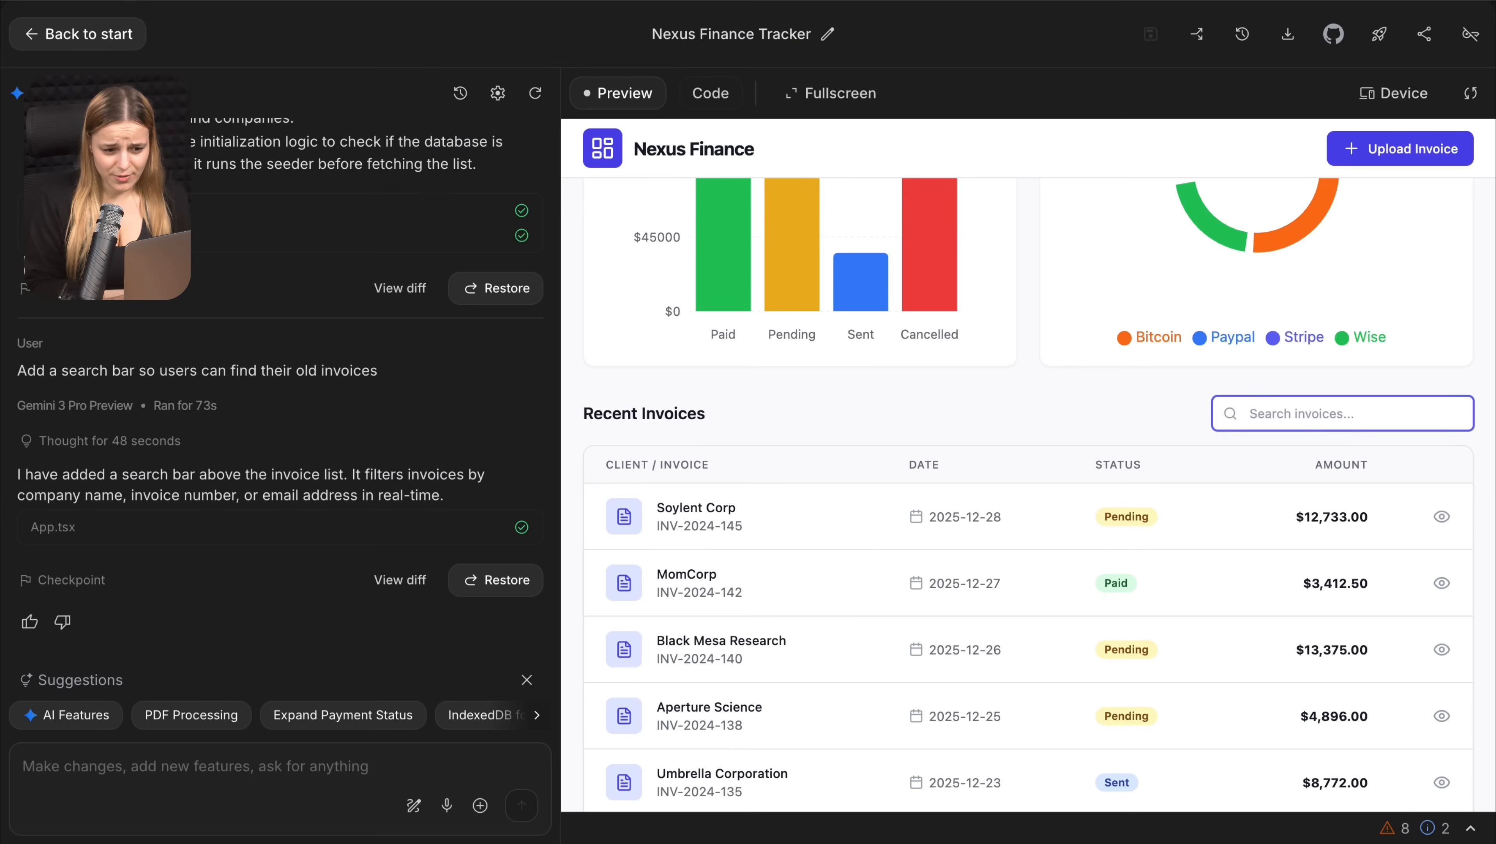
type("cons")
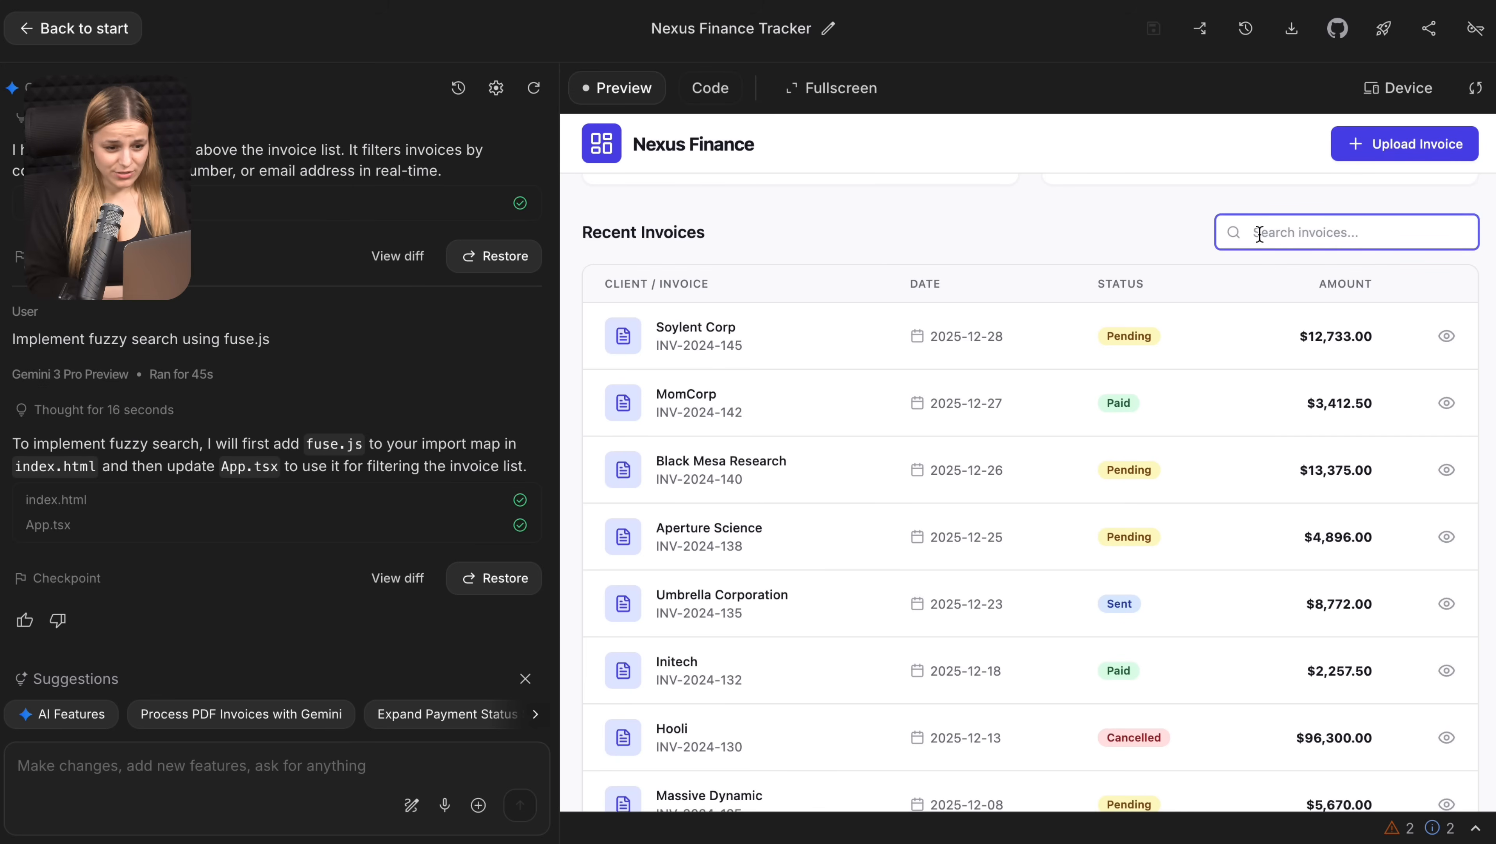
- Search 'consult' and the misspelled 'blck' to verify fuzzy matching finds Acme Corp and Vandelay Industries
type("consulting")
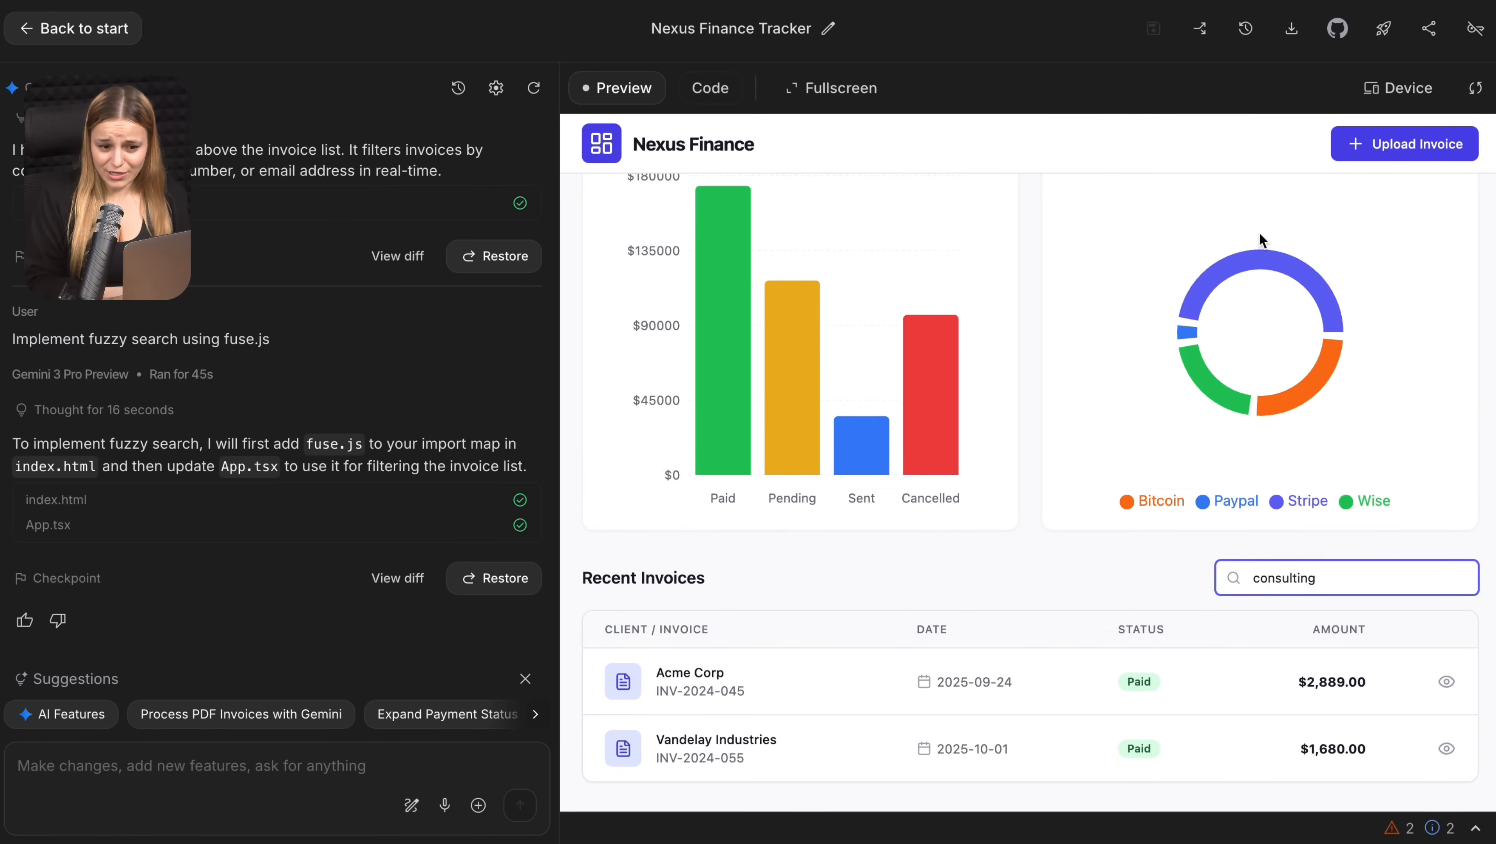
mouse_move(982, 730)
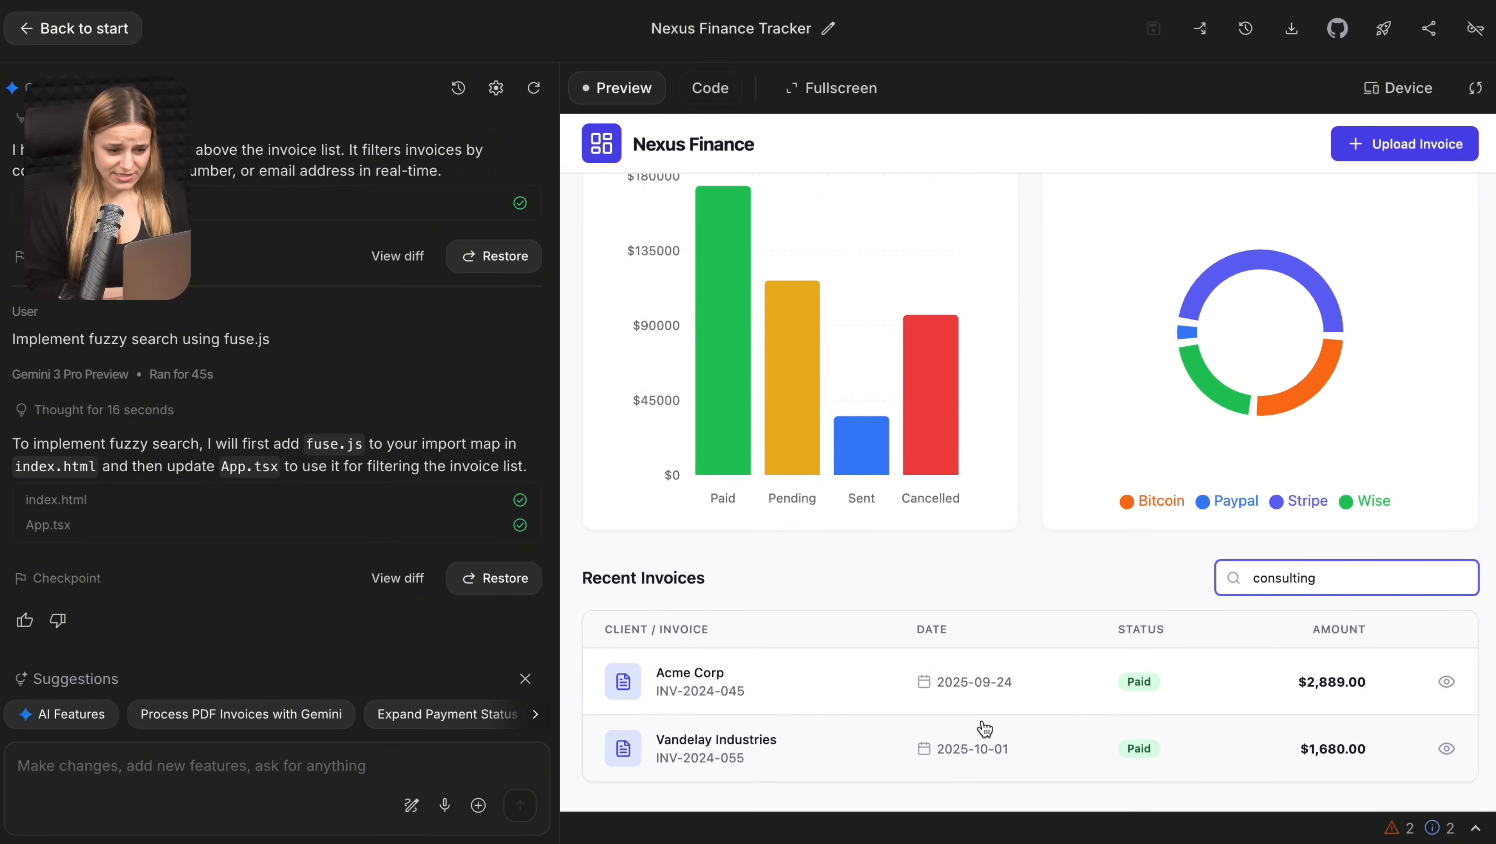
mouse_move(1259, 605)
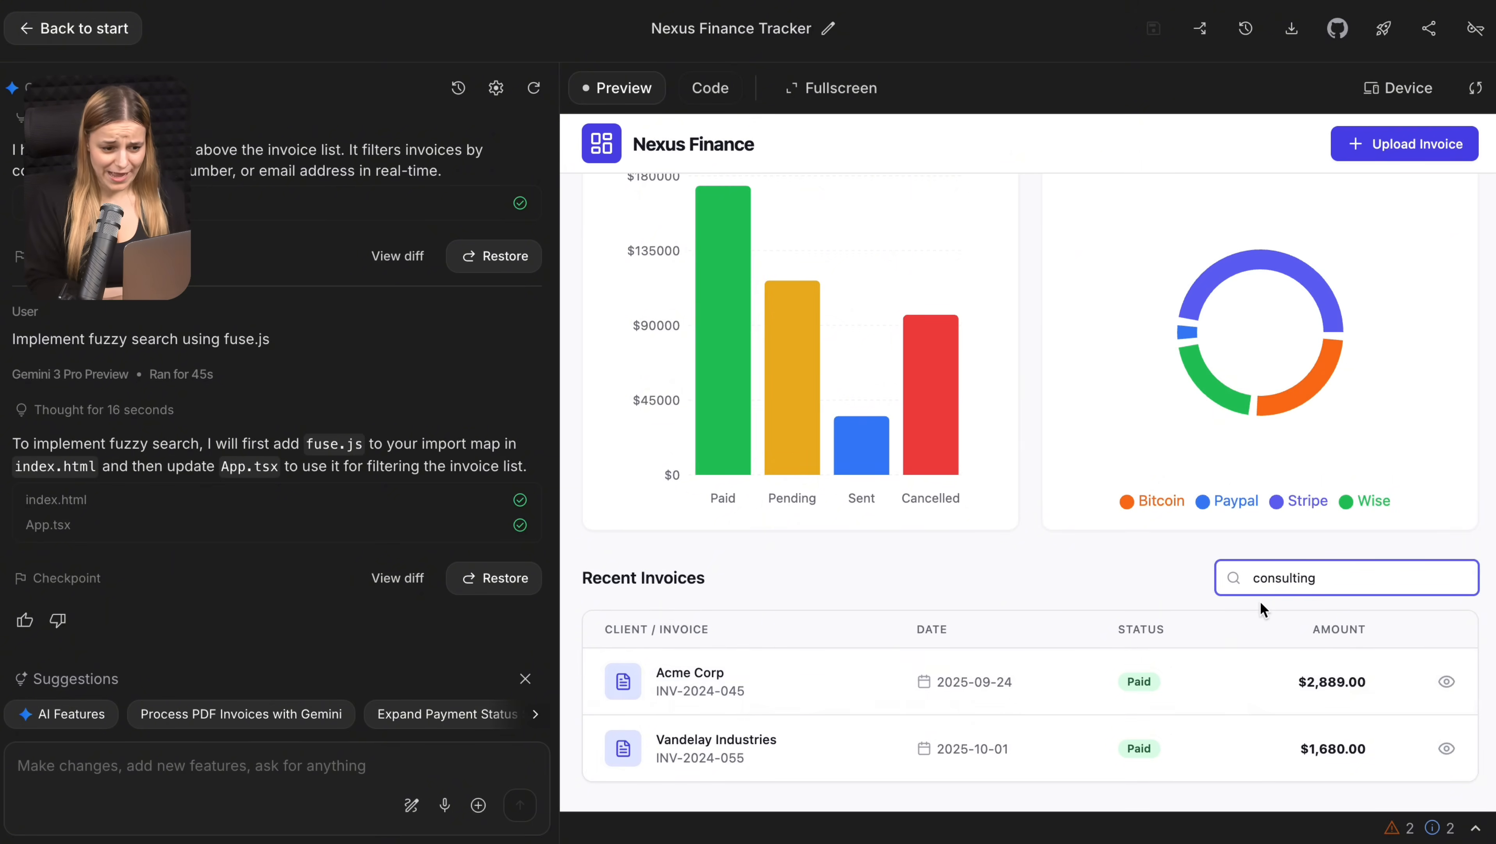
type("blck")
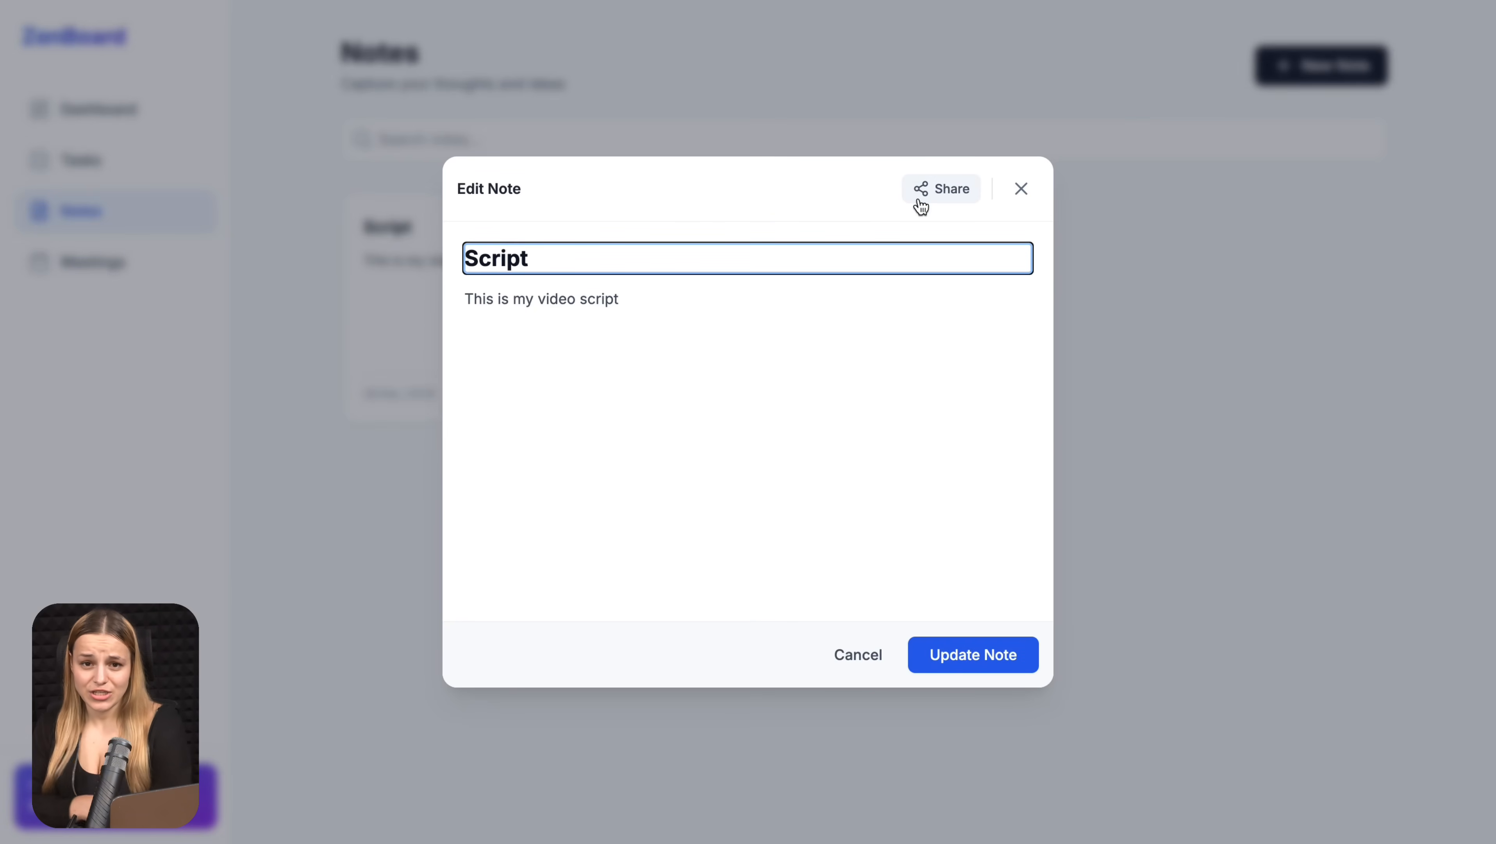
- Generate a share link for the Script note and start opening an incognito window
left_click(941, 189)
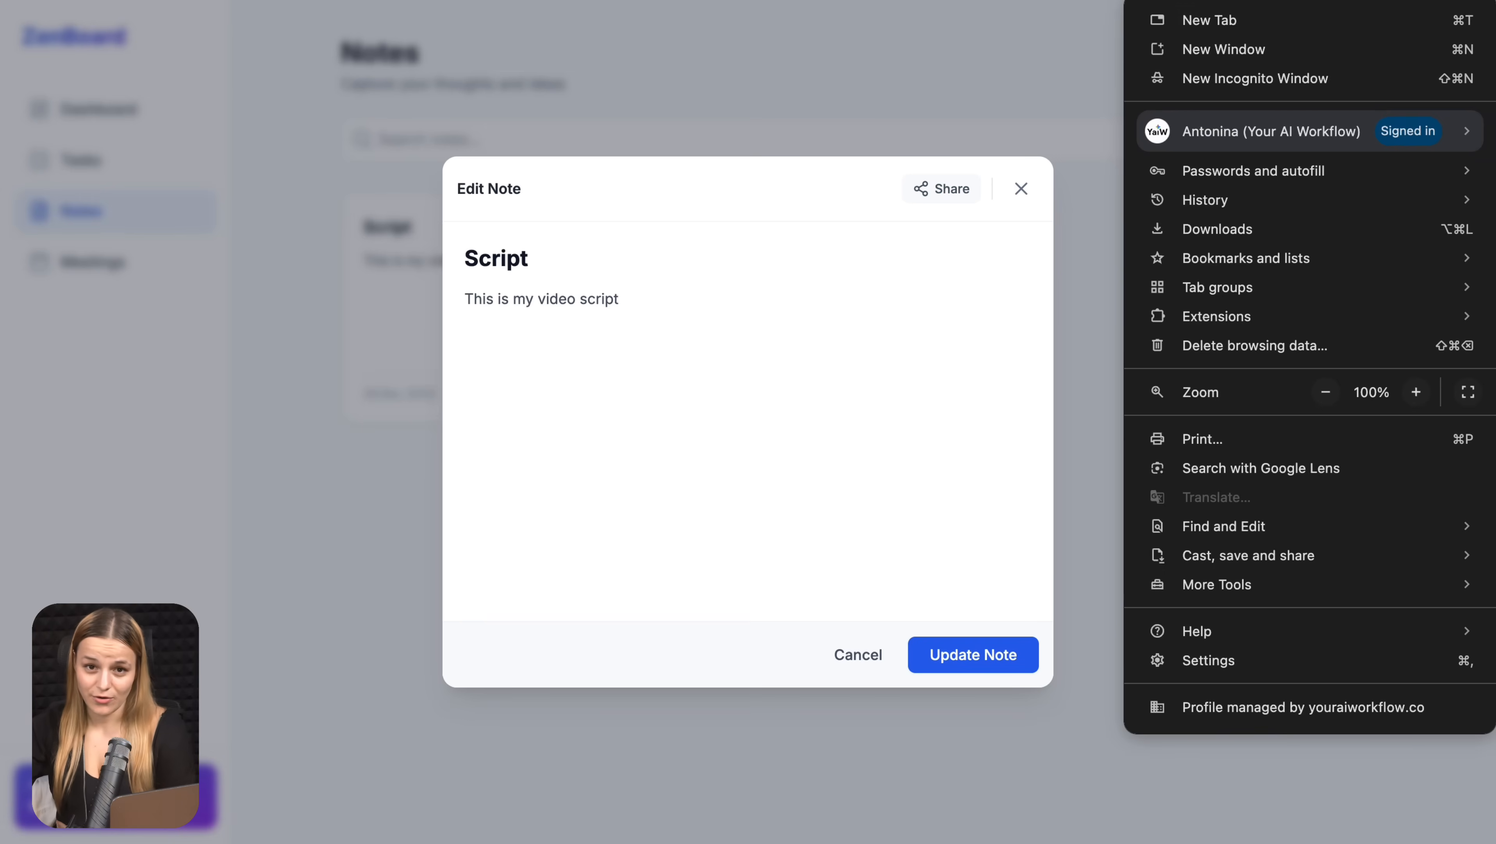
left_click(1254, 79)
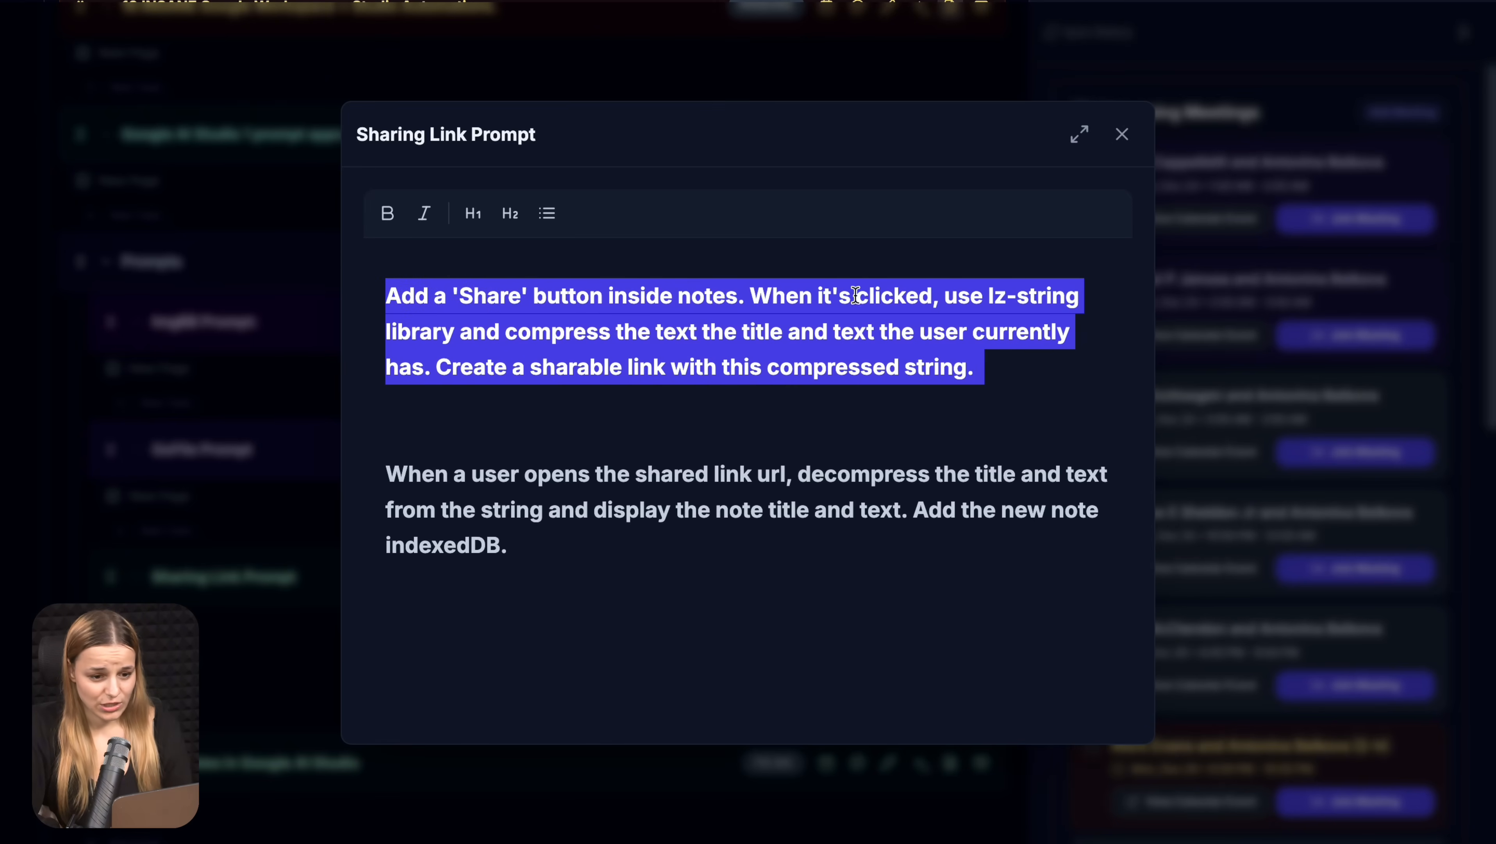
mouse_move(1021, 366)
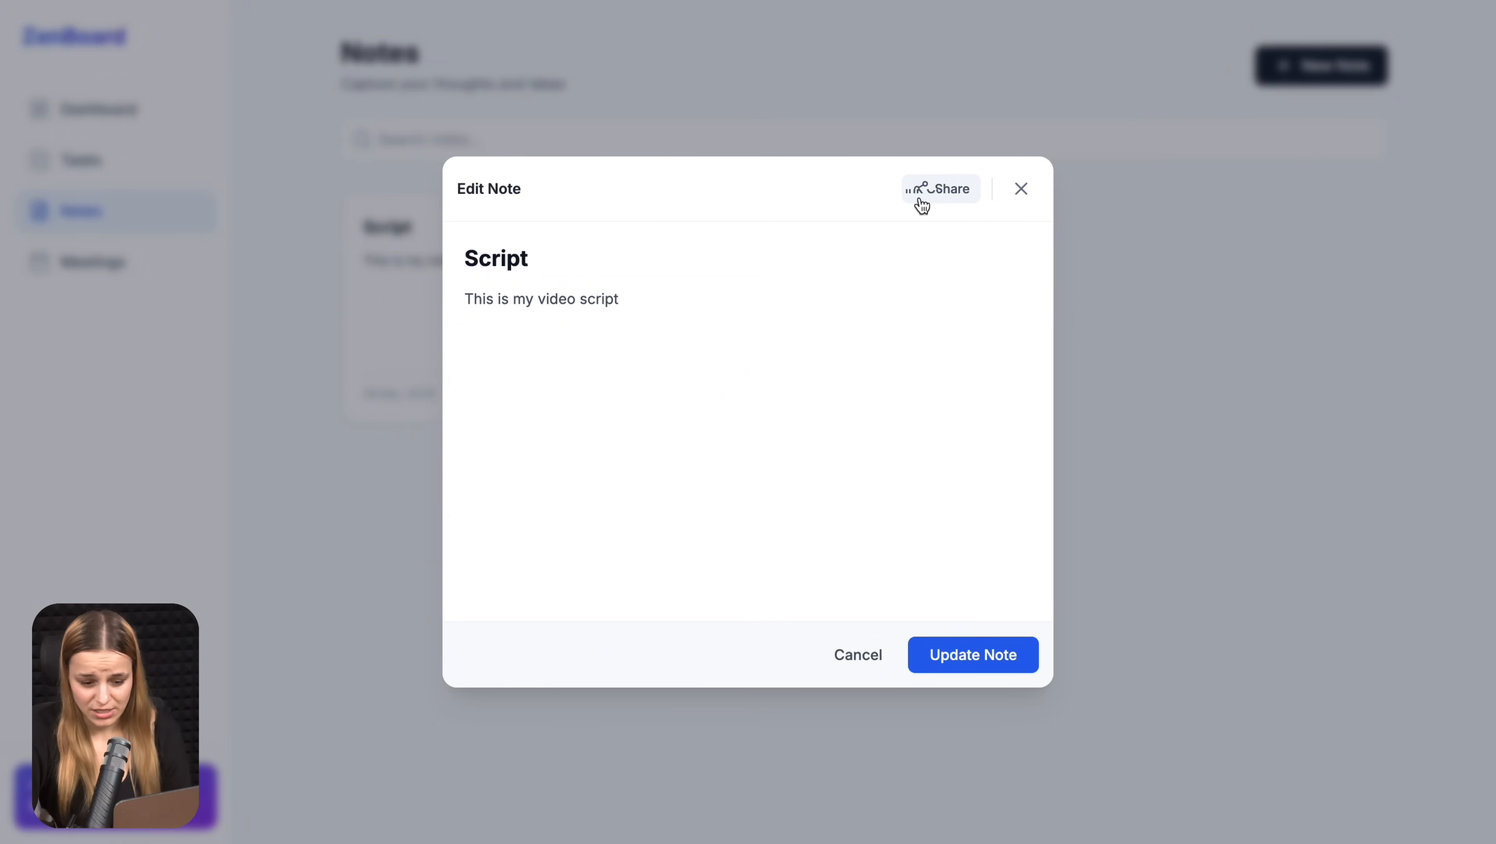
- Create the Script note's share link again and open a new incognito window to try it
left_click(939, 189)
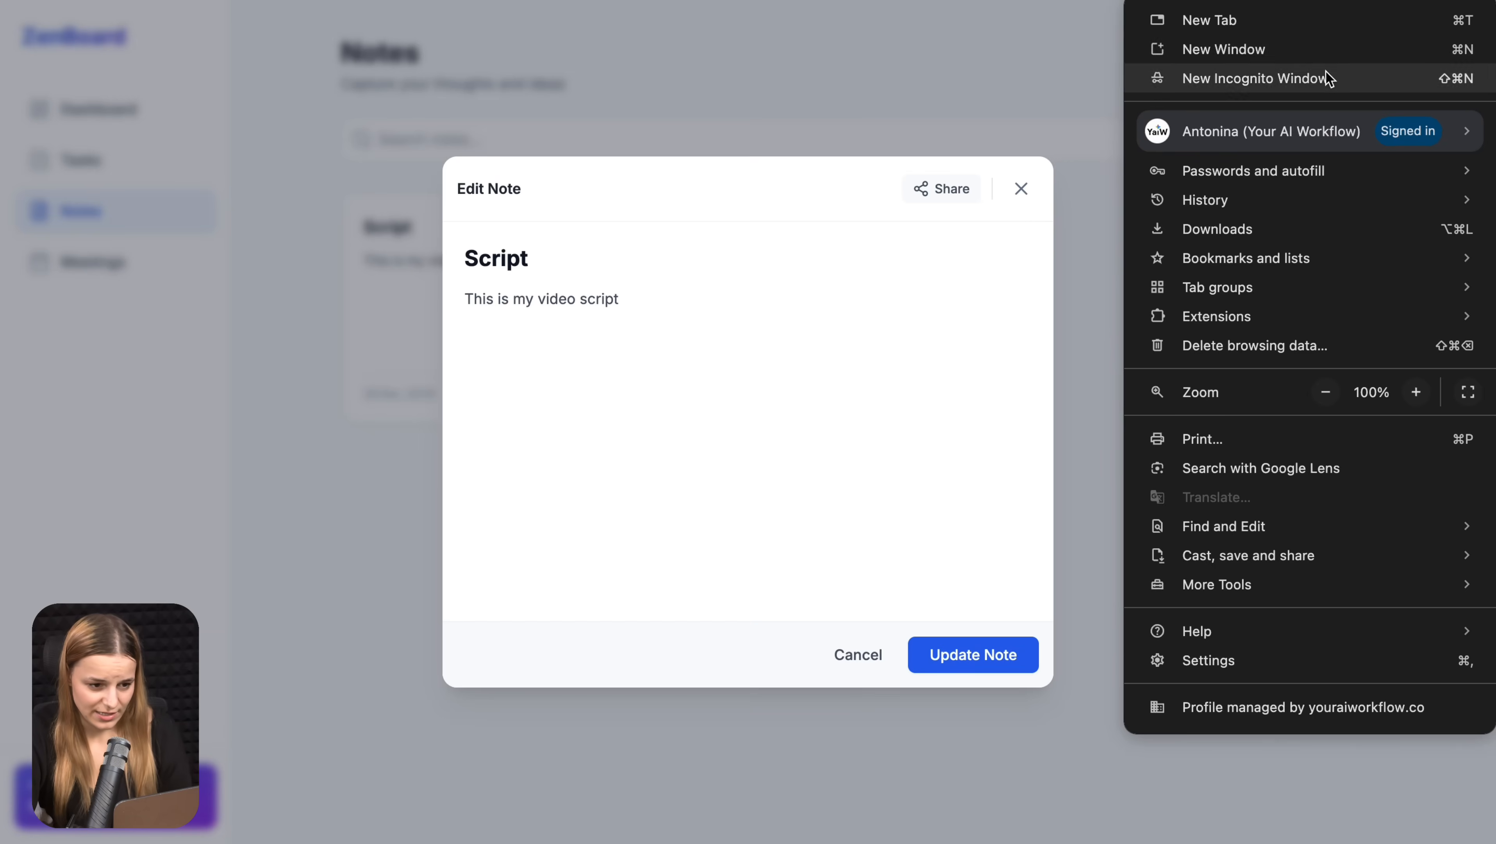
left_click(1253, 79)
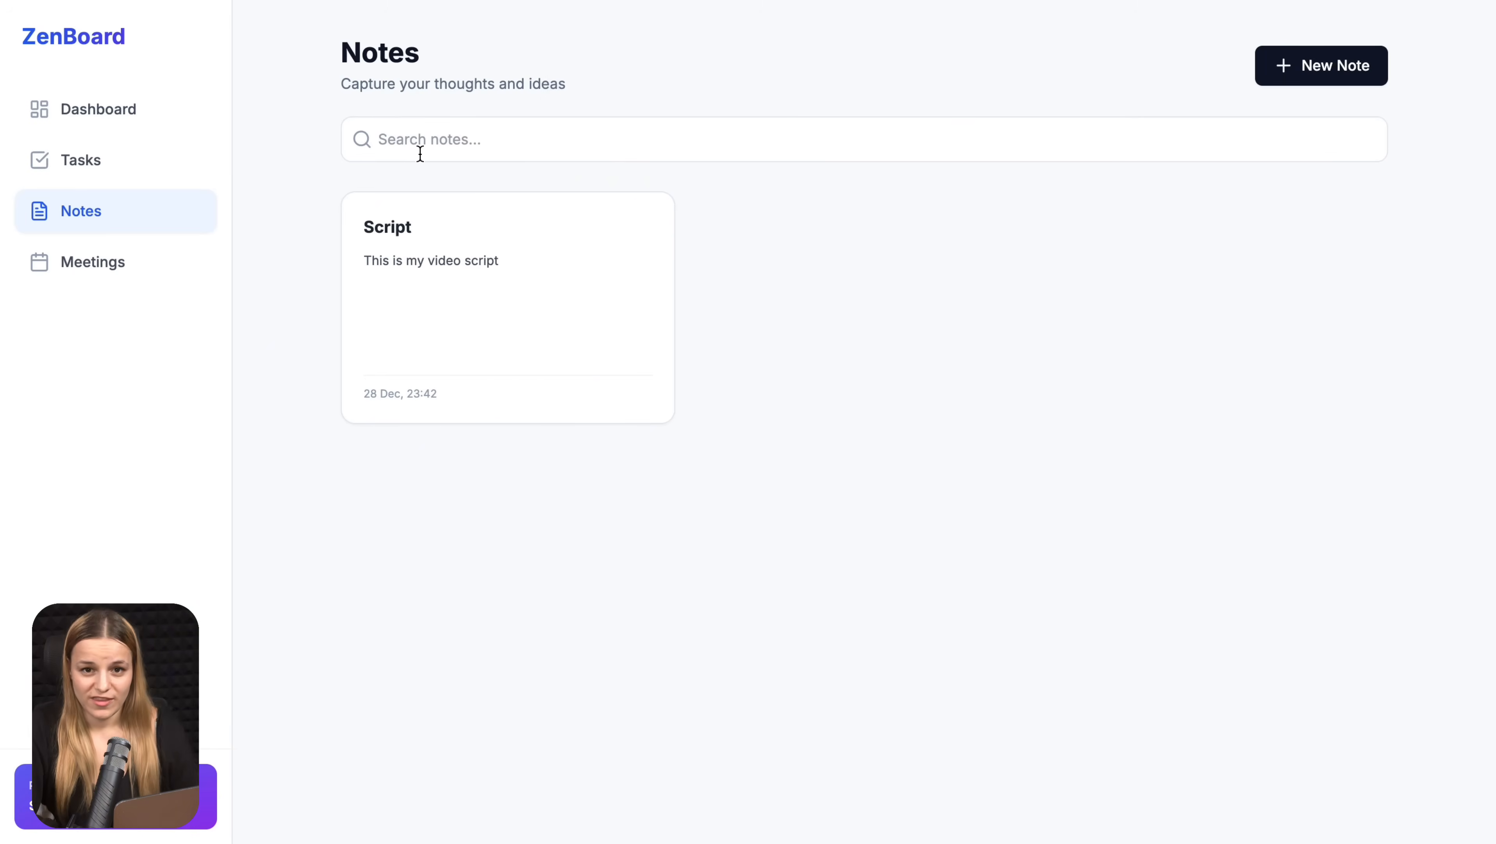
- Create and save a note titled 'Long Note' with the lengthy video production script, then reopen it
left_click(1322, 65)
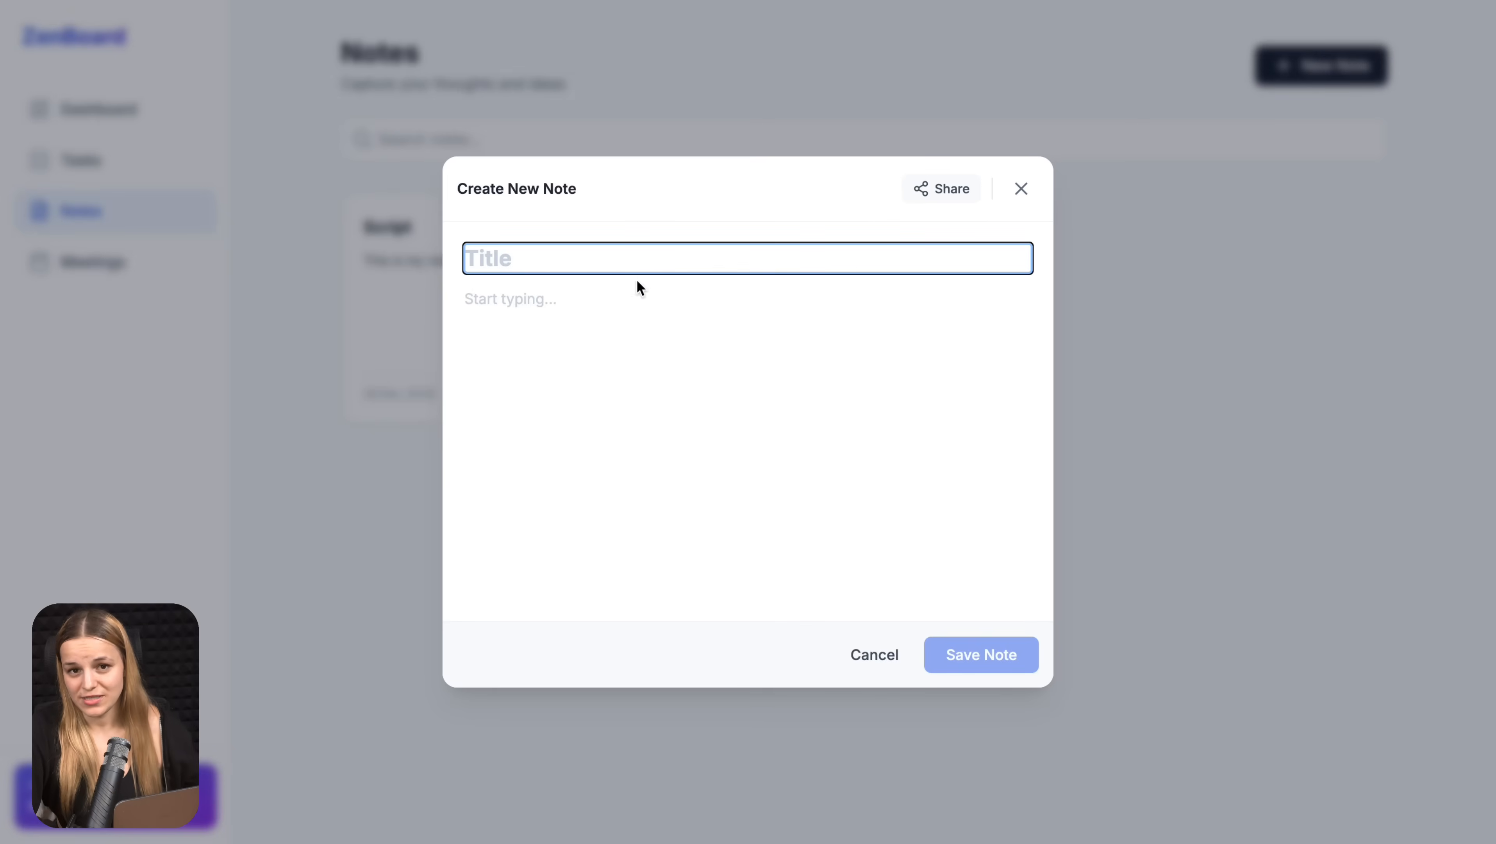
type("Long Note")
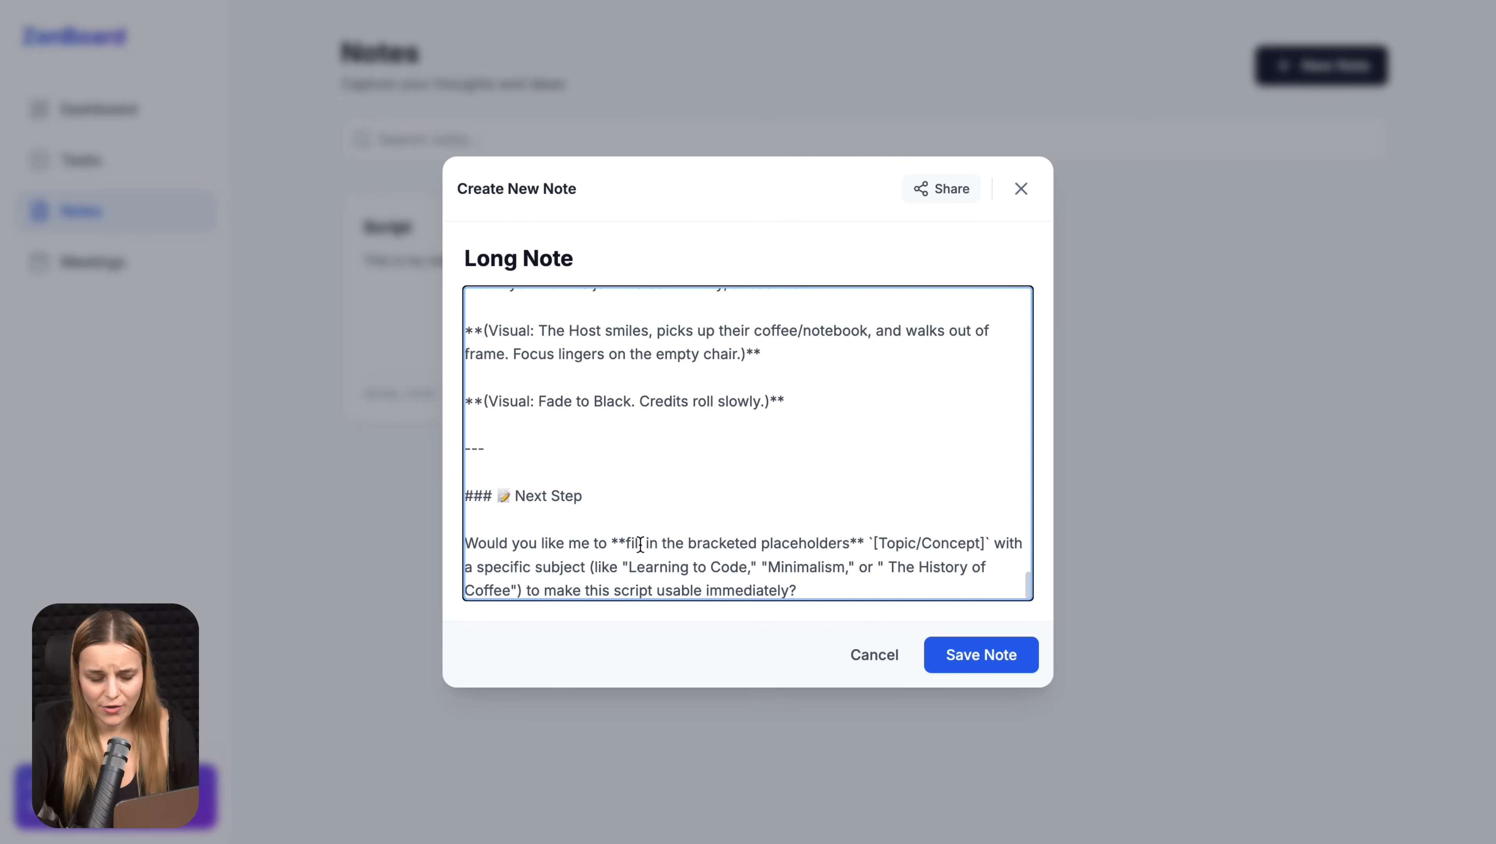
left_click(981, 654)
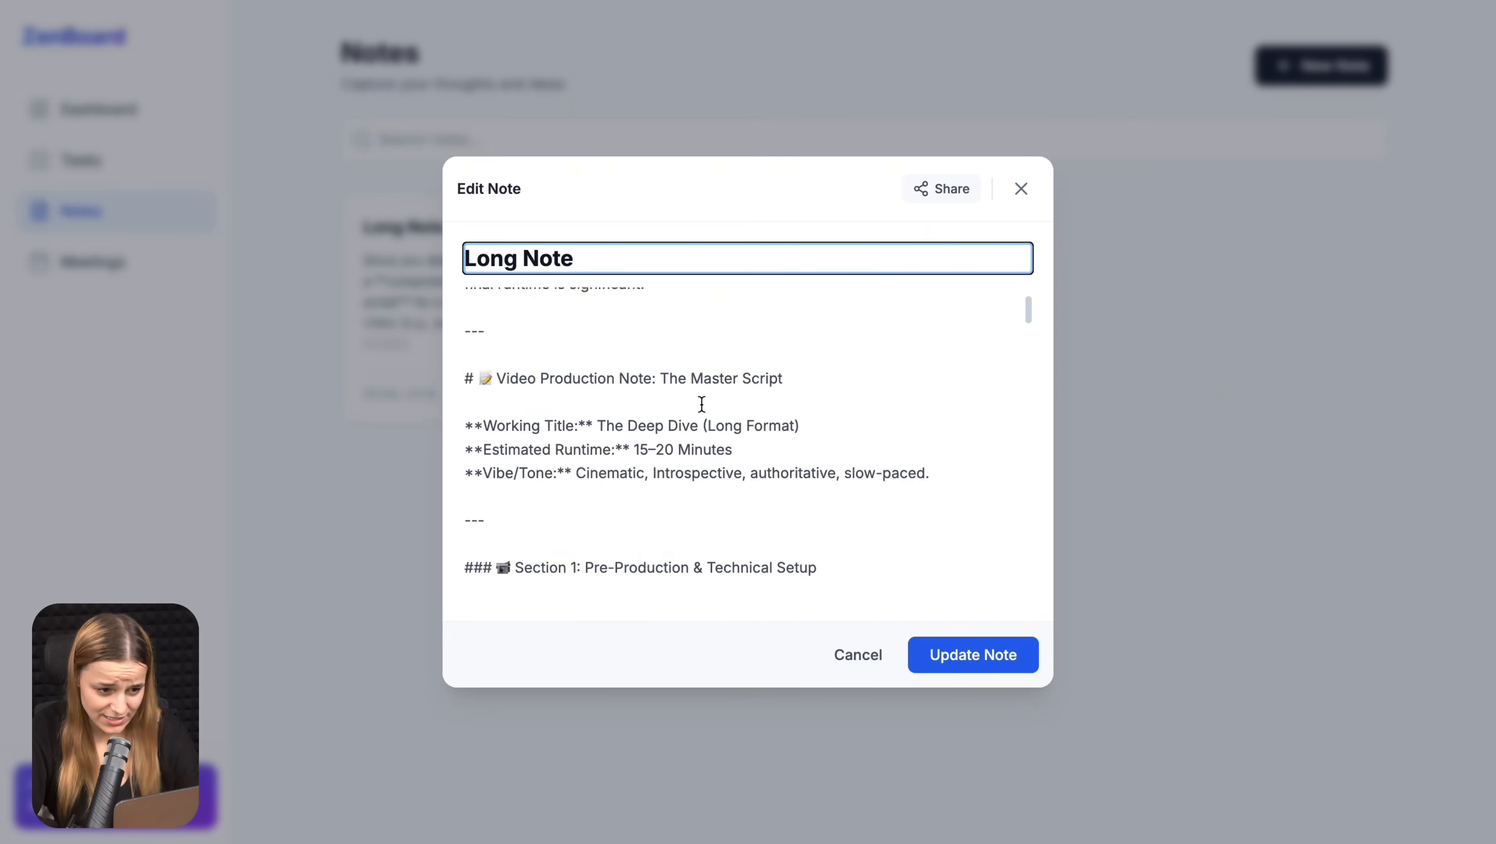
scroll("down", 3)
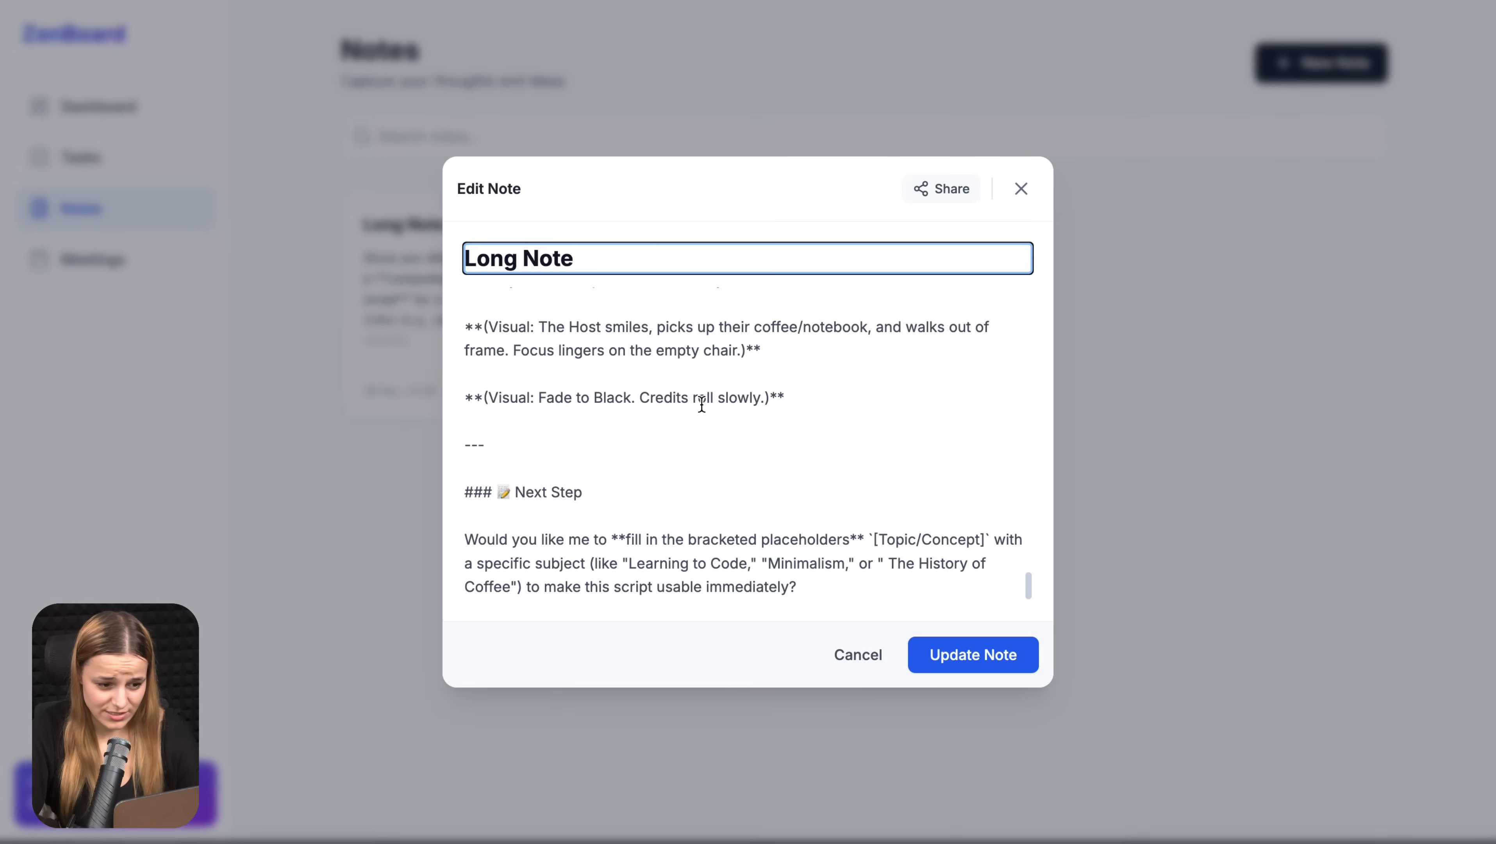
left_click(942, 189)
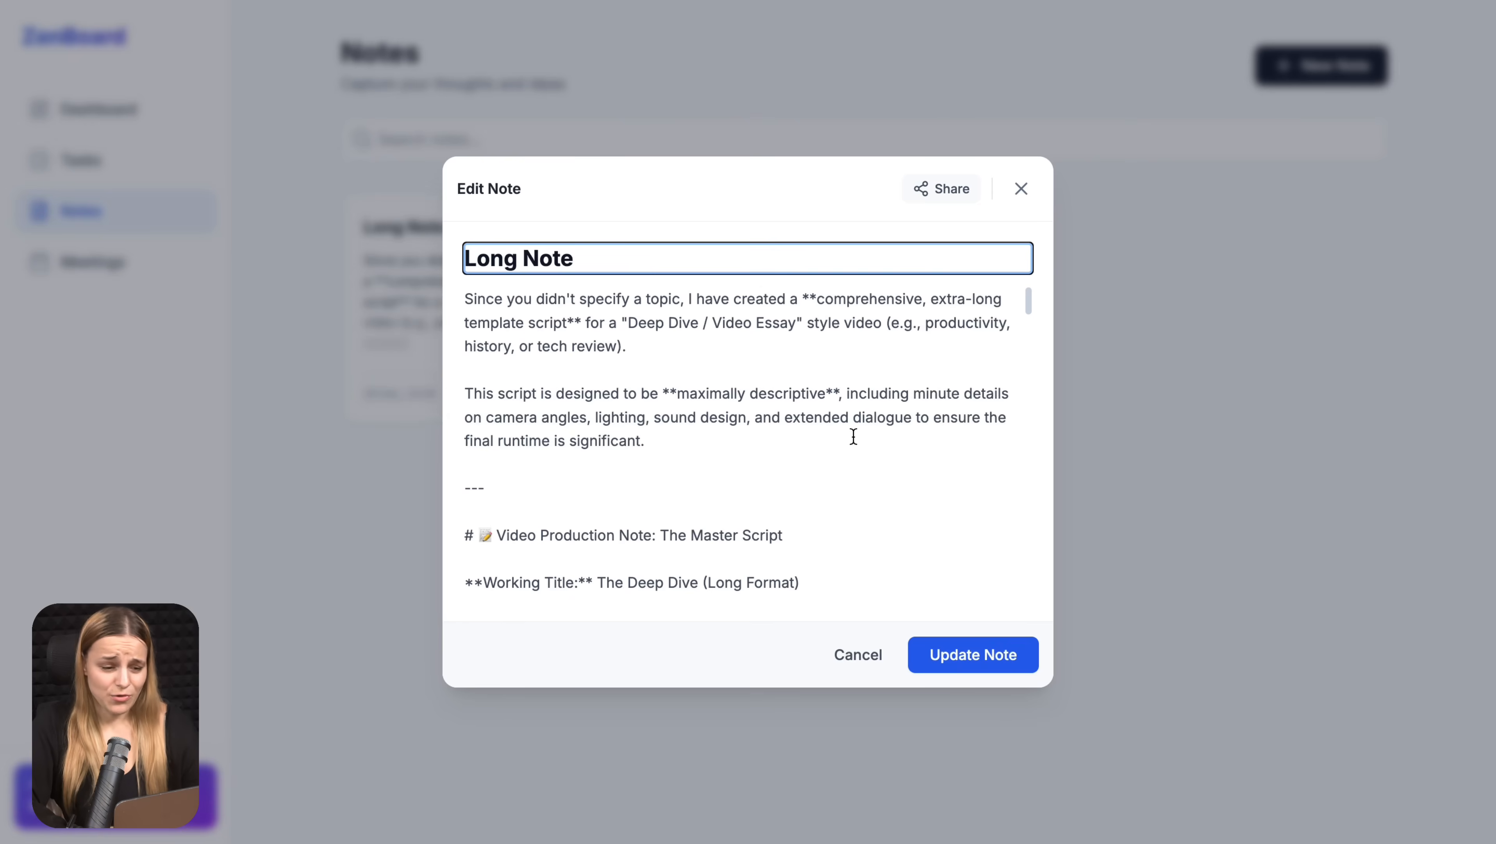
scroll("down", 3)
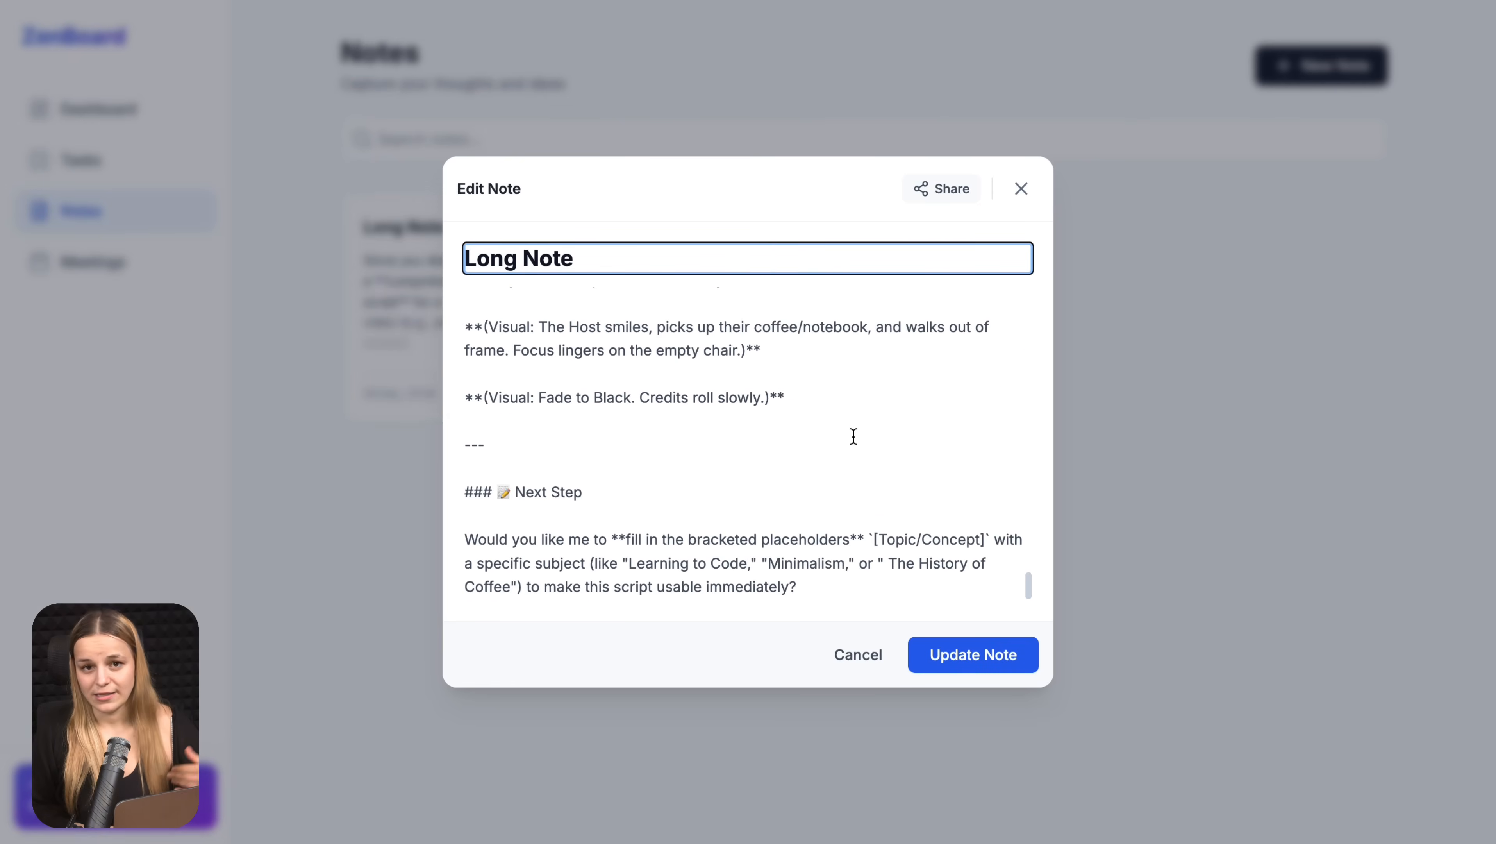